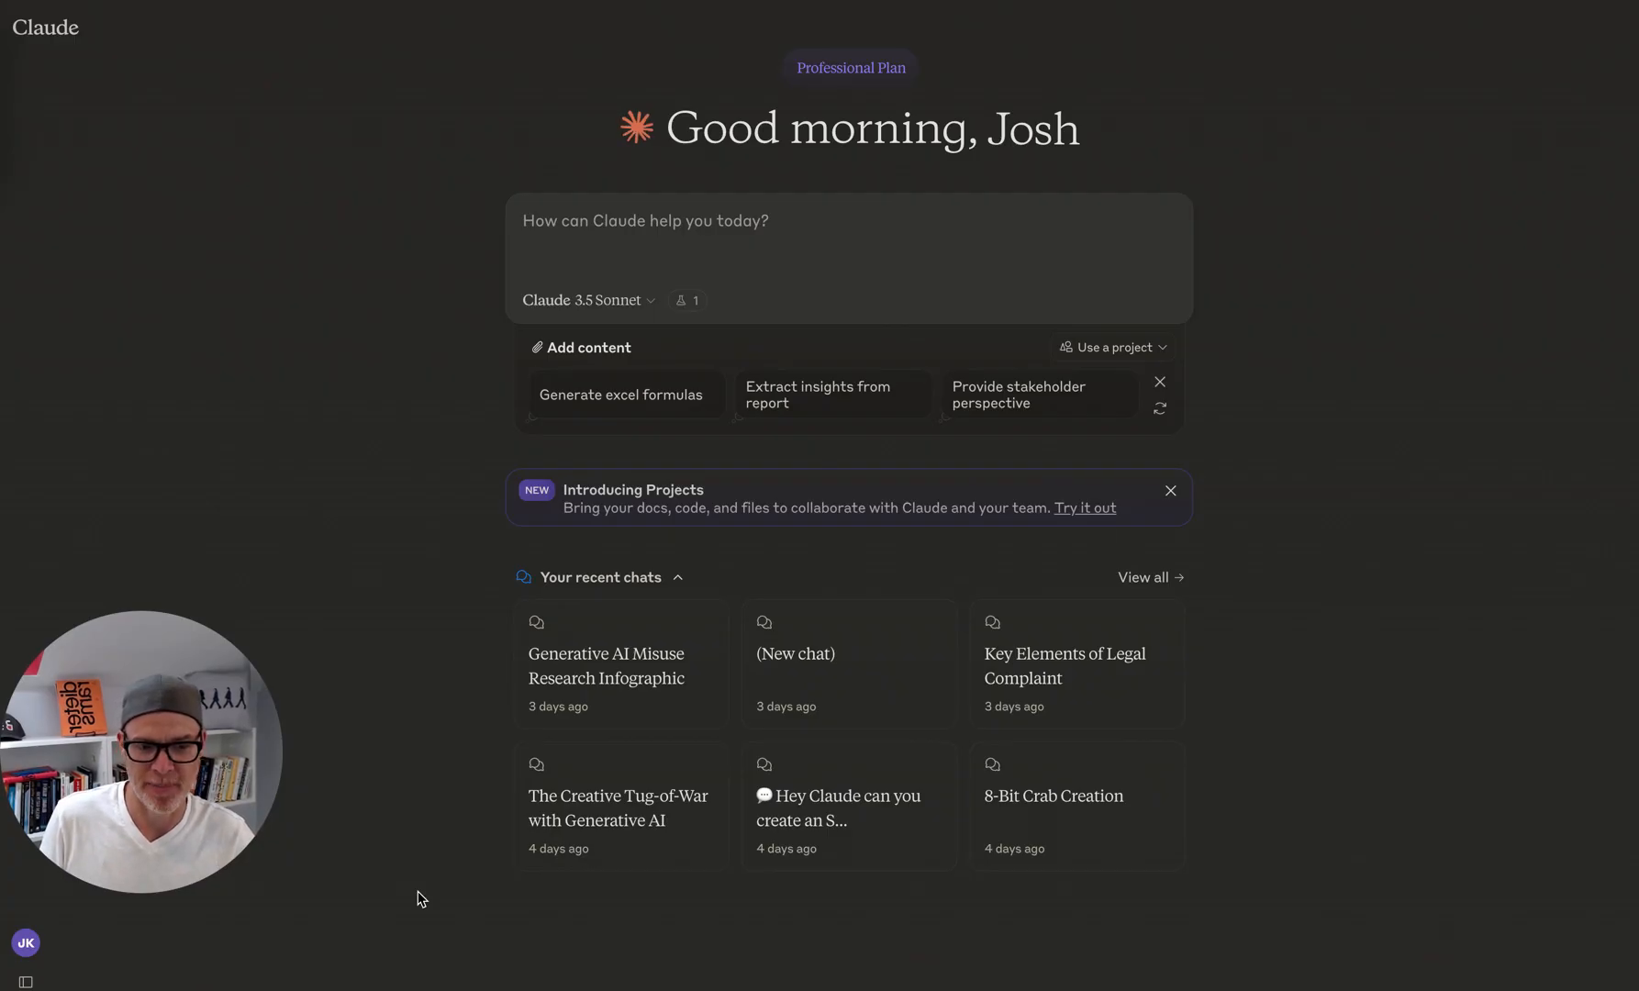
pyautogui.moveTo(762, 242)
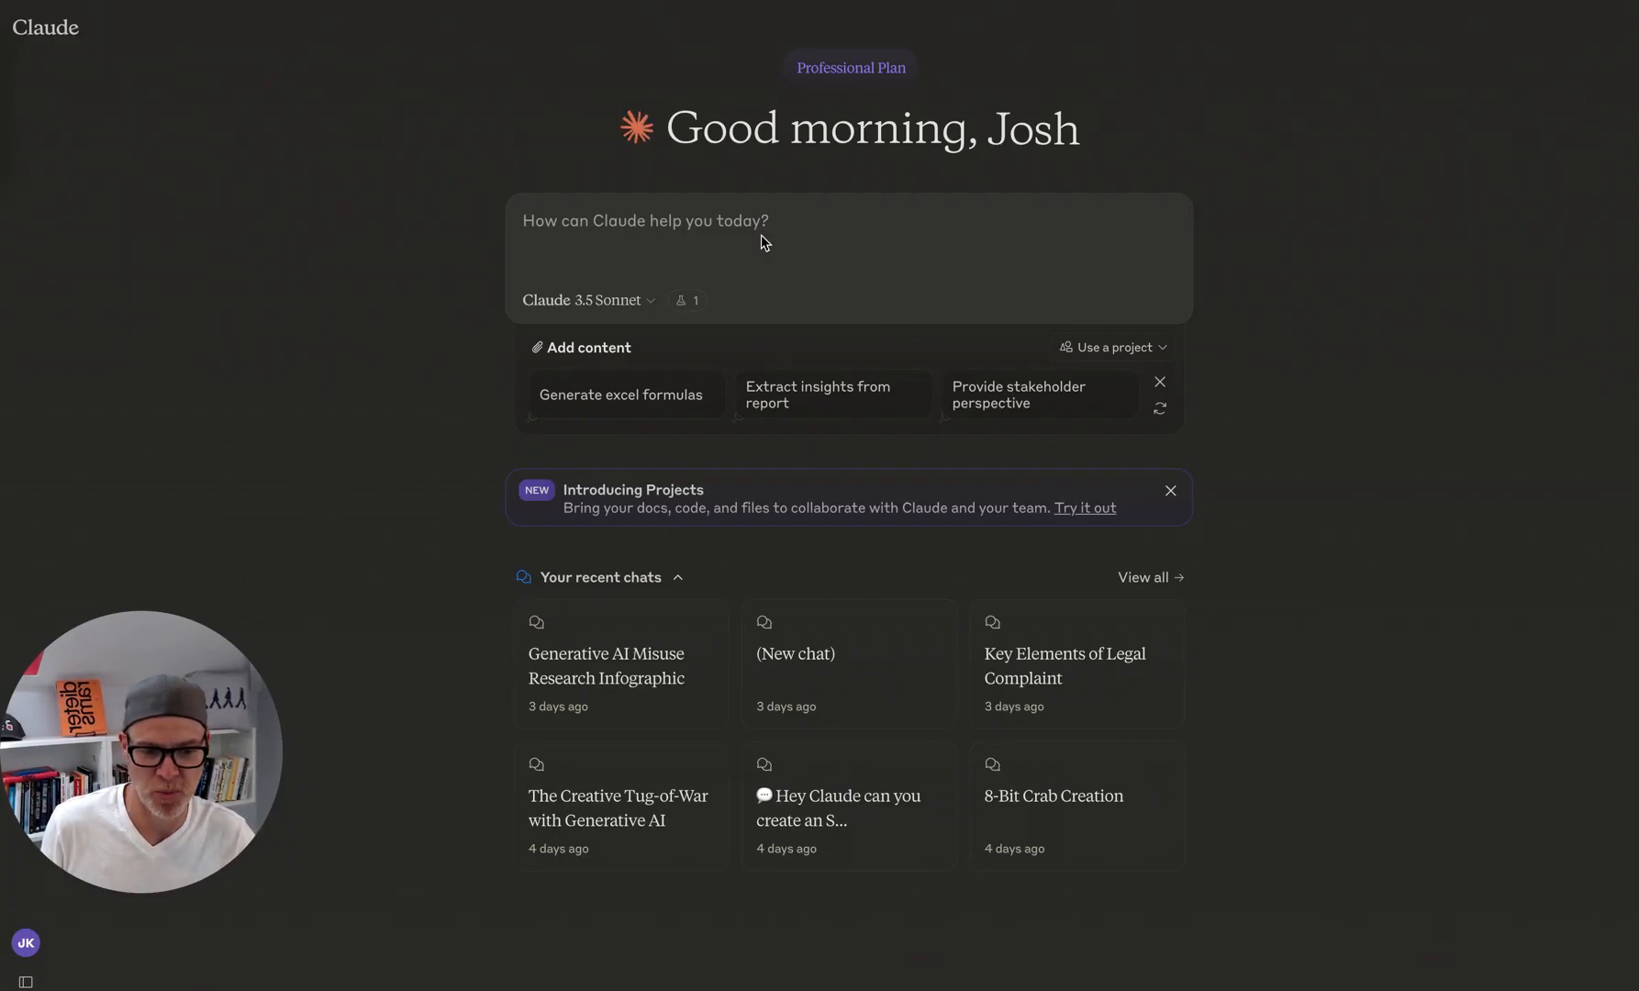
pyautogui.moveTo(836, 466)
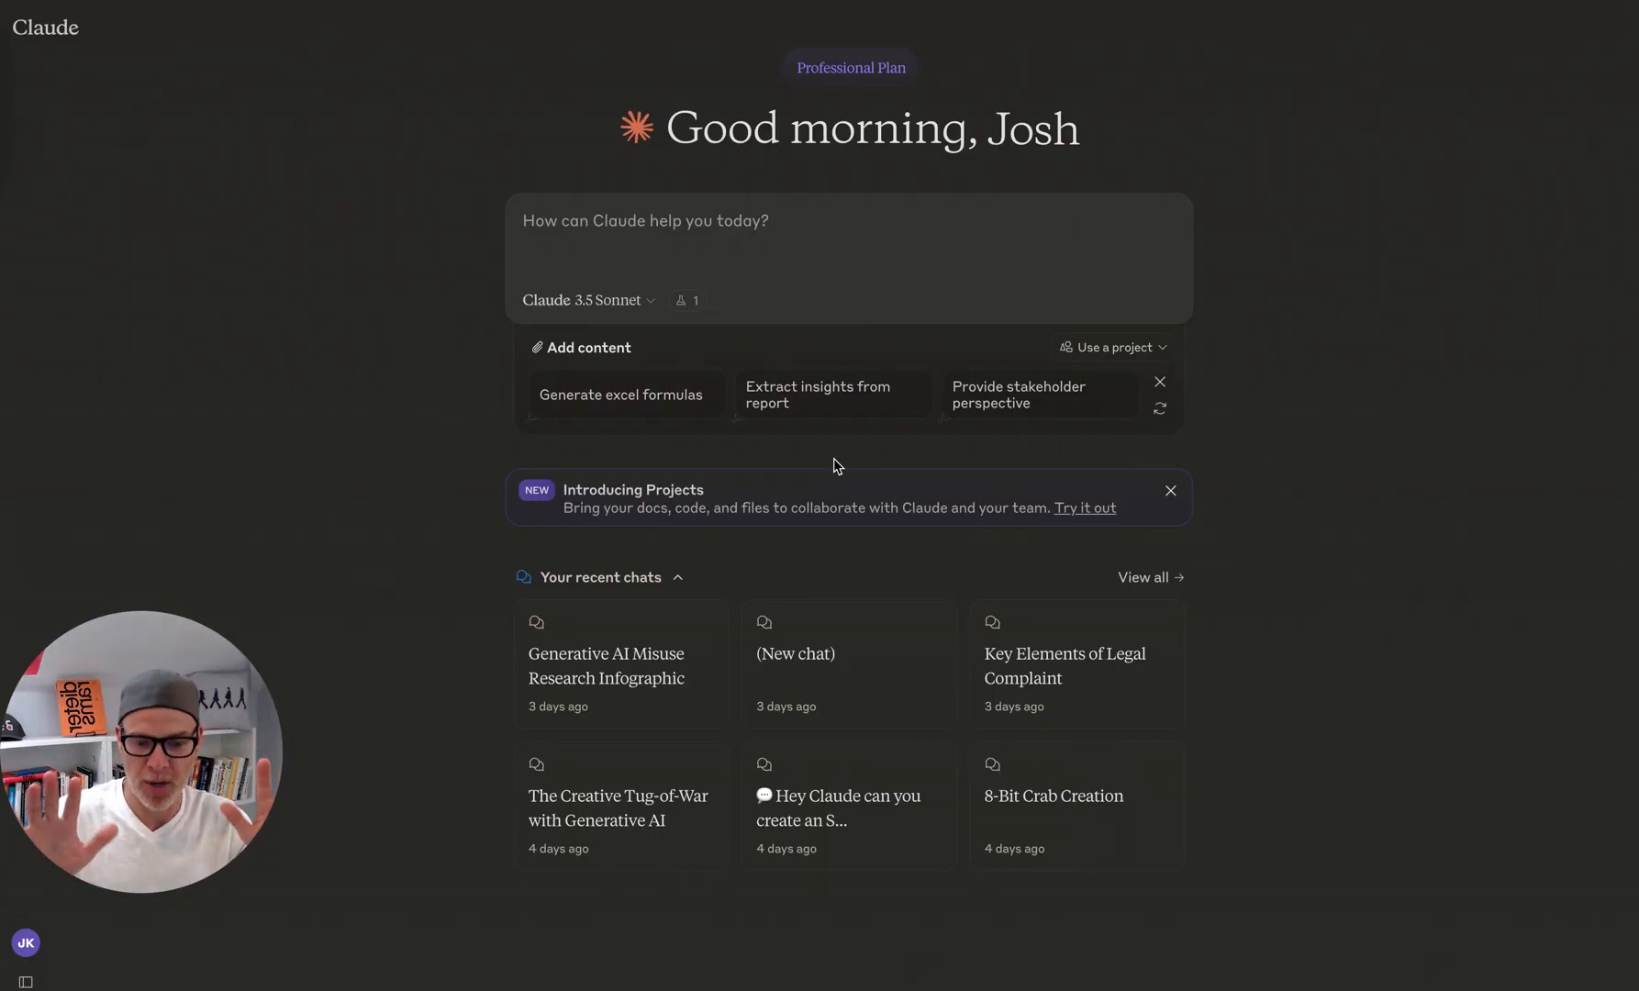
pyautogui.moveTo(407, 258)
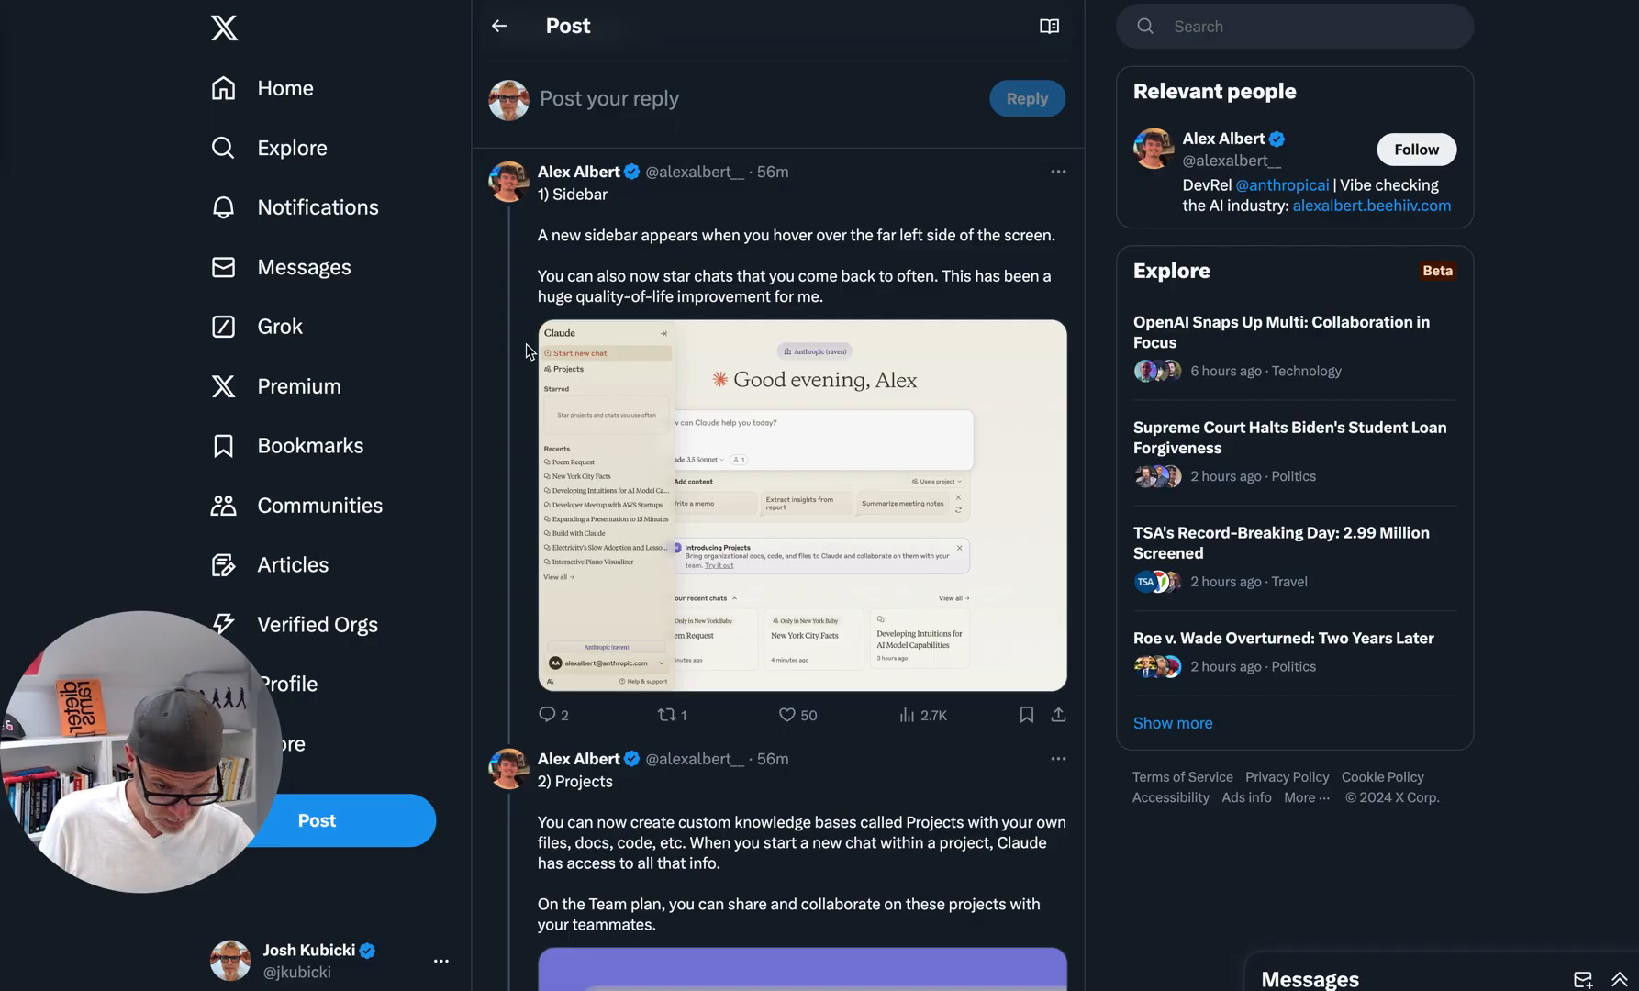
pyautogui.moveTo(578, 171)
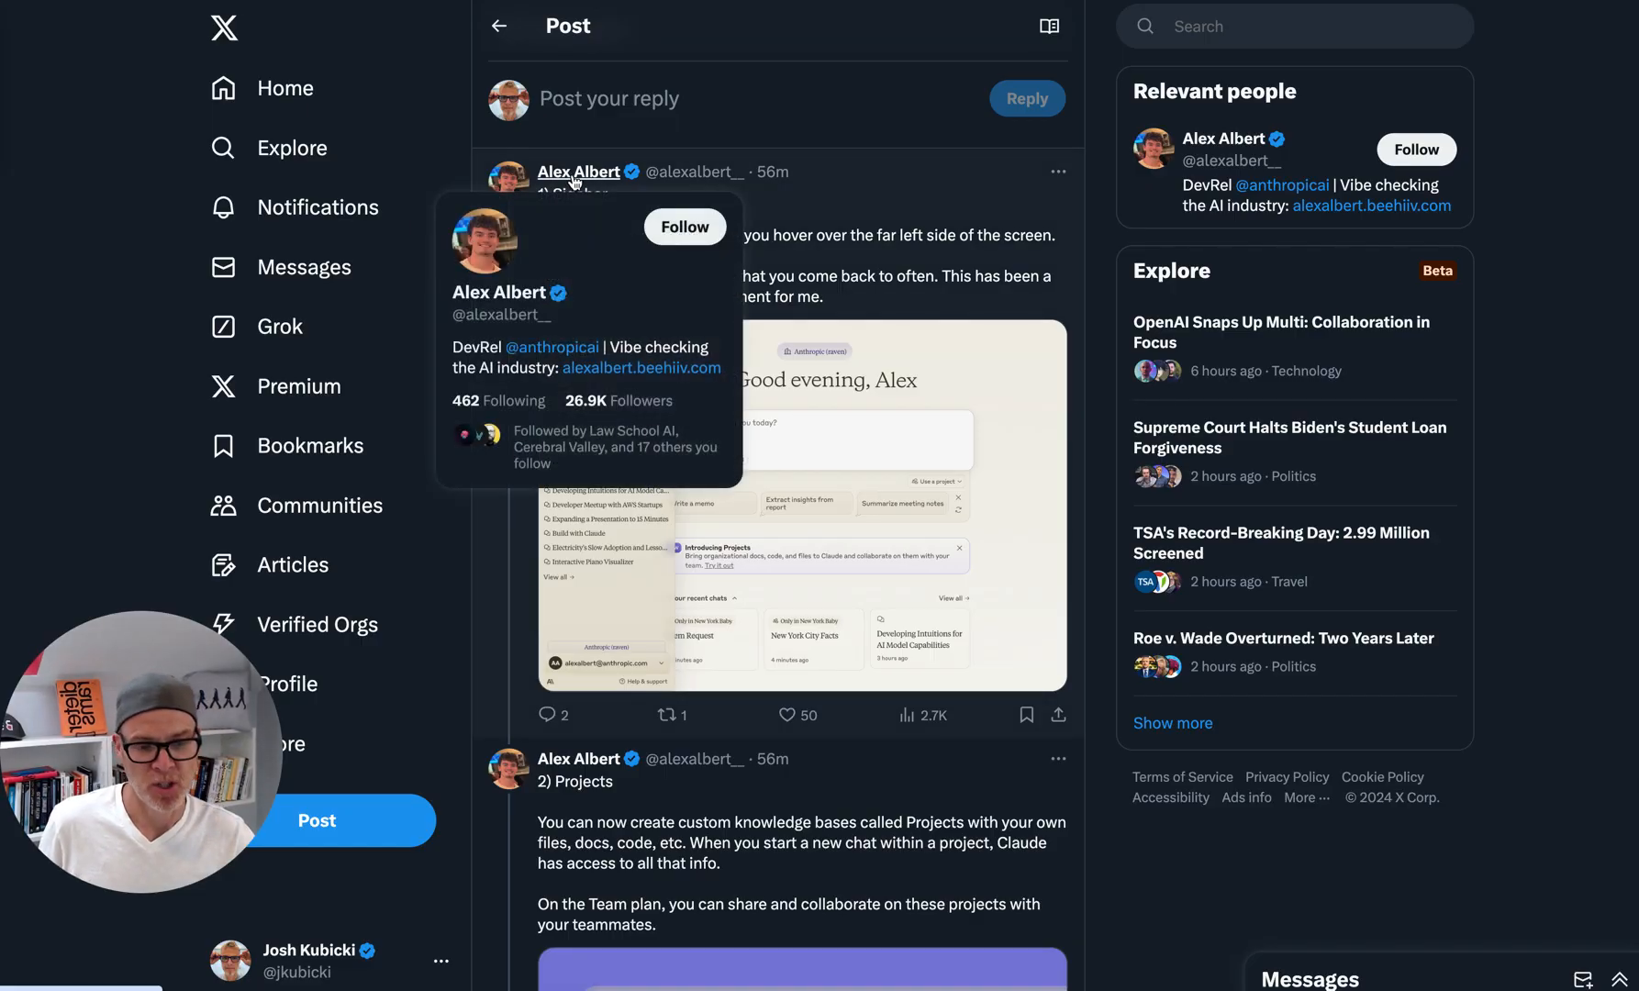
pyautogui.moveTo(583, 264)
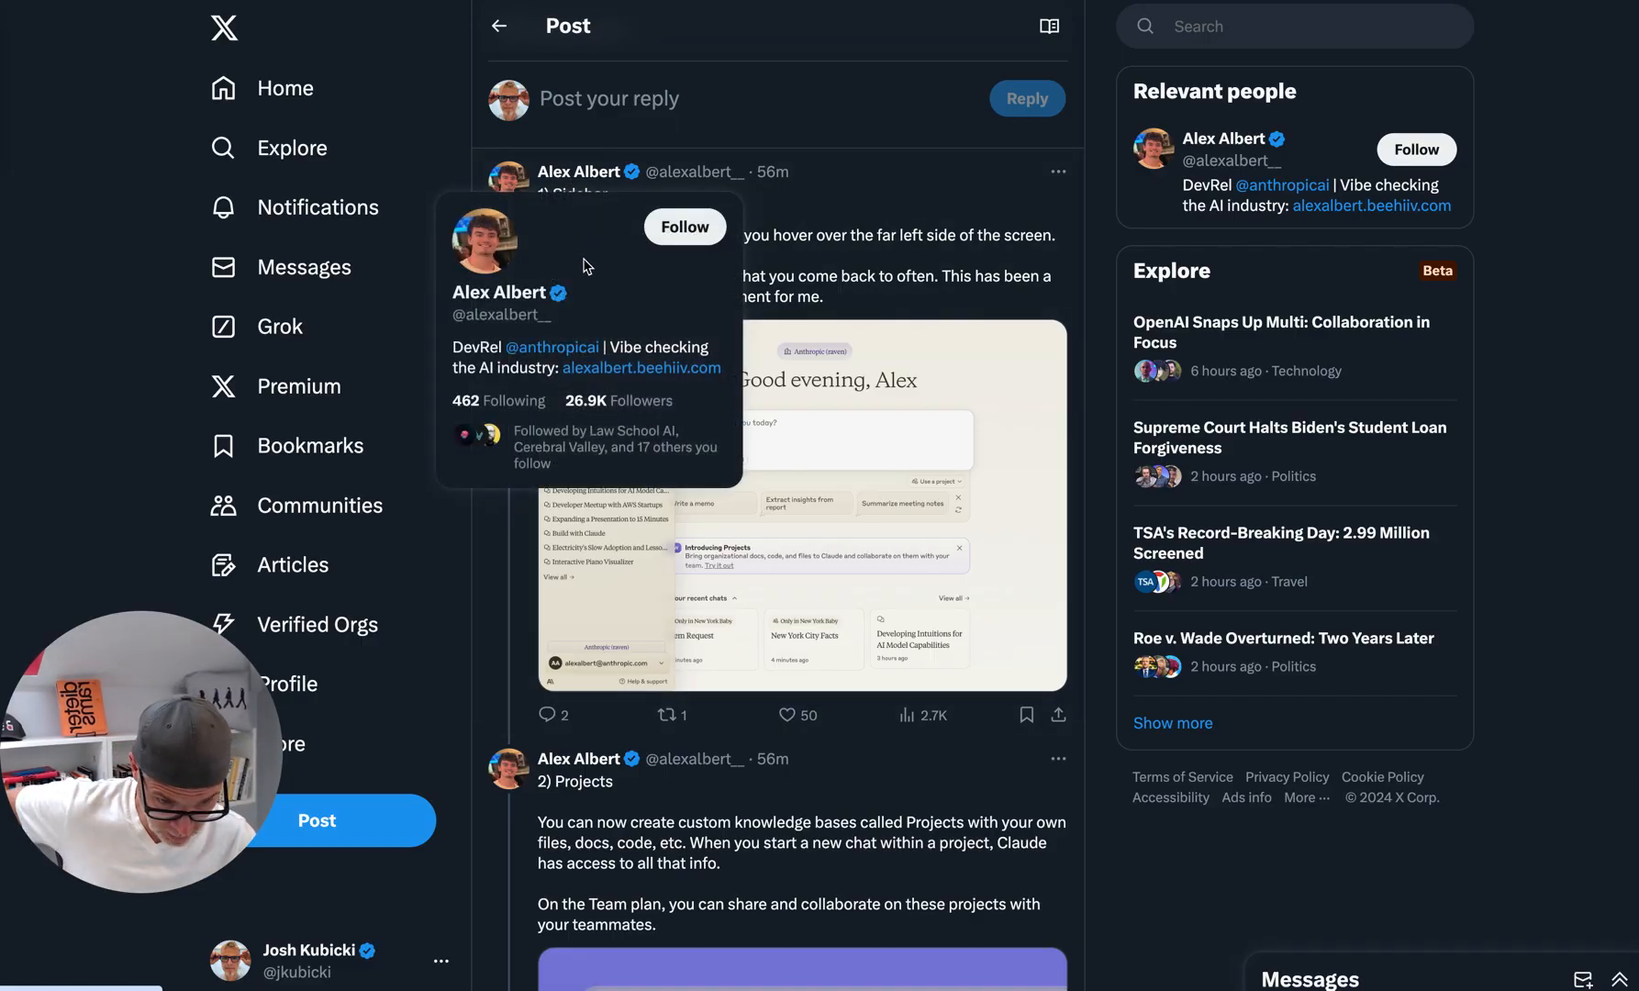
pyautogui.moveTo(831, 264)
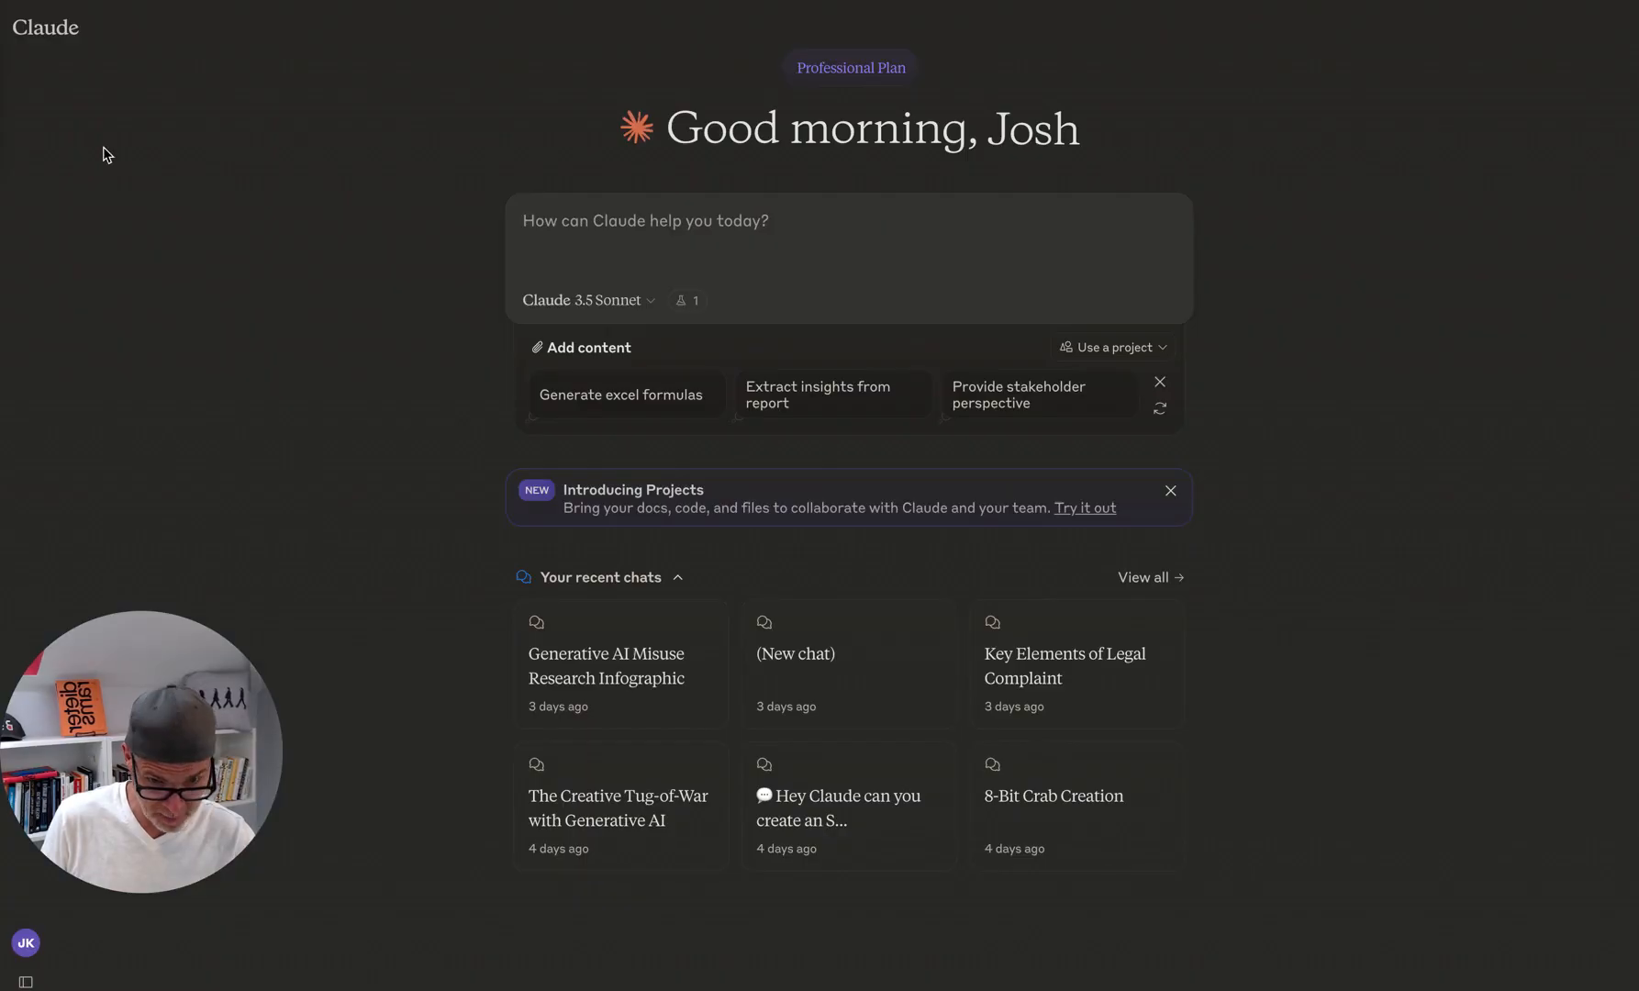
pyautogui.moveTo(358, 209)
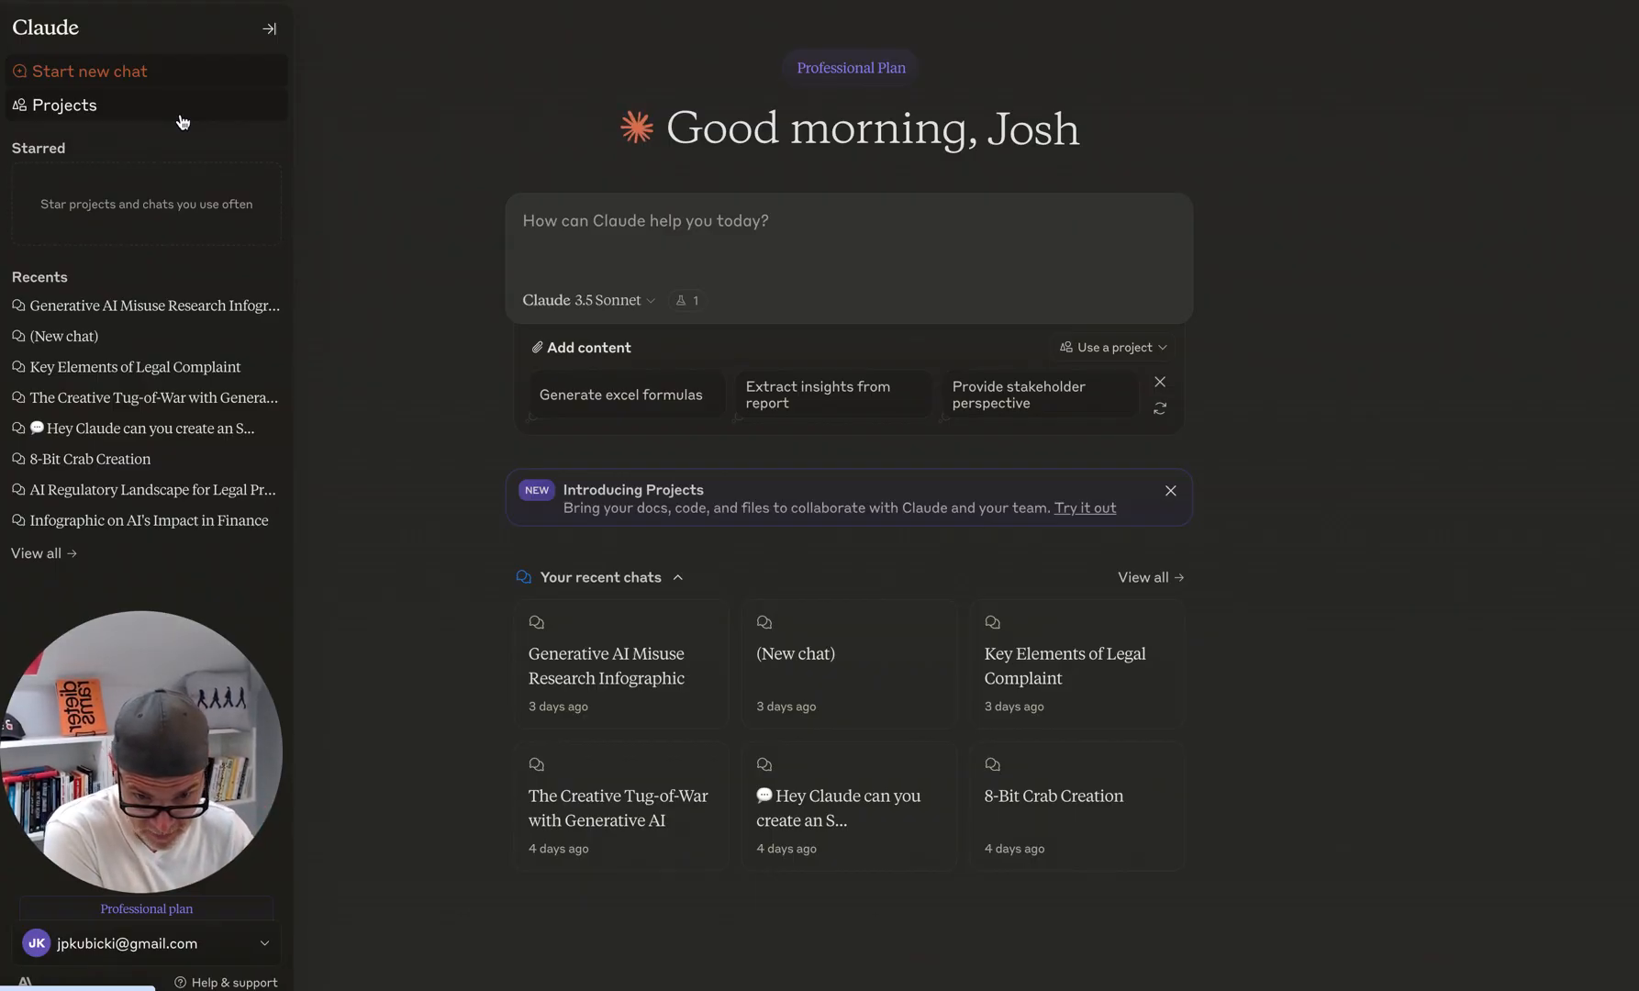
pyautogui.moveTo(176, 417)
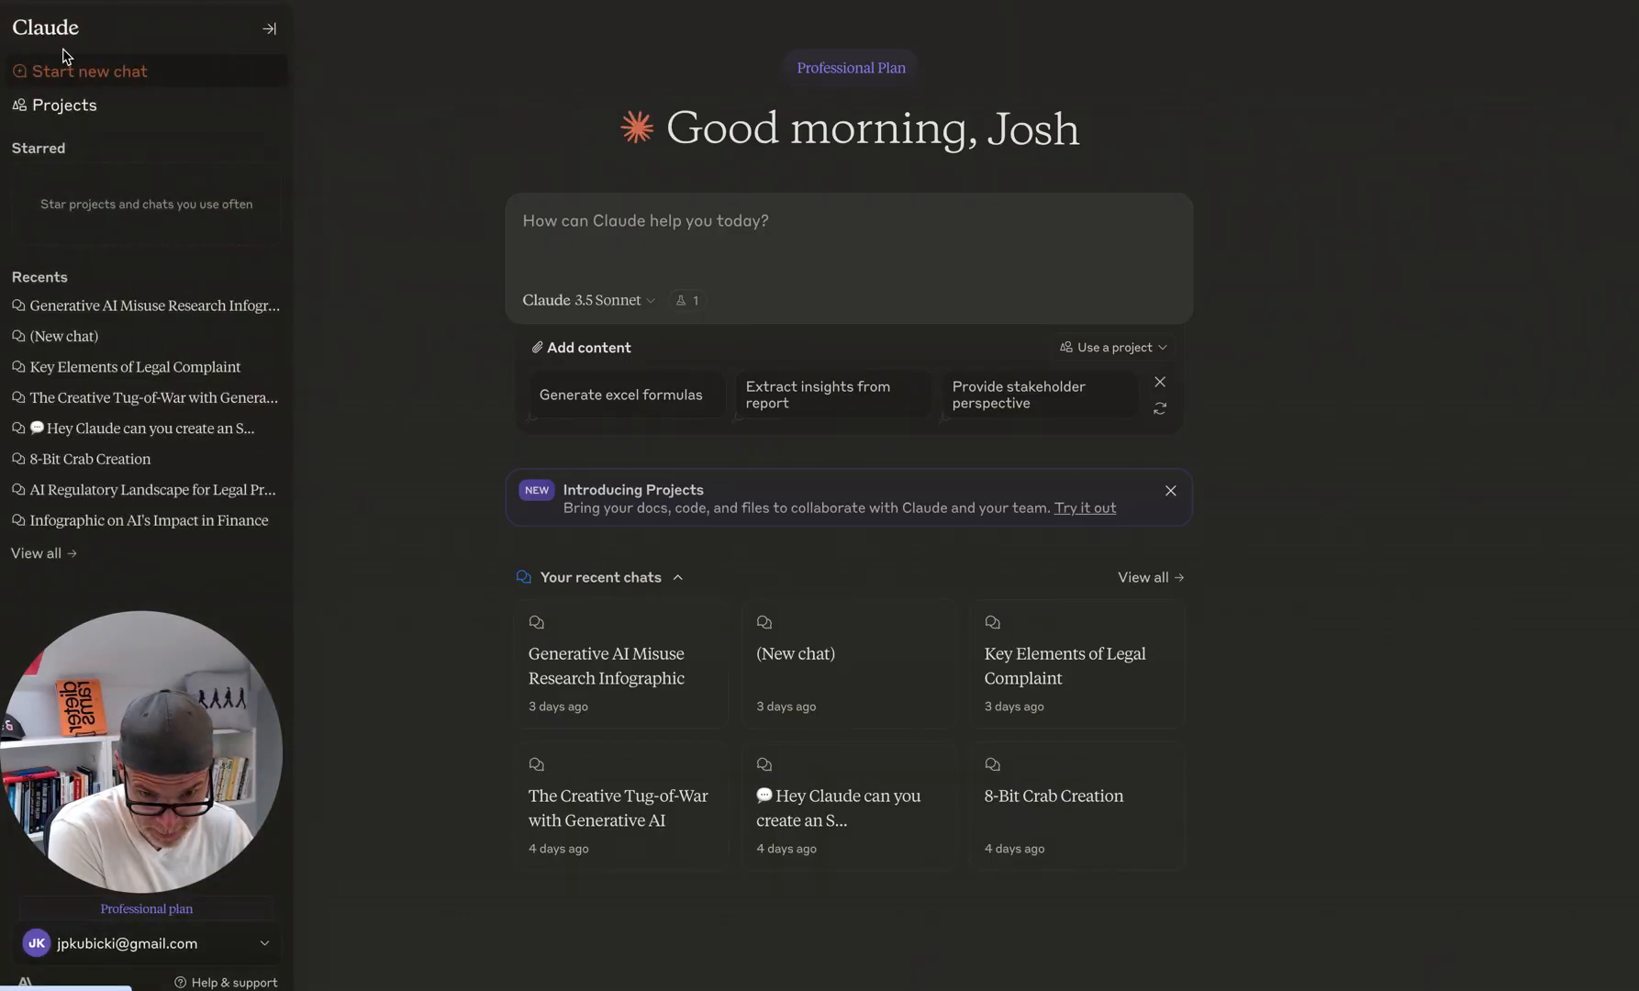
pyautogui.click(268, 28)
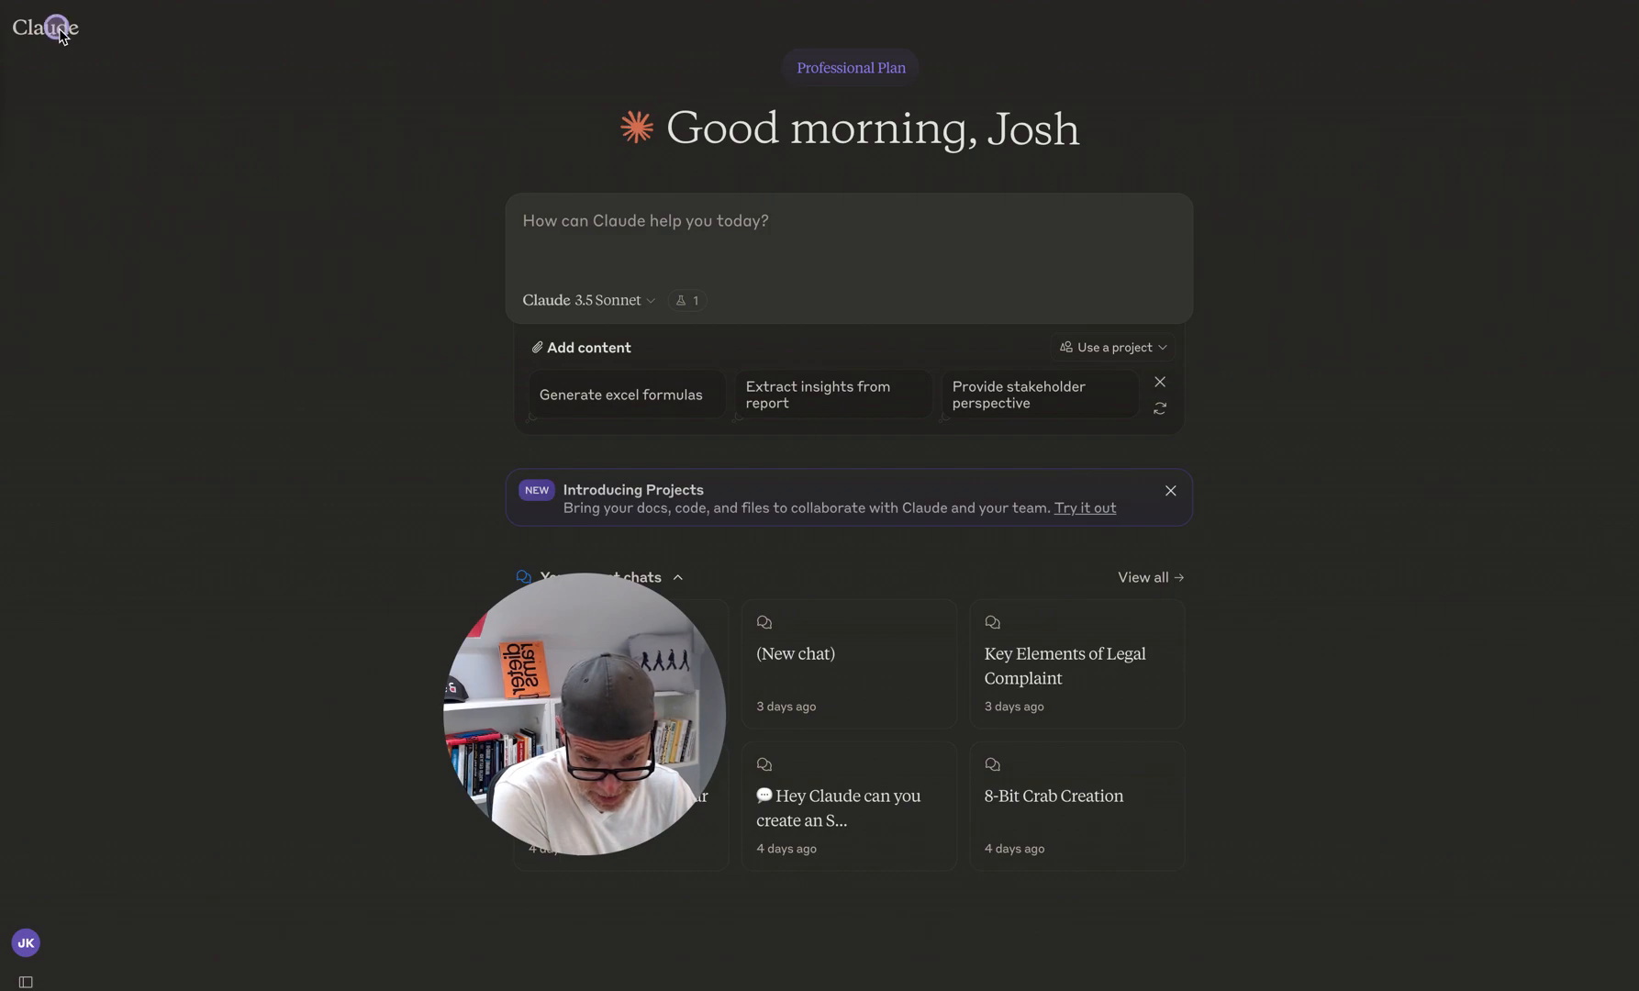
pyautogui.click(57, 27)
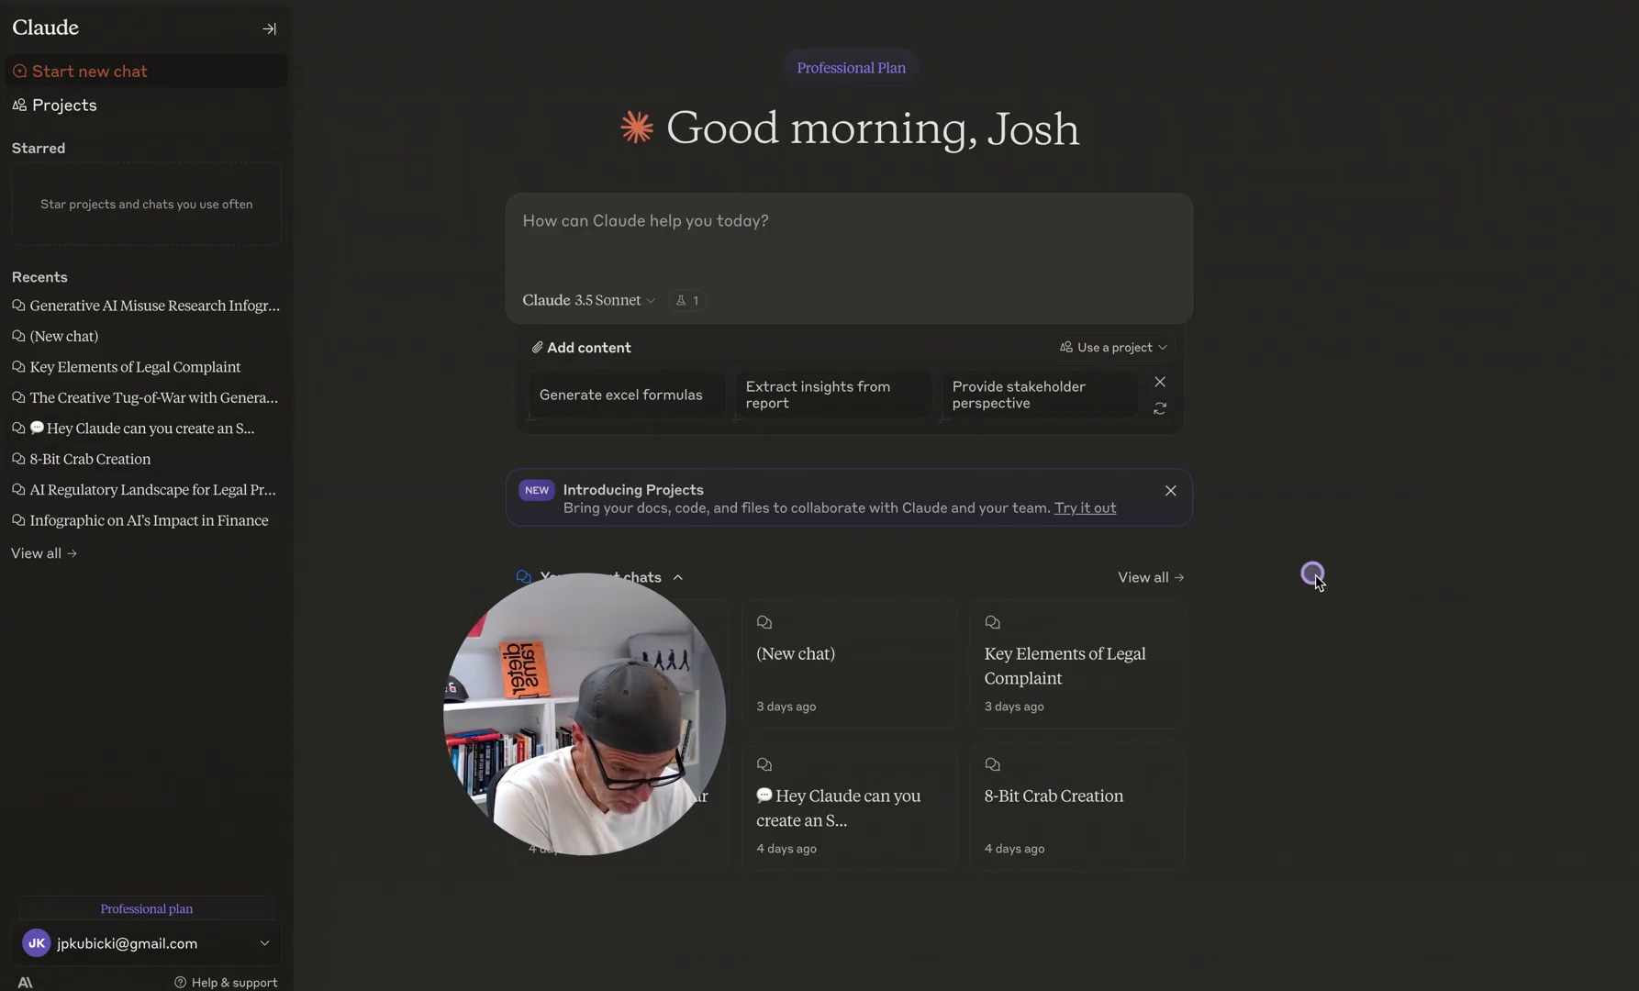
pyautogui.click(269, 27)
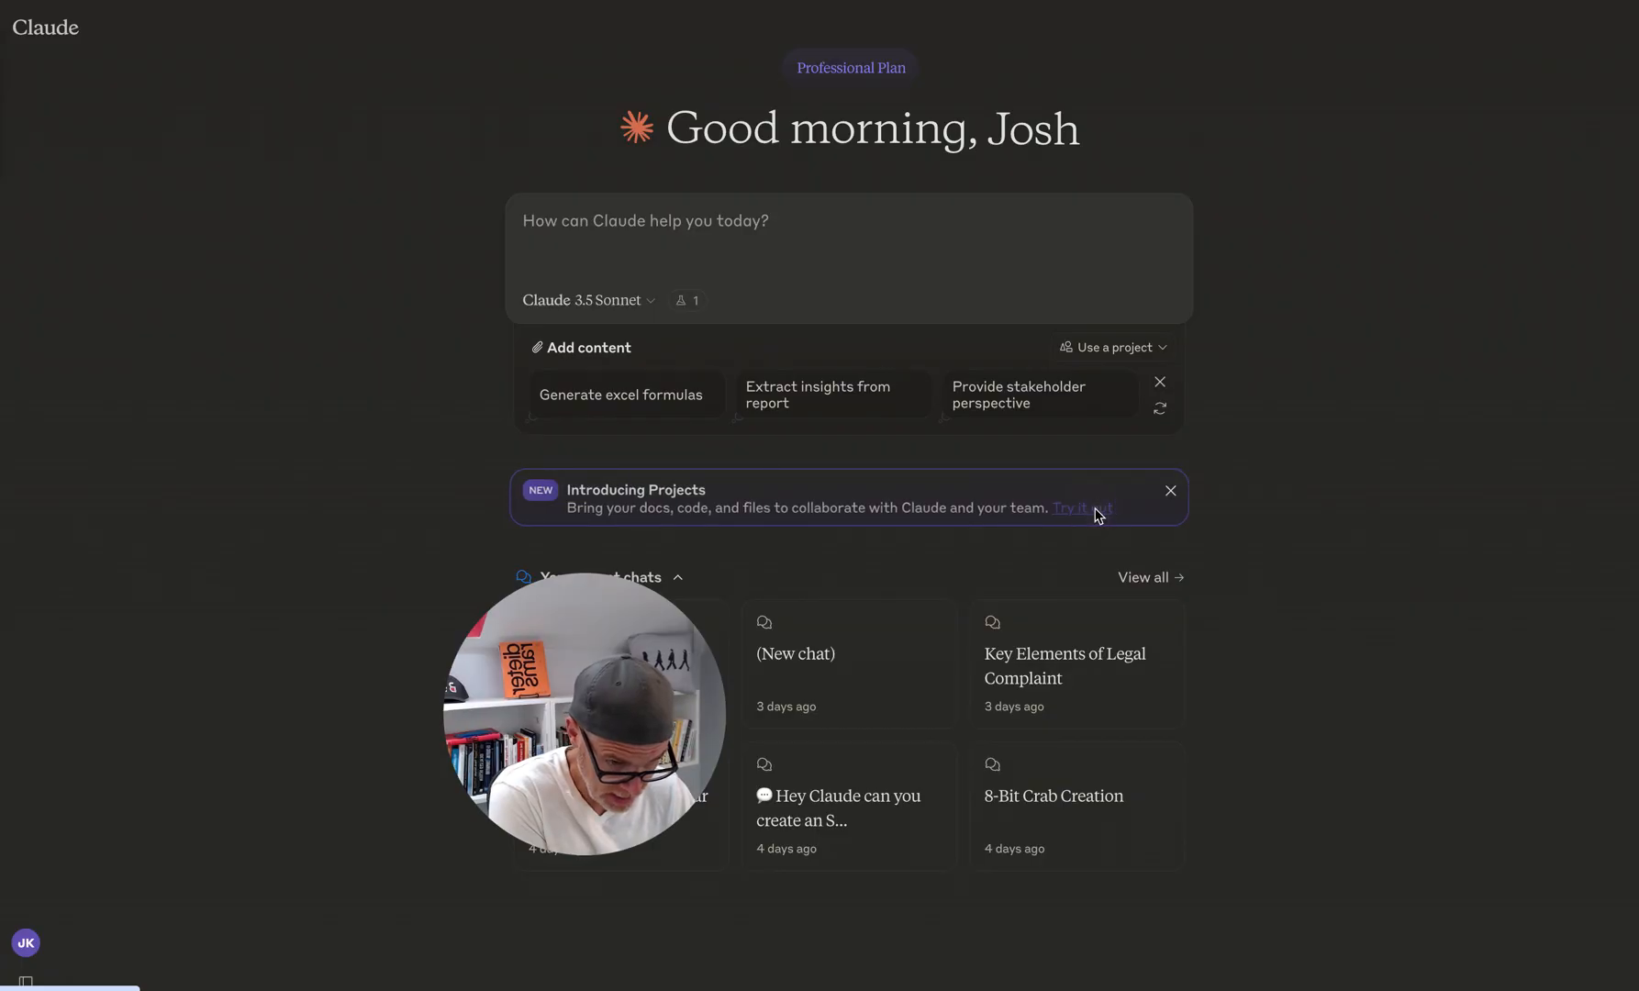
# Step: Launch the 'How to use Claude' example project from the Introducing Projects banner
pyautogui.click(1081, 508)
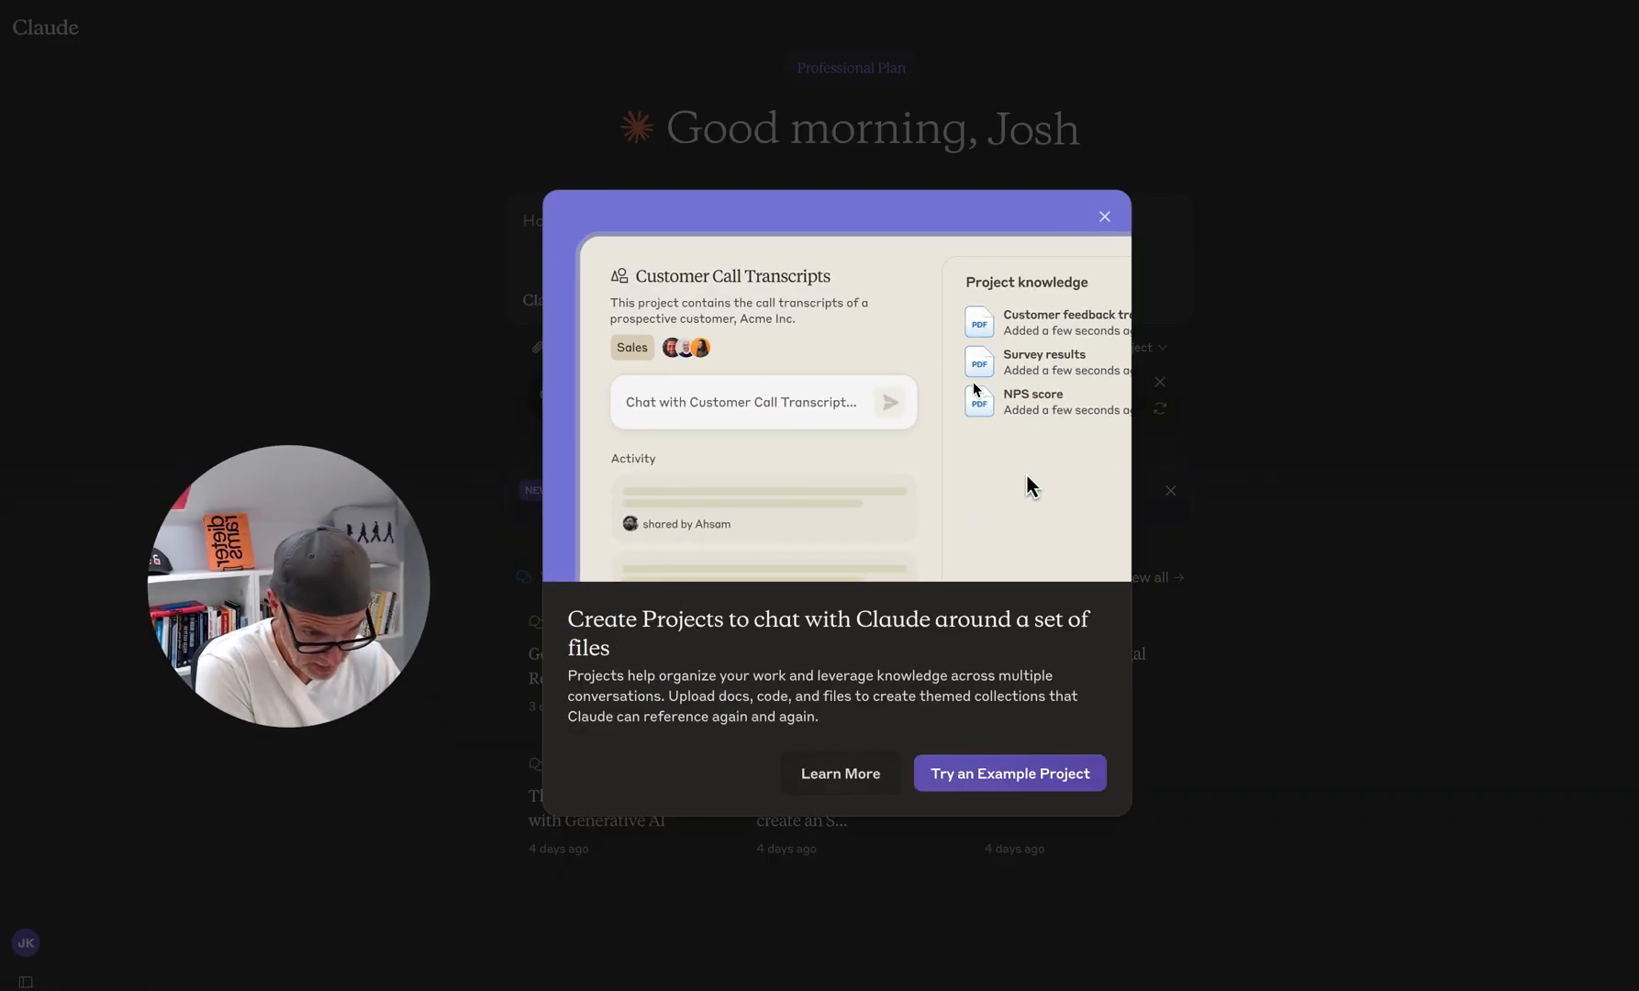
pyautogui.moveTo(820, 406)
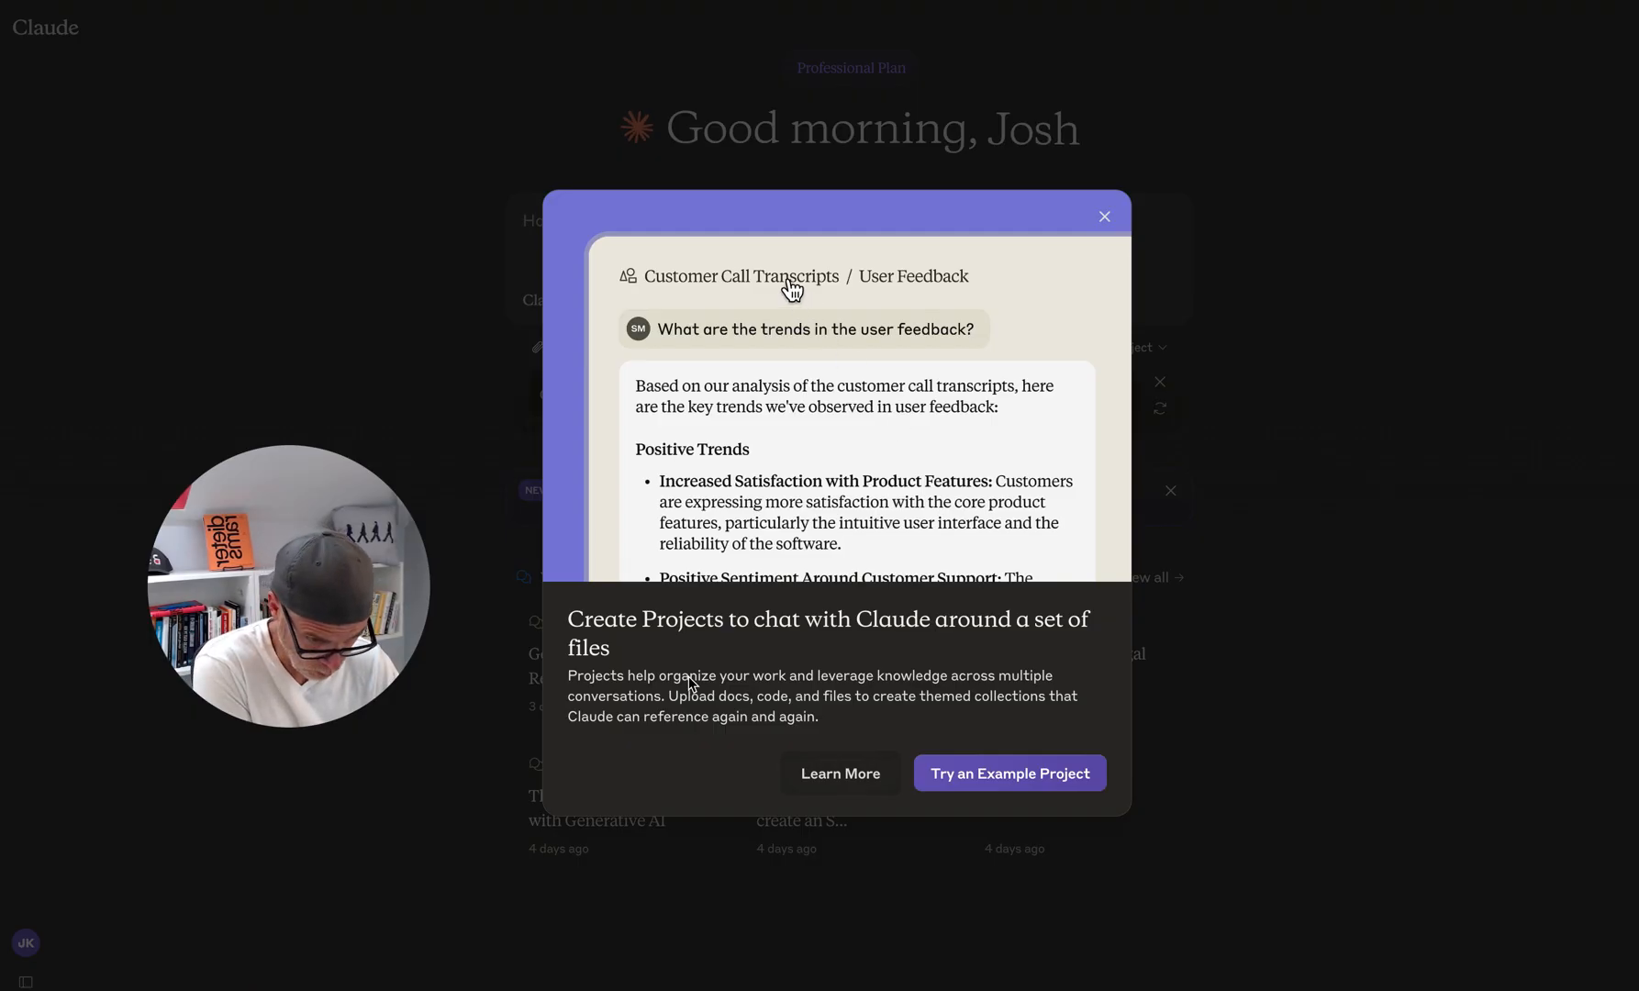
pyautogui.click(1007, 773)
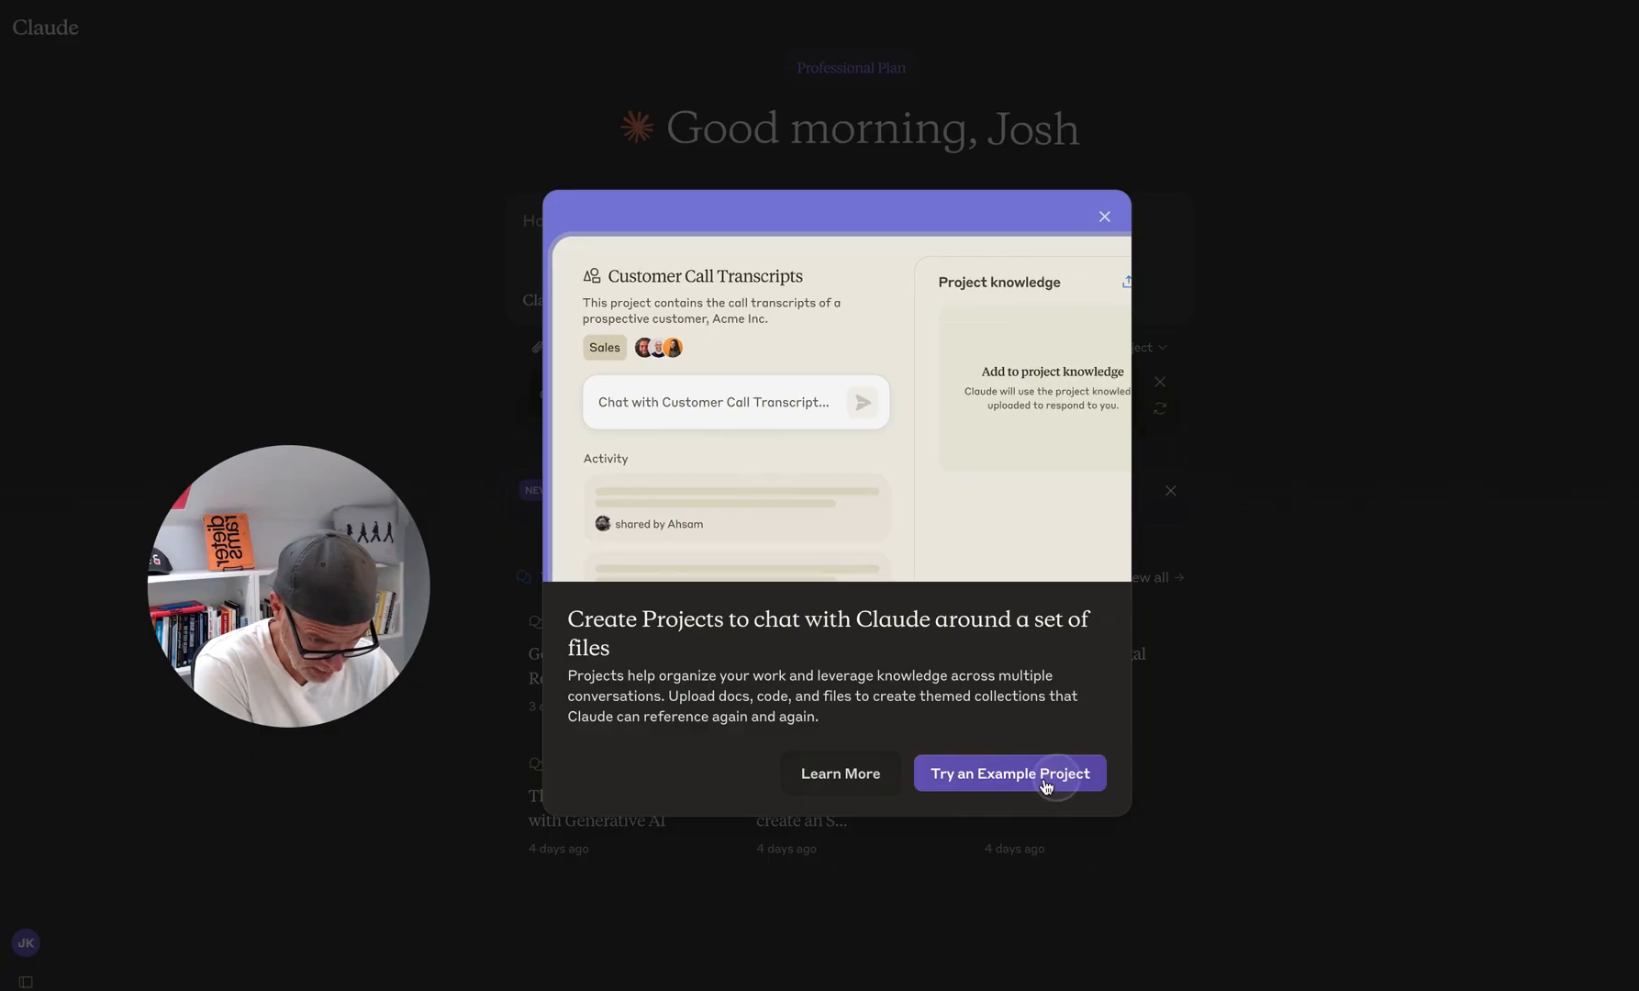
pyautogui.click(1006, 772)
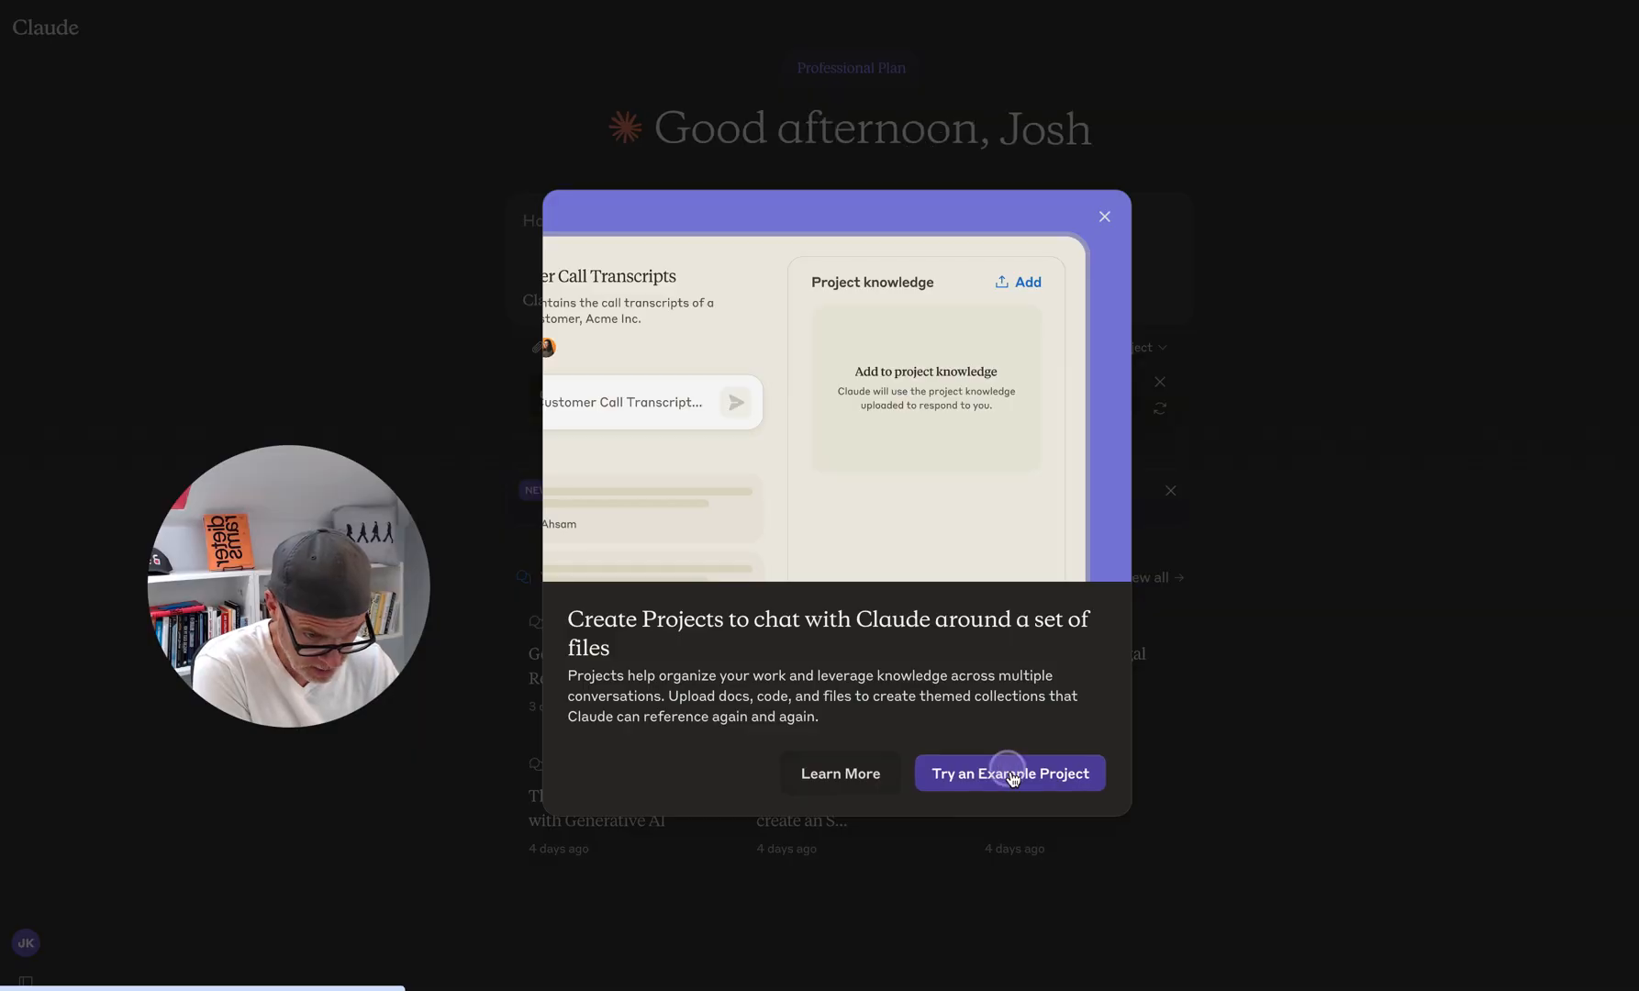
pyautogui.click(1006, 773)
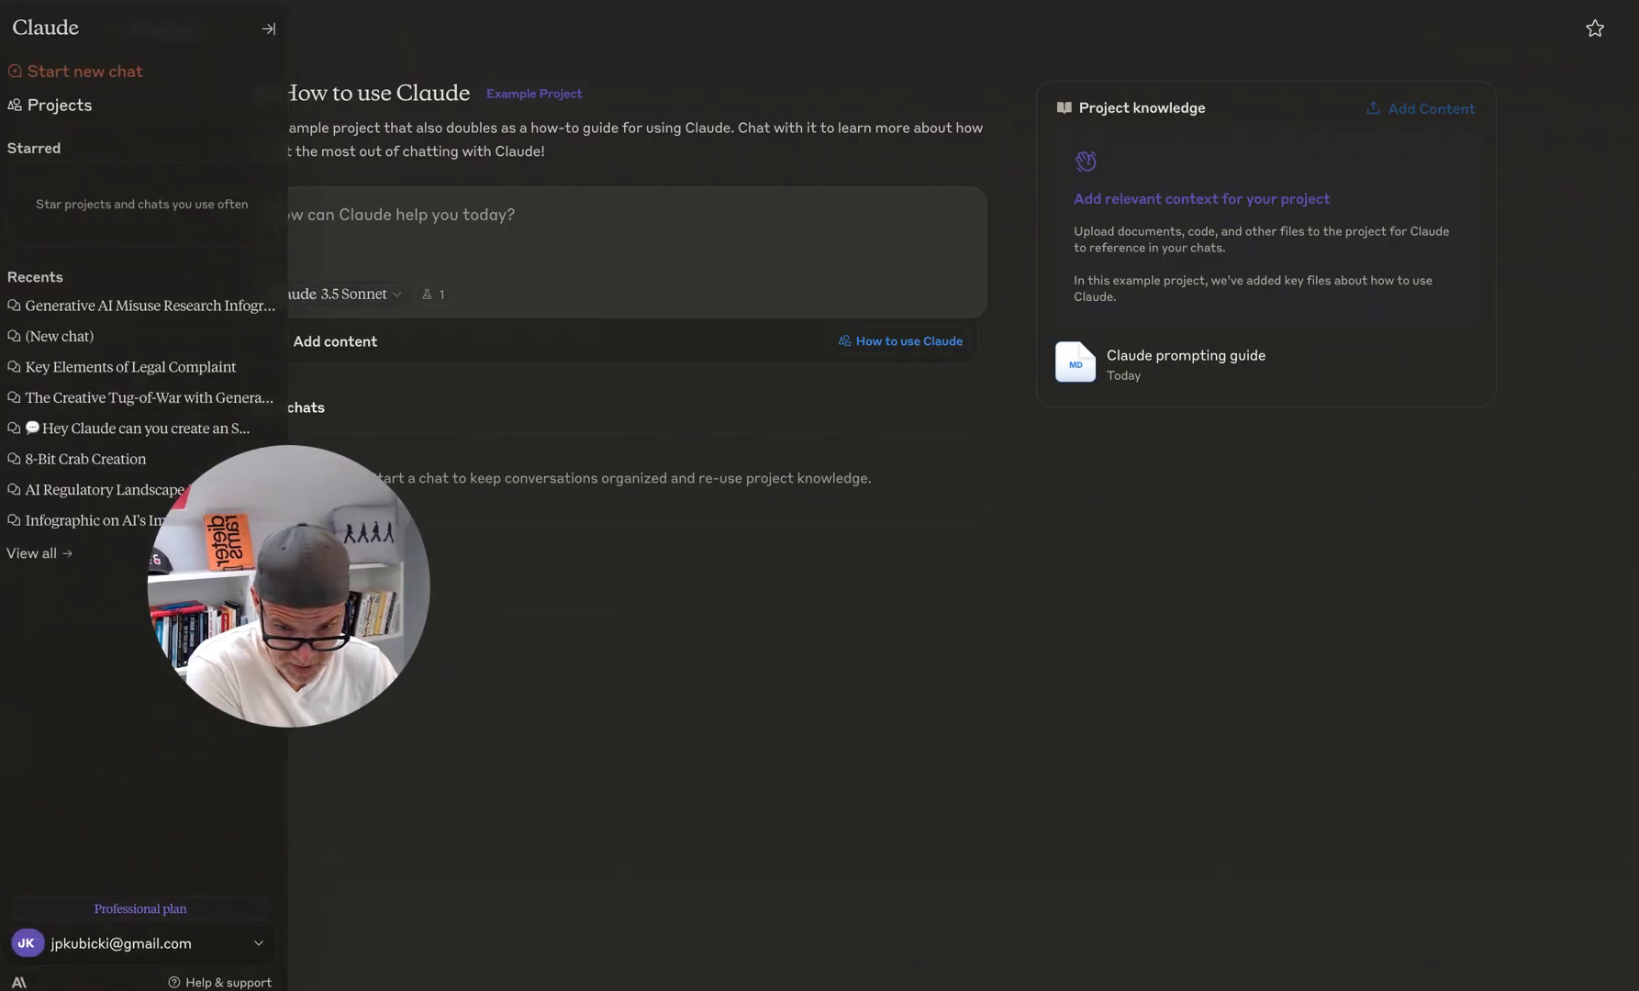
pyautogui.click(268, 27)
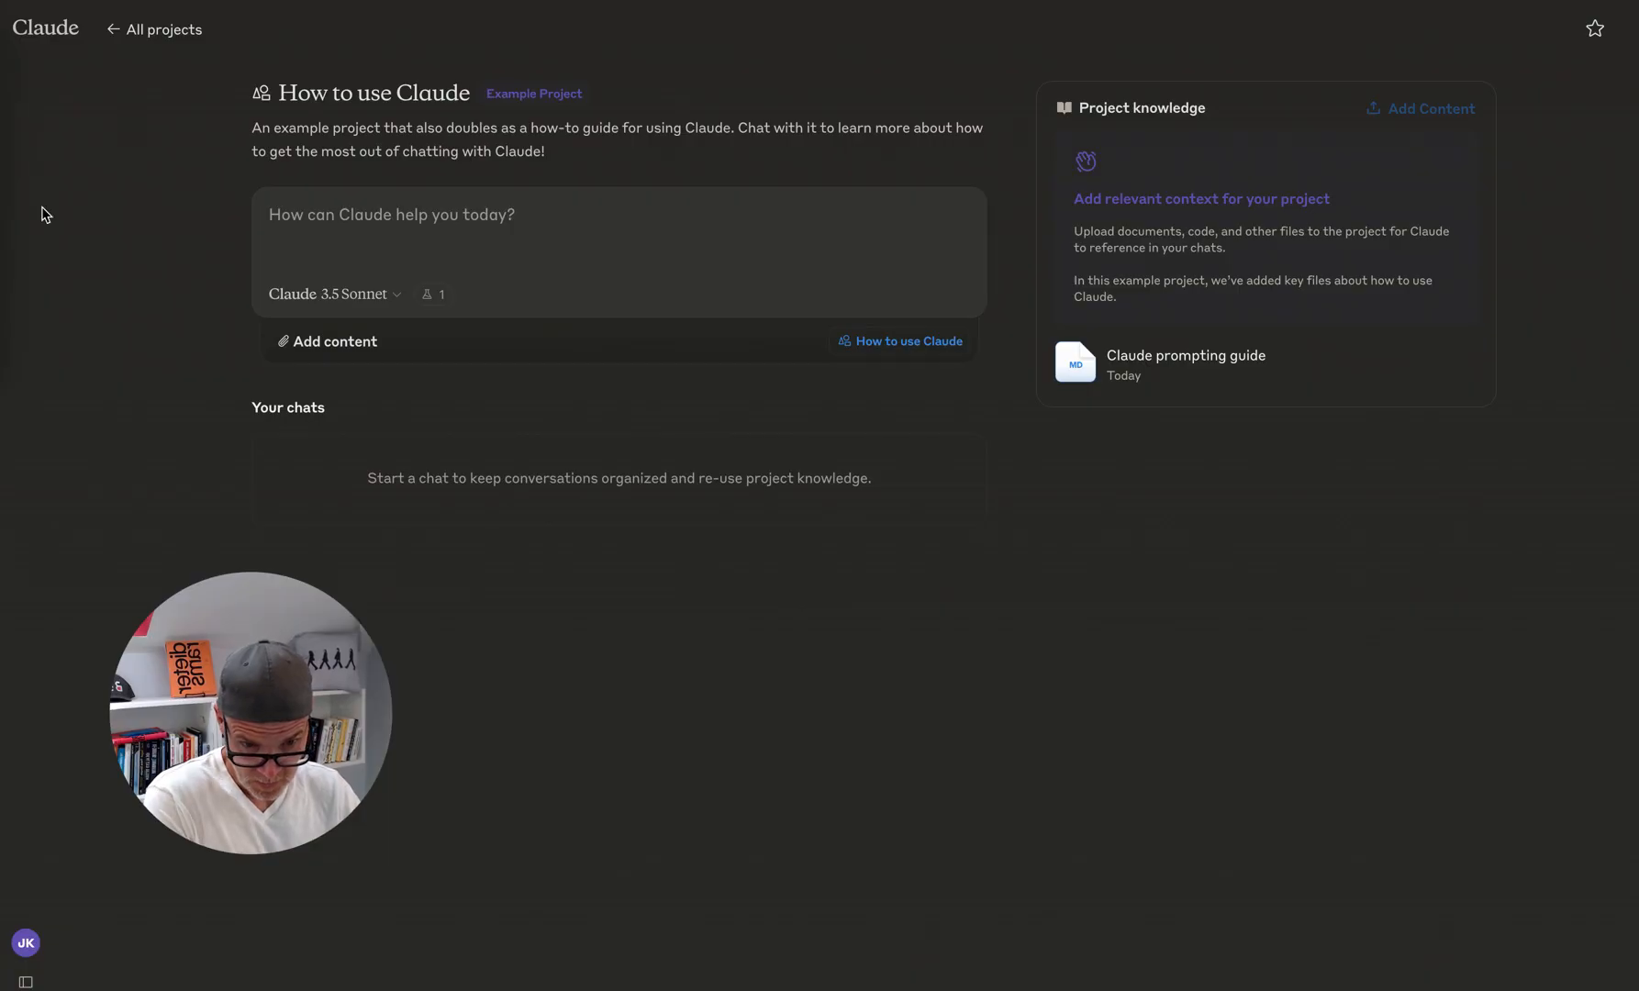
pyautogui.moveTo(778, 420)
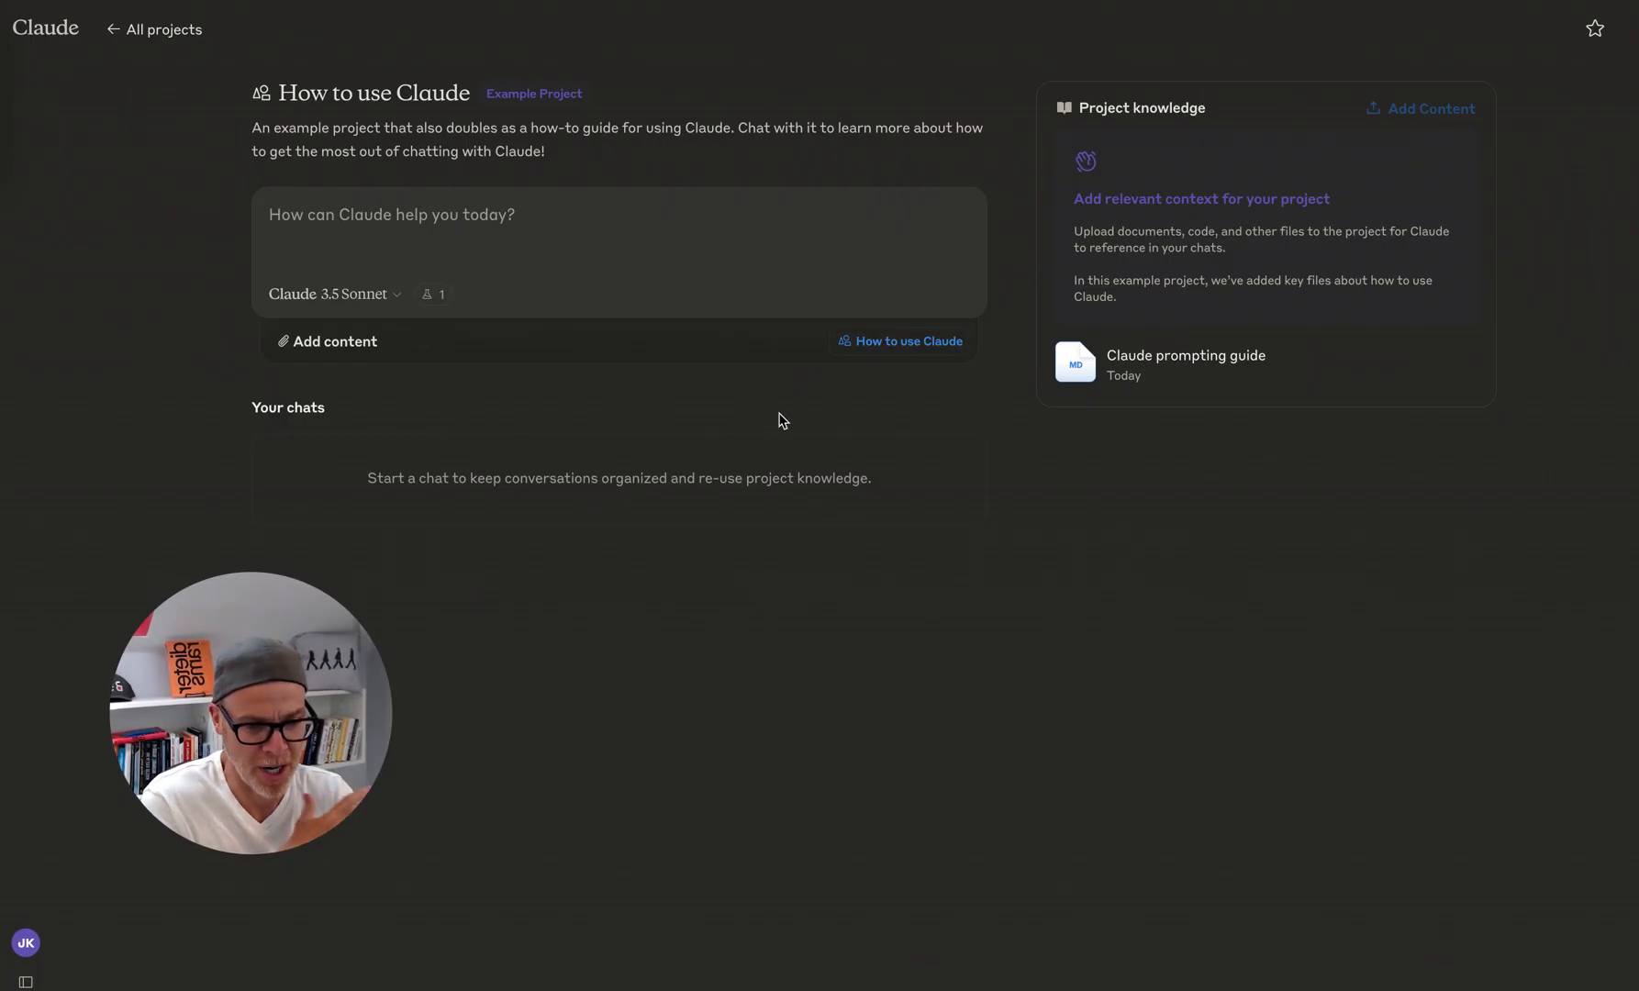
pyautogui.moveTo(1162, 392)
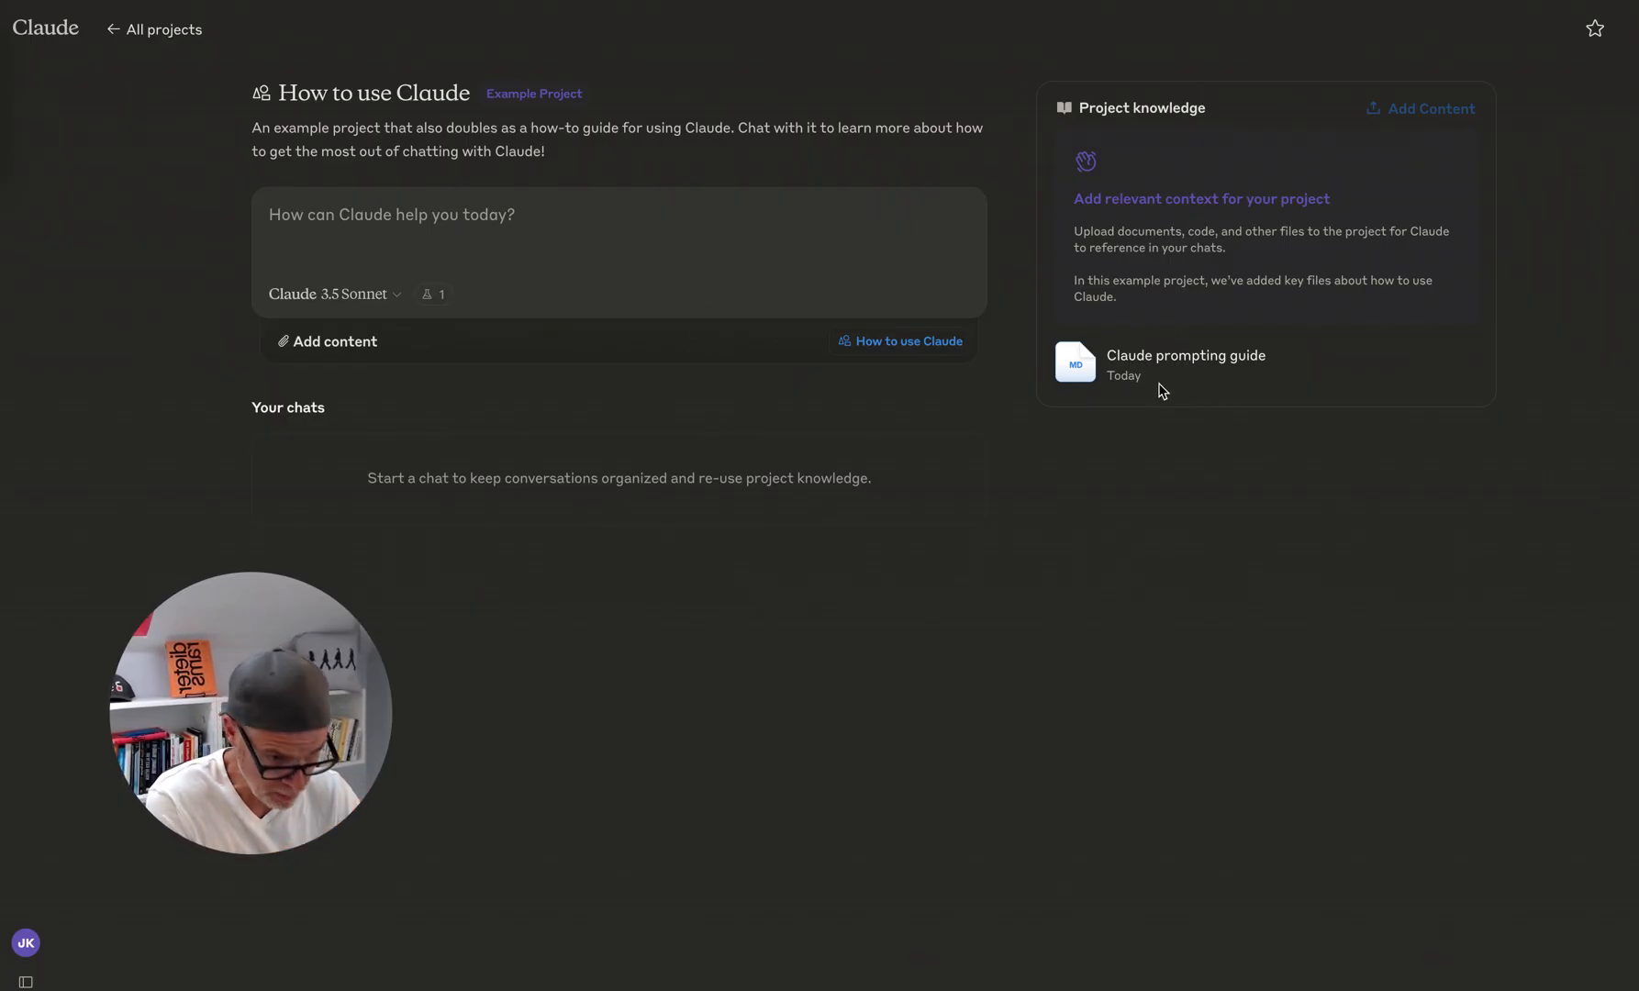
pyautogui.moveTo(1214, 387)
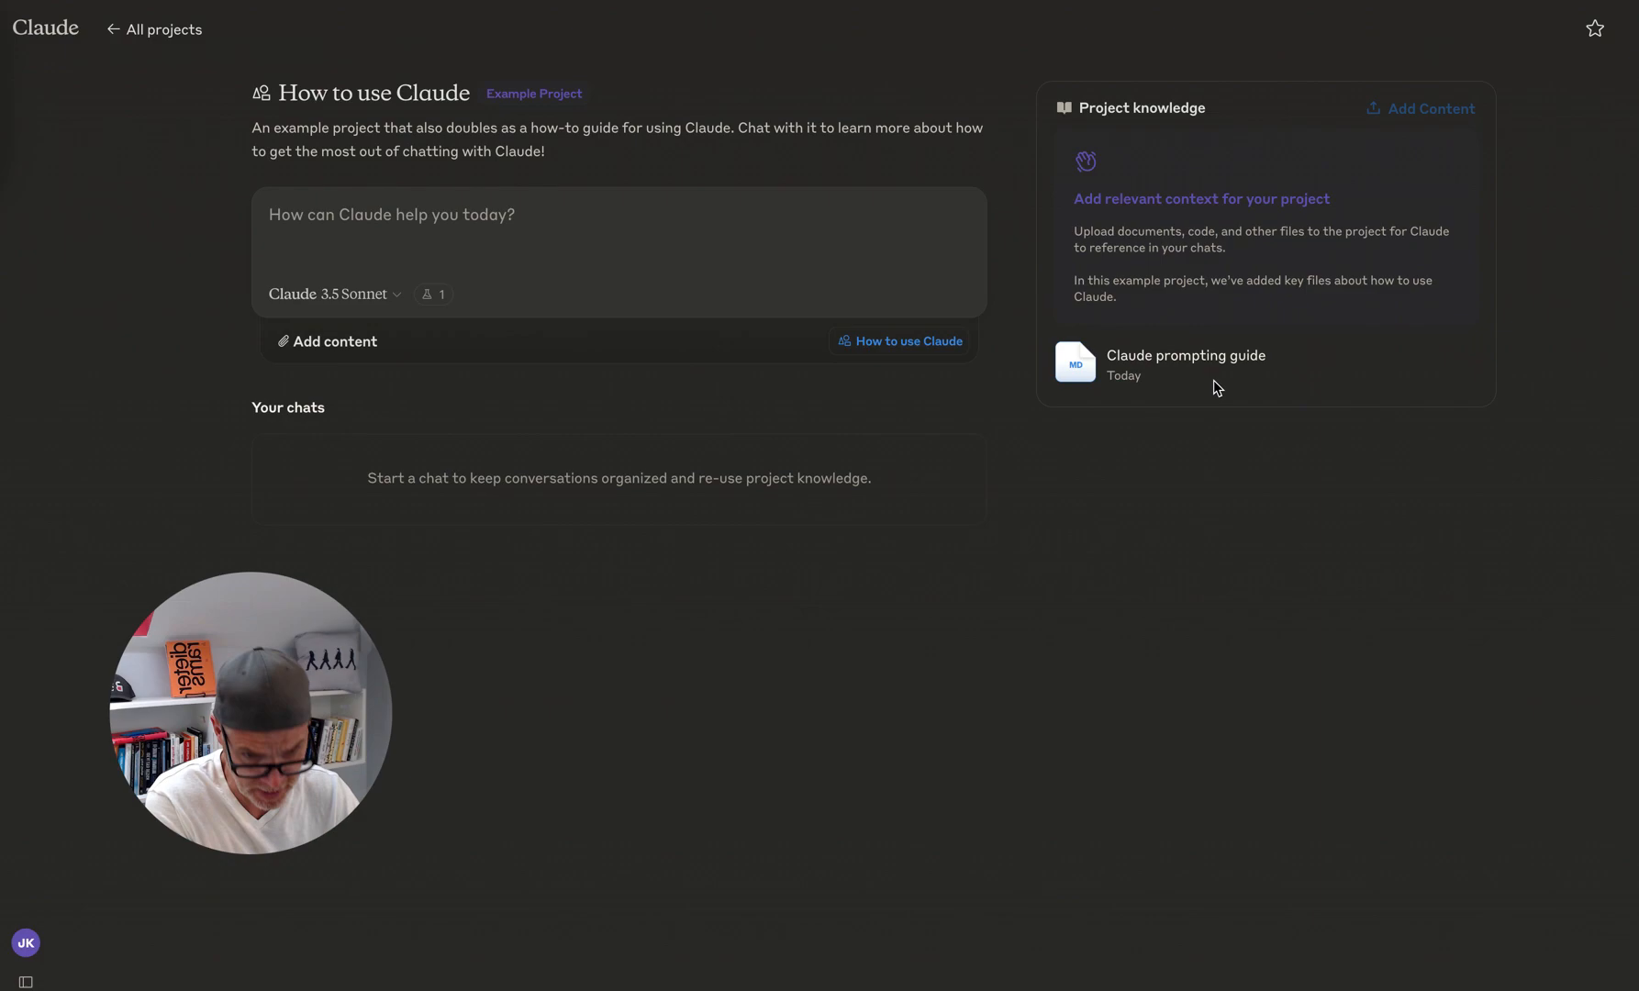
pyautogui.moveTo(426, 246)
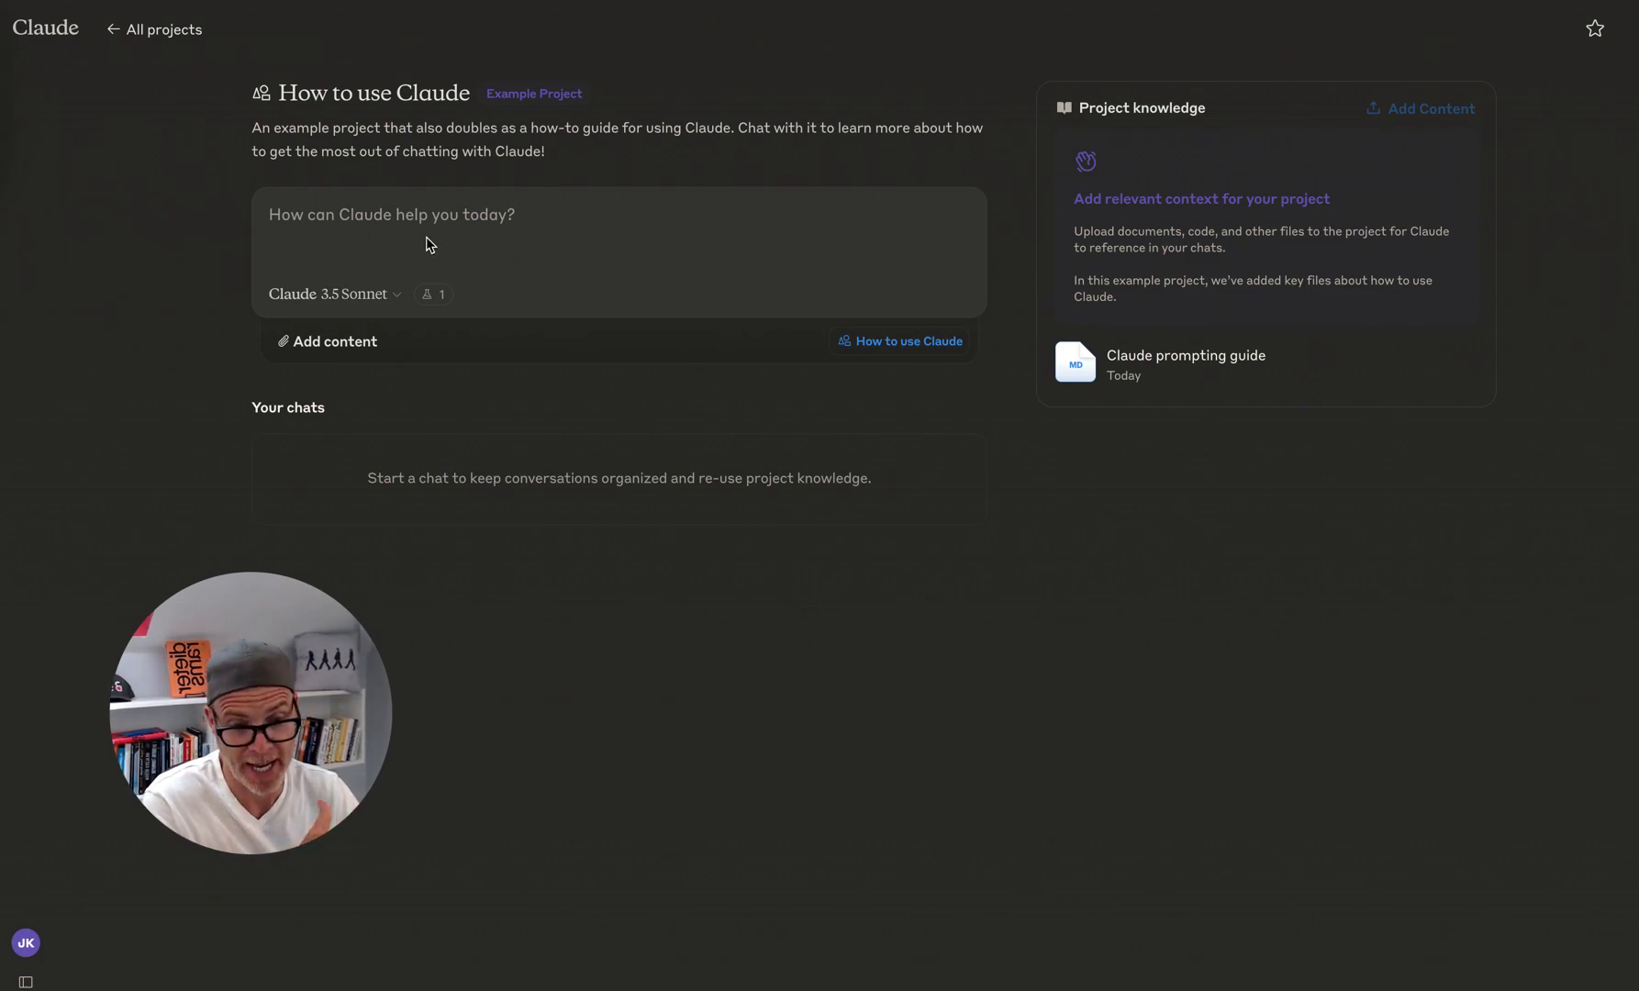
pyautogui.moveTo(483, 224)
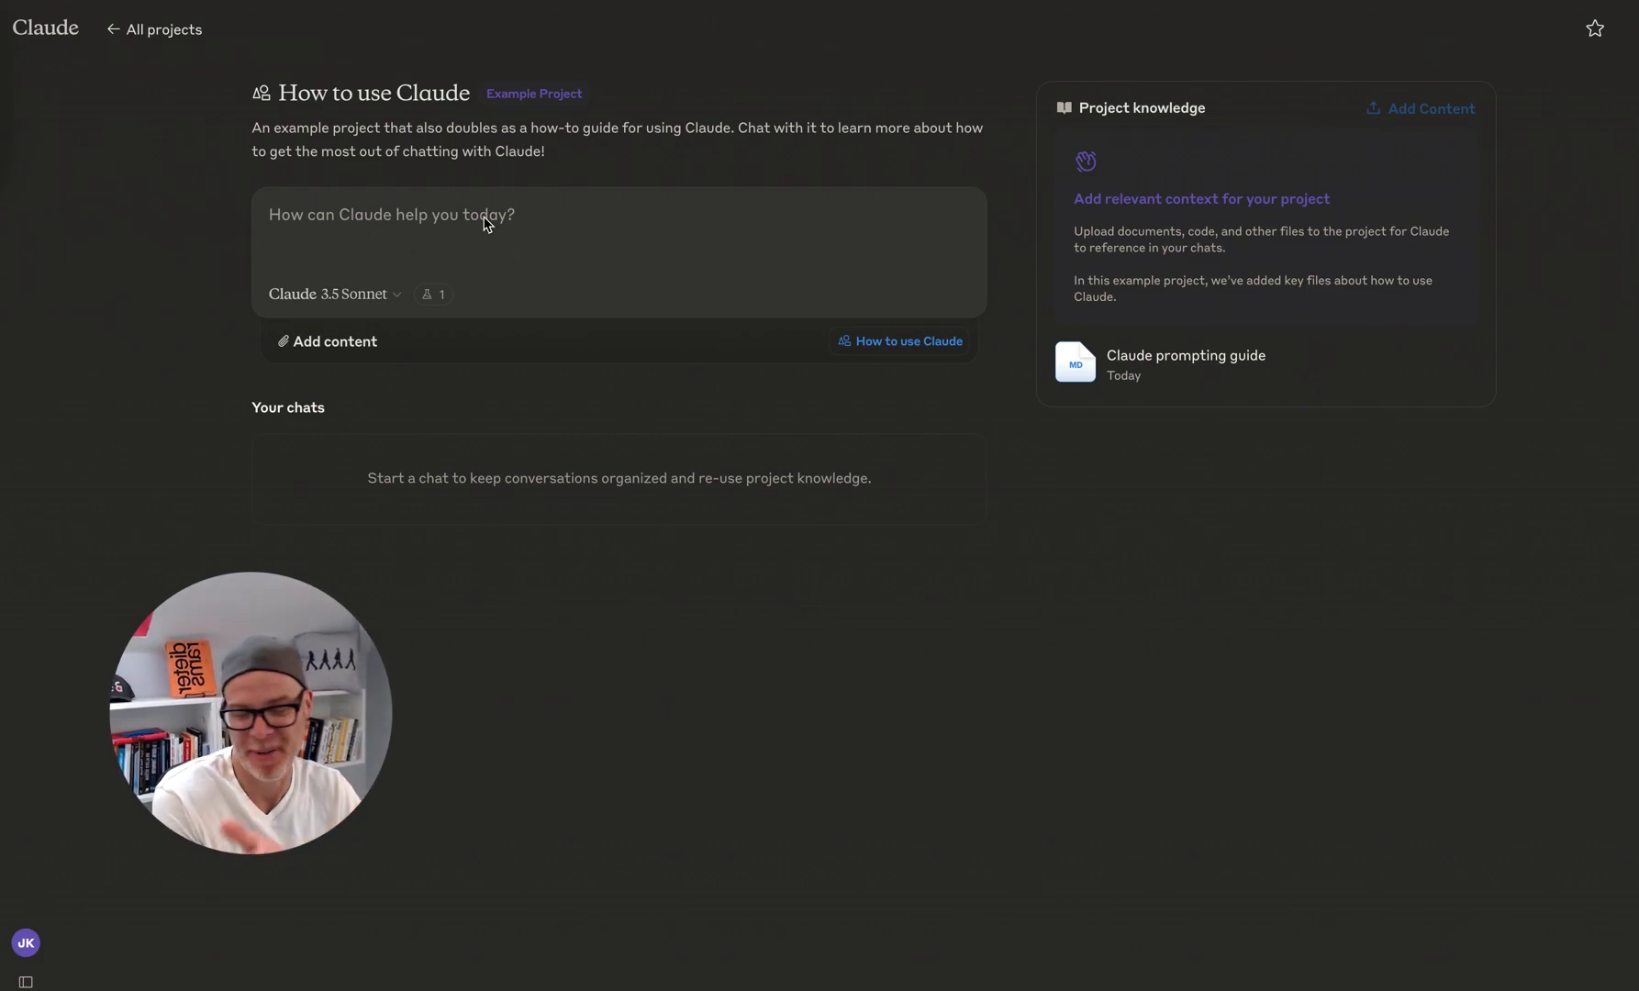
pyautogui.moveTo(442, 230)
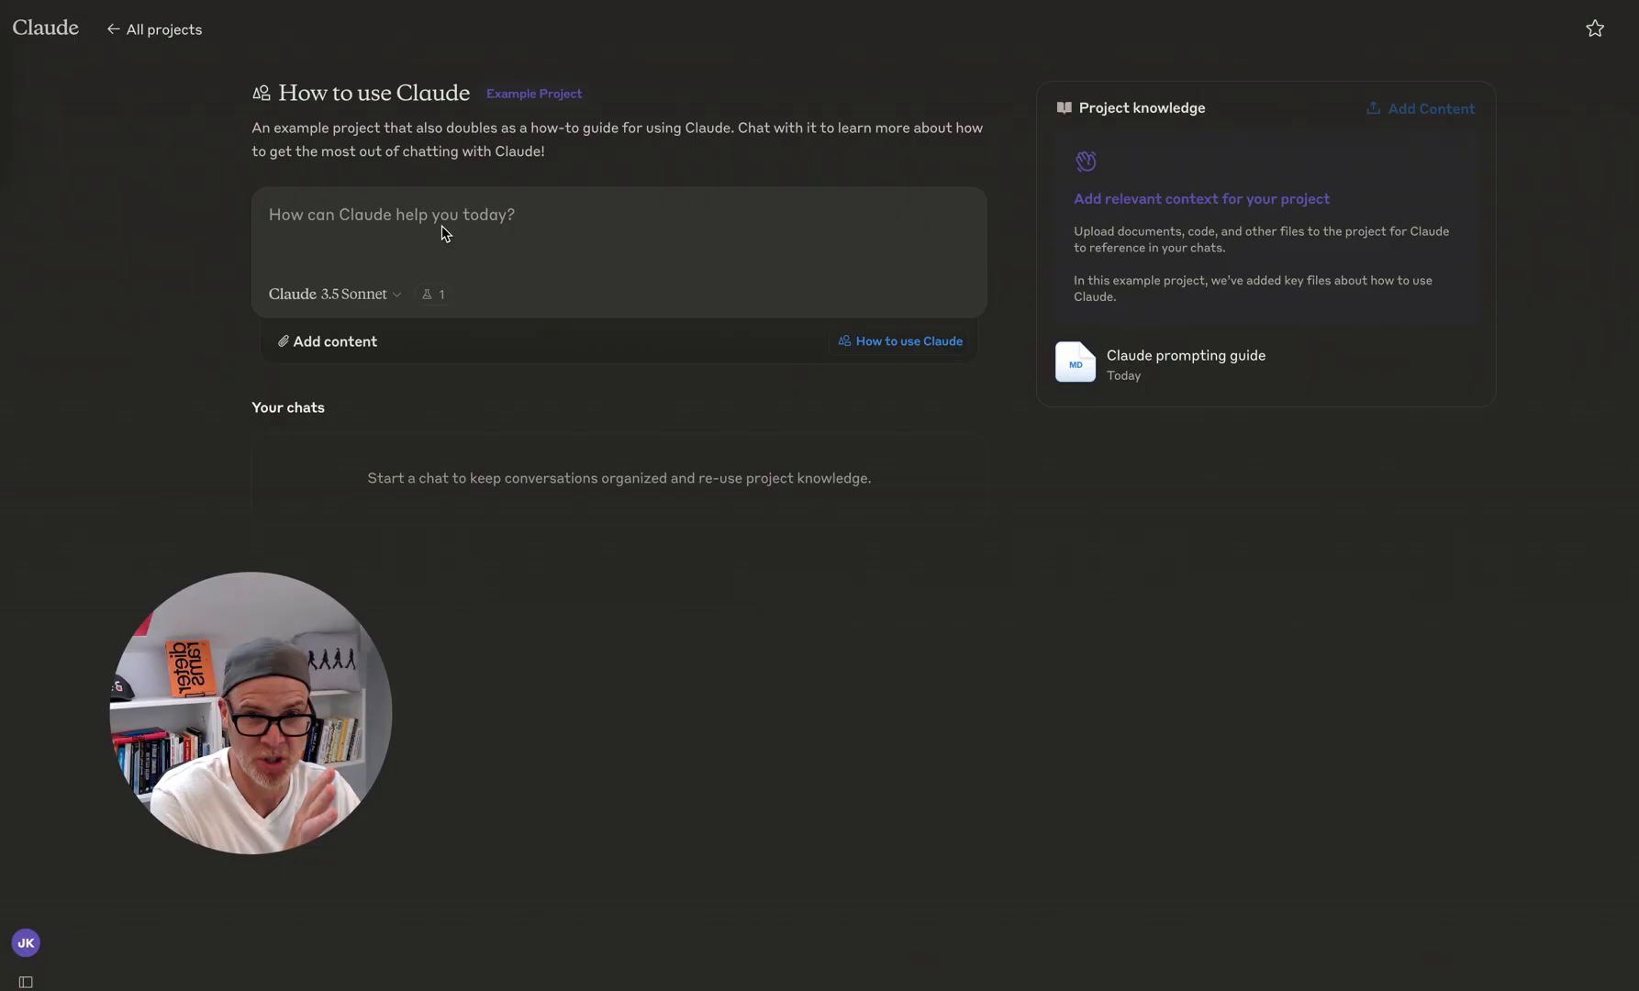
pyautogui.moveTo(152, 141)
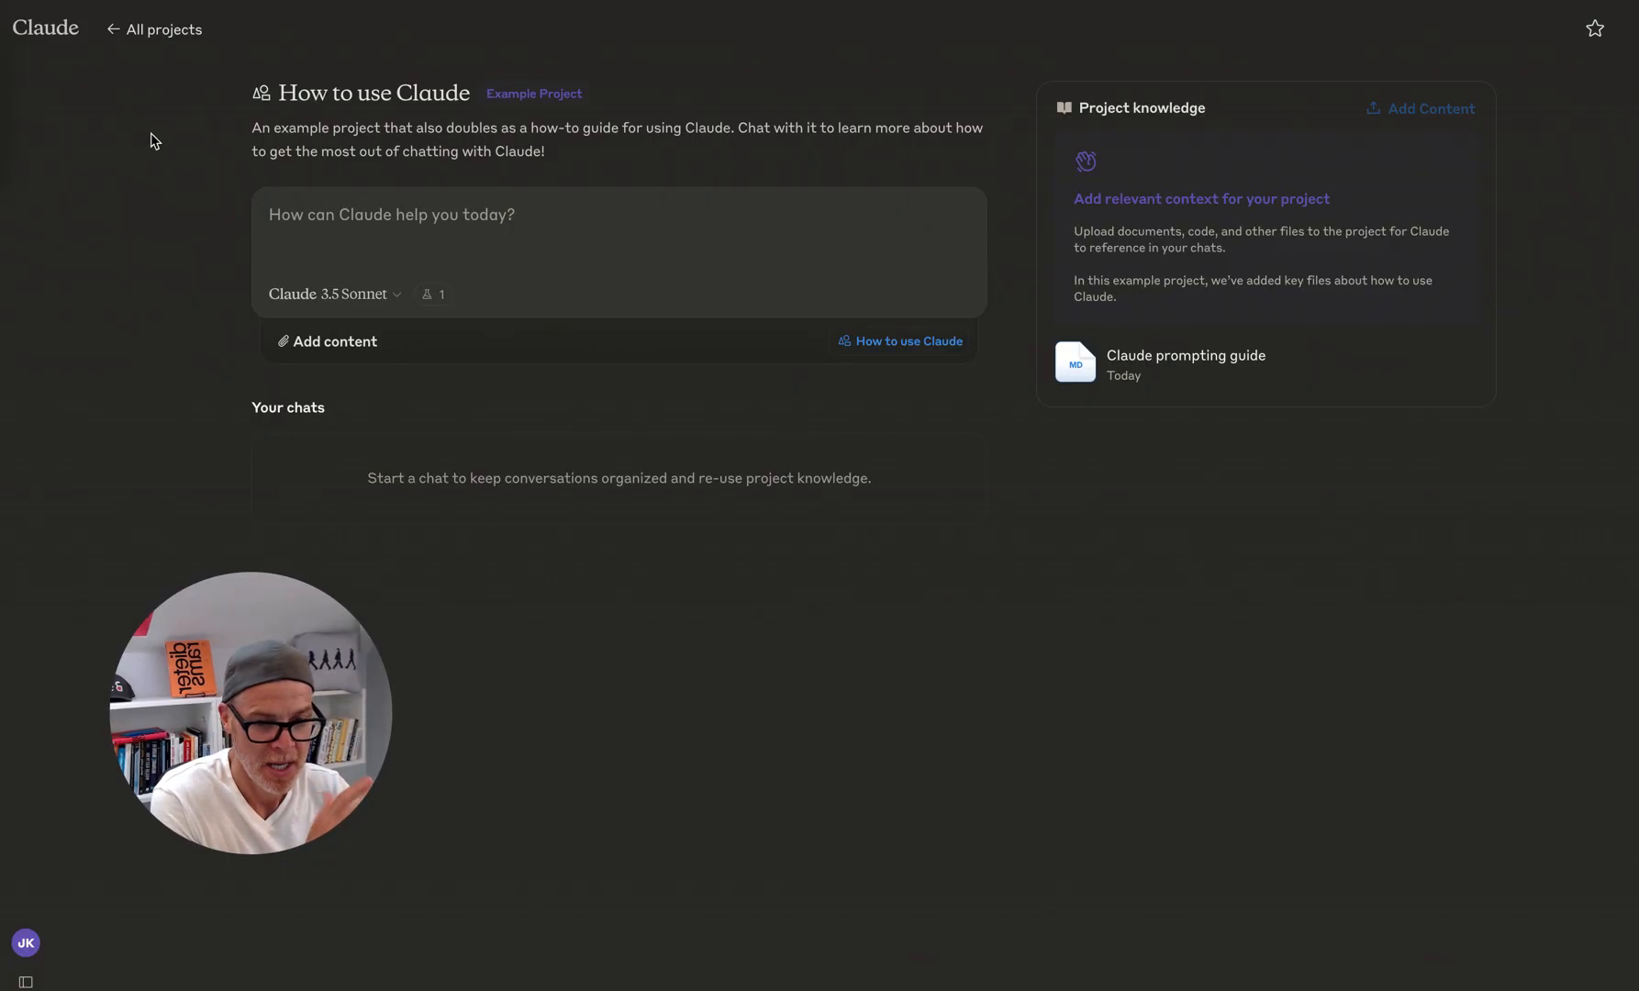
pyautogui.click(154, 27)
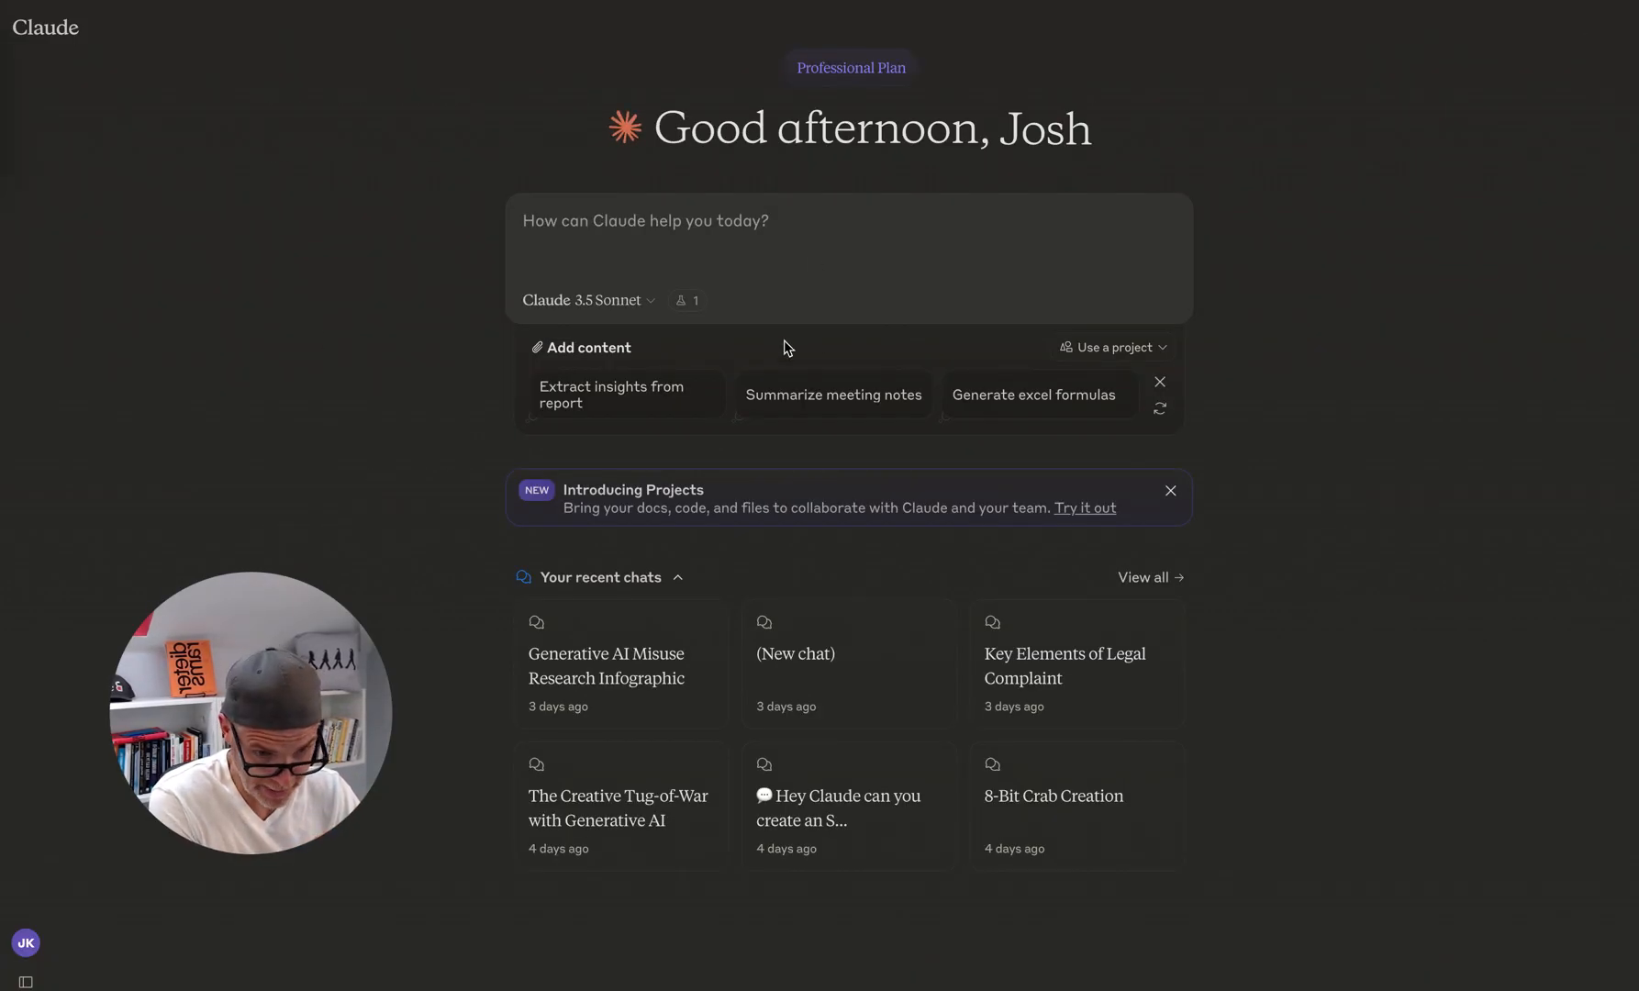
pyautogui.moveTo(44, 45)
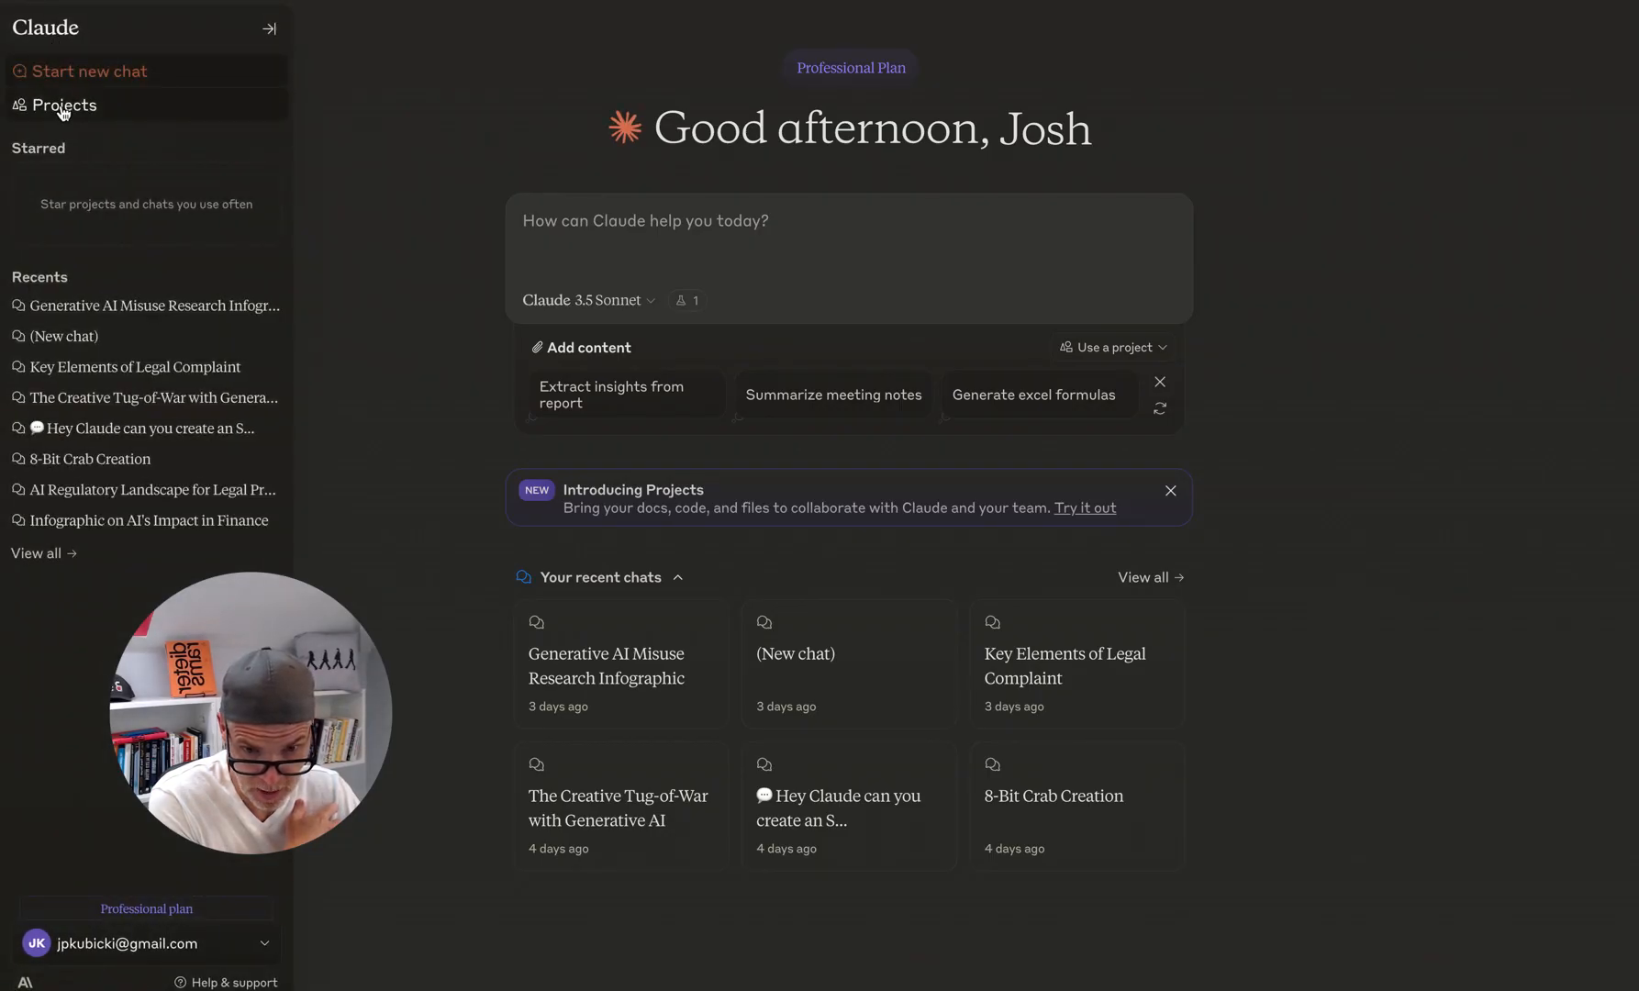
# Step: Show the Projects list holding only the 'How to use Claude' example project
pyautogui.click(64, 105)
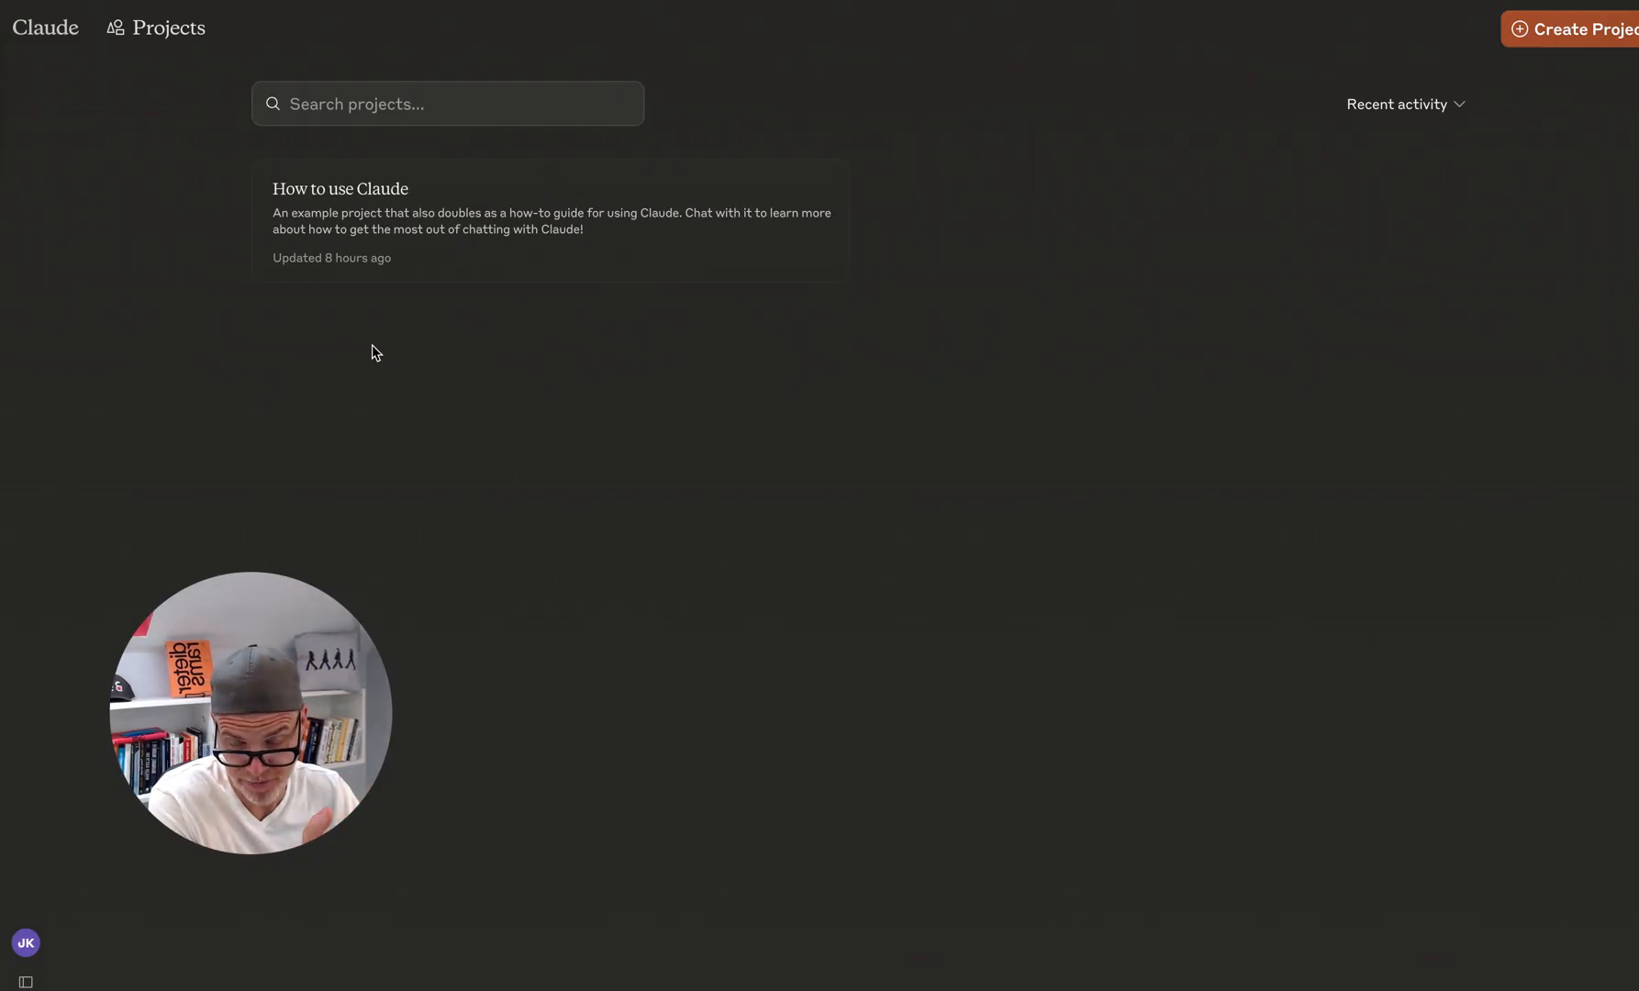
pyautogui.moveTo(629, 505)
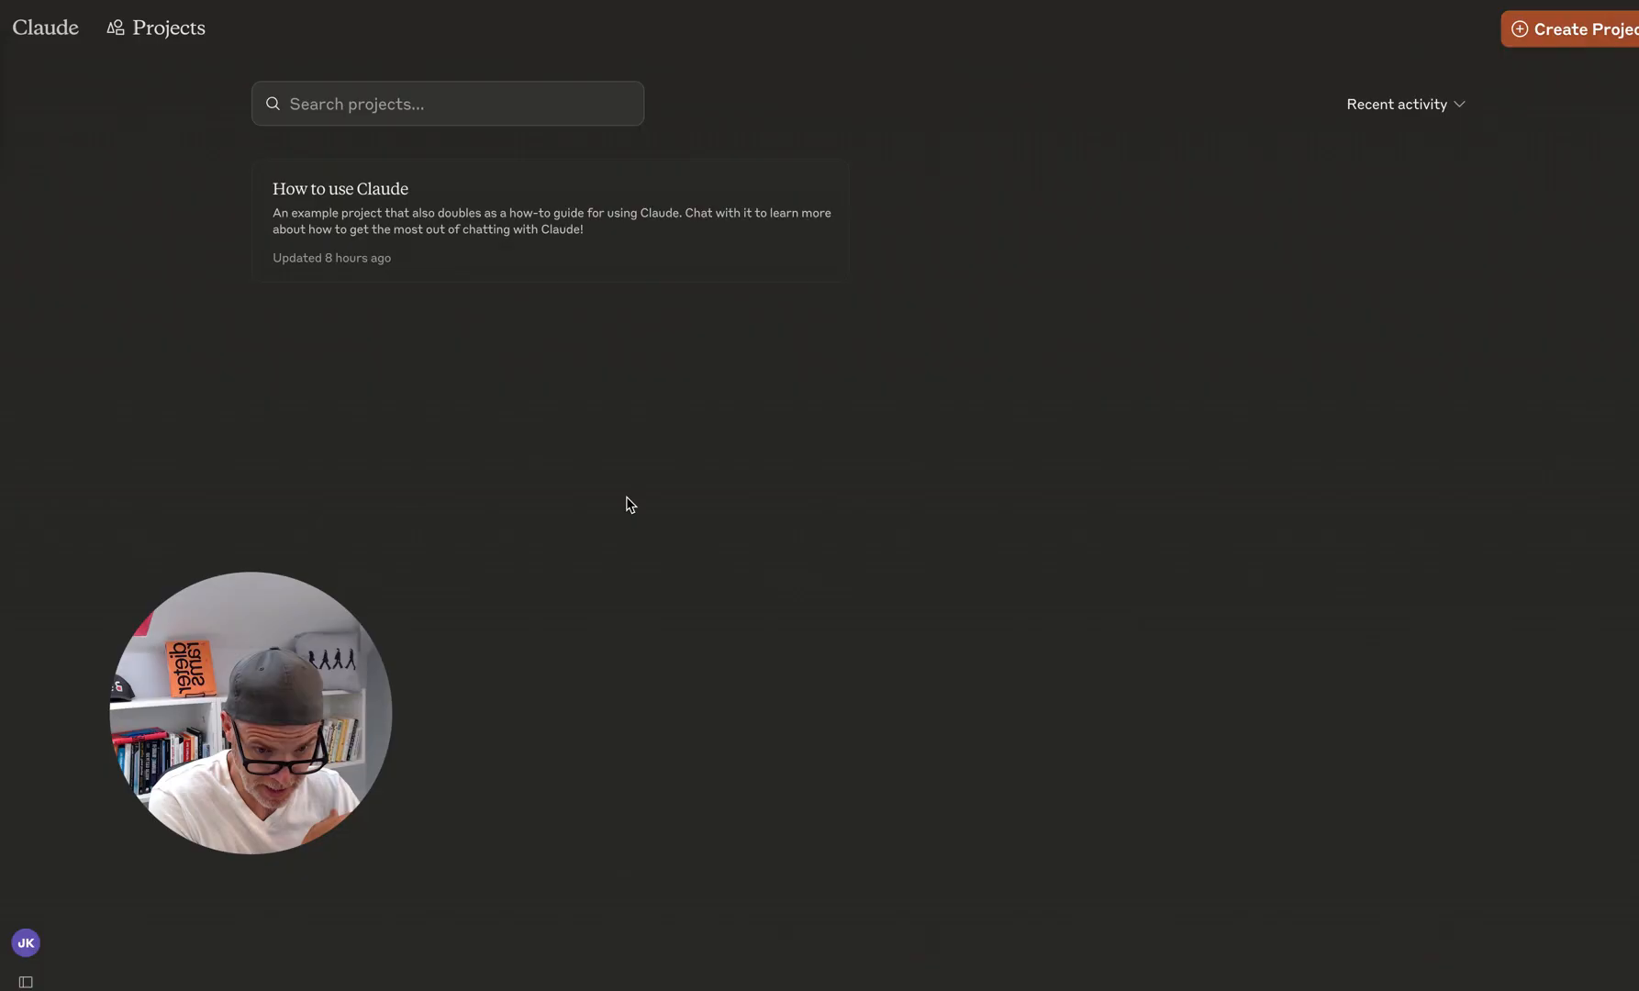
pyautogui.moveTo(442, 215)
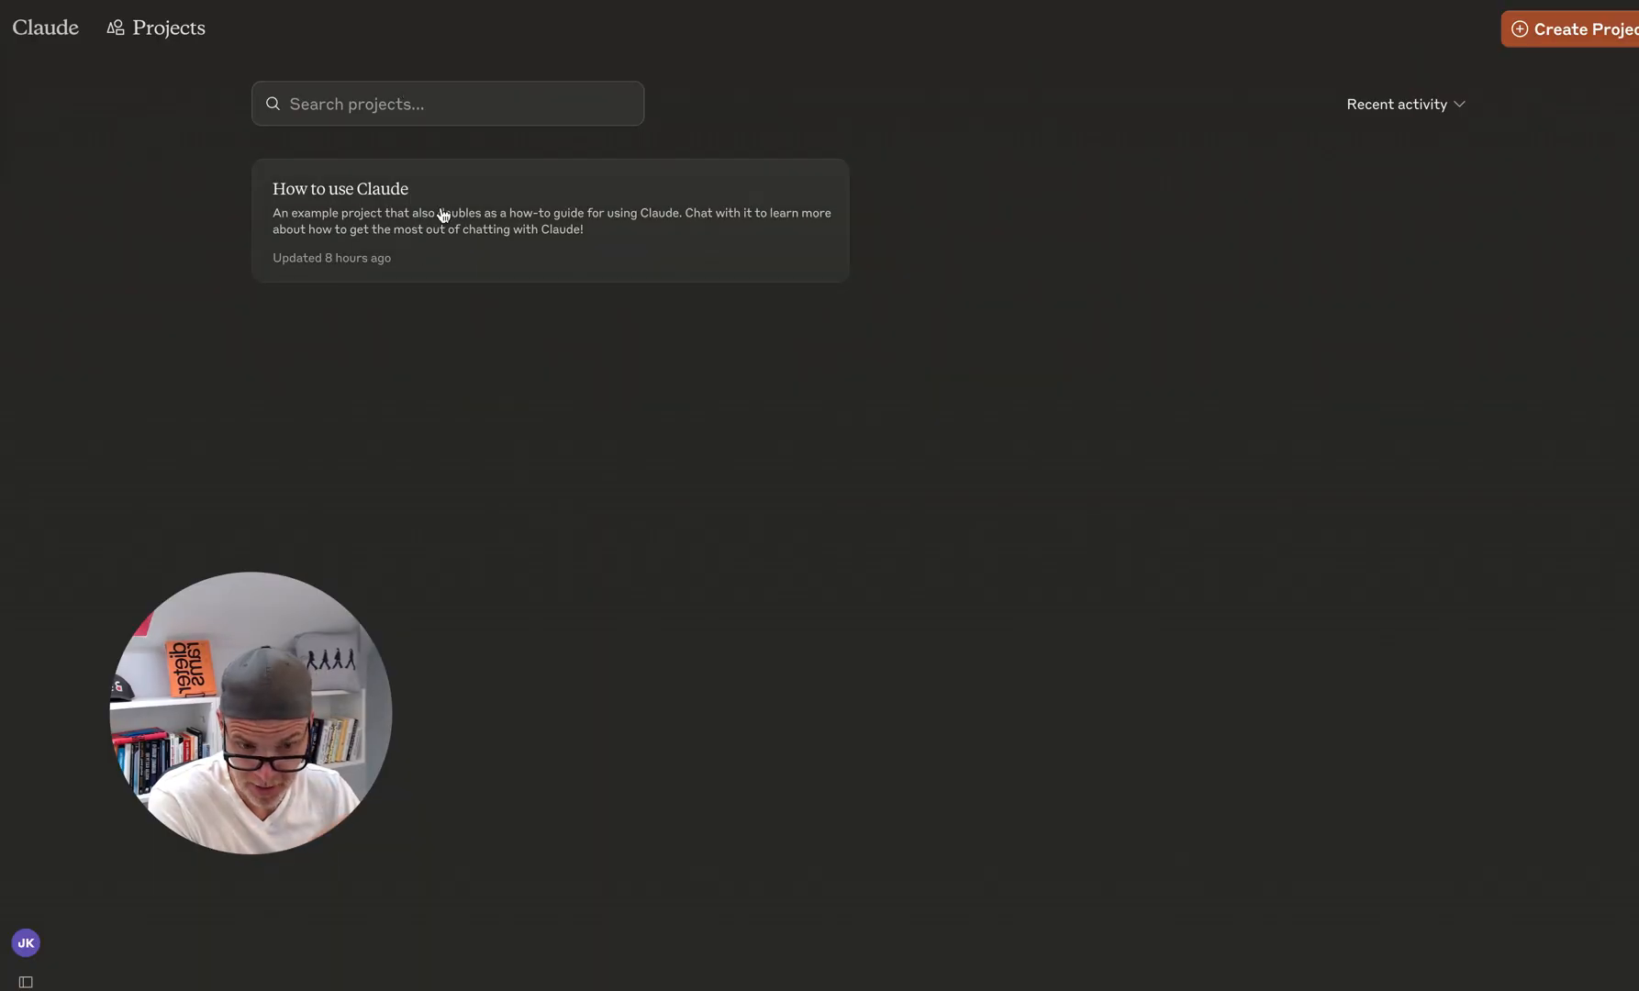
pyautogui.moveTo(1558, 41)
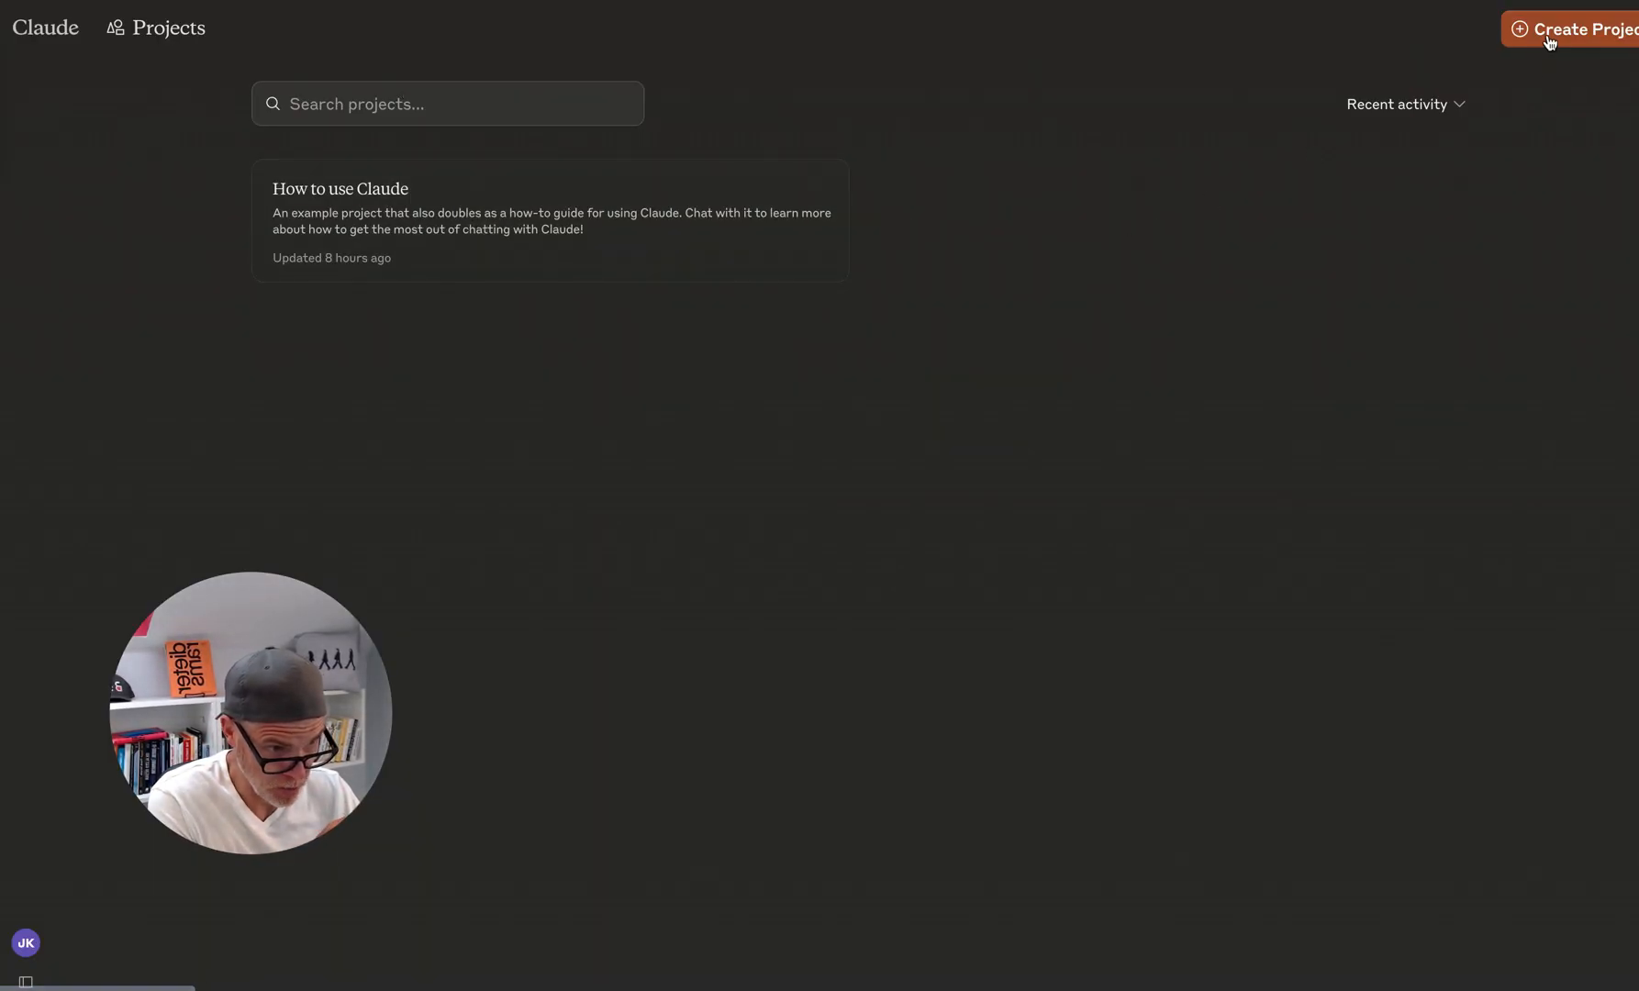
# Step: Create project 'Test Project JPK' described as a demo of this new feature for my audience
pyautogui.click(1581, 28)
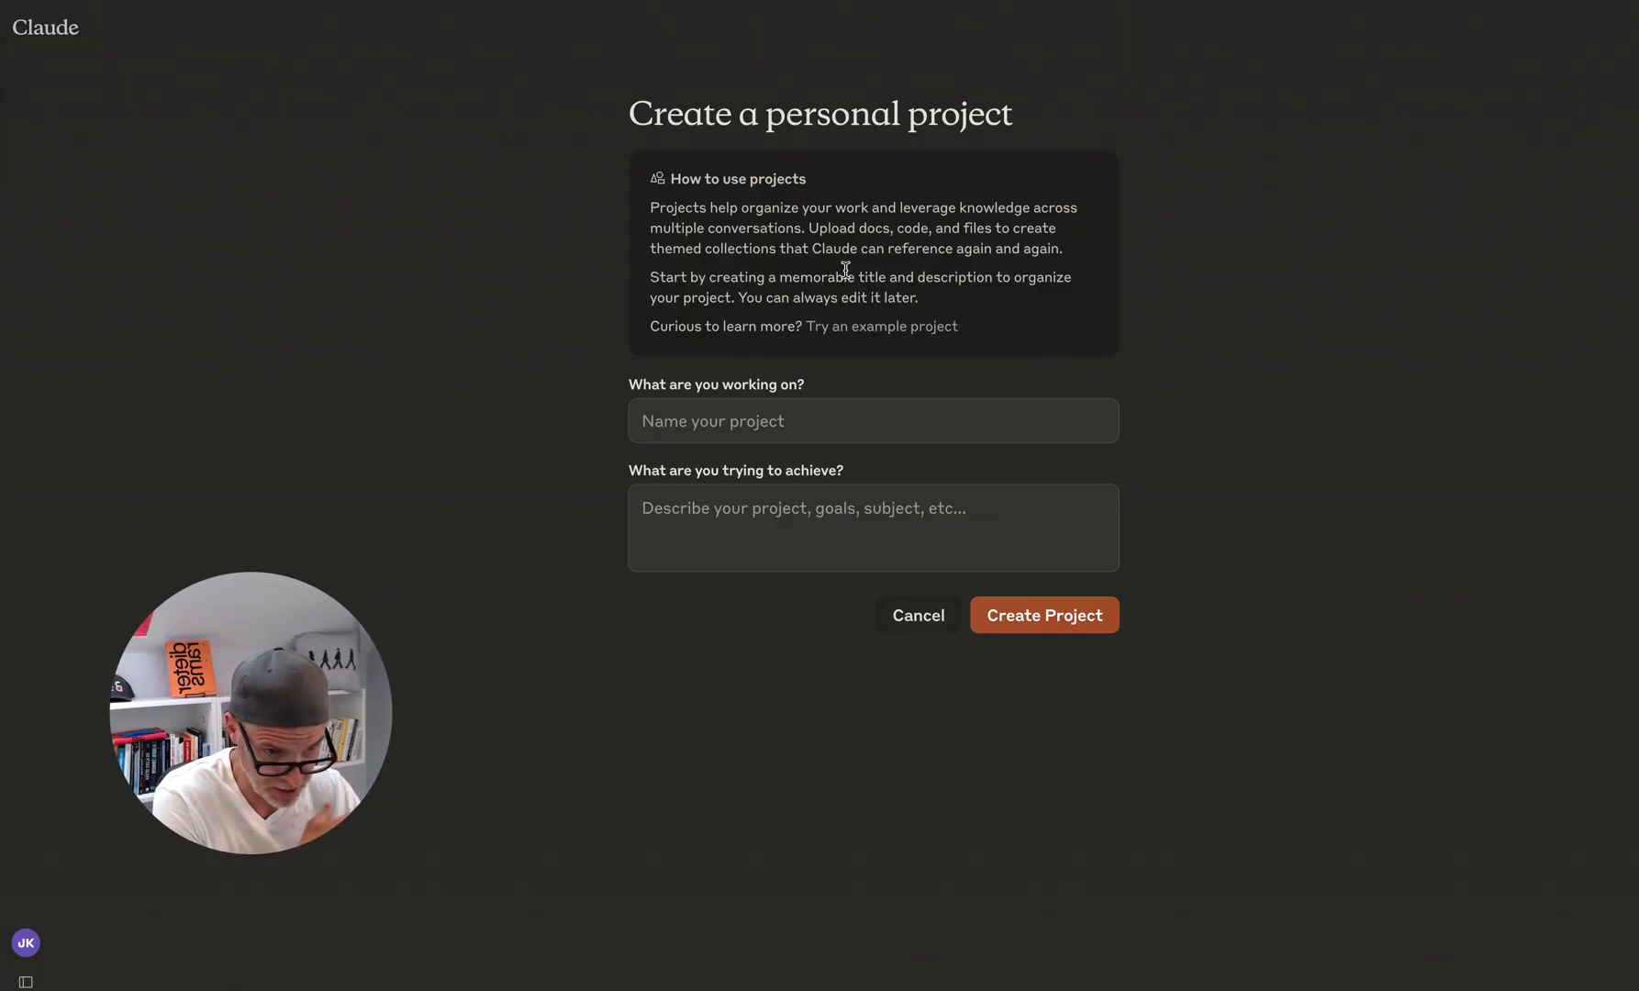
pyautogui.moveTo(896, 295)
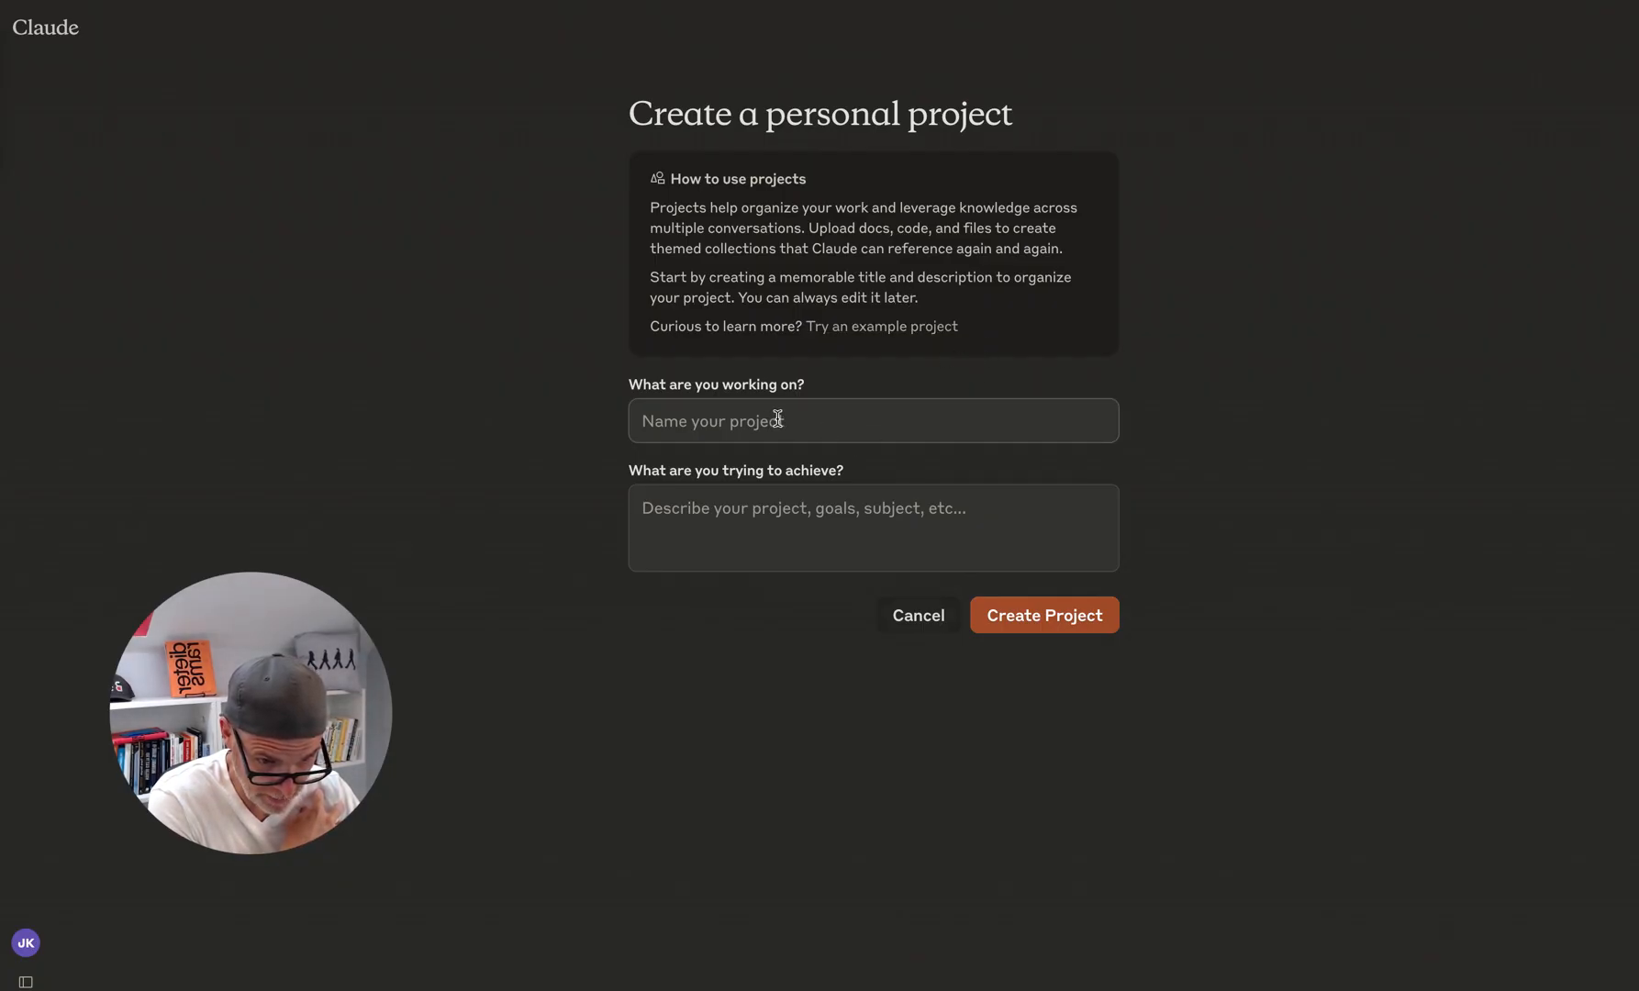
pyautogui.write('Test')
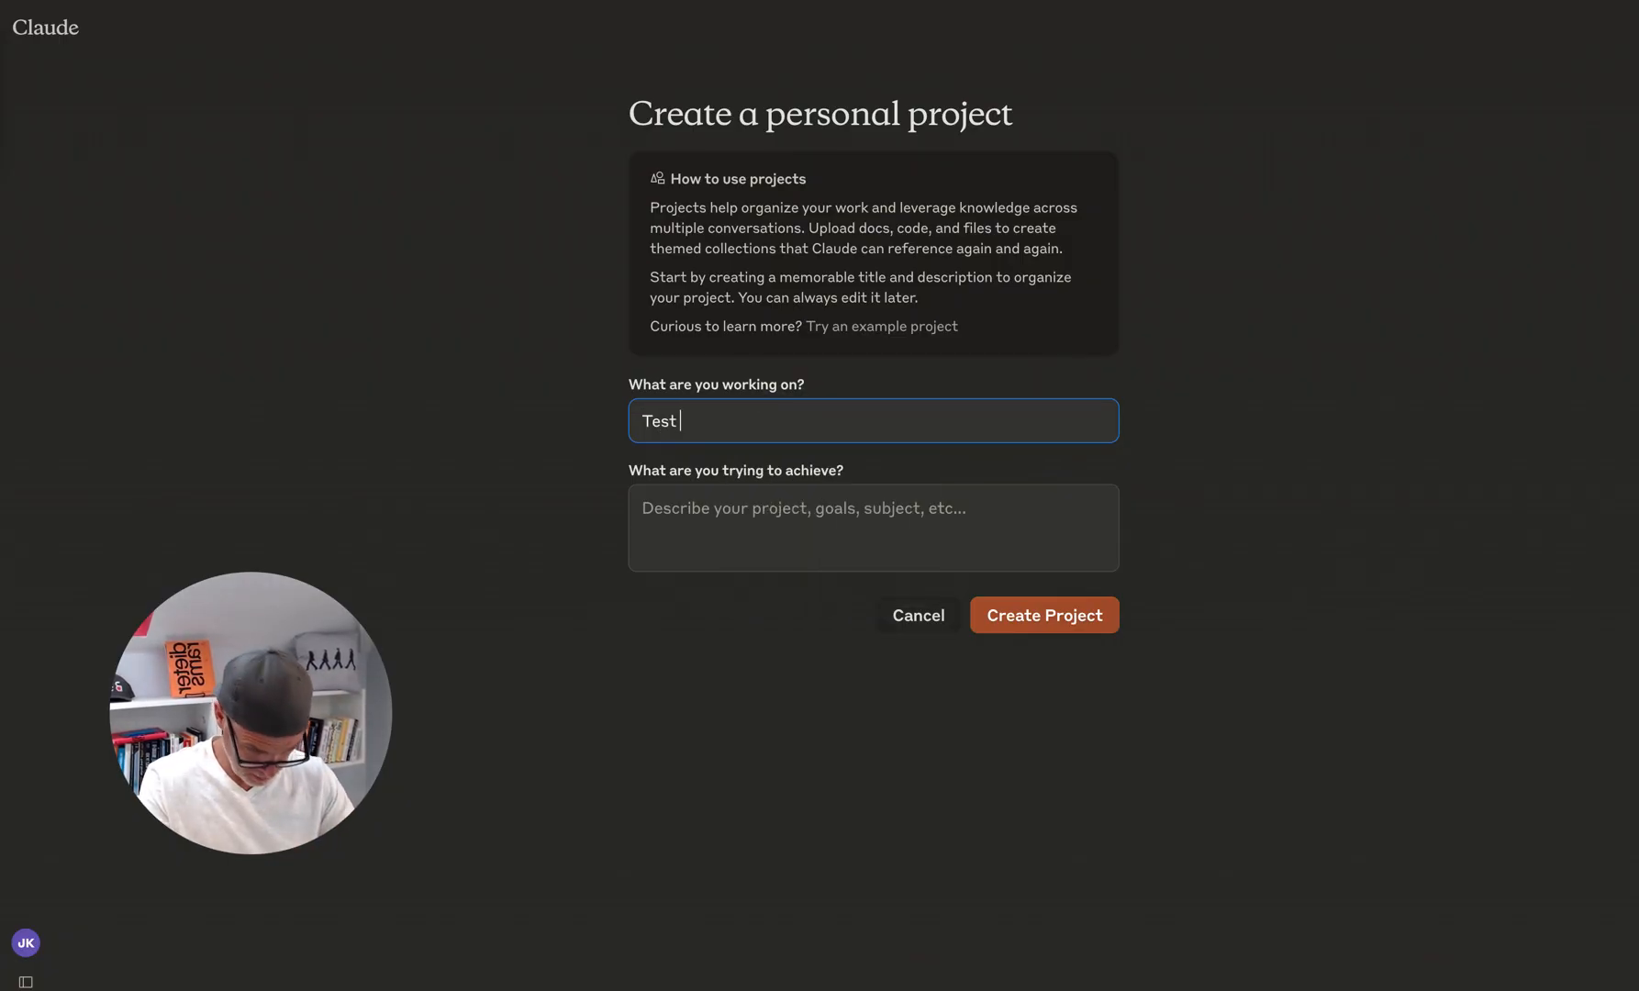
pyautogui.write('Project u')
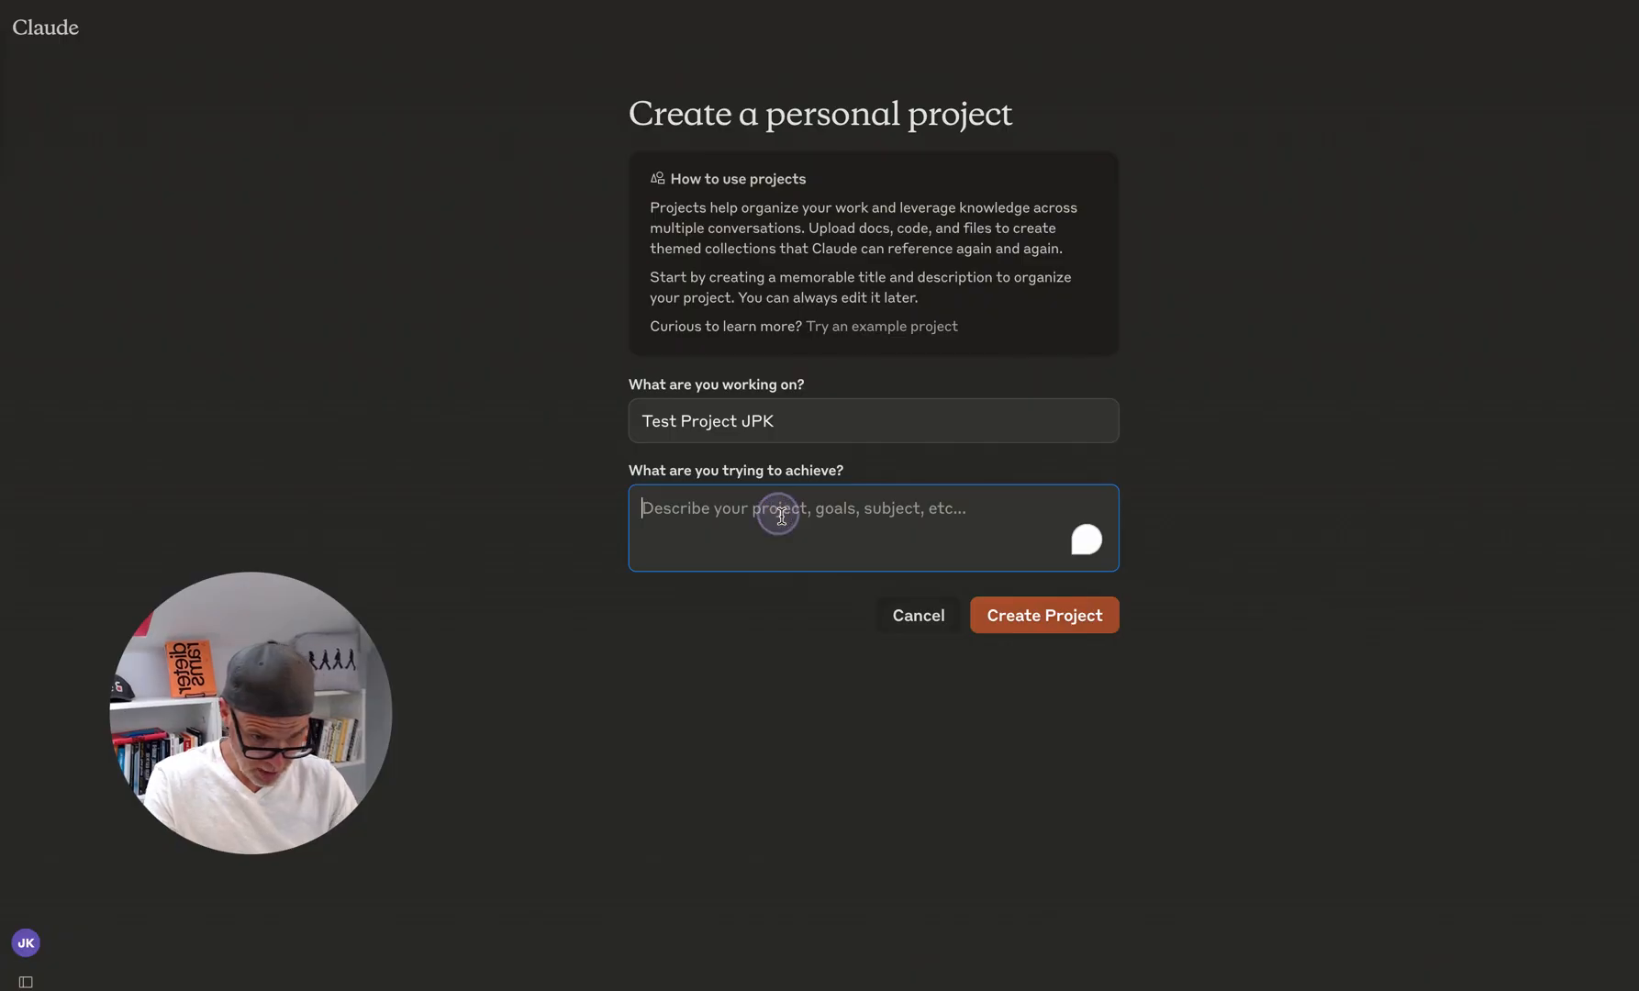
pyautogui.write('Demo to my audin')
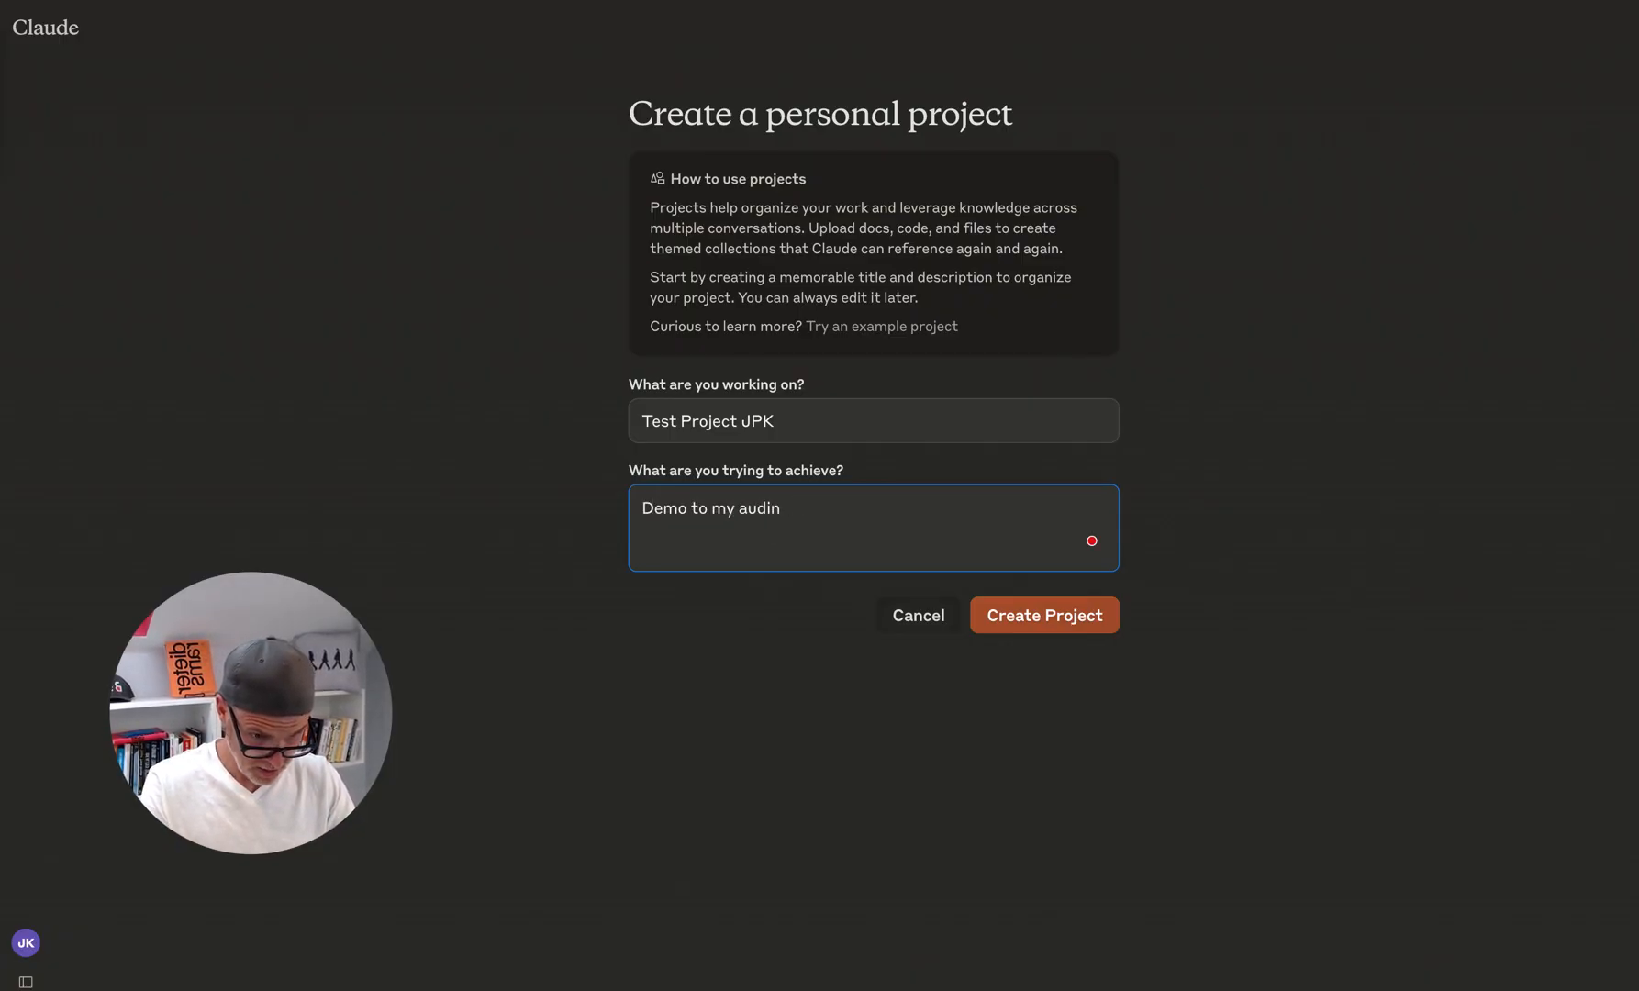
pyautogui.write('ence this new festure')
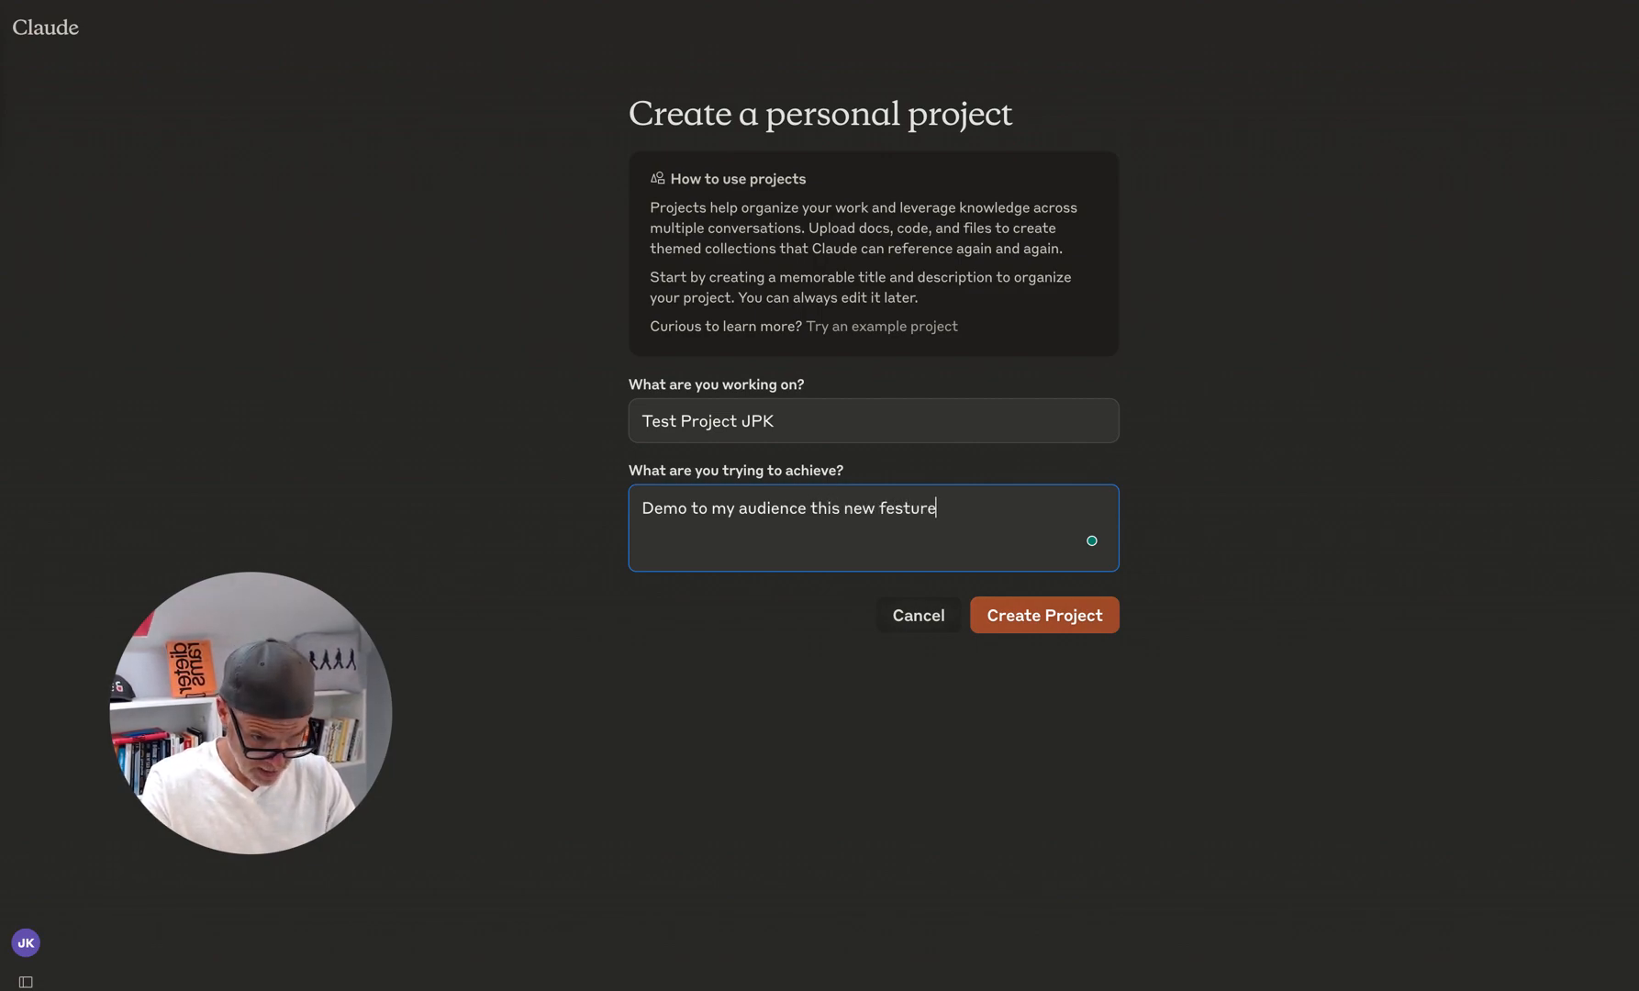
pyautogui.write('feature')
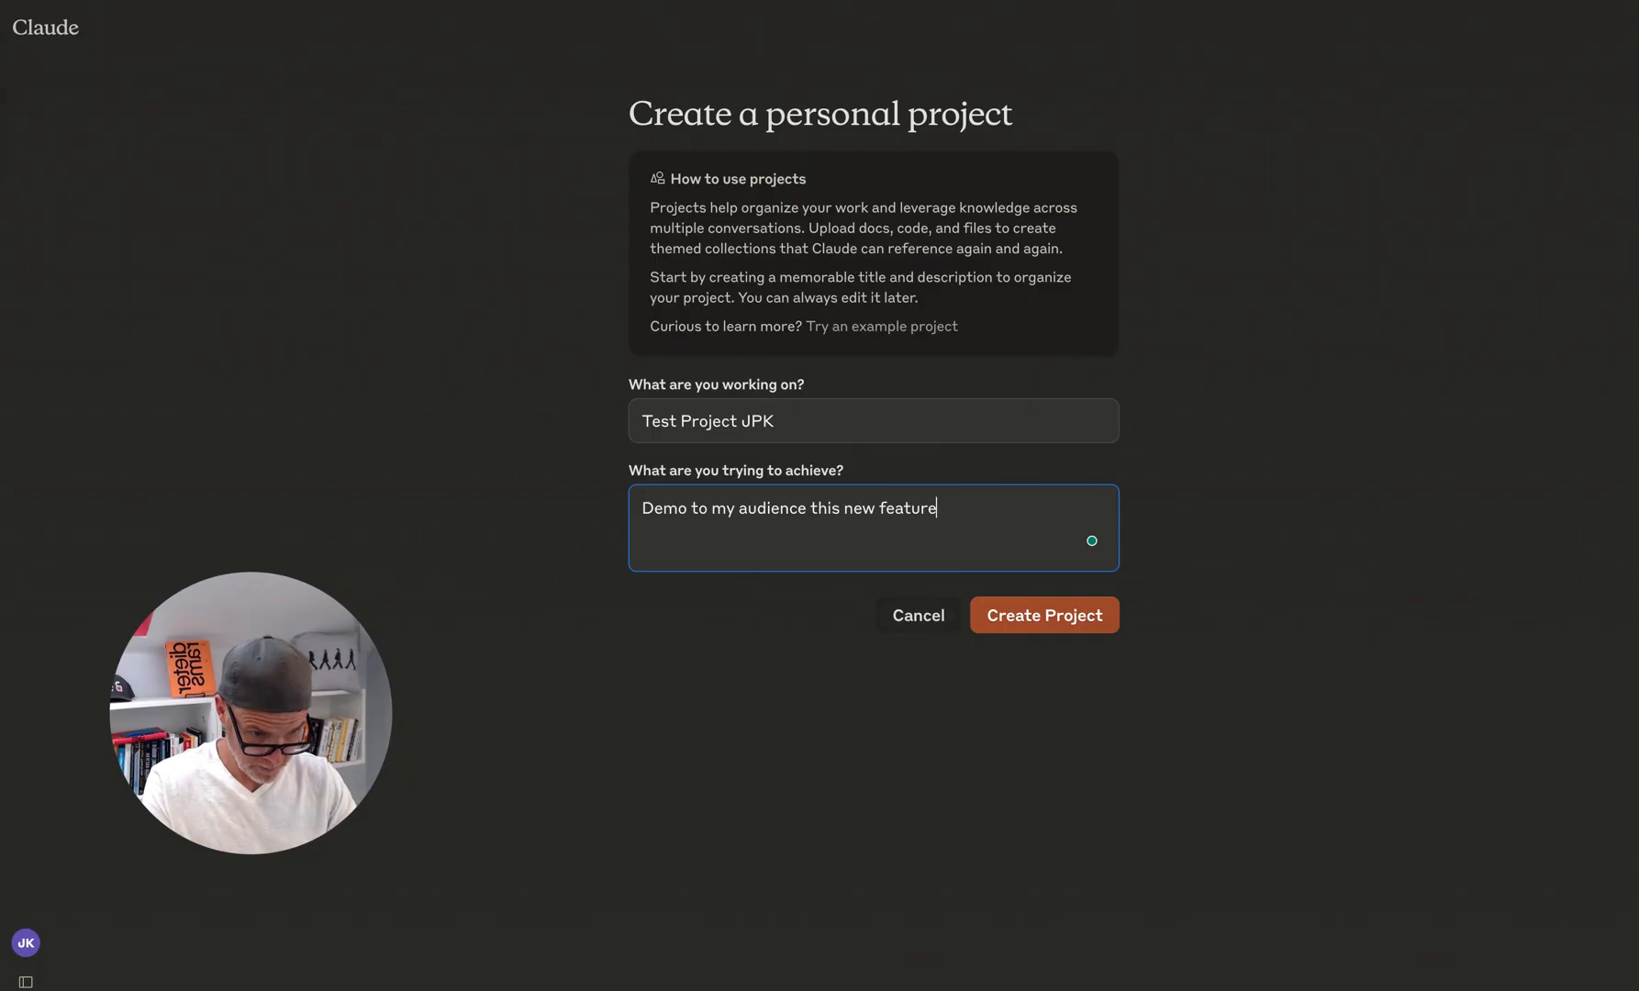
pyautogui.click(1042, 615)
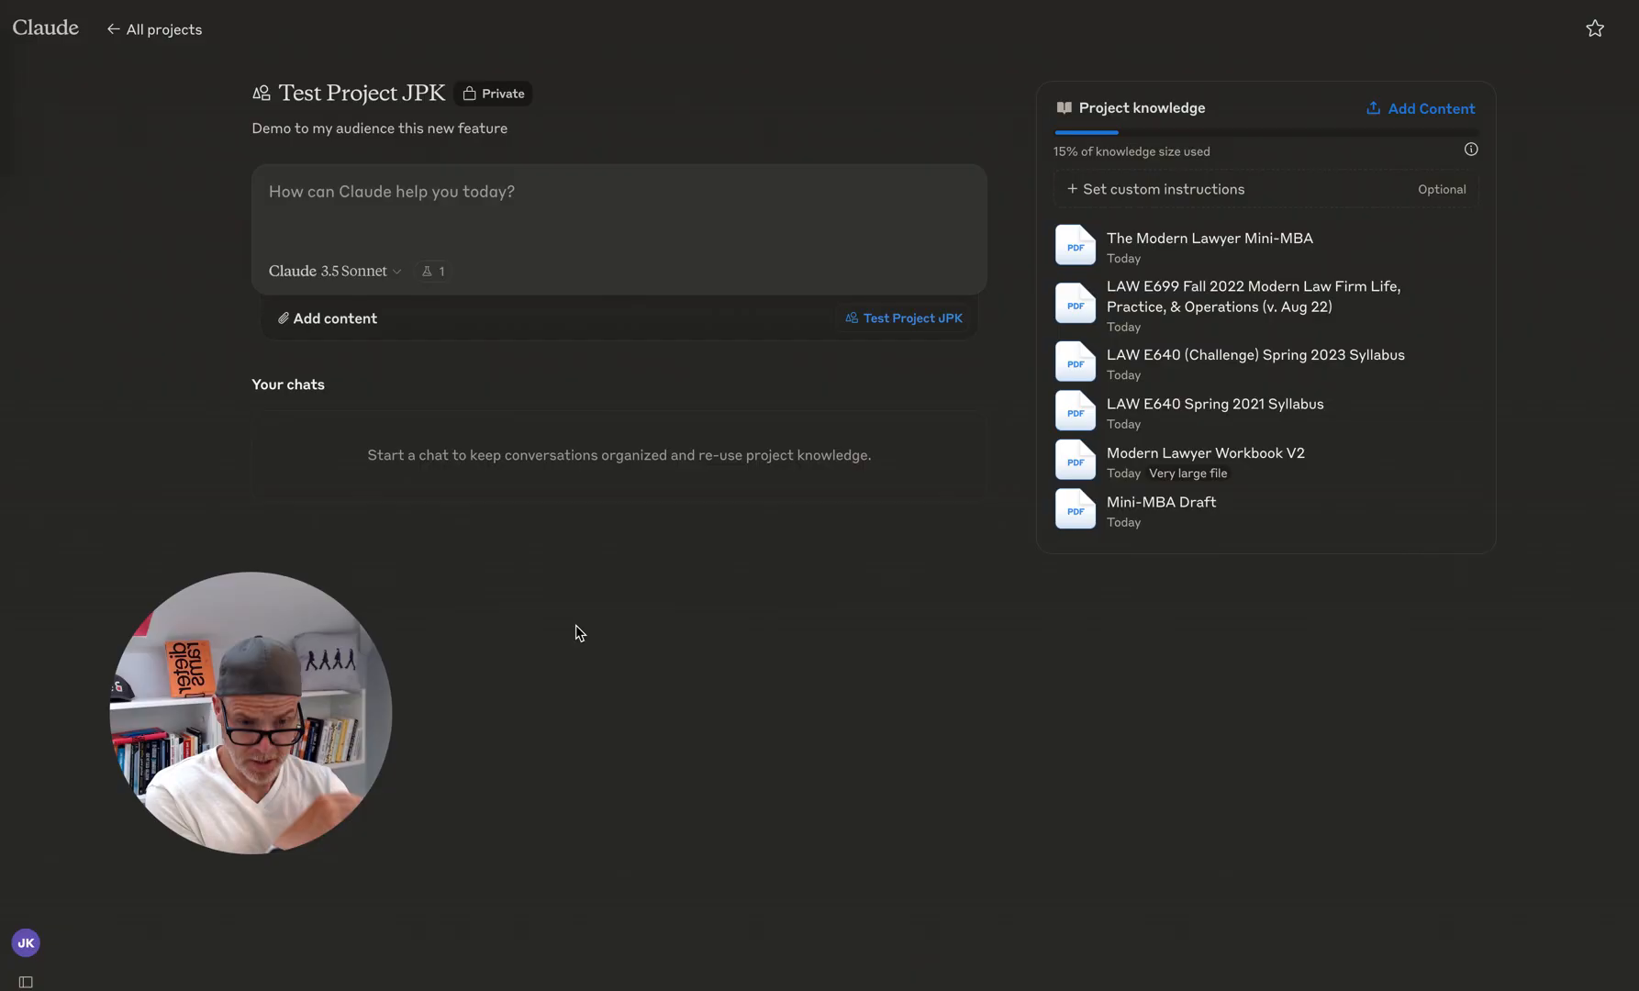
pyautogui.moveTo(1271, 297)
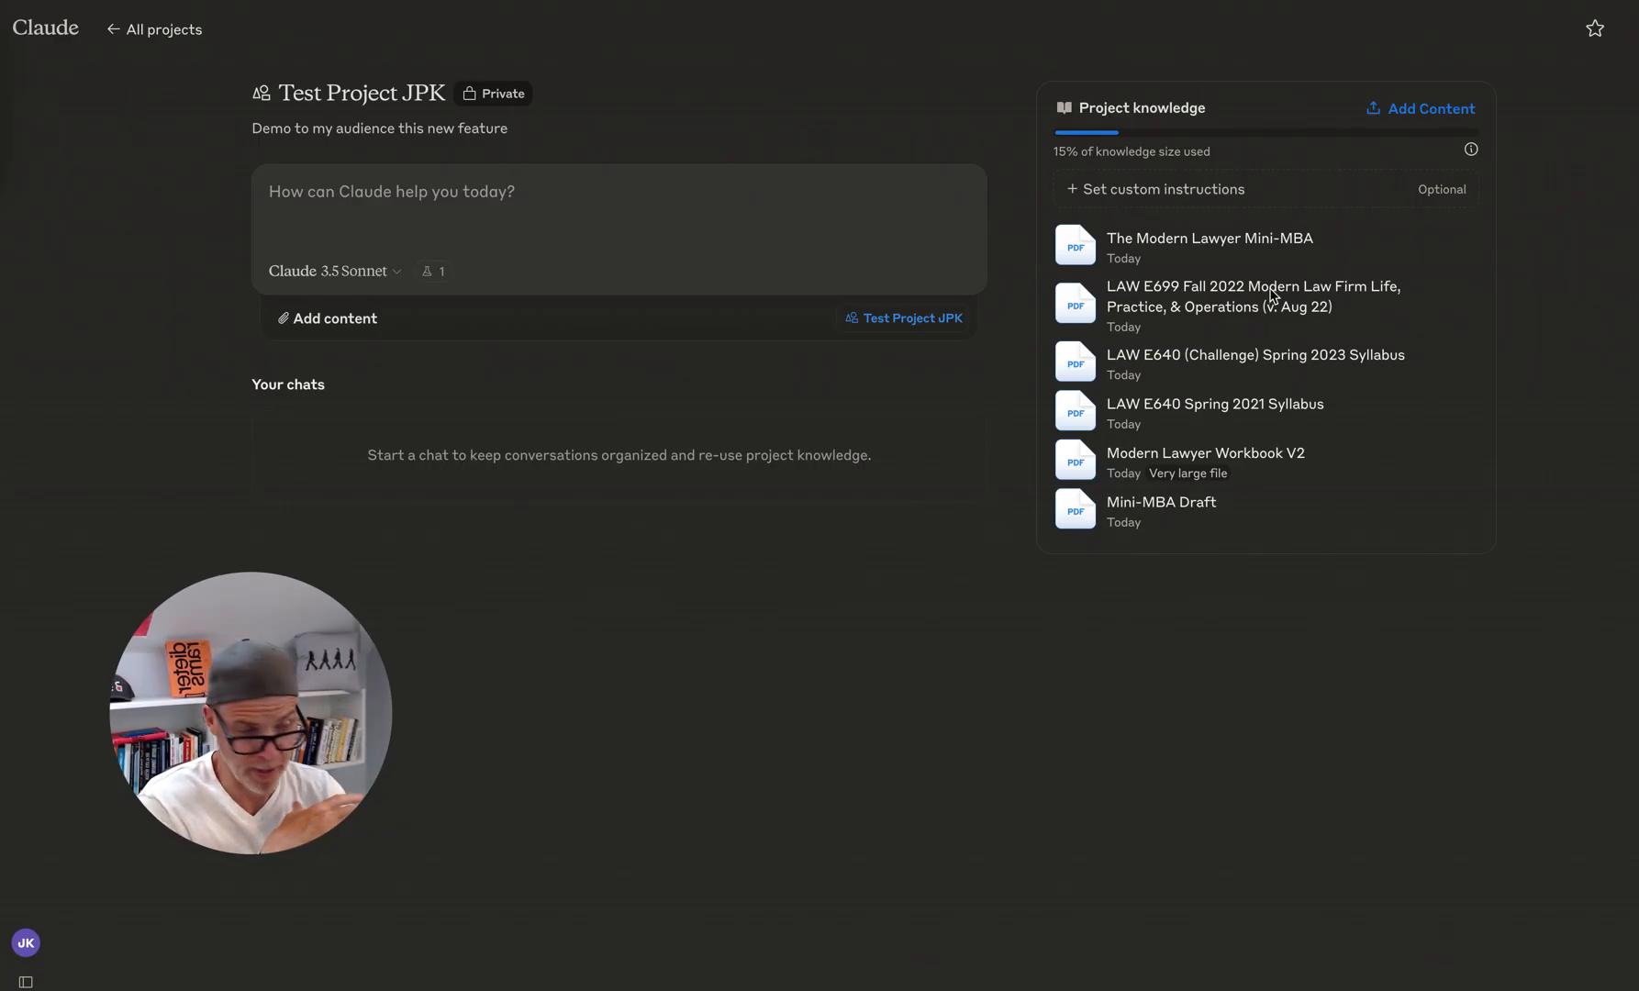
pyautogui.moveTo(1358, 455)
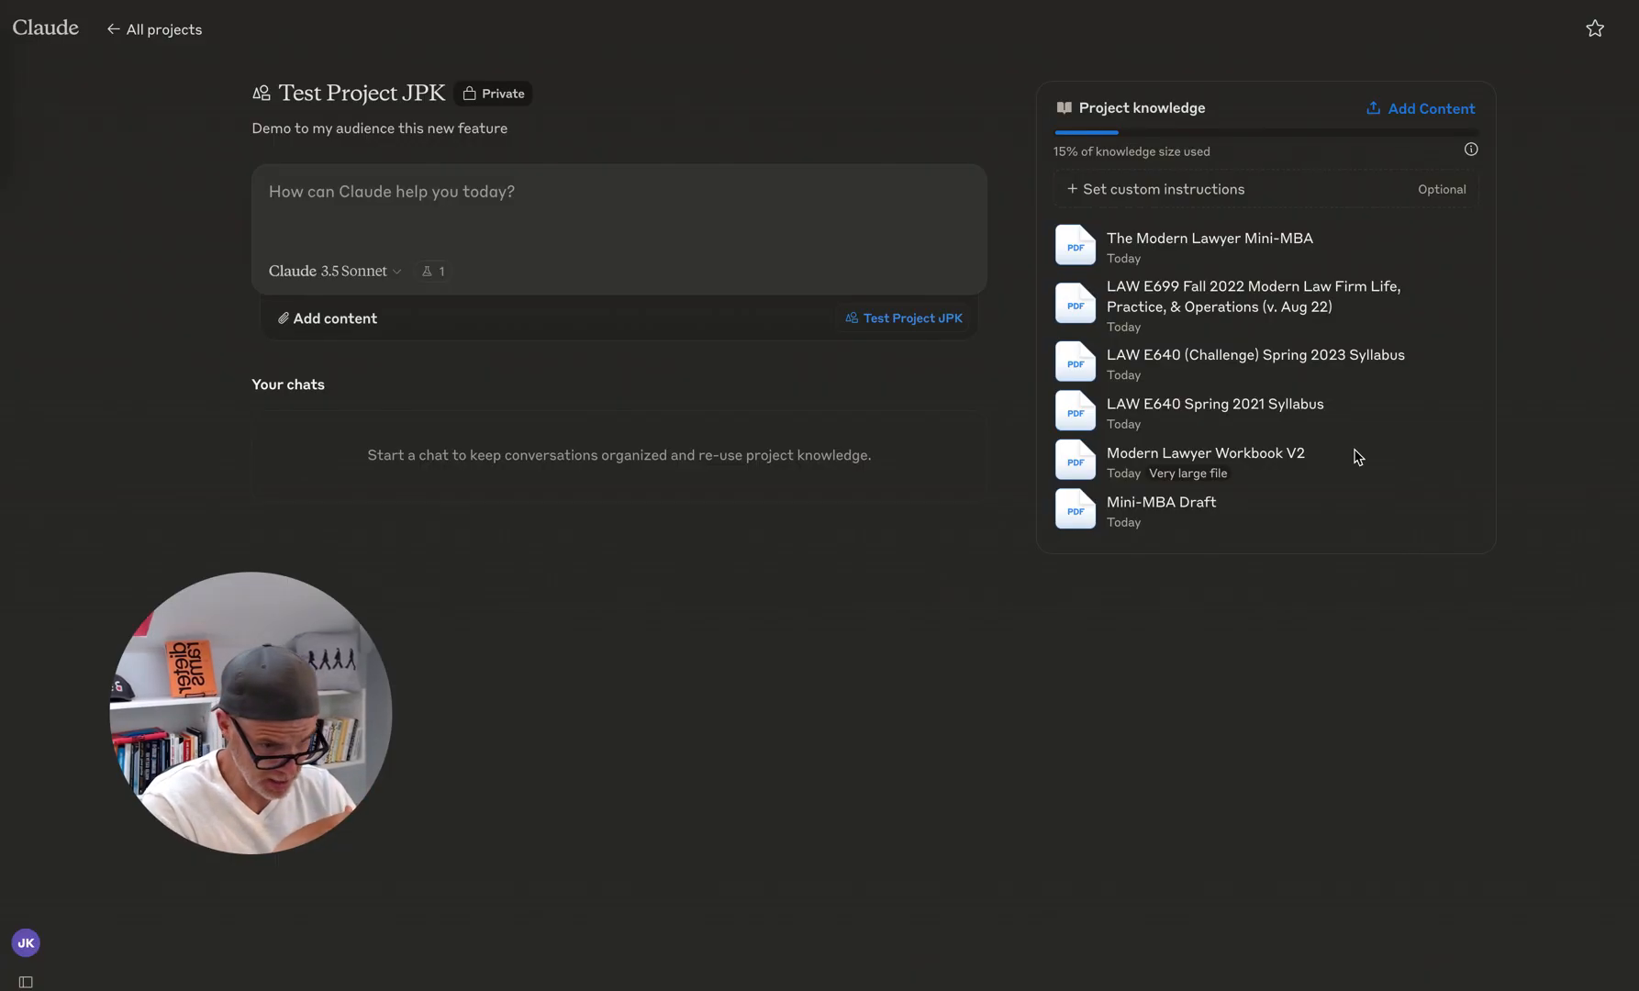
pyautogui.moveTo(1253, 479)
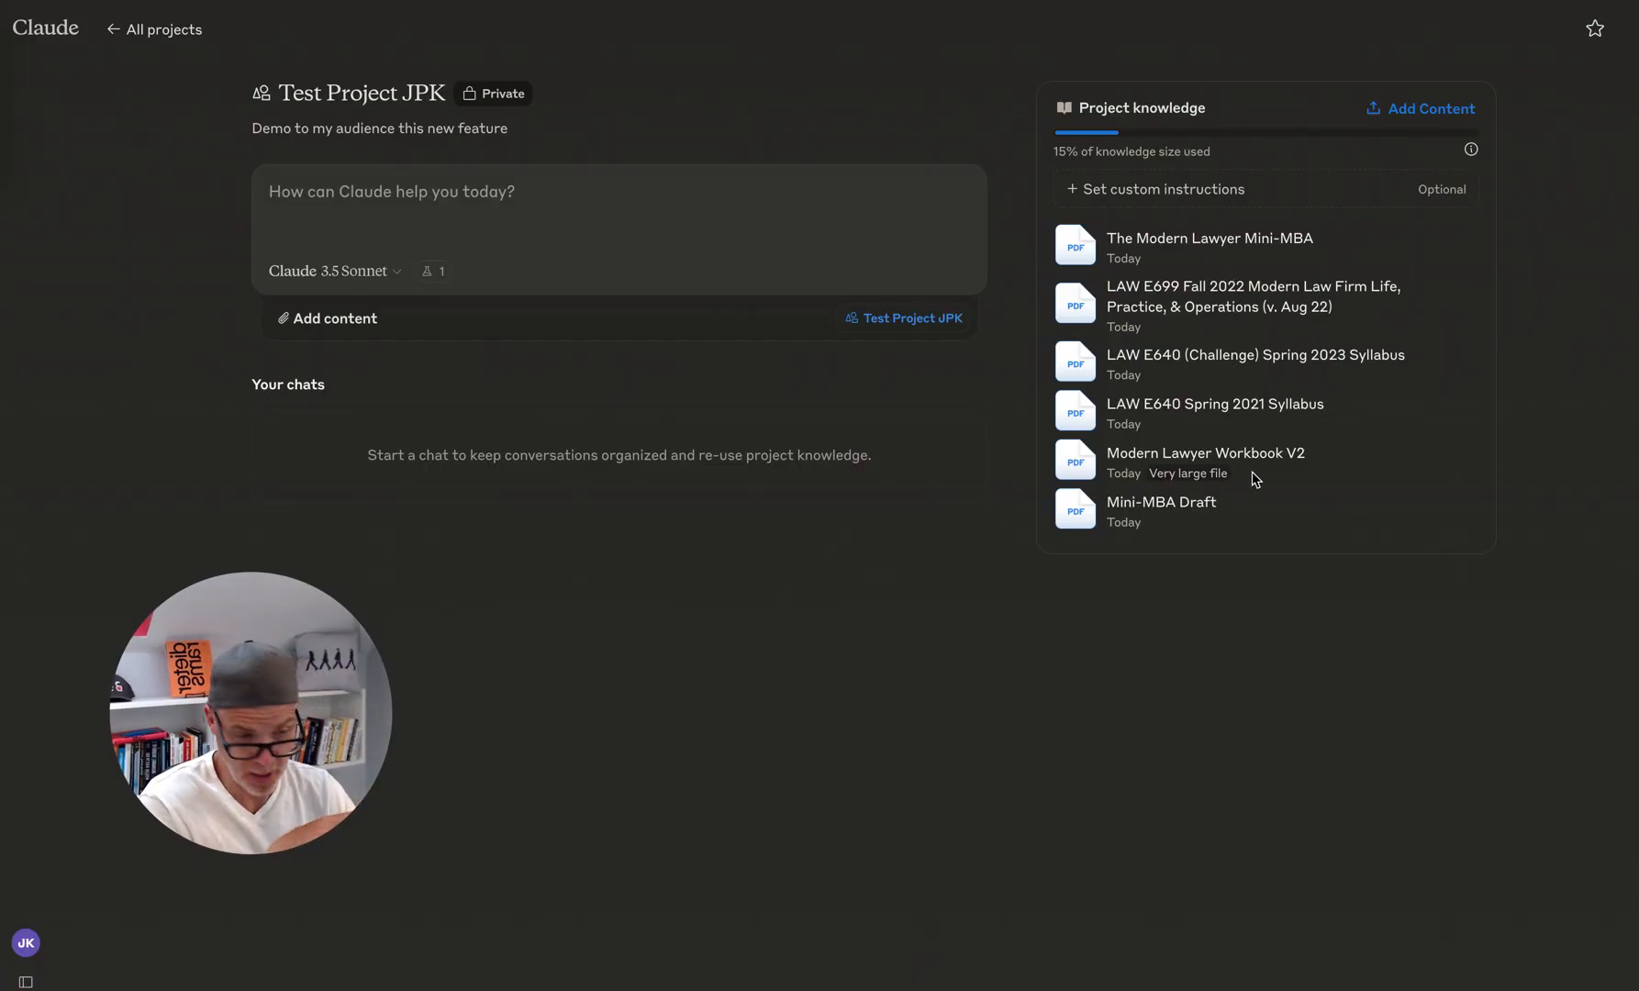
pyautogui.moveTo(1485, 167)
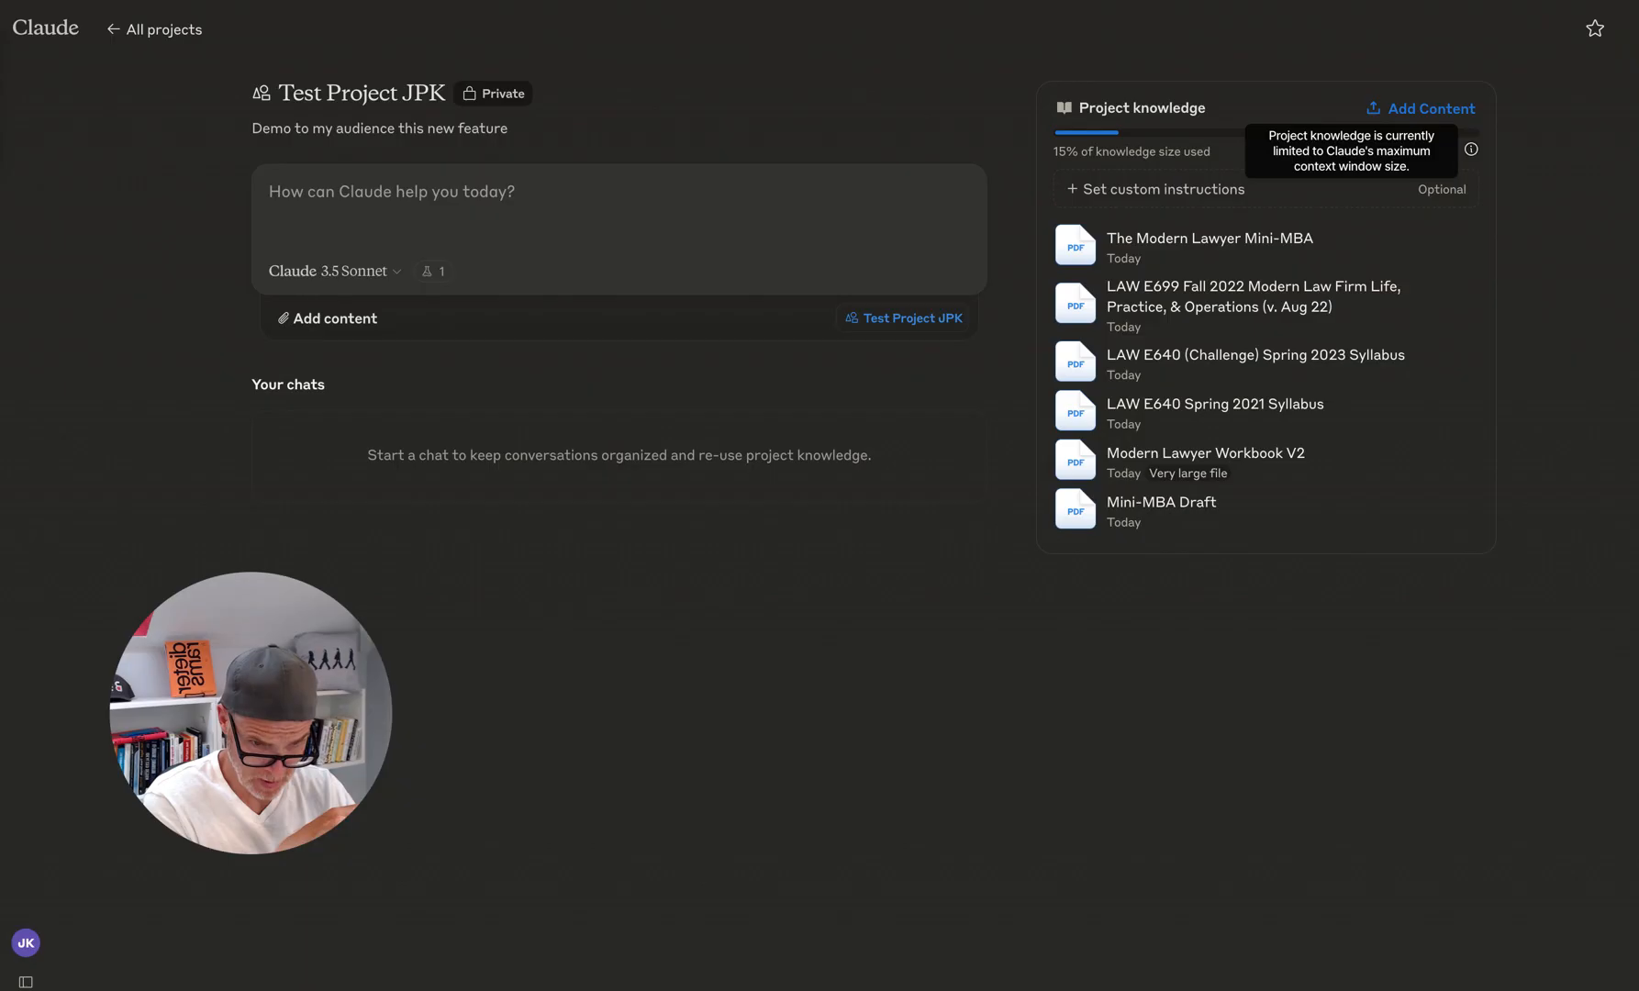
pyautogui.moveTo(1411, 160)
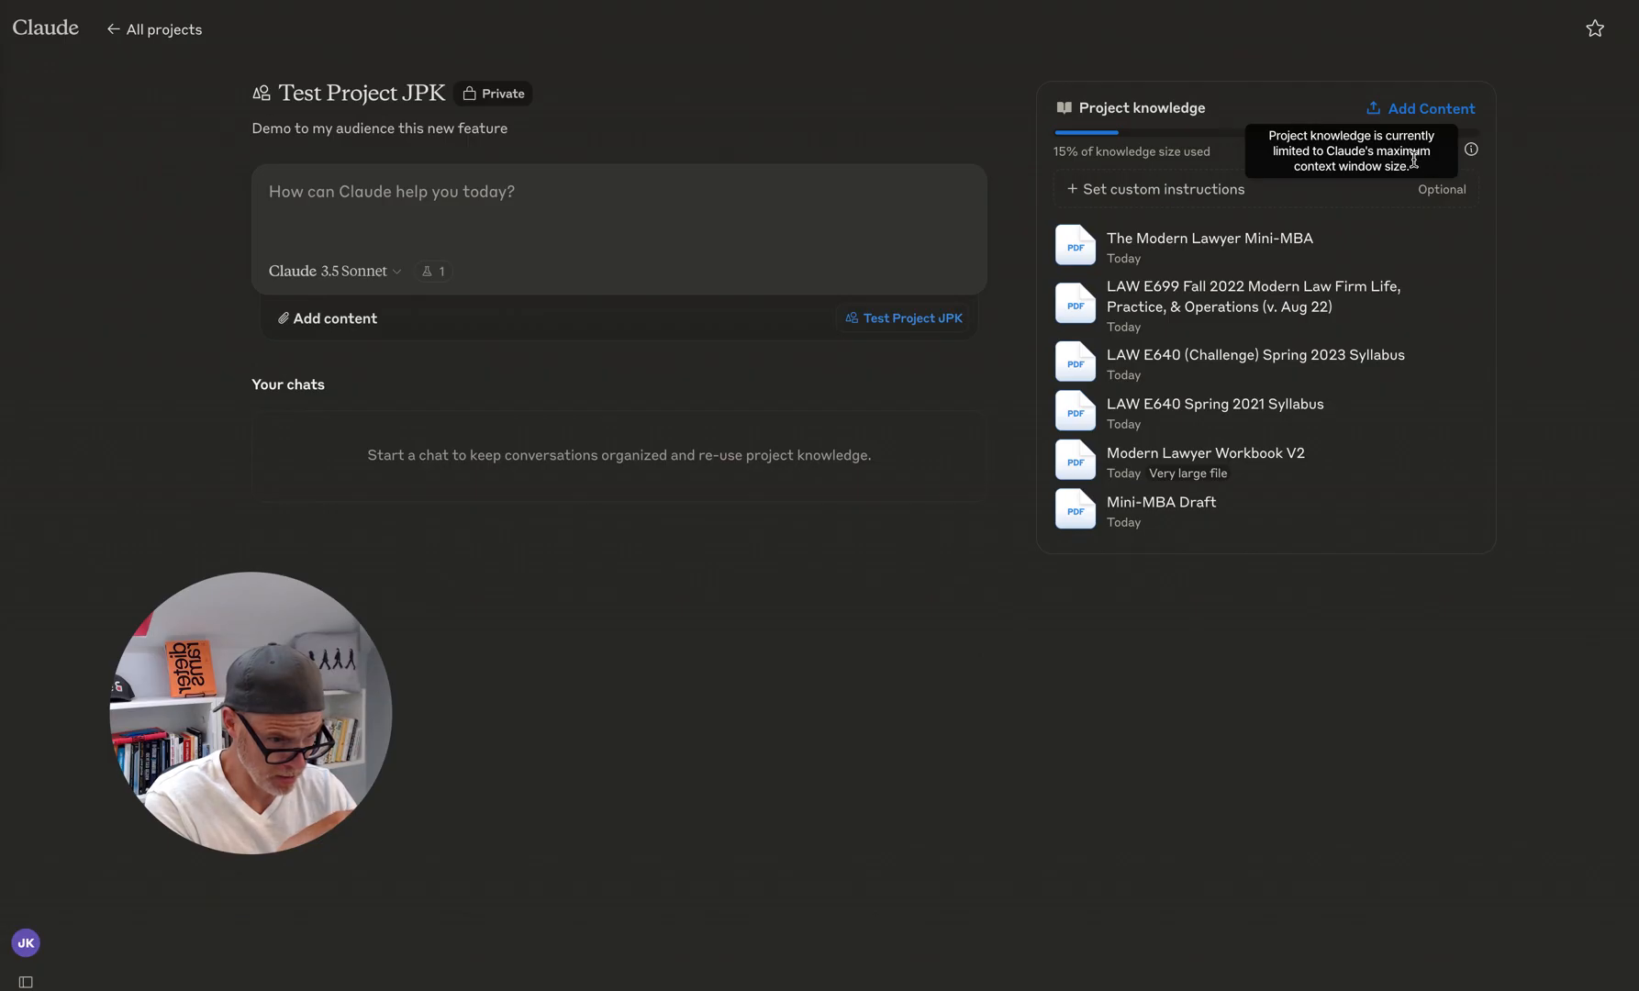
pyautogui.moveTo(1453, 244)
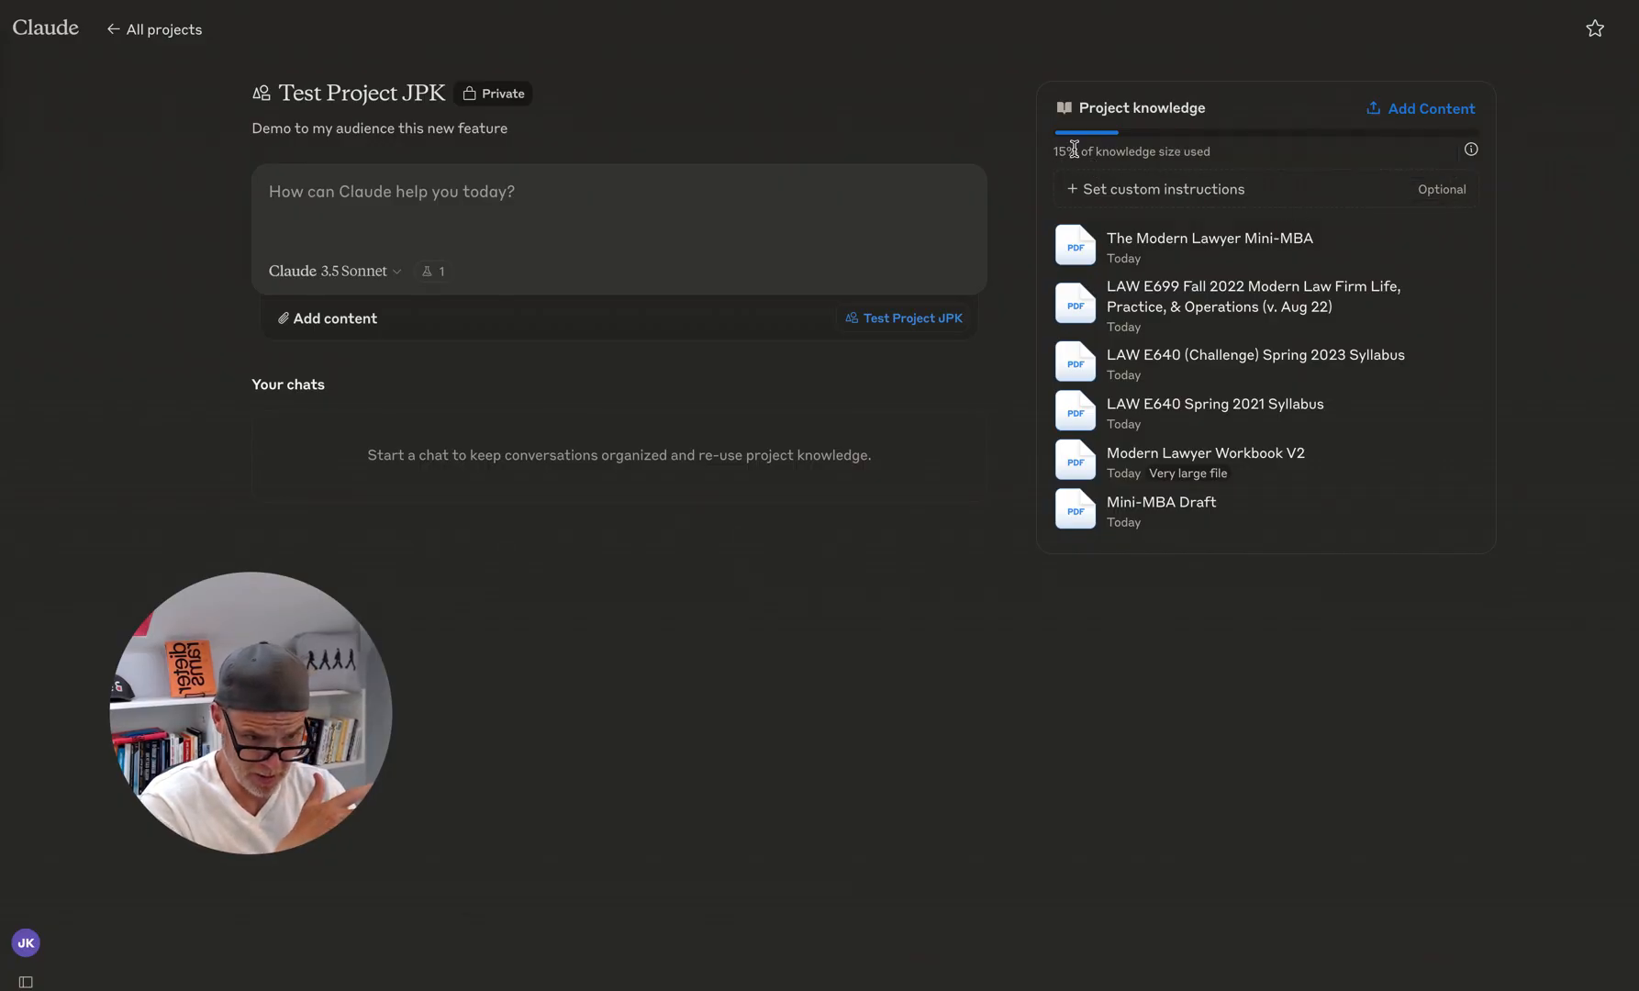
pyautogui.moveTo(1303, 558)
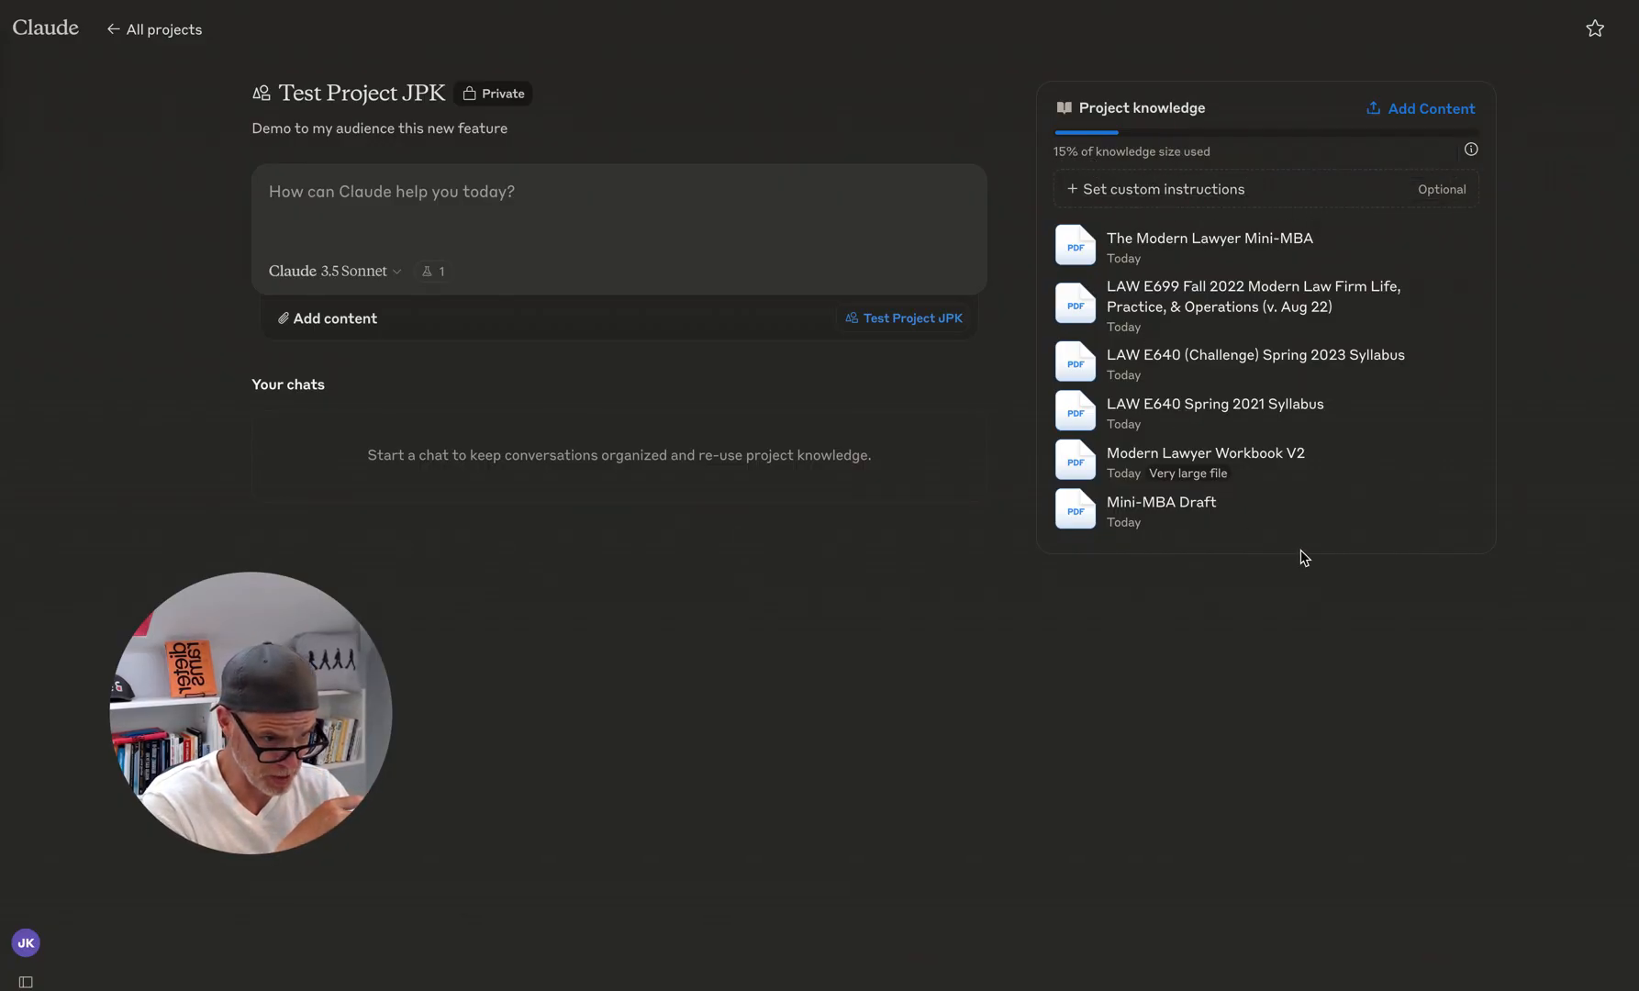
pyautogui.moveTo(1223, 519)
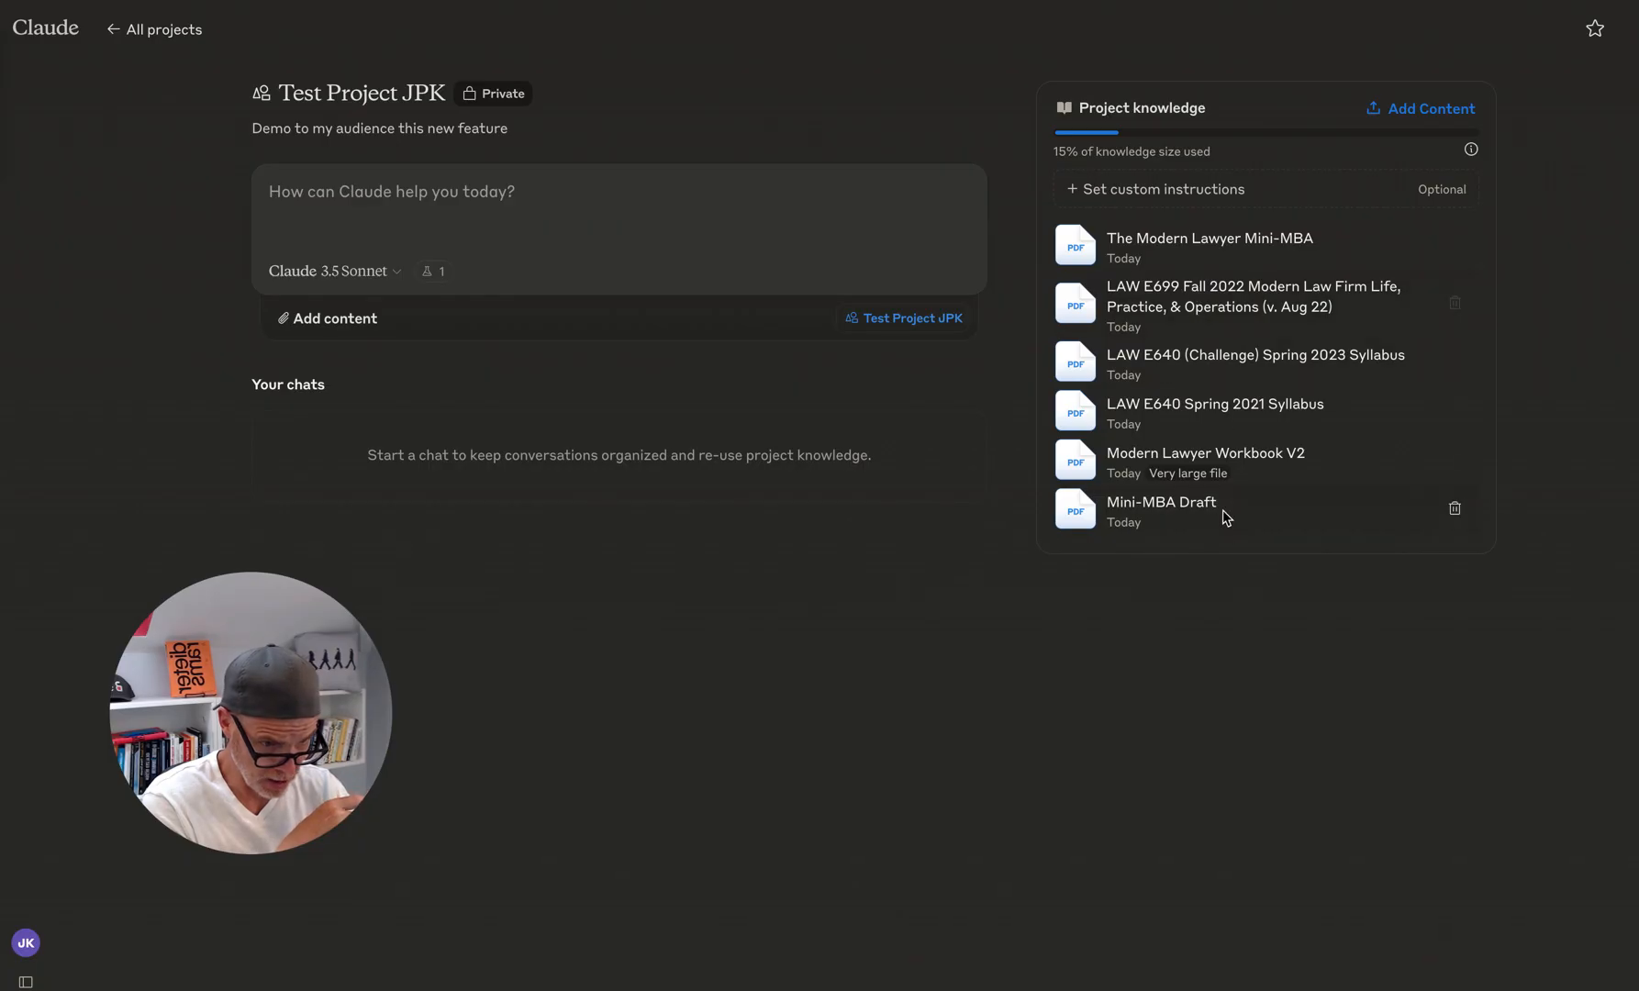
pyautogui.moveTo(1235, 499)
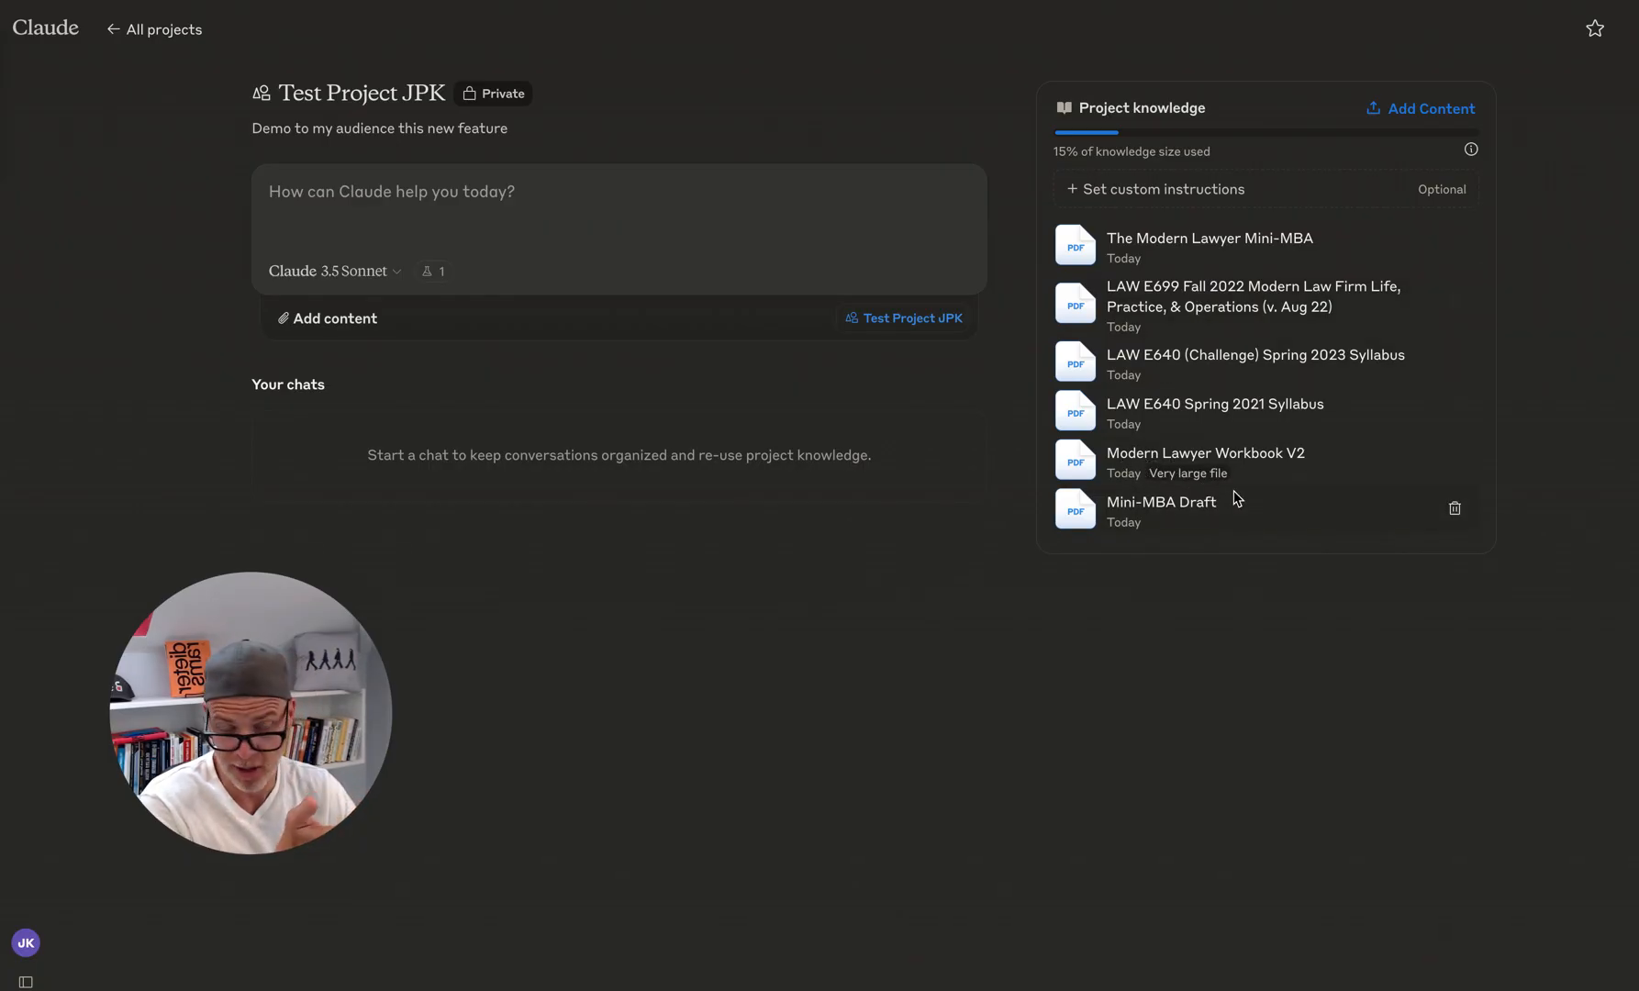
pyautogui.moveTo(1233, 483)
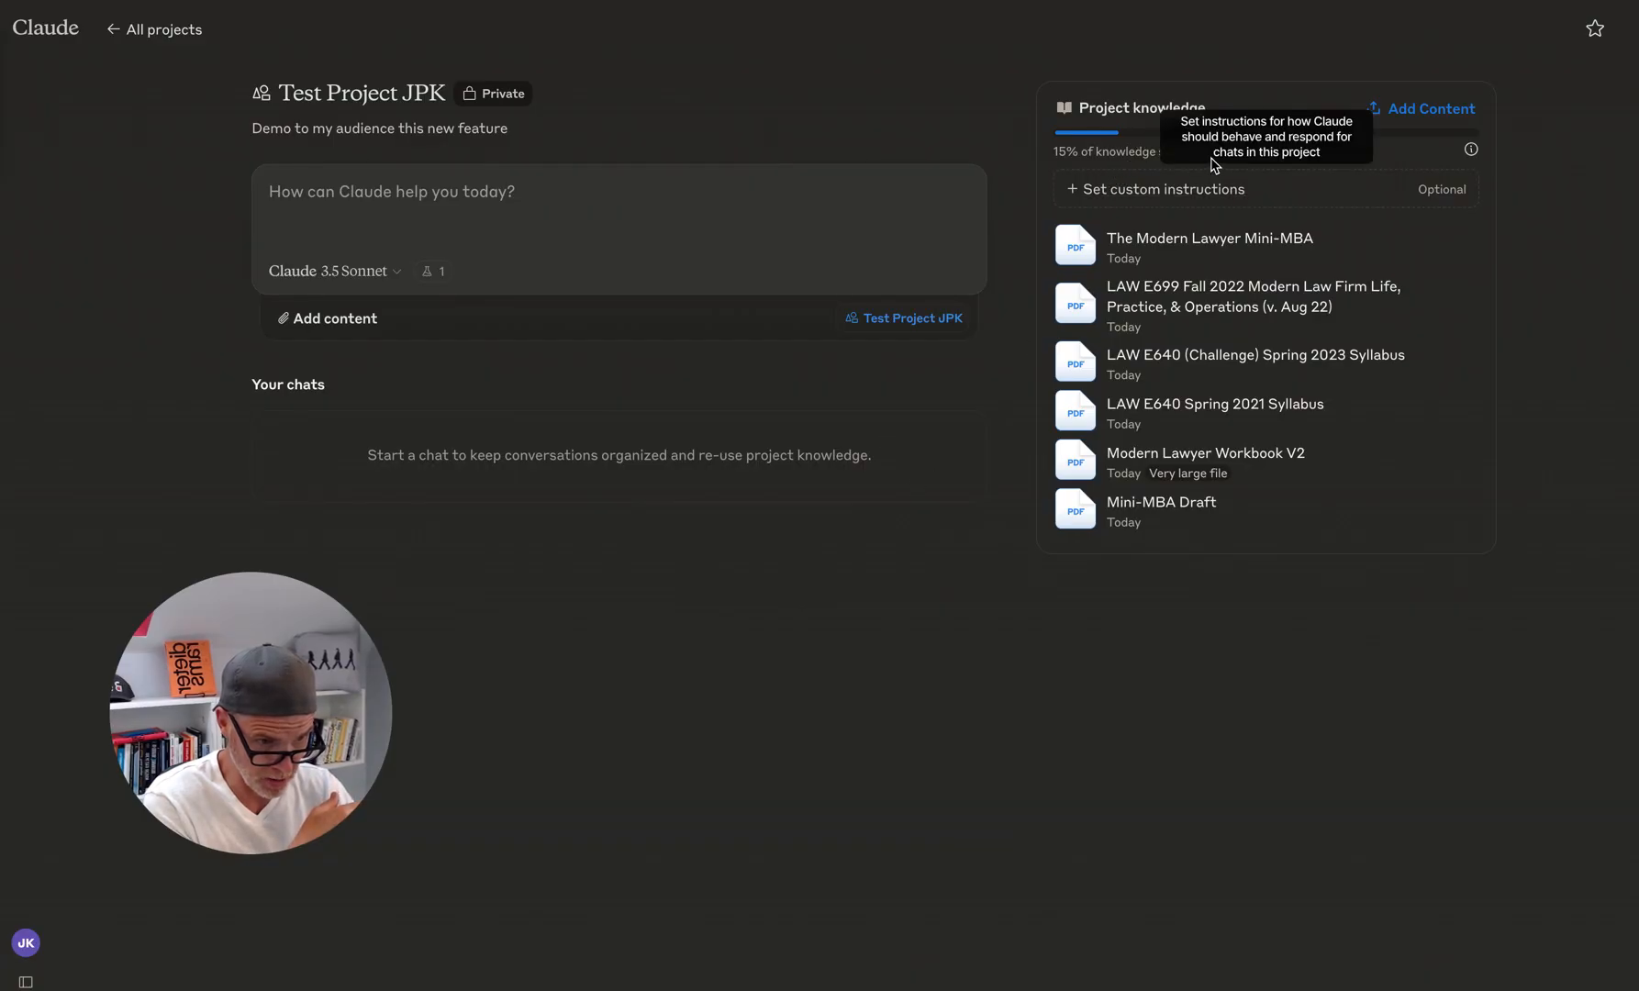
pyautogui.moveTo(1189, 112)
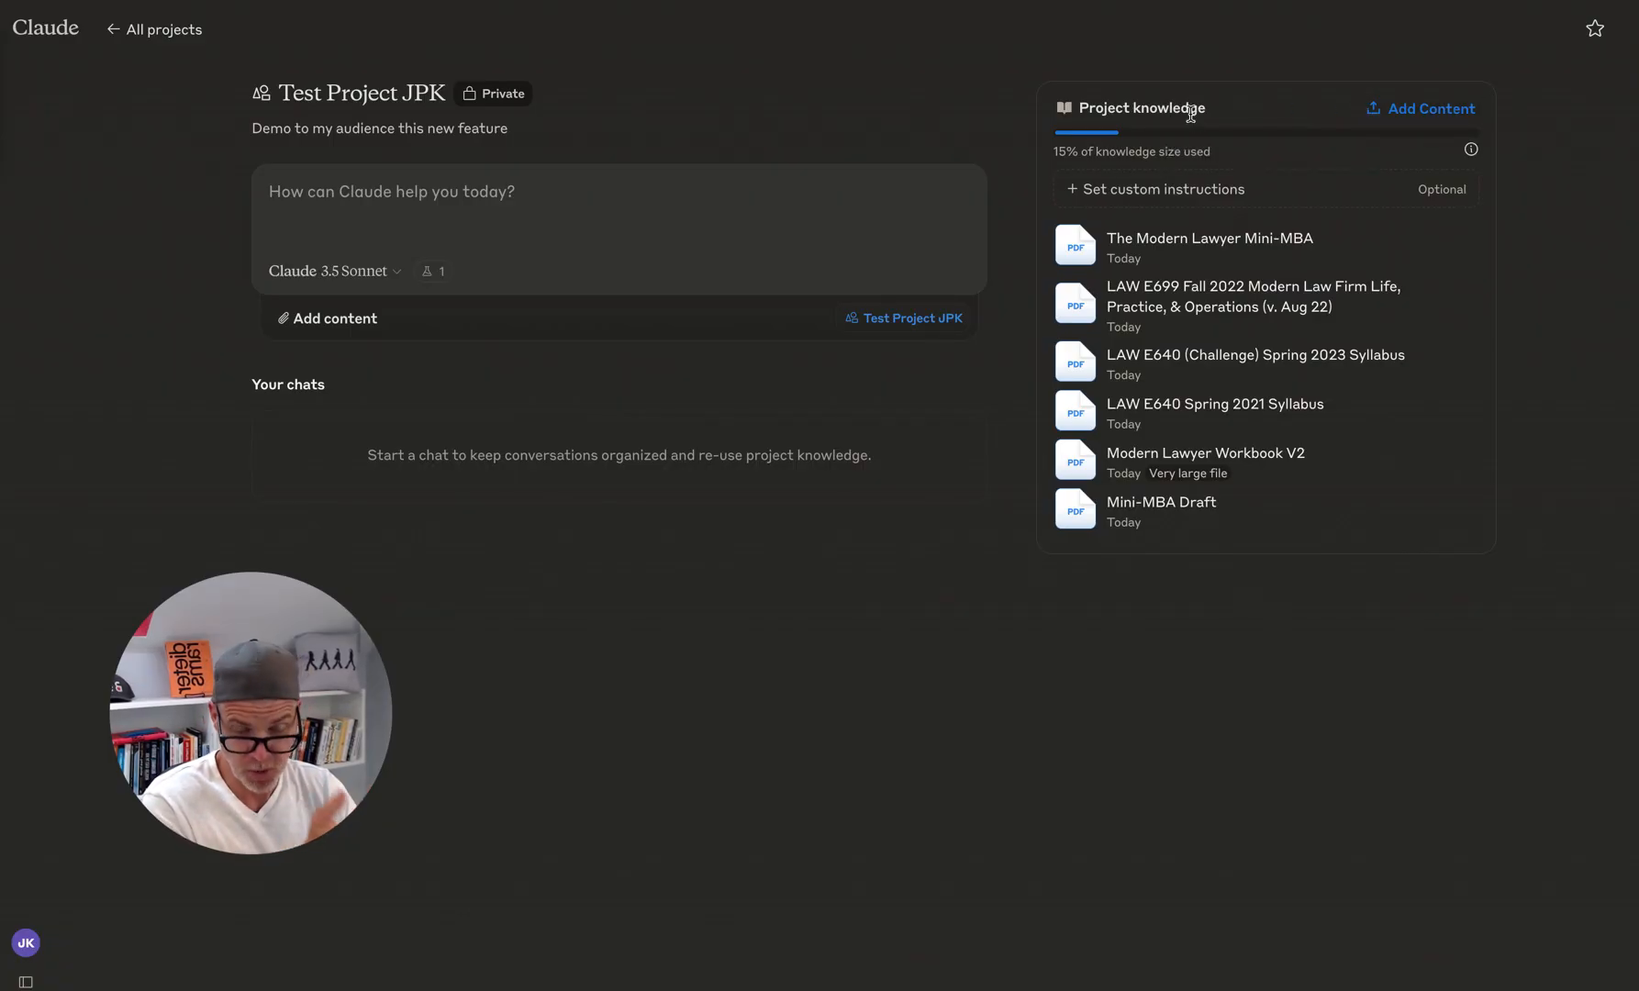
pyautogui.moveTo(496, 486)
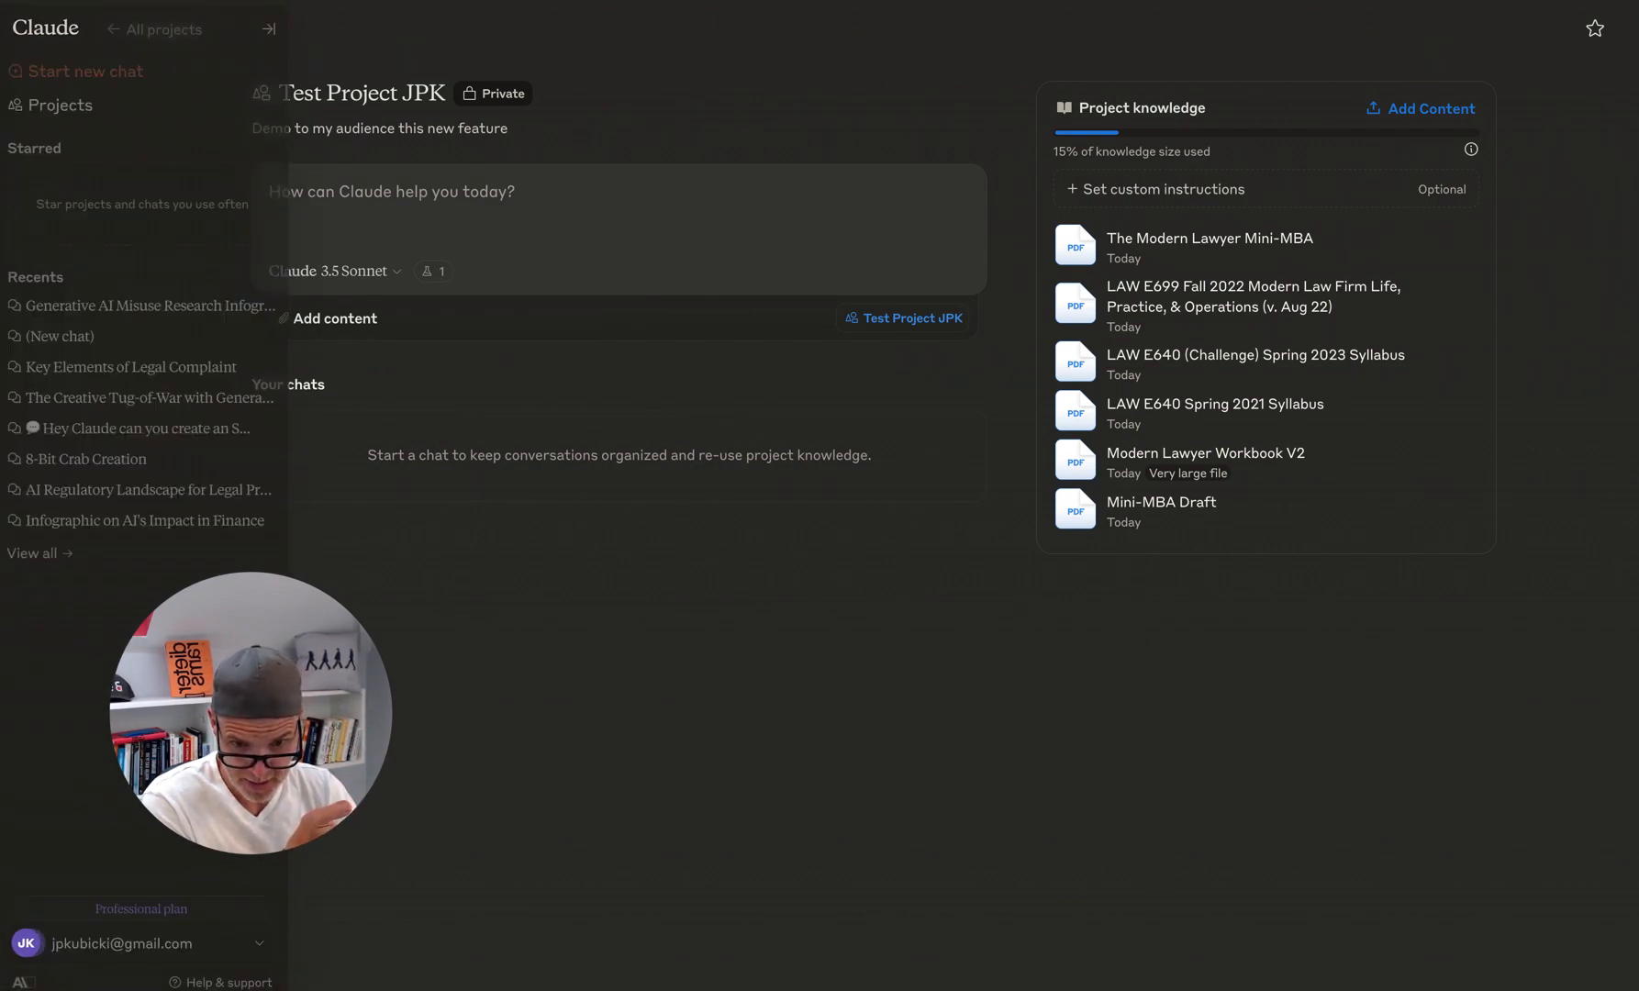
# Step: Send 'Can you summarize the content I have uploaded?' to the project chat
pyautogui.write('Can you summarize the content I have uploaded?')
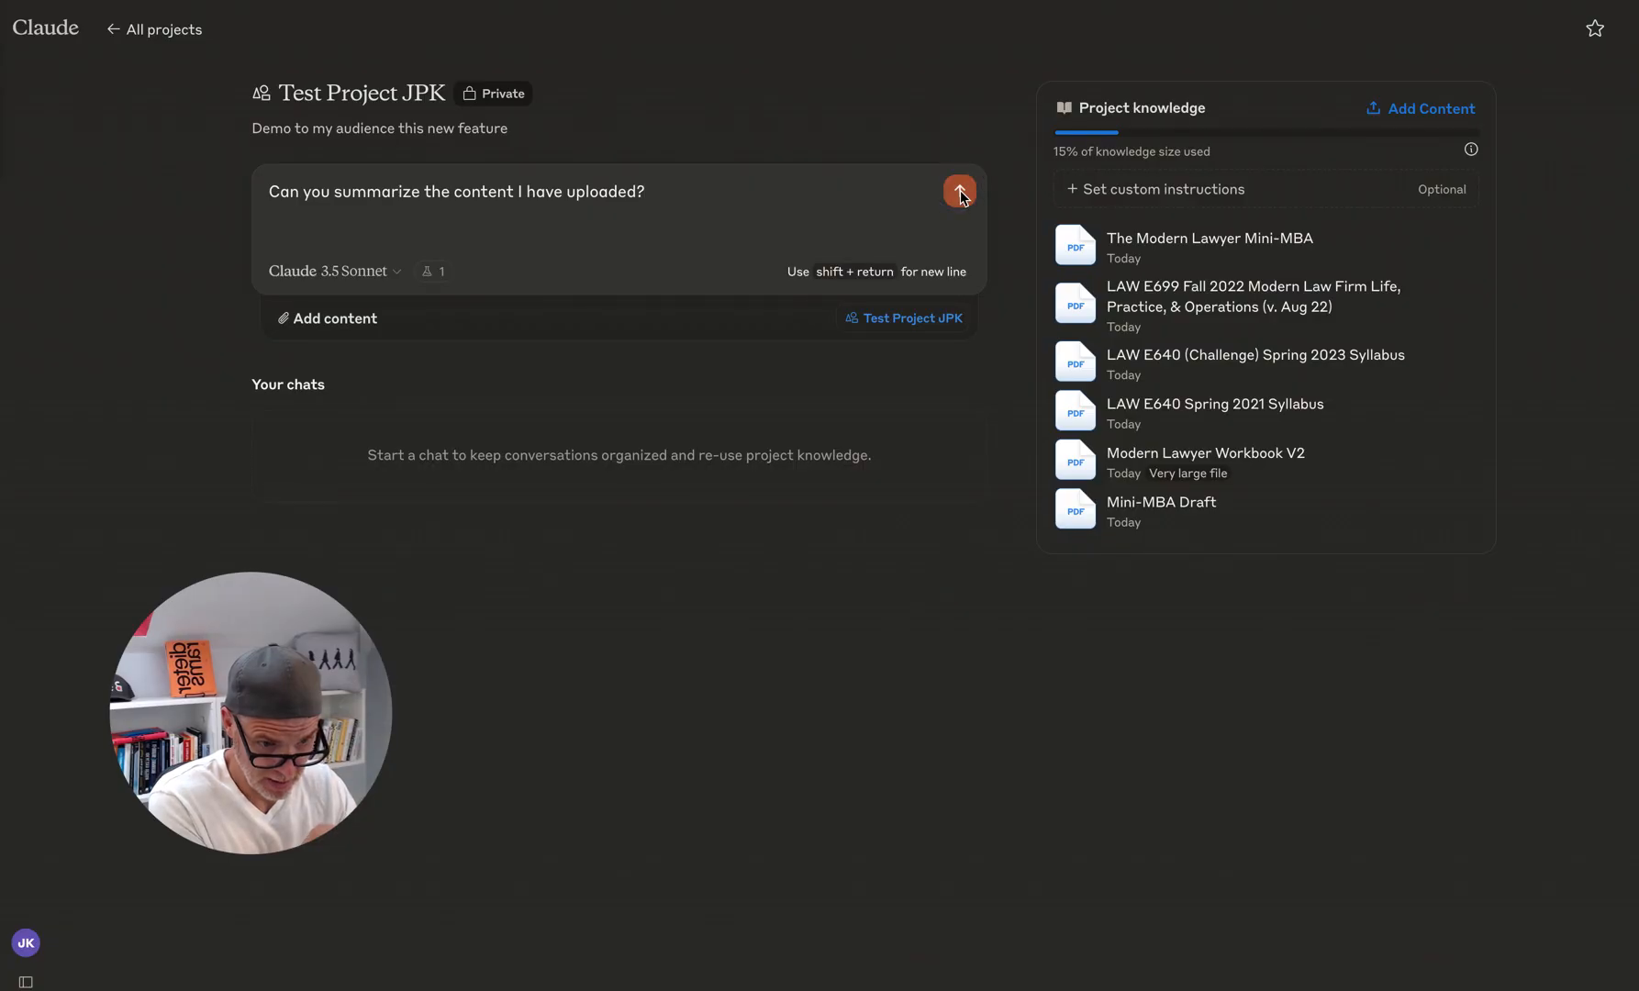
pyautogui.click(958, 191)
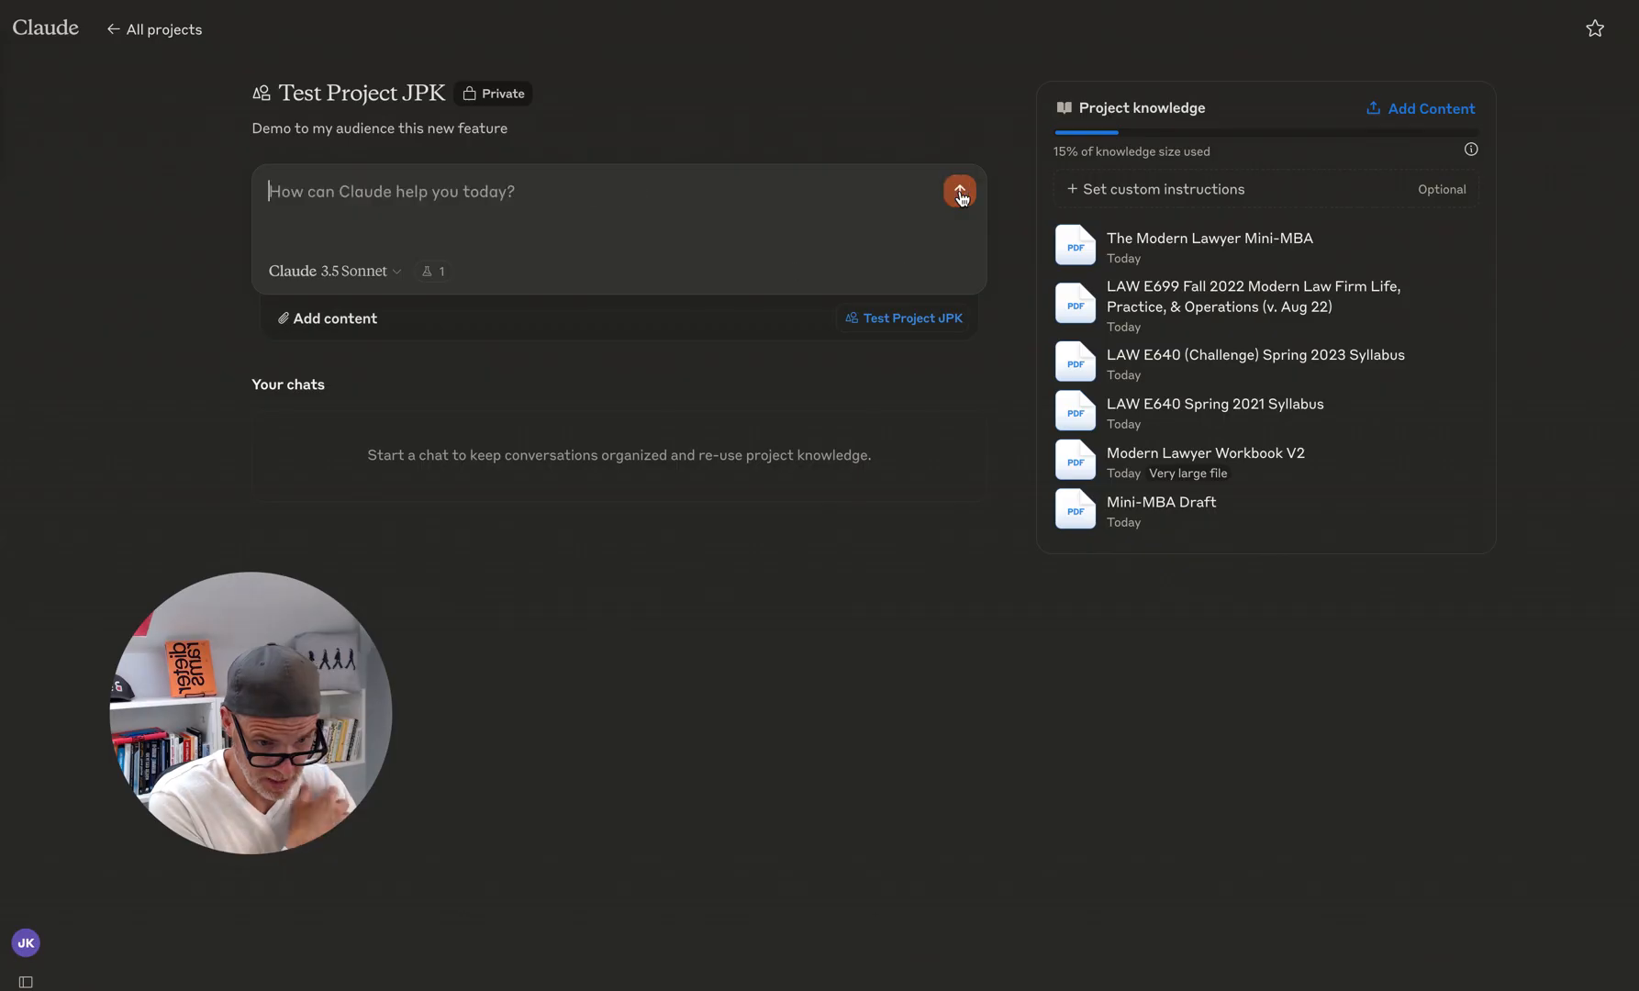
pyautogui.click(957, 192)
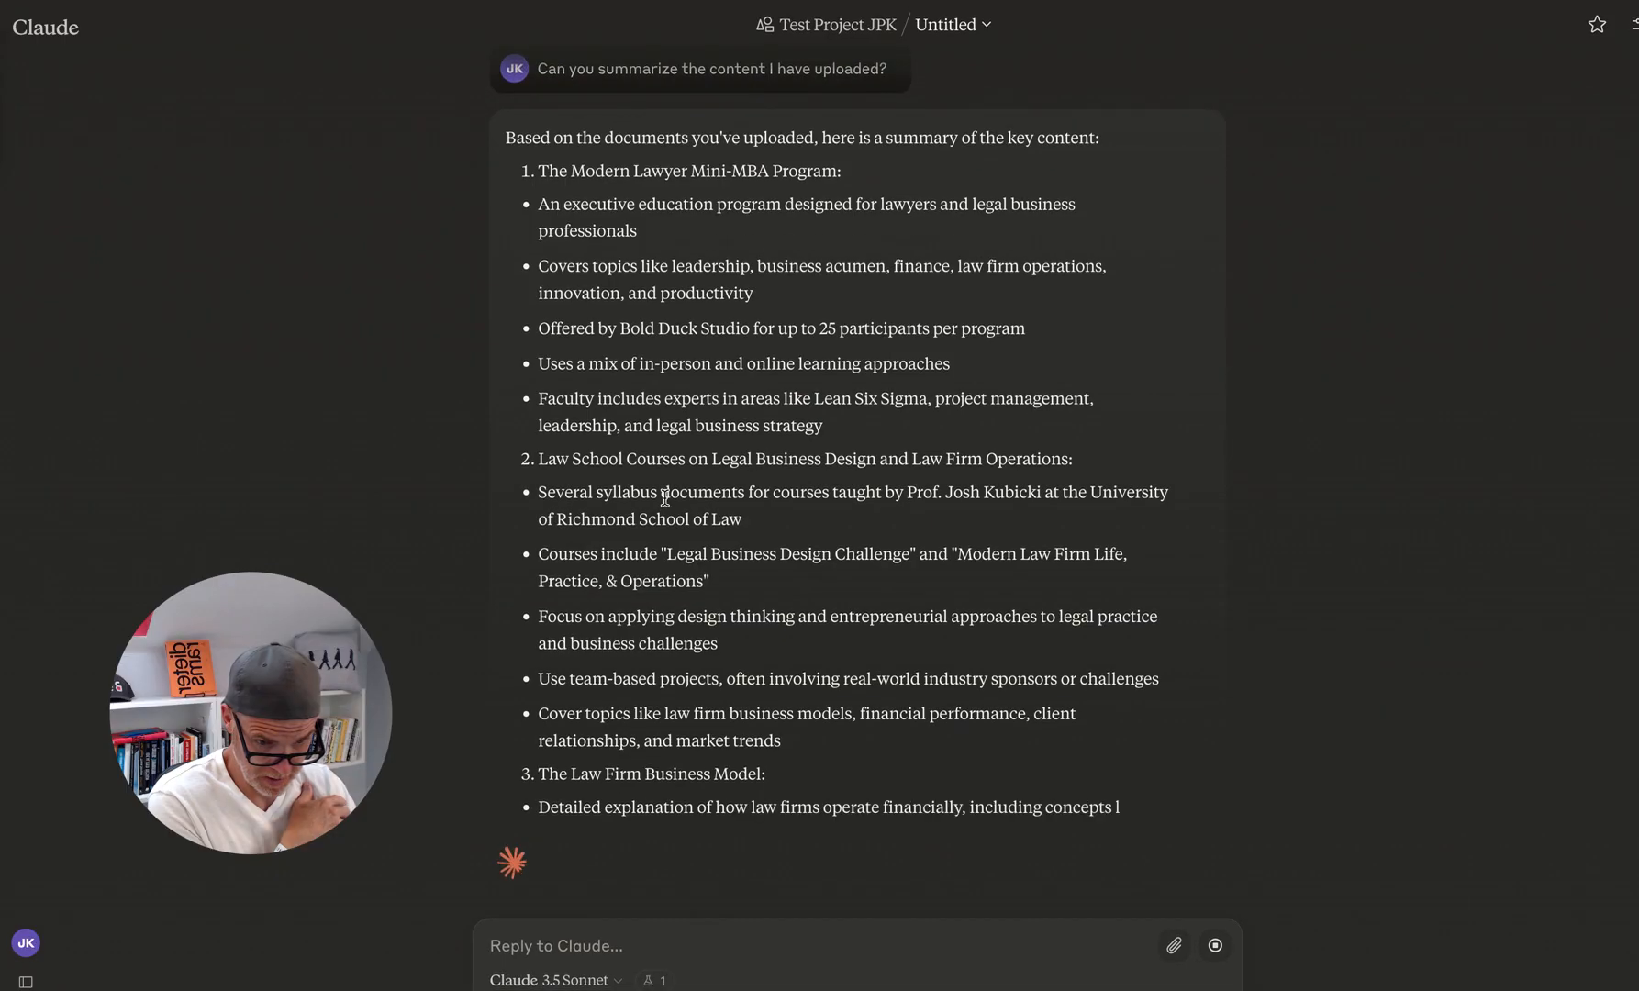
# Step: Scroll through Claude's finished summary of the Law Practice Mini-MBA materials
pyautogui.scroll(-3)
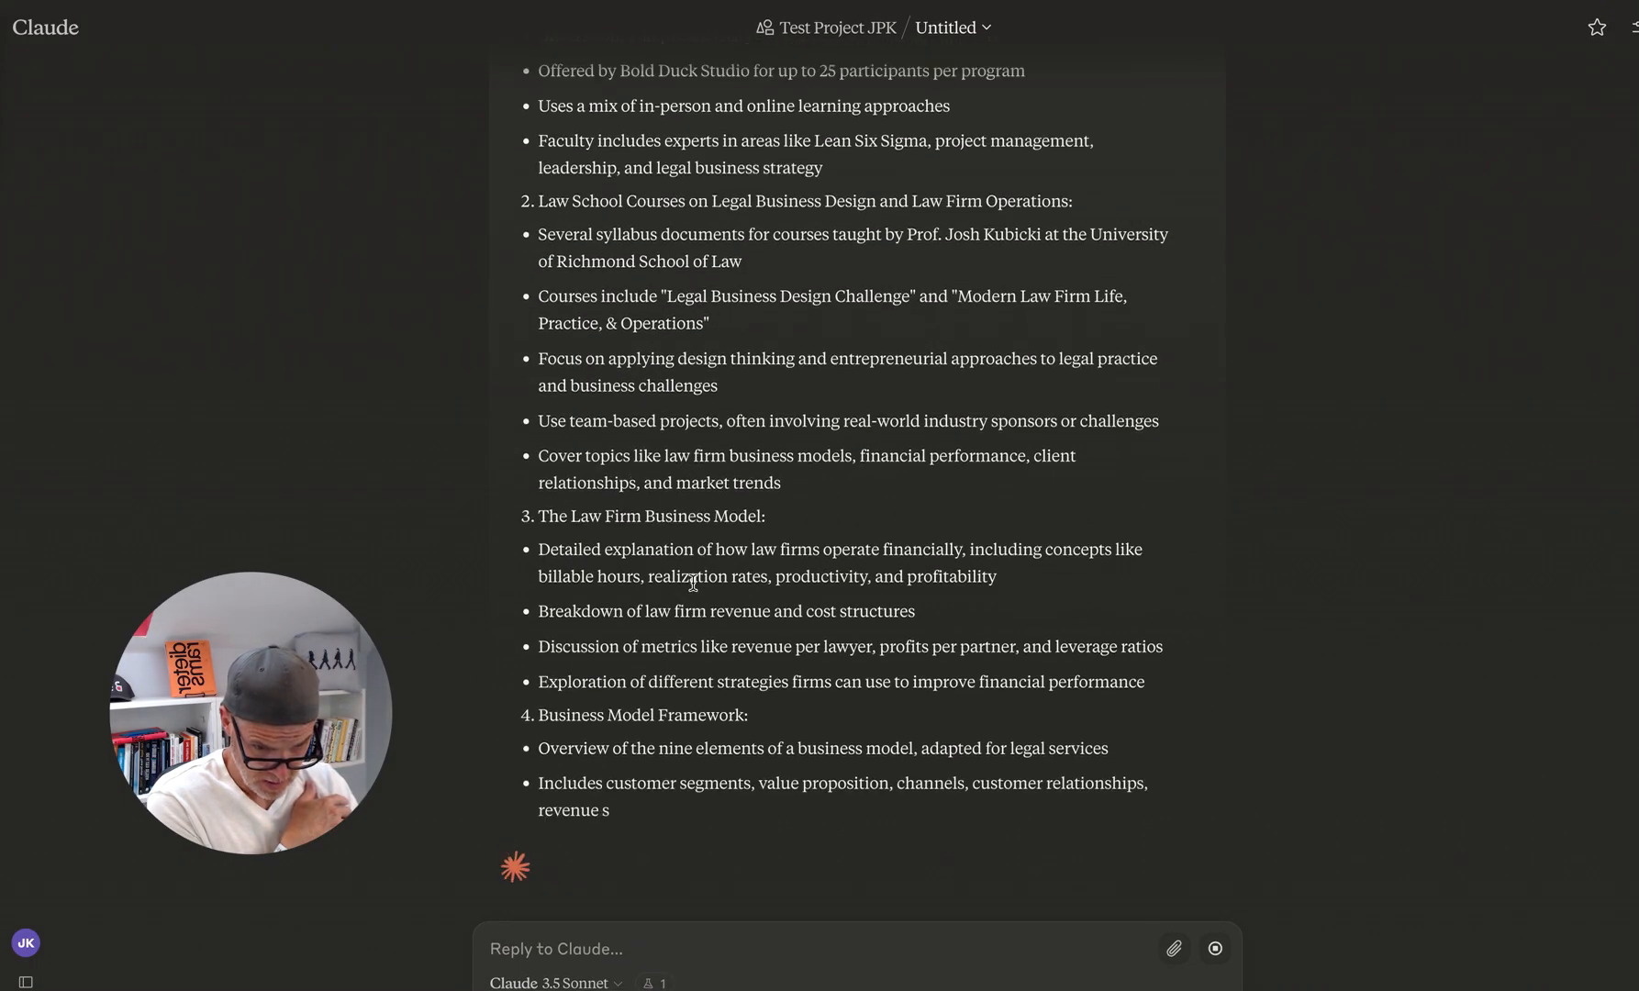
pyautogui.scroll(-3)
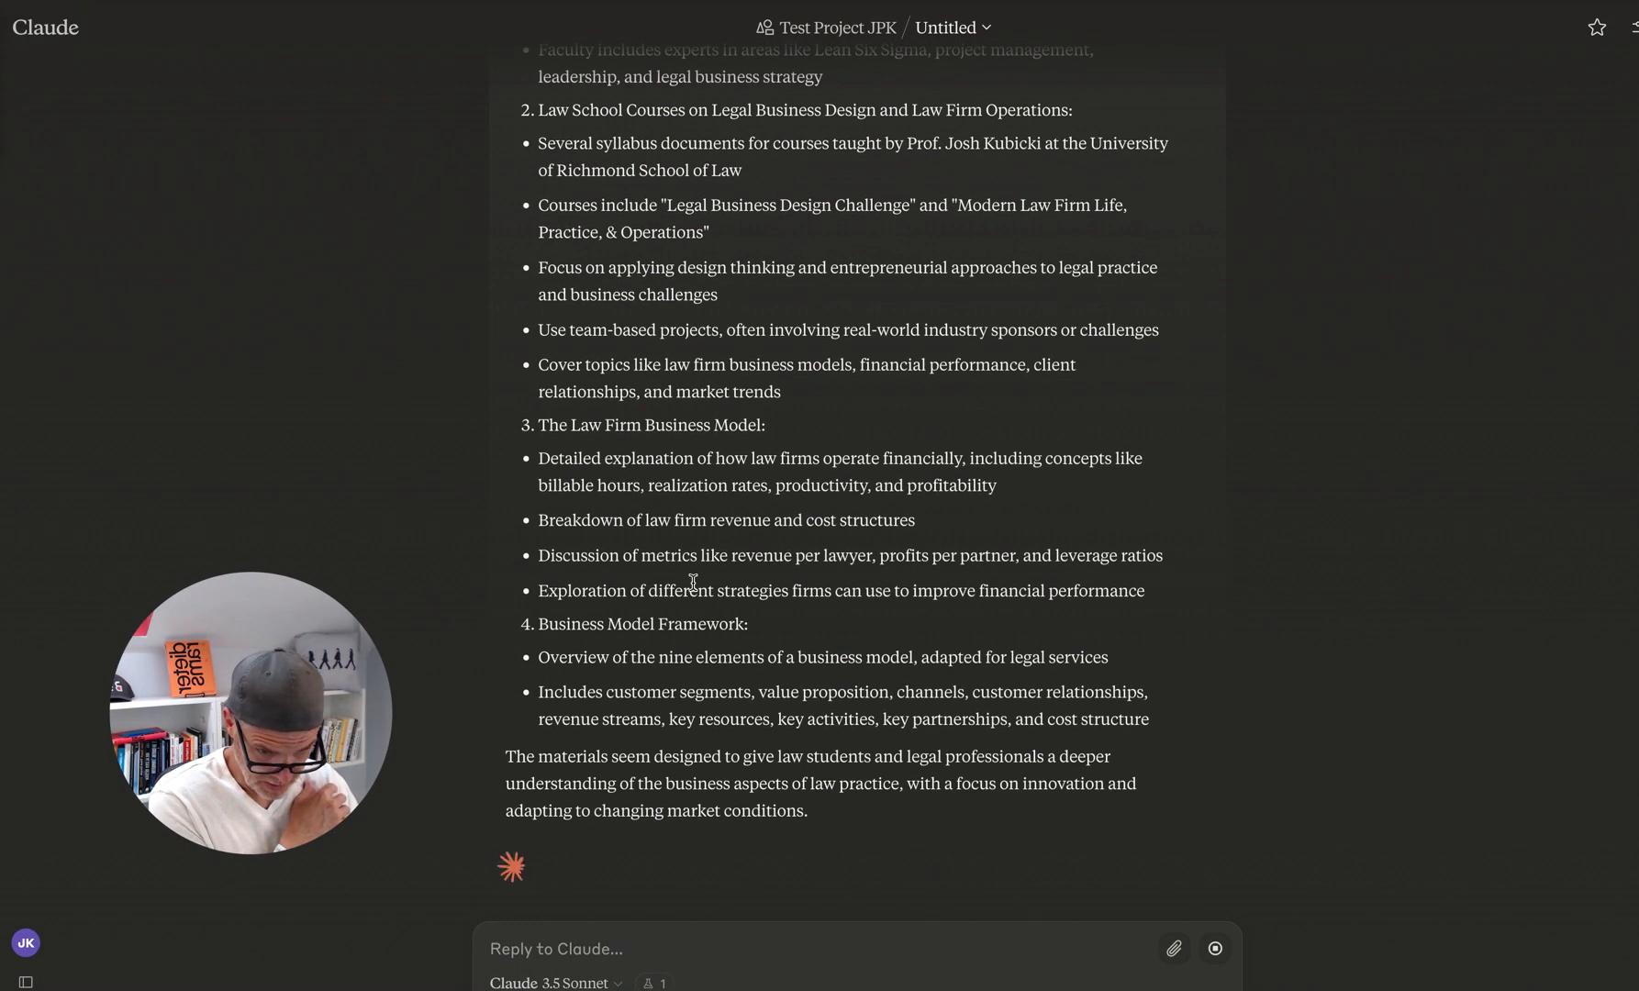
pyautogui.scroll(3)
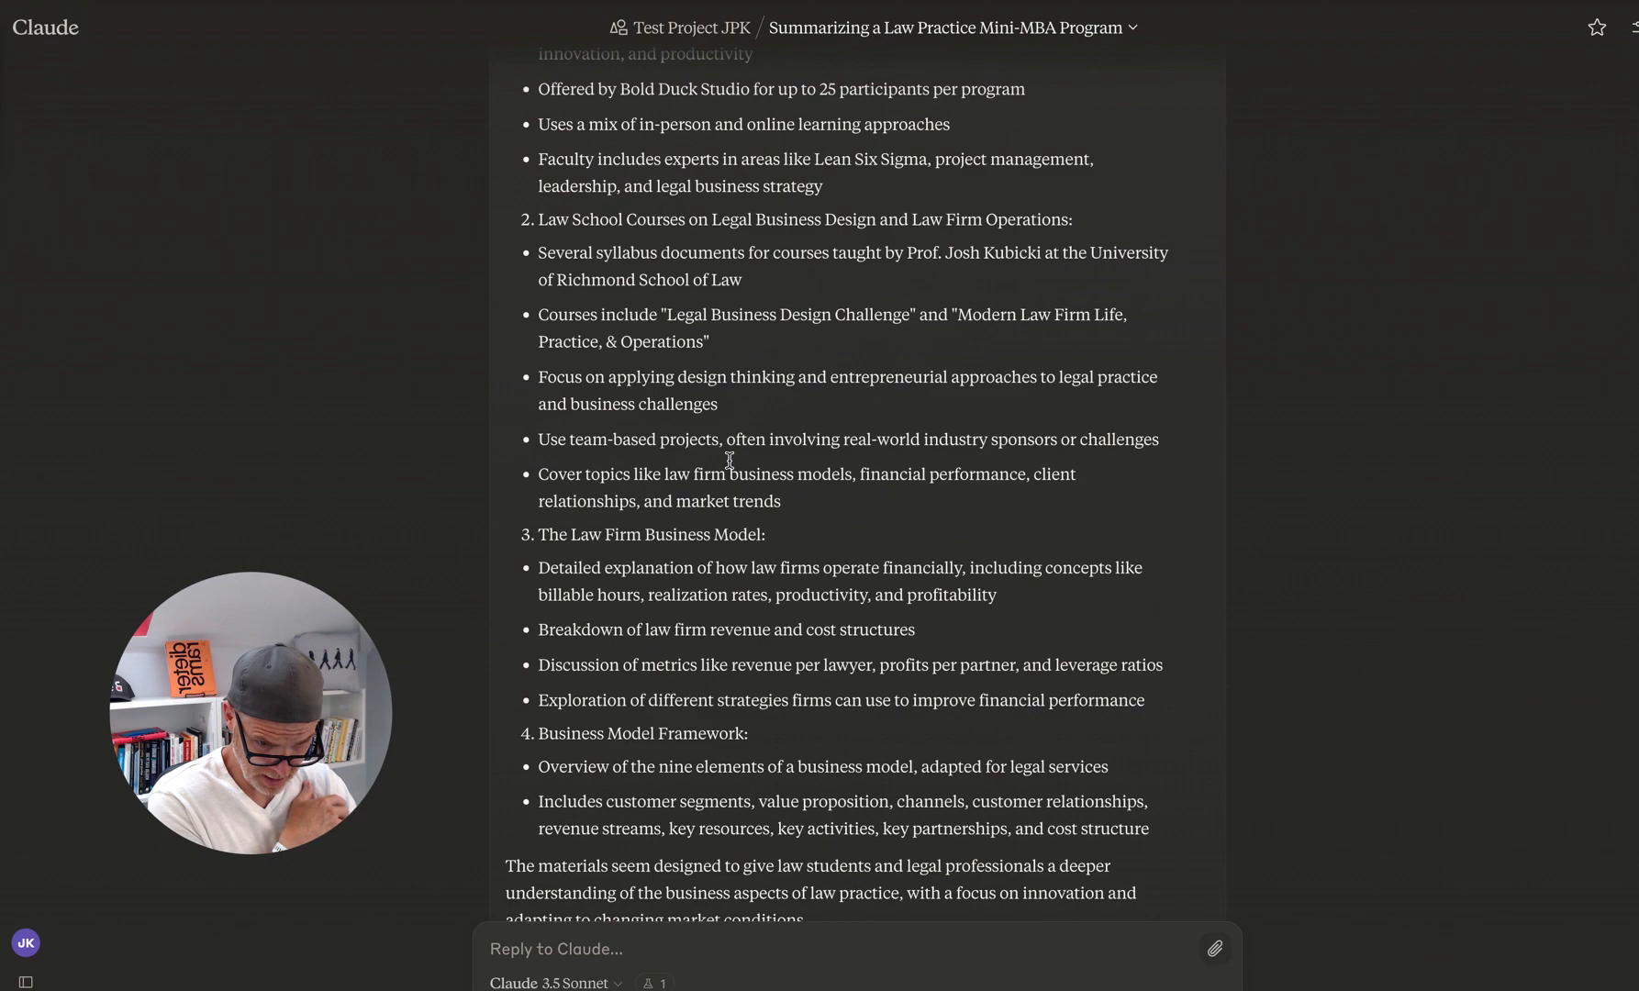
pyautogui.scroll(3)
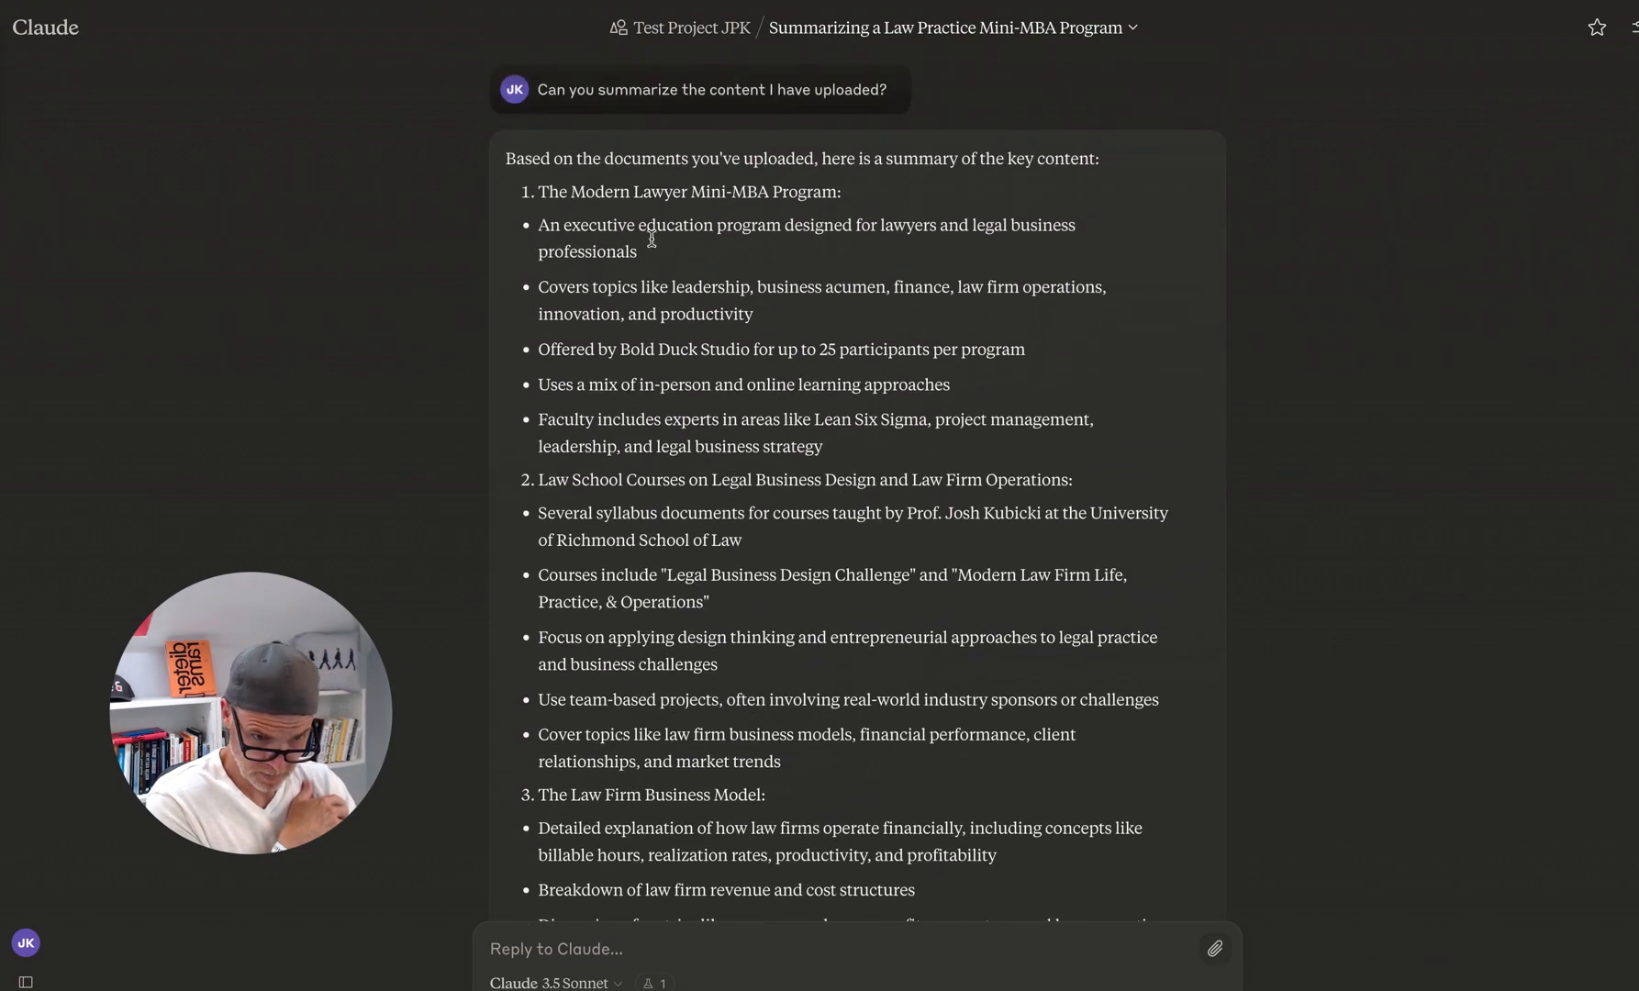
pyautogui.scroll(-3)
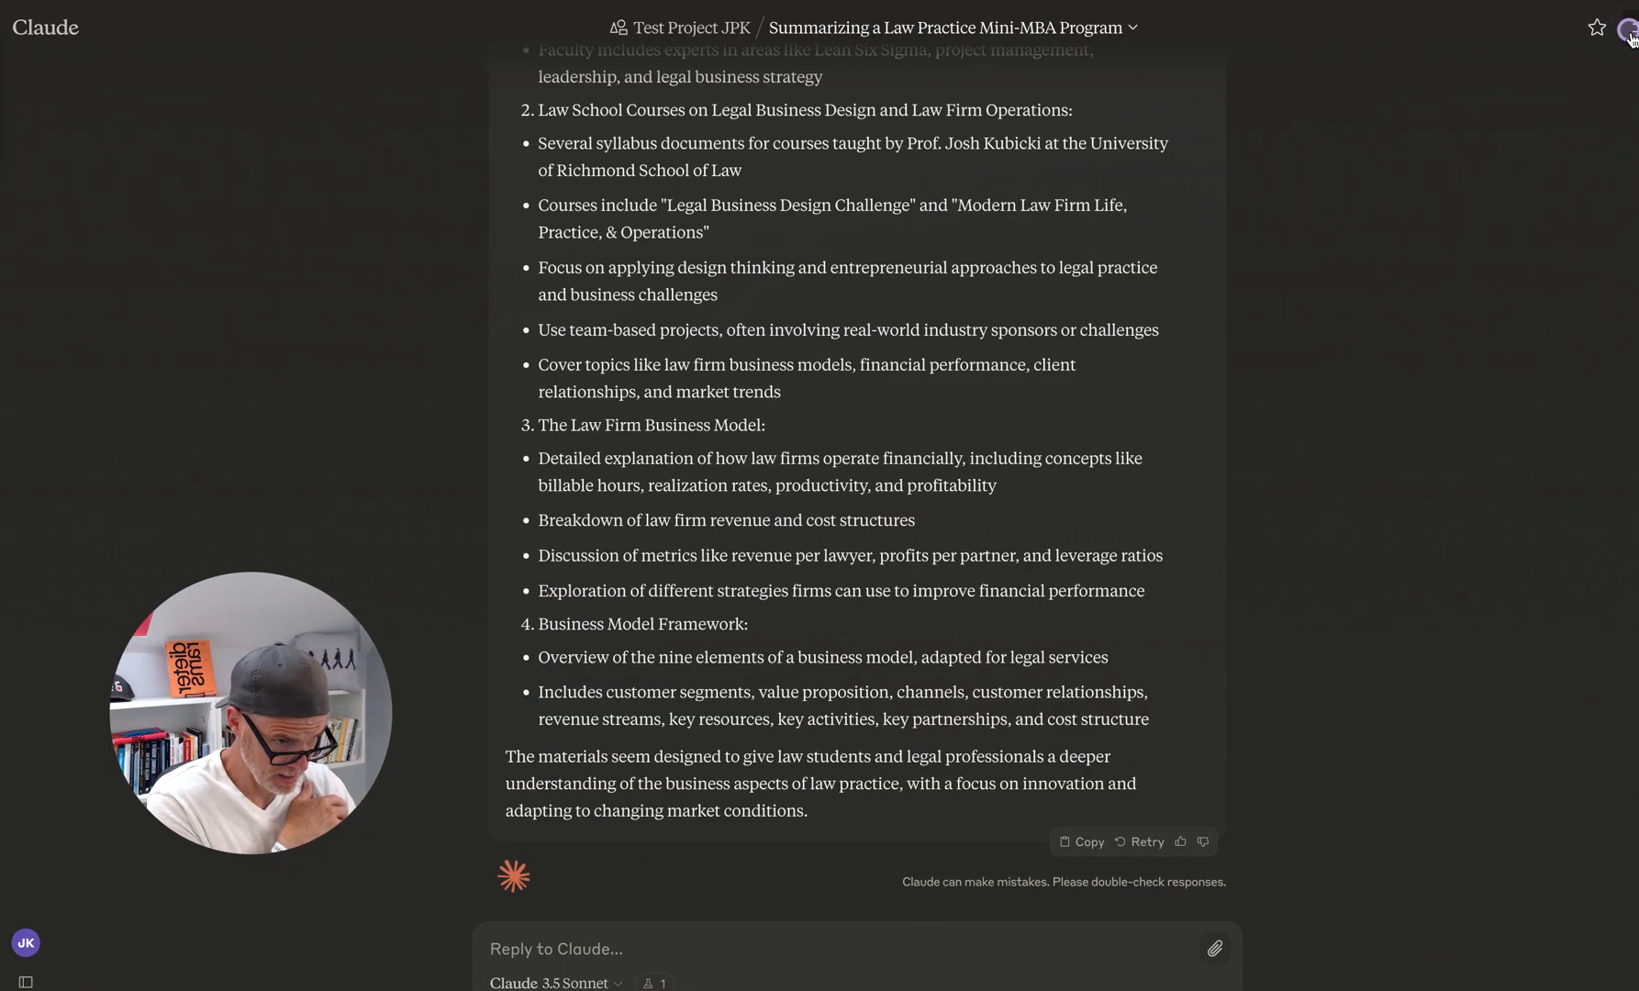
# Step: Review the Chat controls panel listing the model, six project files and chat style
pyautogui.click(1627, 28)
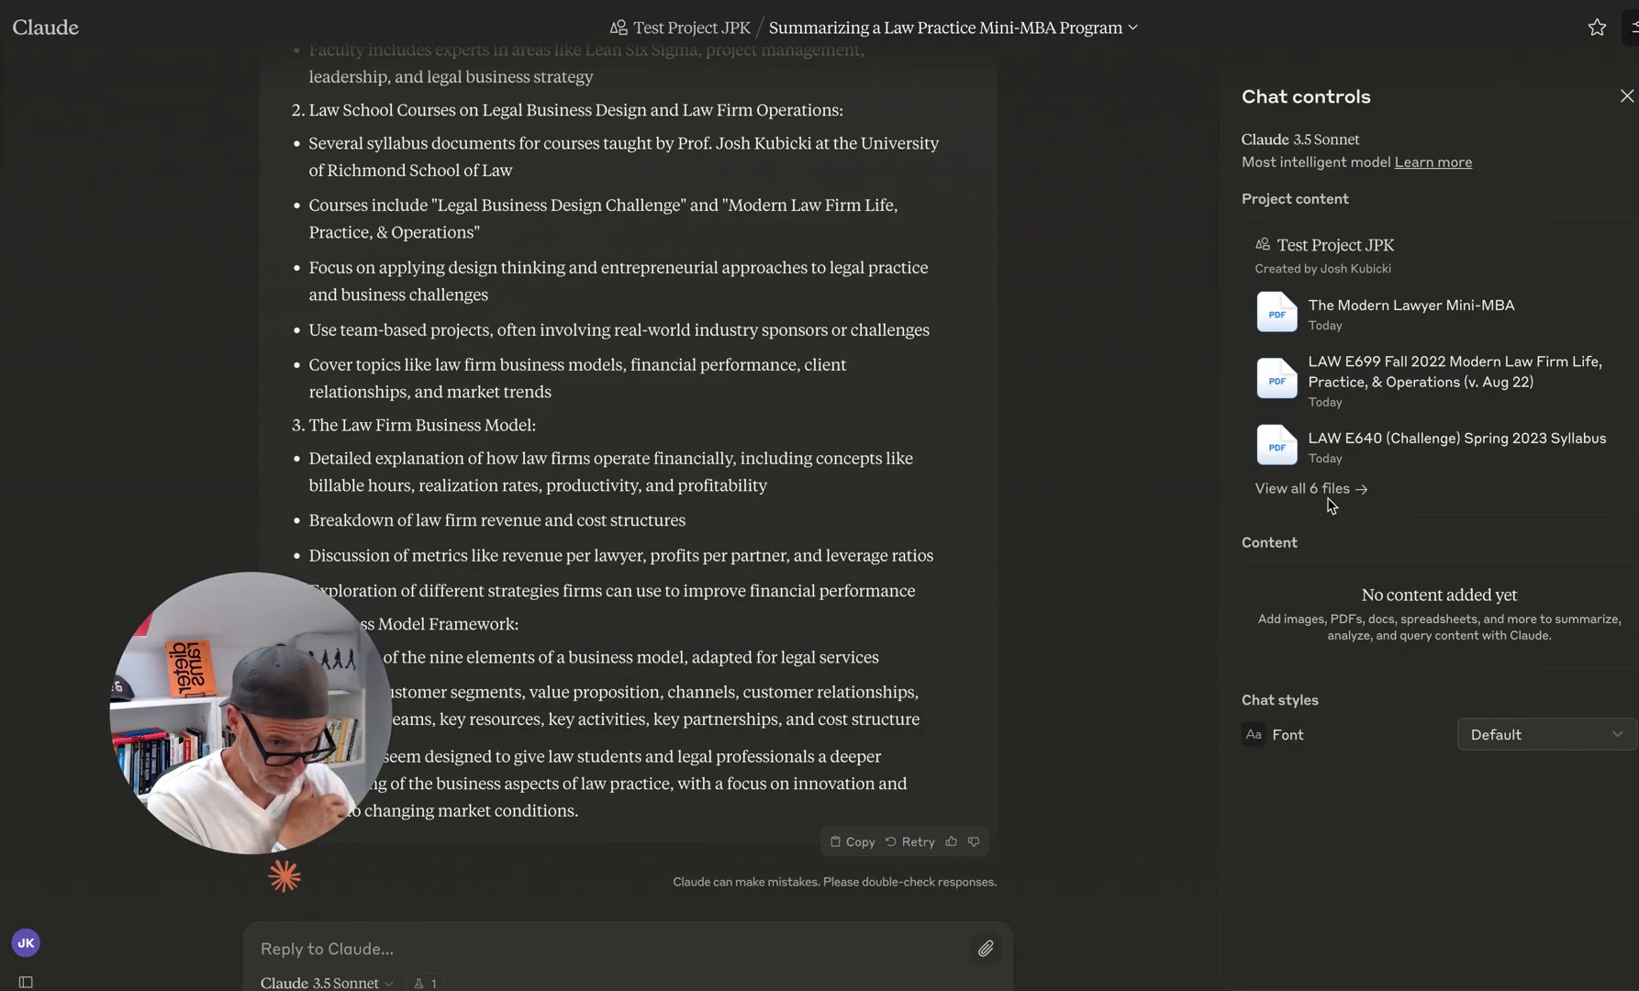
pyautogui.scroll(3)
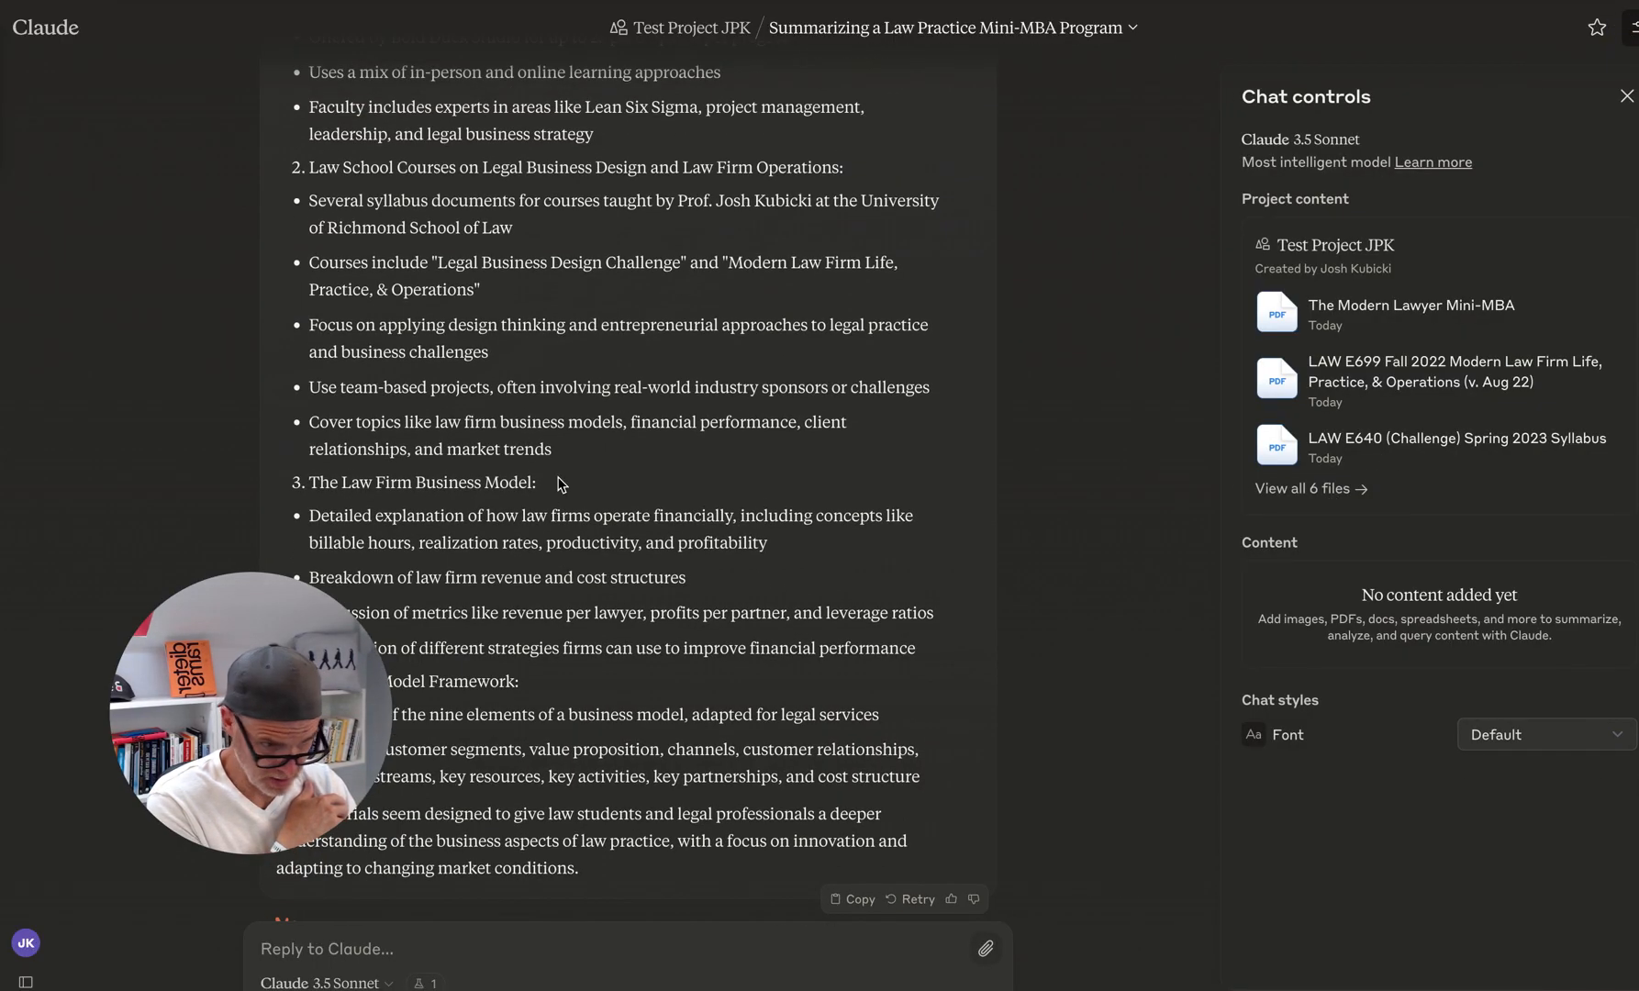
pyautogui.scroll(3)
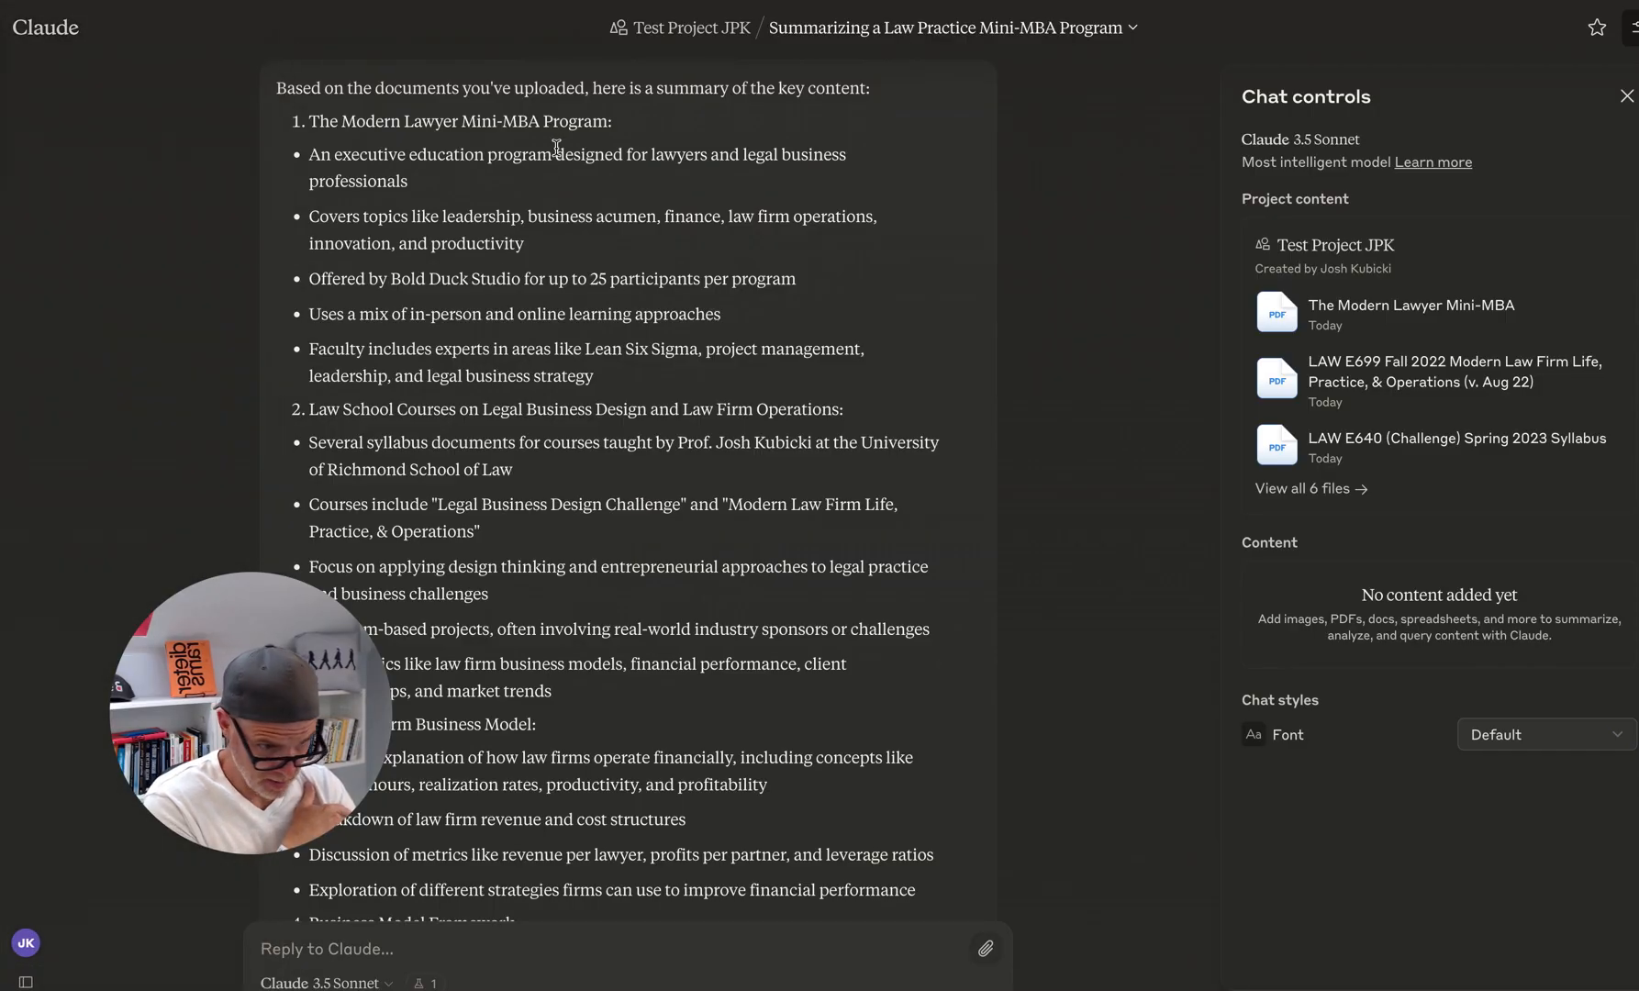
pyautogui.scroll(-3)
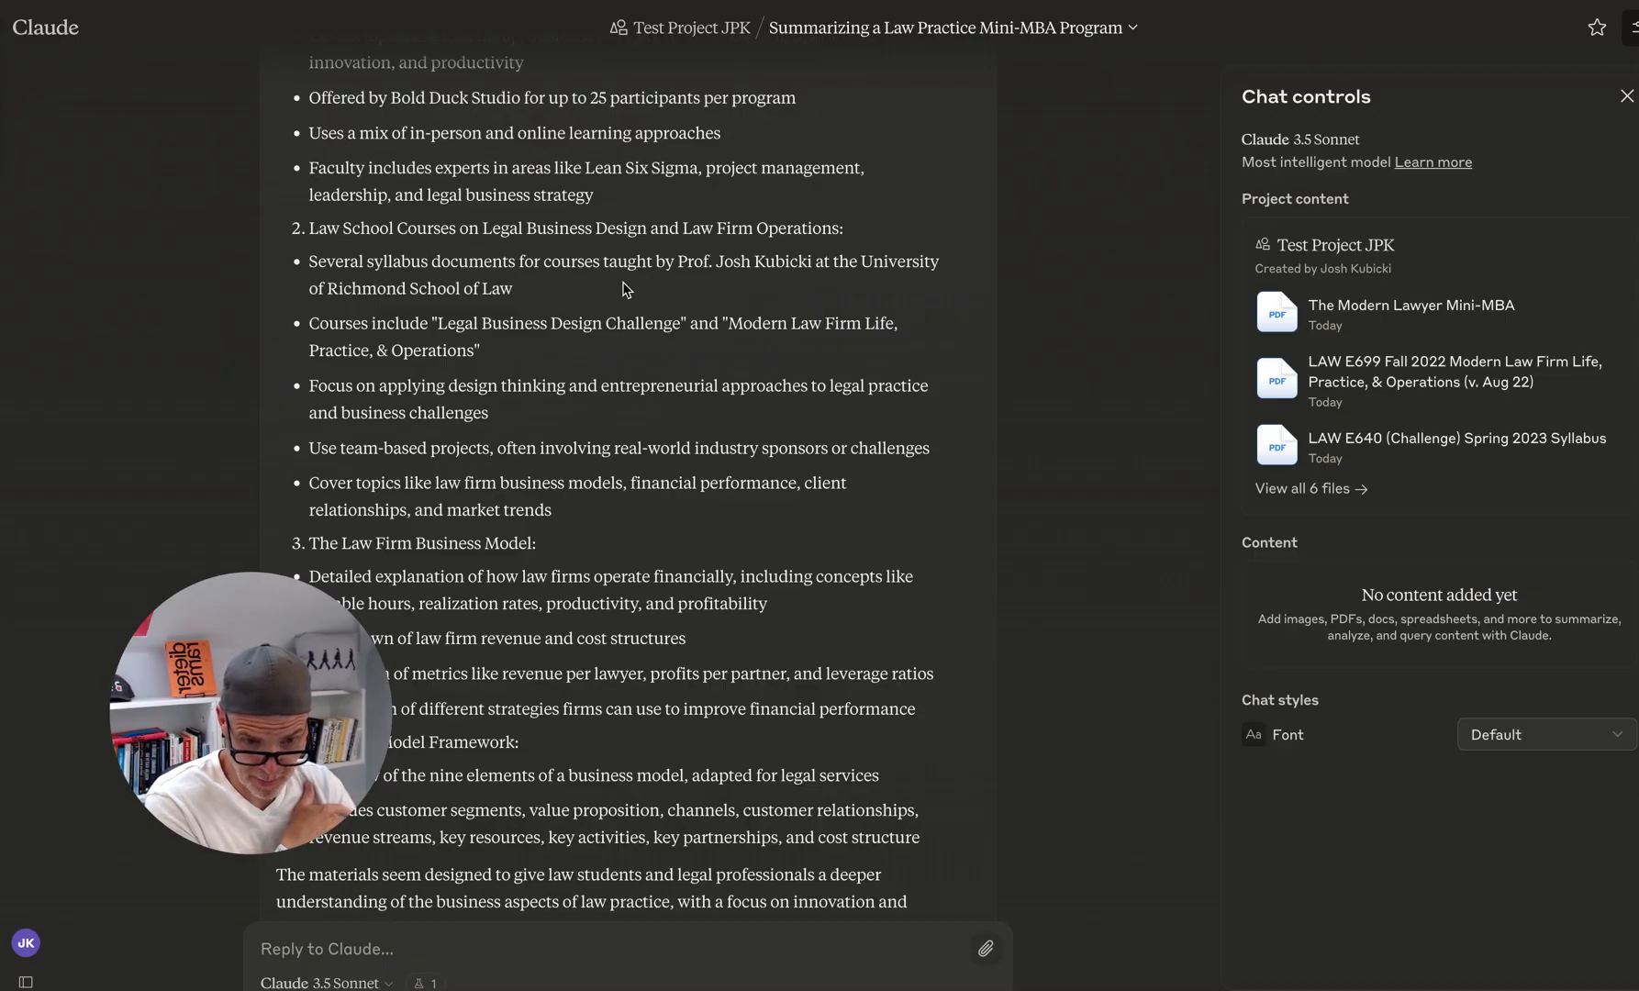
pyautogui.scroll(3)
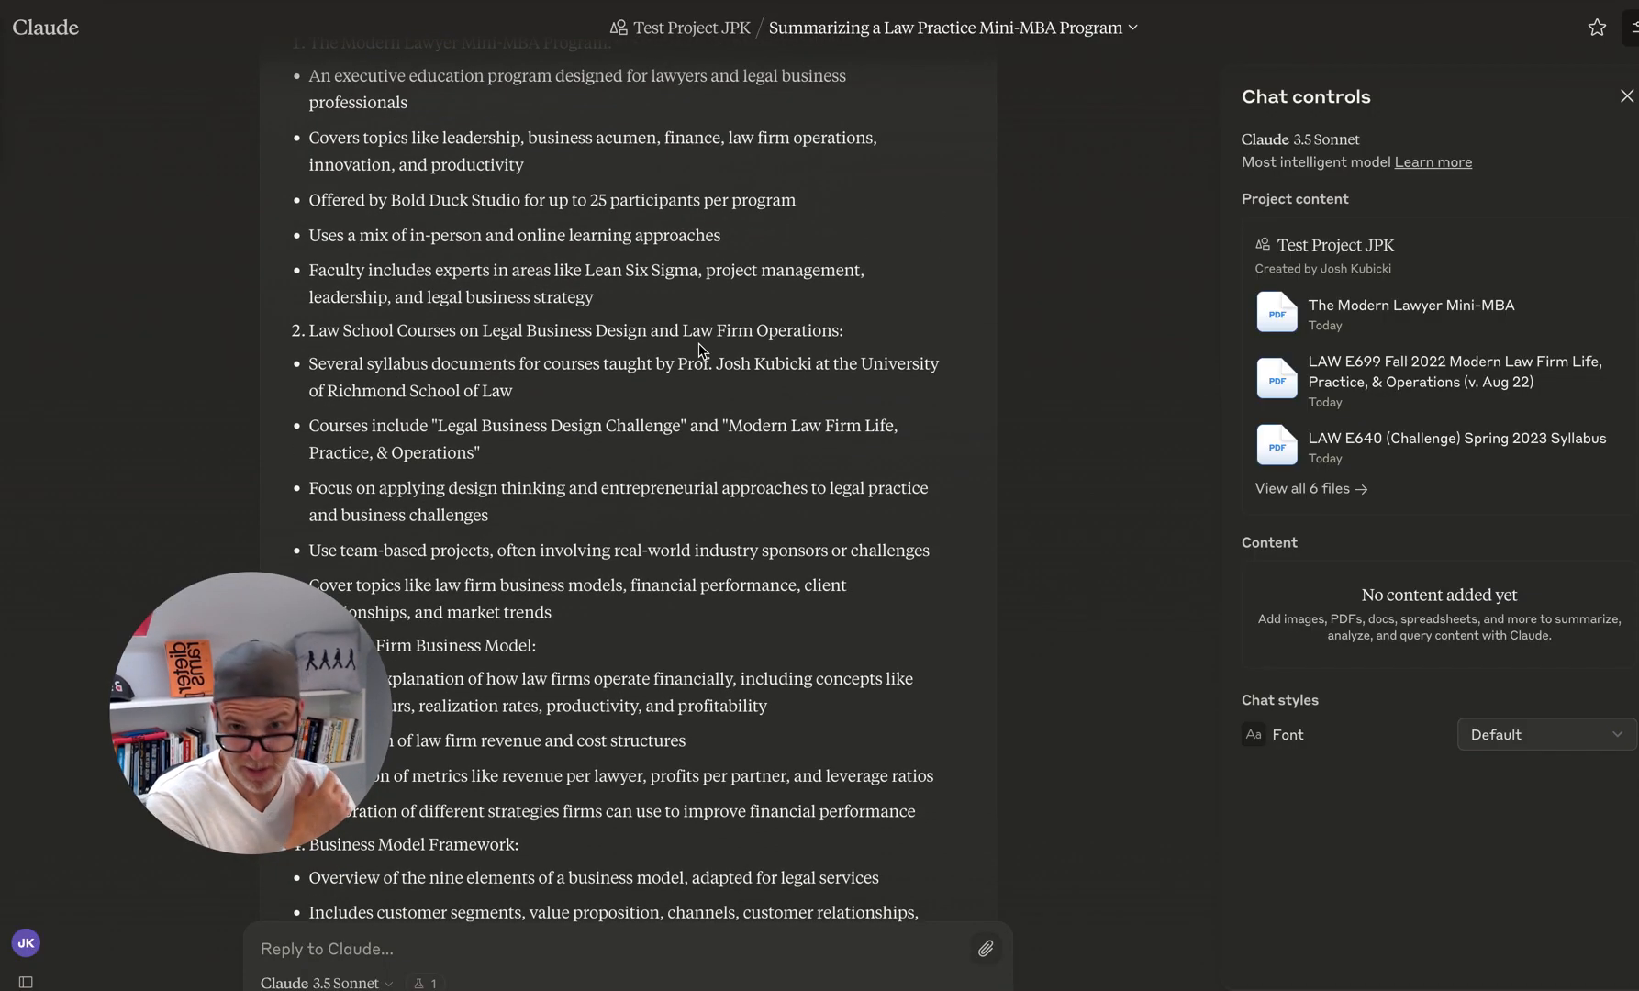
pyautogui.scroll(-3)
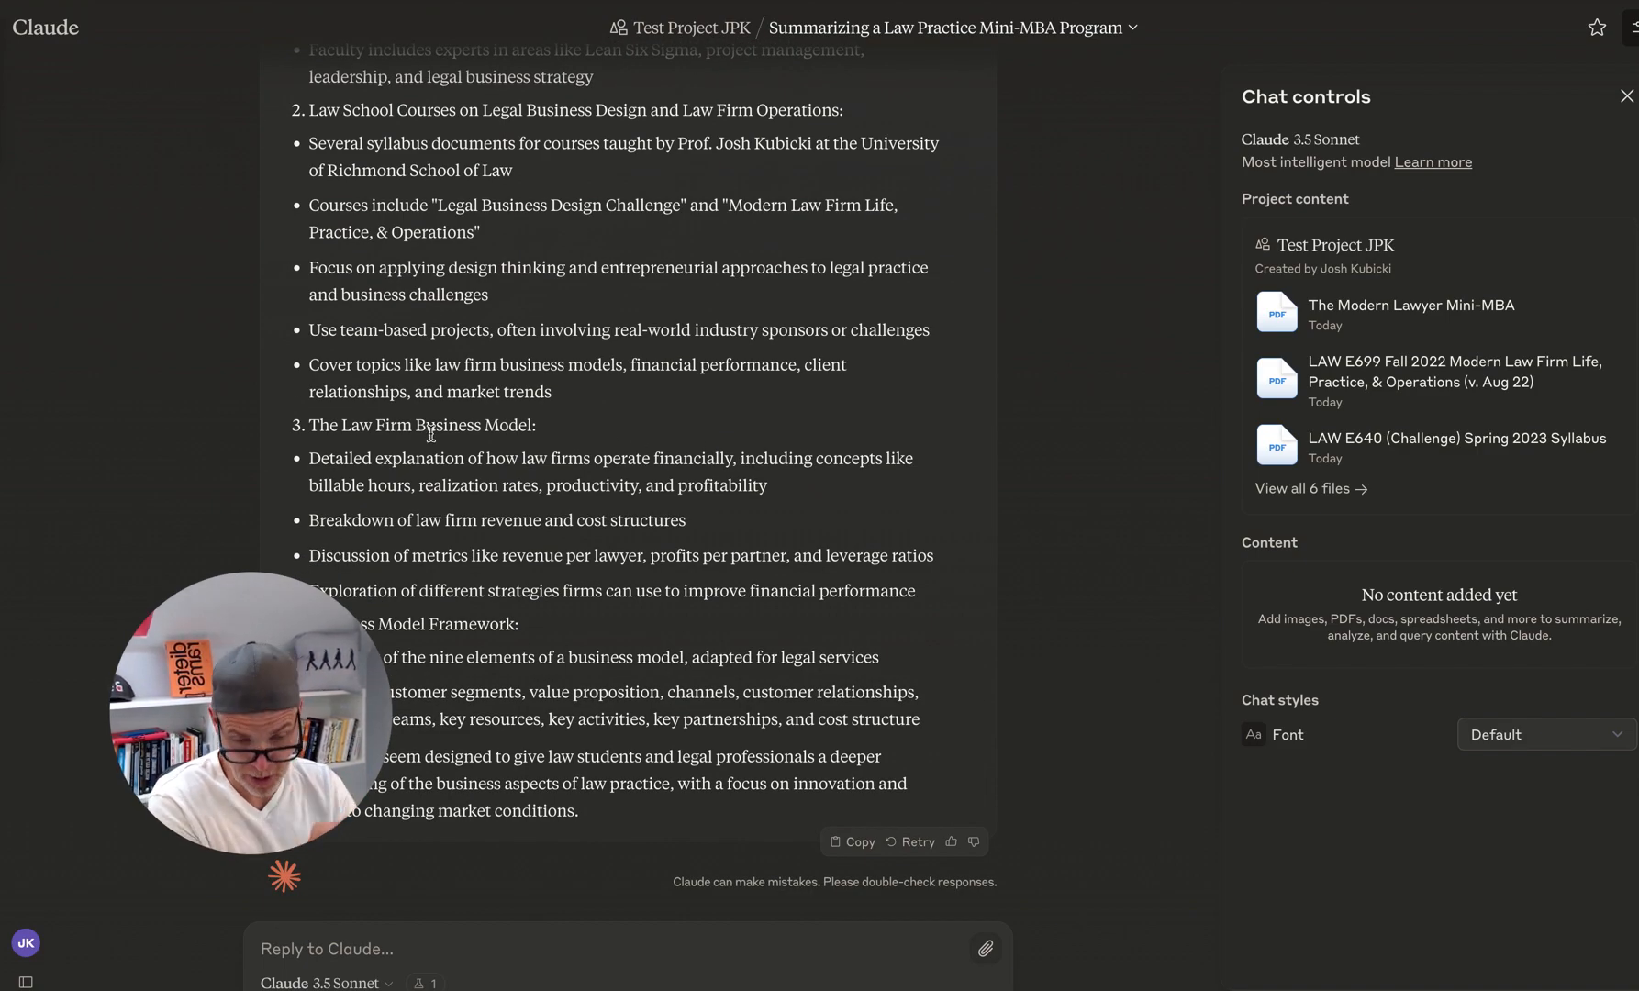
pyautogui.moveTo(541, 478)
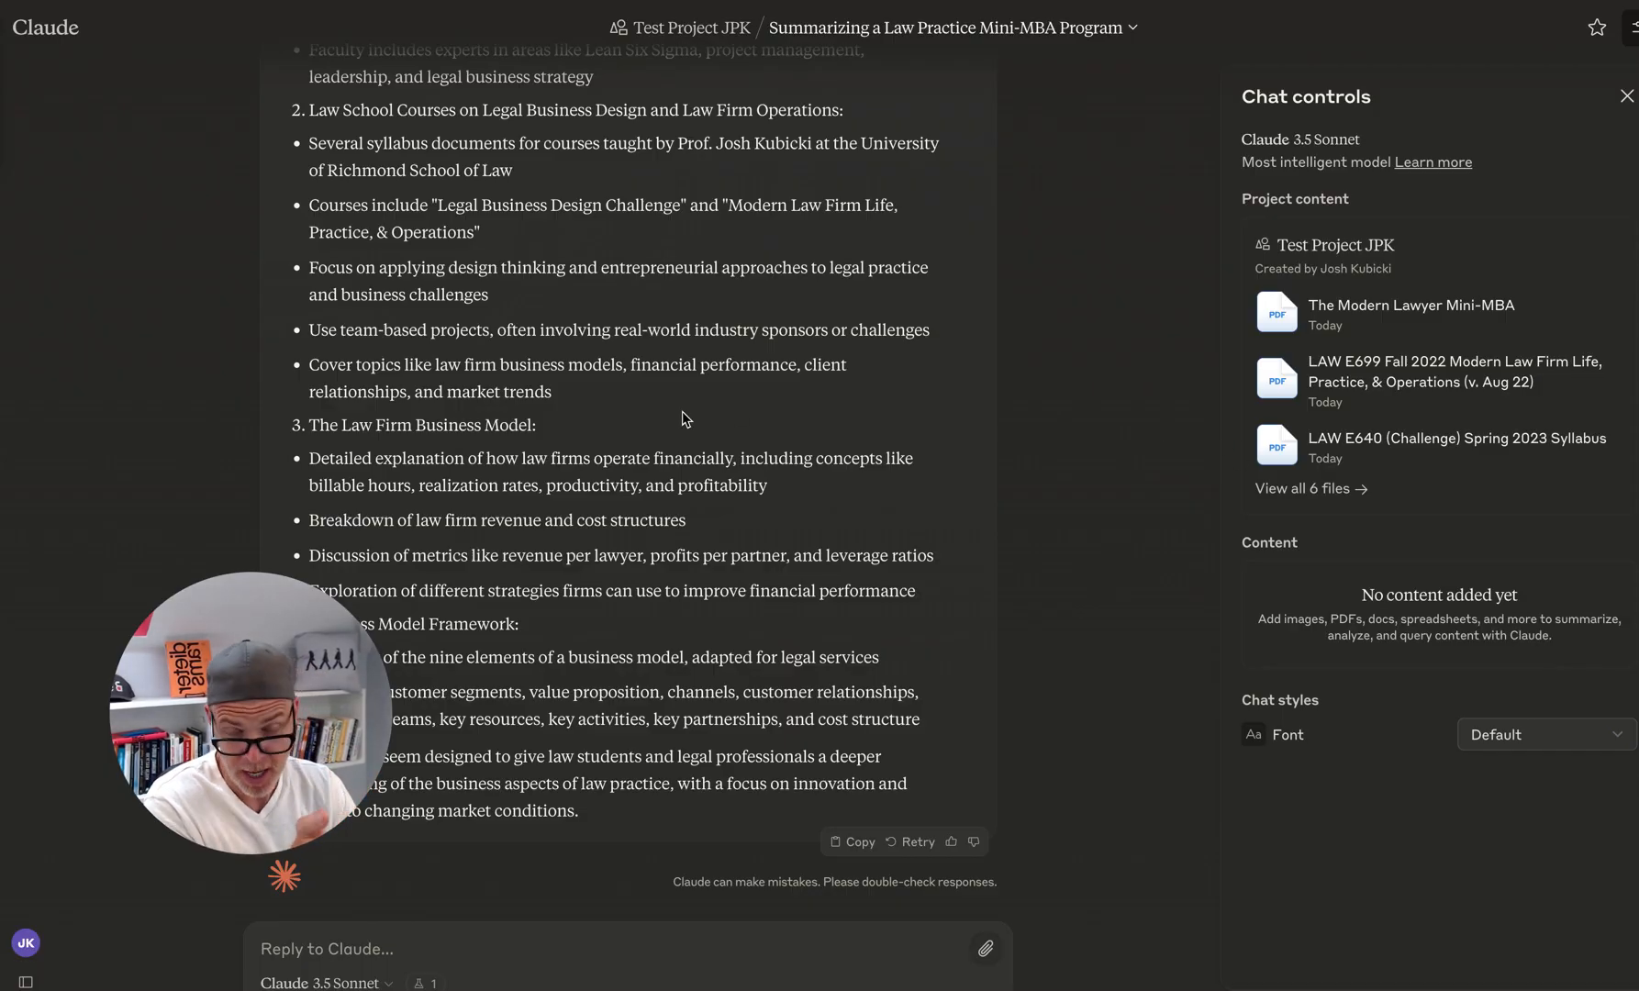
# Step: Draft a follow-up asking Claude for an SVG infographic depicting the major topics
pyautogui.write('Thank you Claude. Now can you create an infograph in SVG style that depicts the major topics covered and learning objectives that would be appropriate for law students and then for practicing lawyers?')
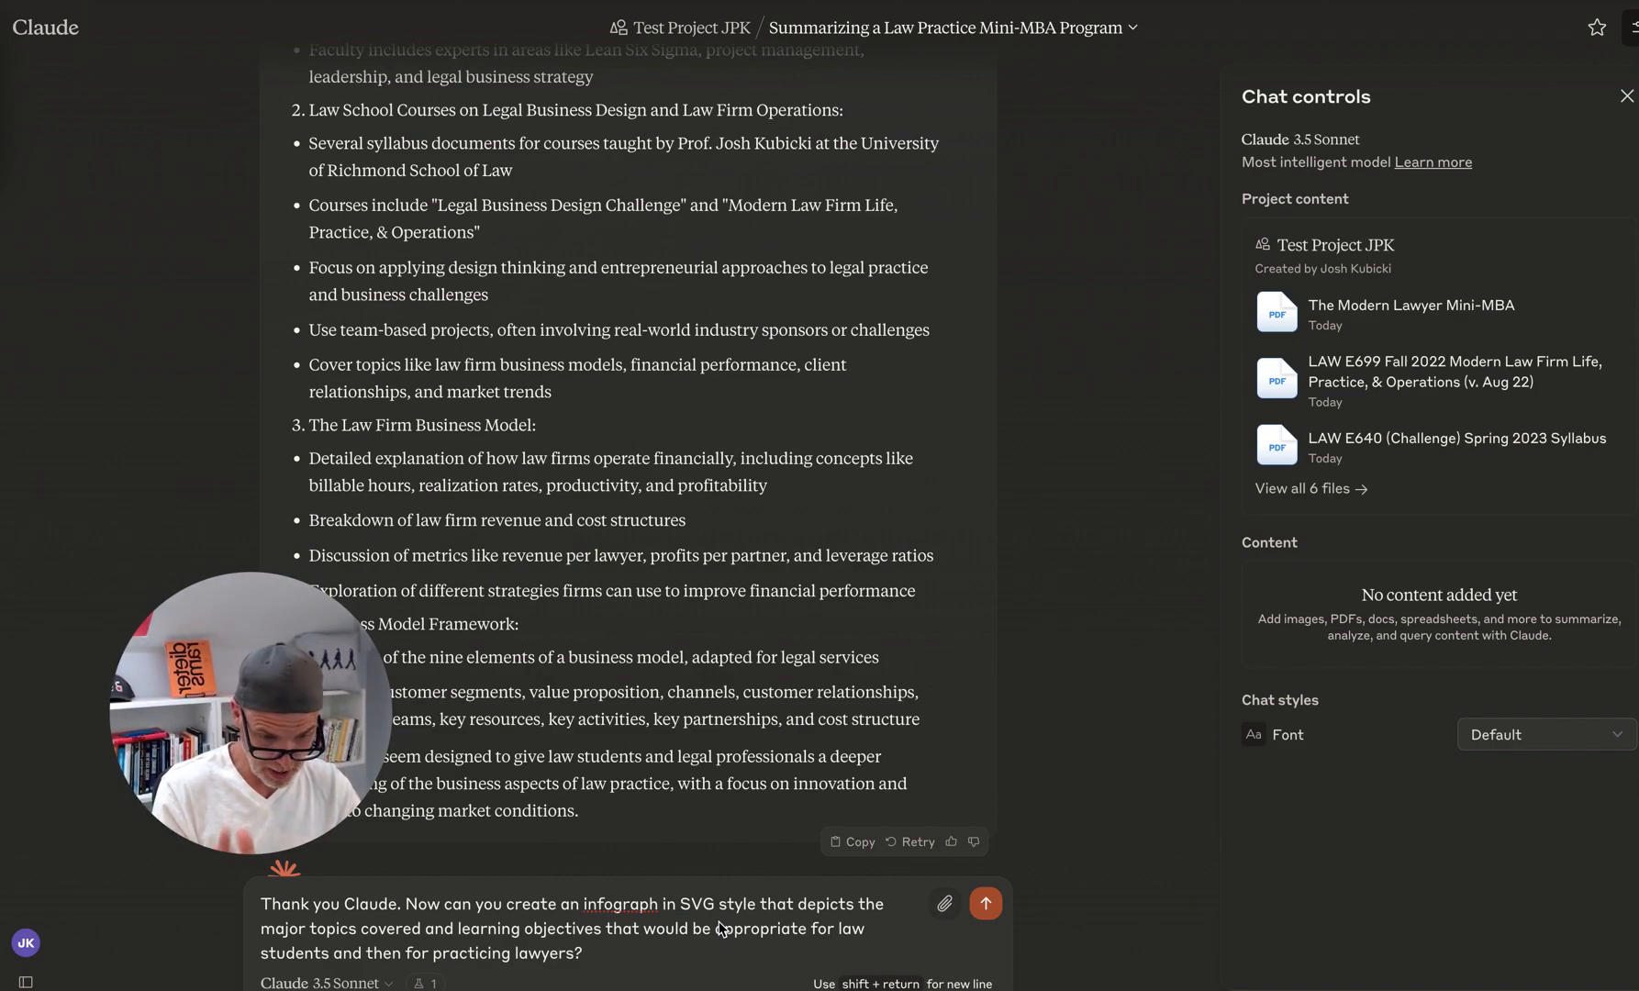
pyautogui.moveTo(970, 928)
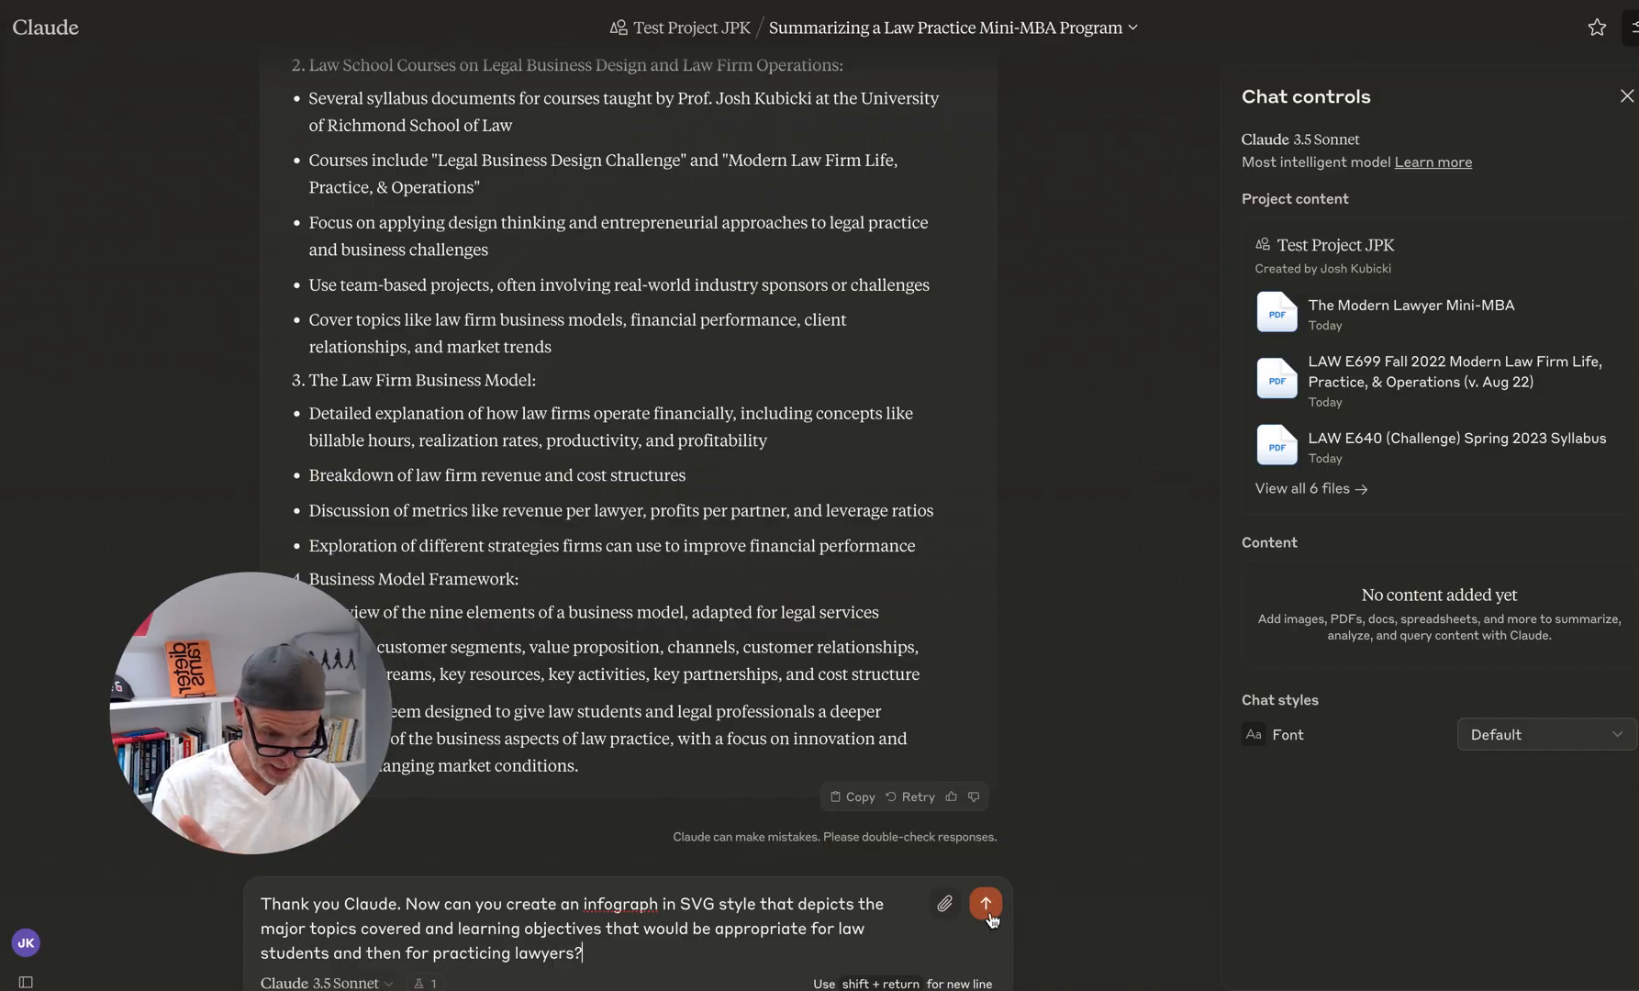
# Step: Send the request for an SVG infographic of topics and objectives for law students and lawyers
pyautogui.click(984, 903)
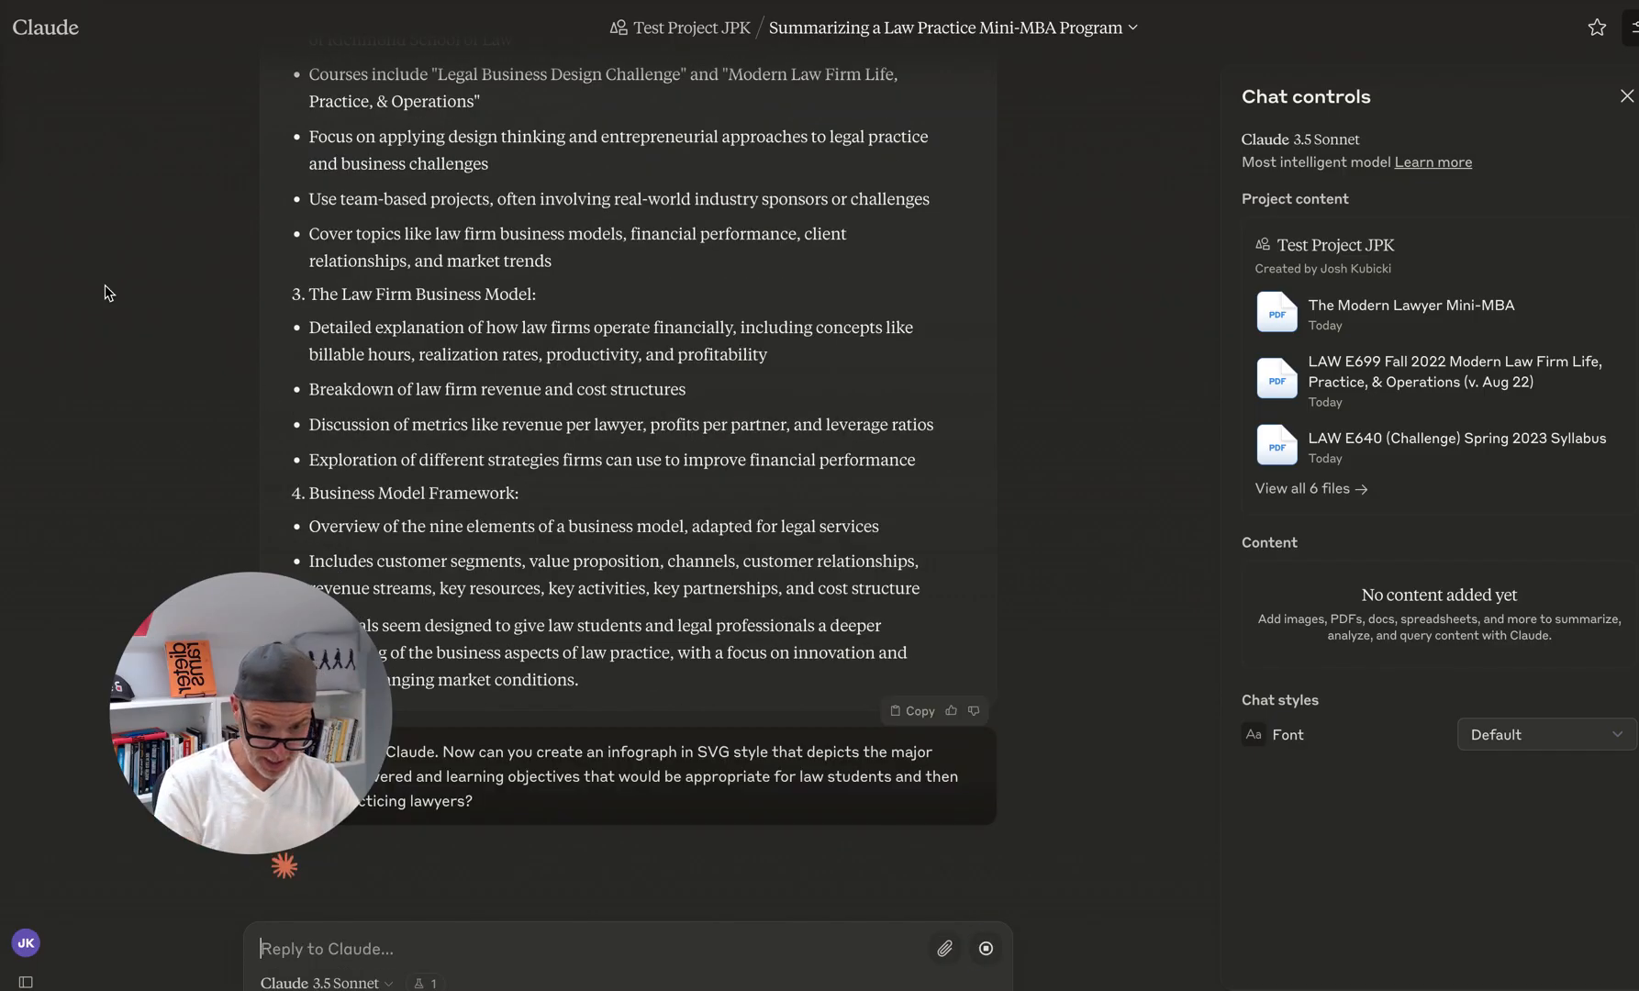
pyautogui.moveTo(543, 895)
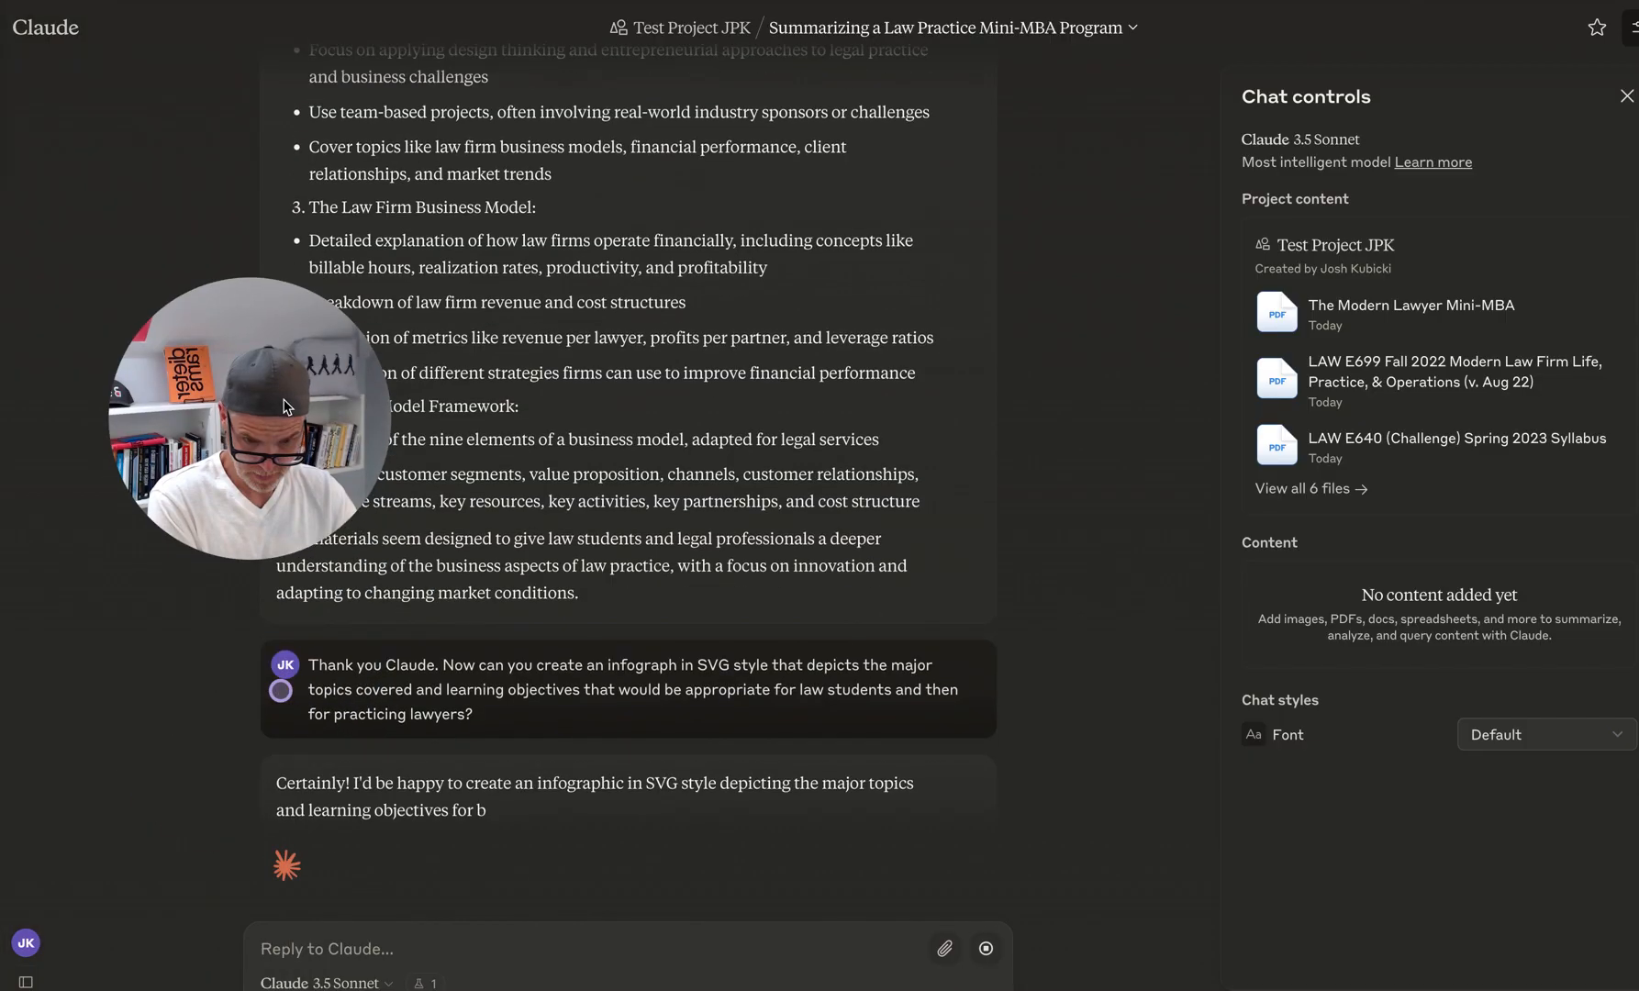
pyautogui.click(481, 793)
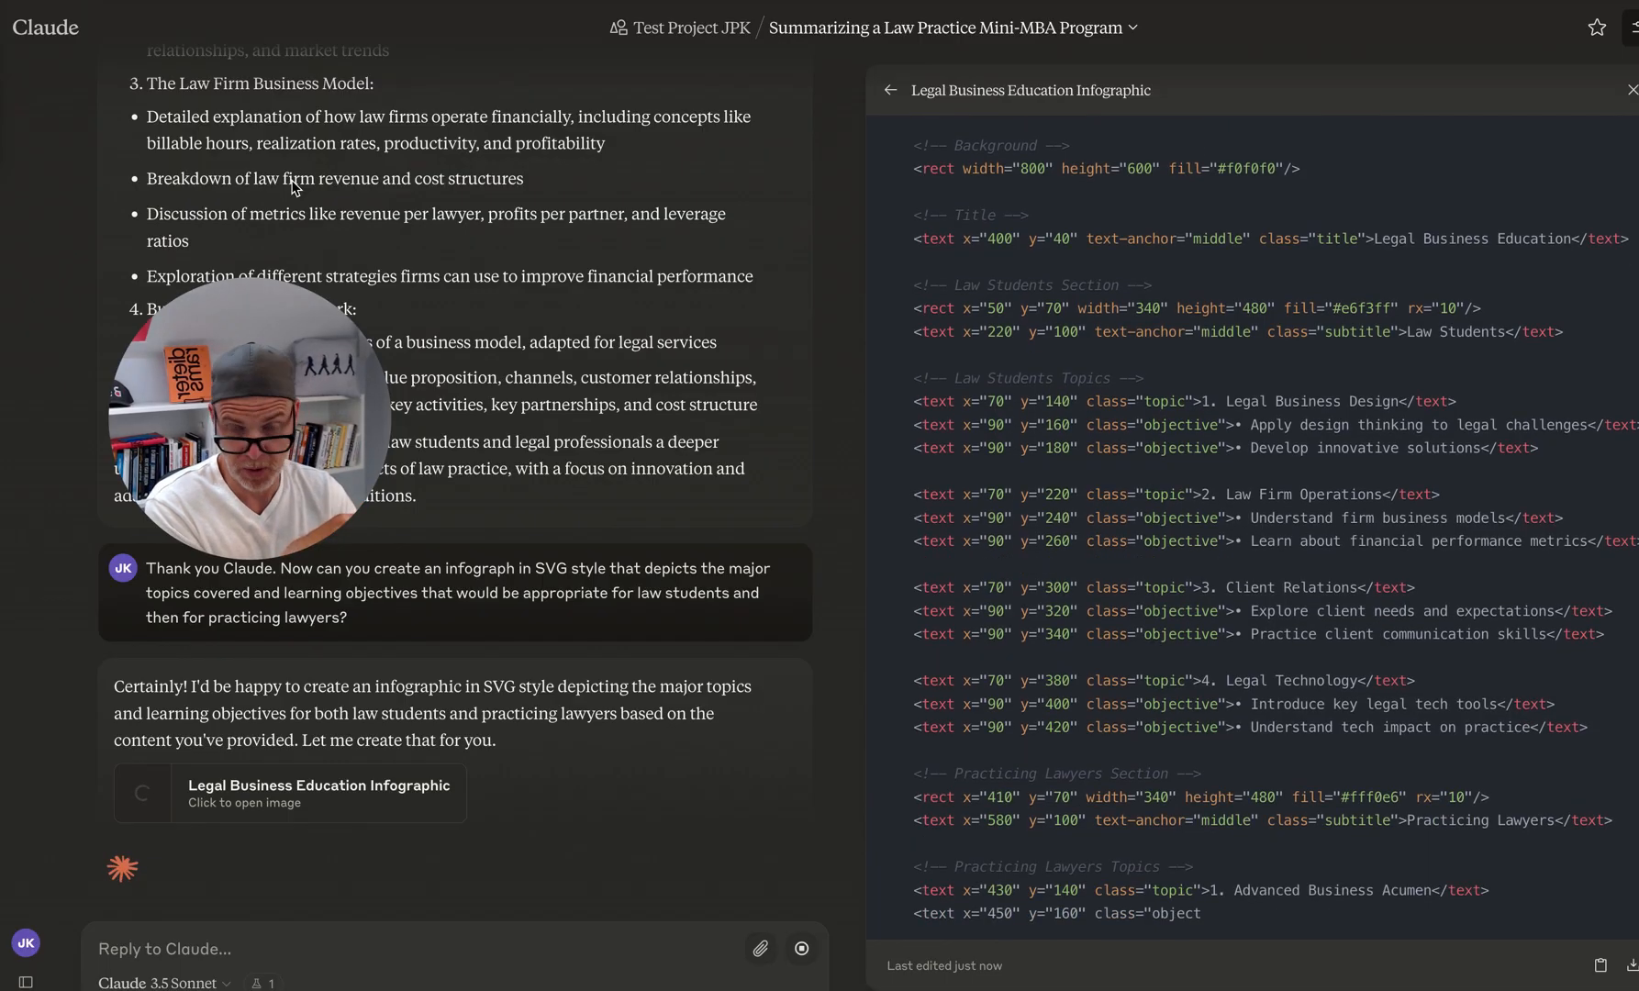
# Step: Switch the Legal Business Education artifact to Preview to see the rendered infographic
pyautogui.scroll(-3)
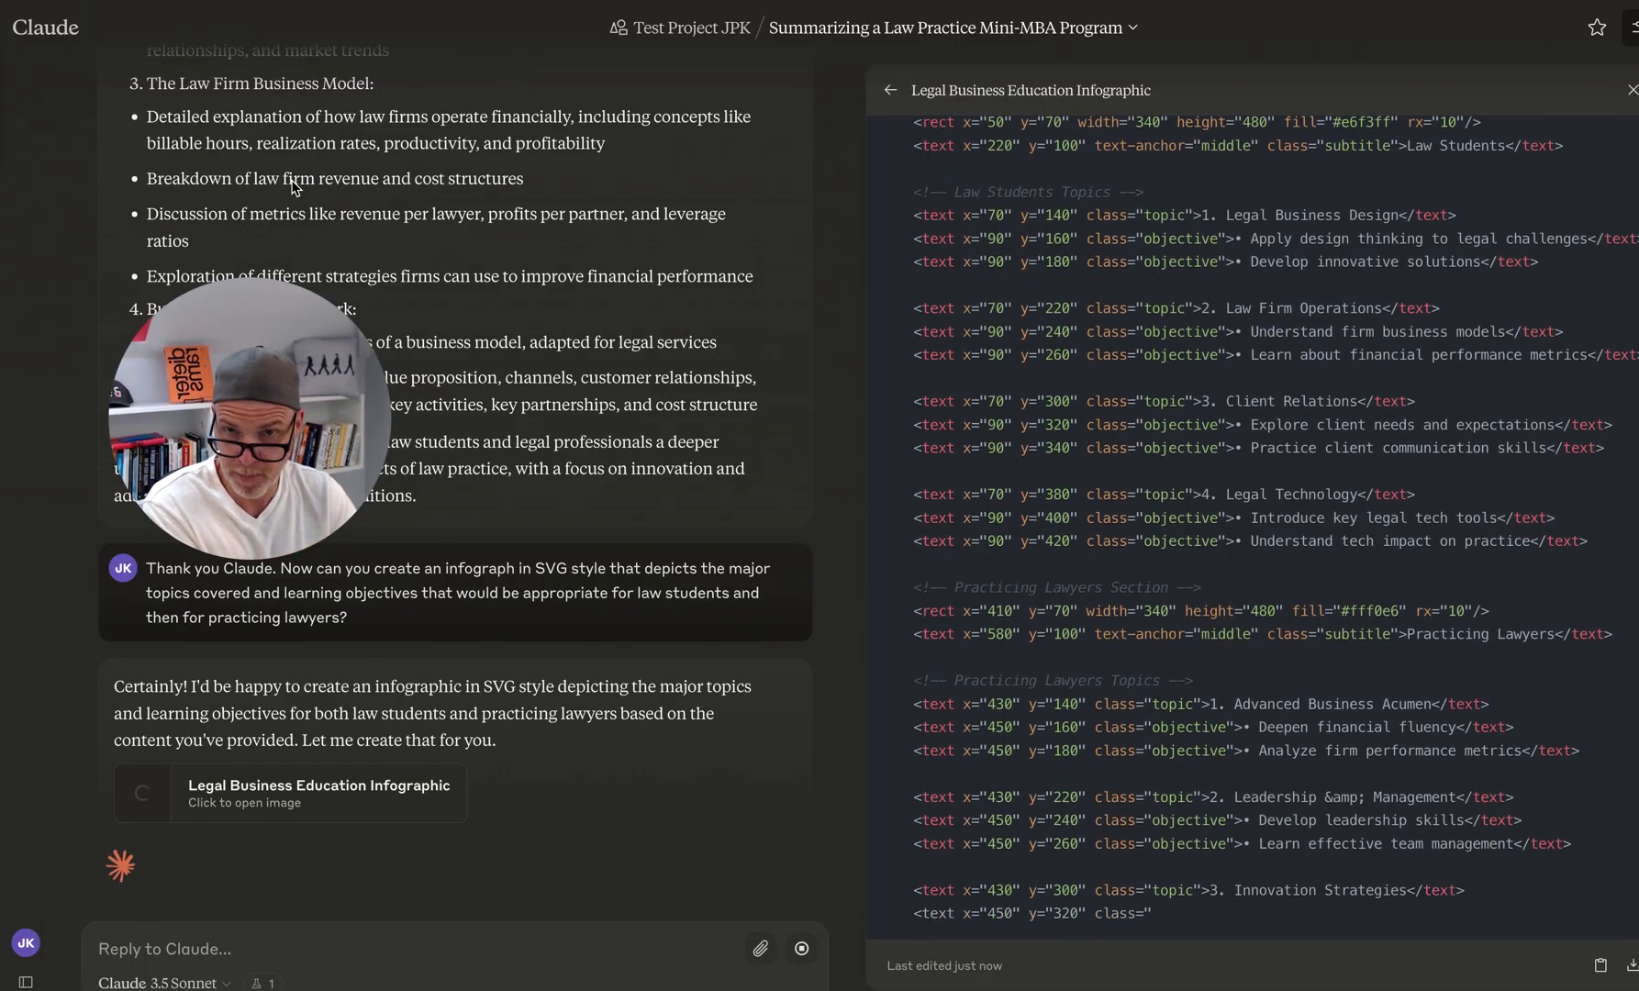
pyautogui.click(1525, 90)
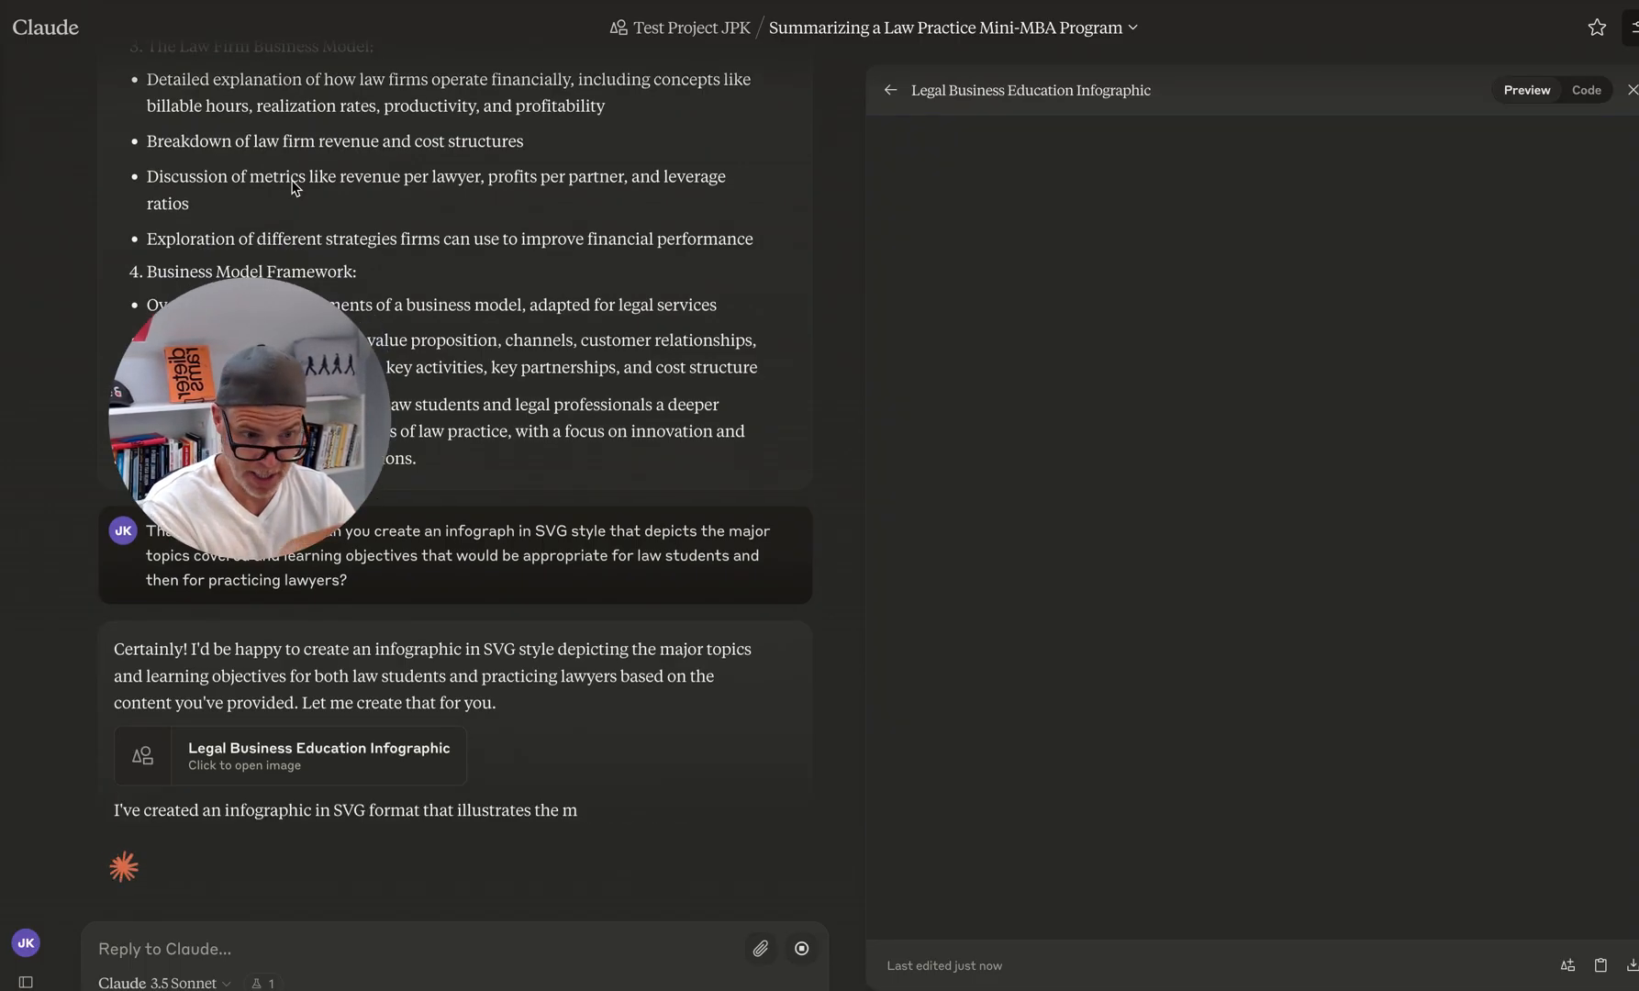
pyautogui.scroll(-3)
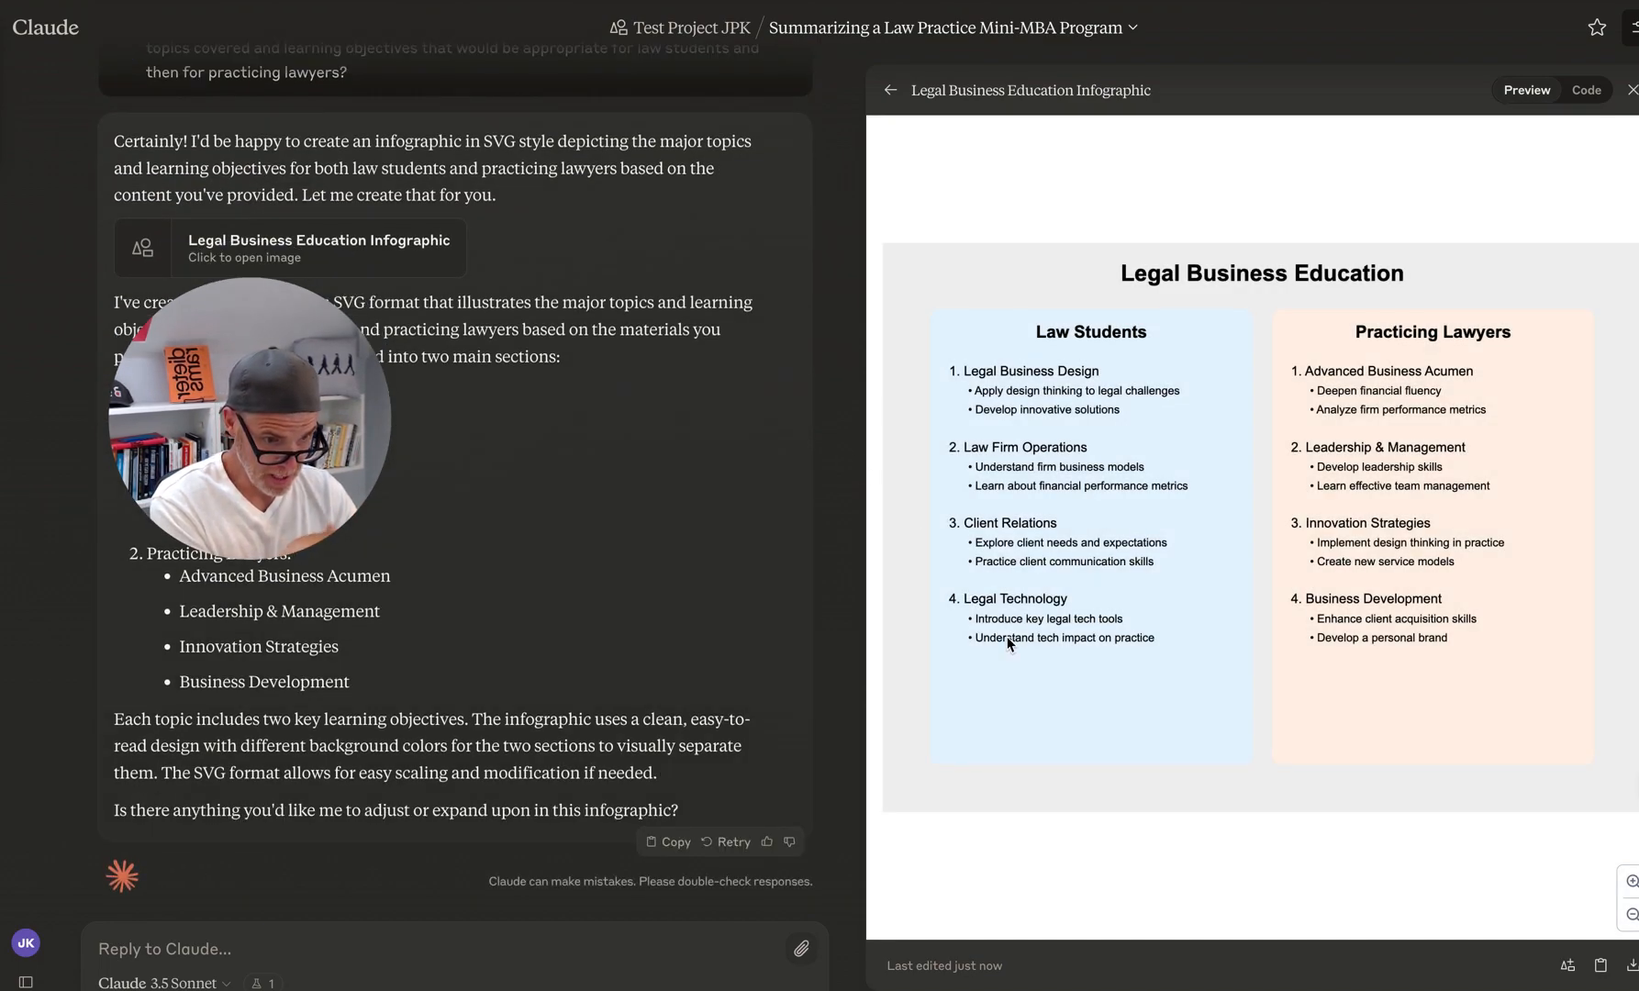
pyautogui.moveTo(39, 147)
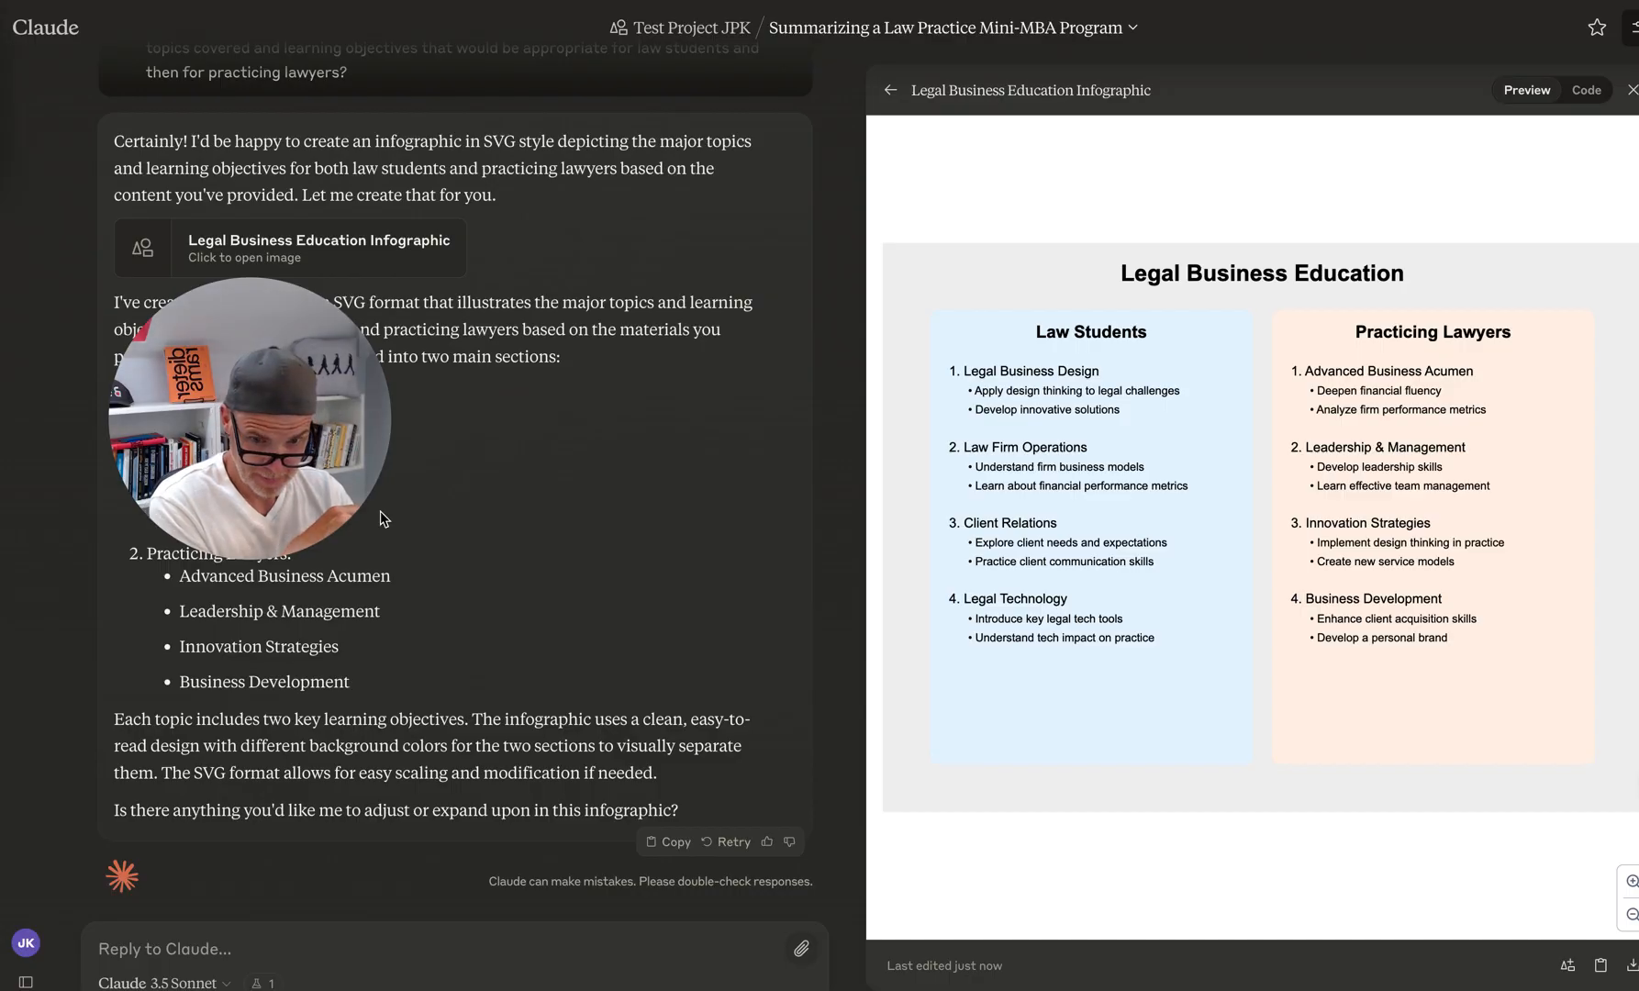
pyautogui.moveTo(642, 572)
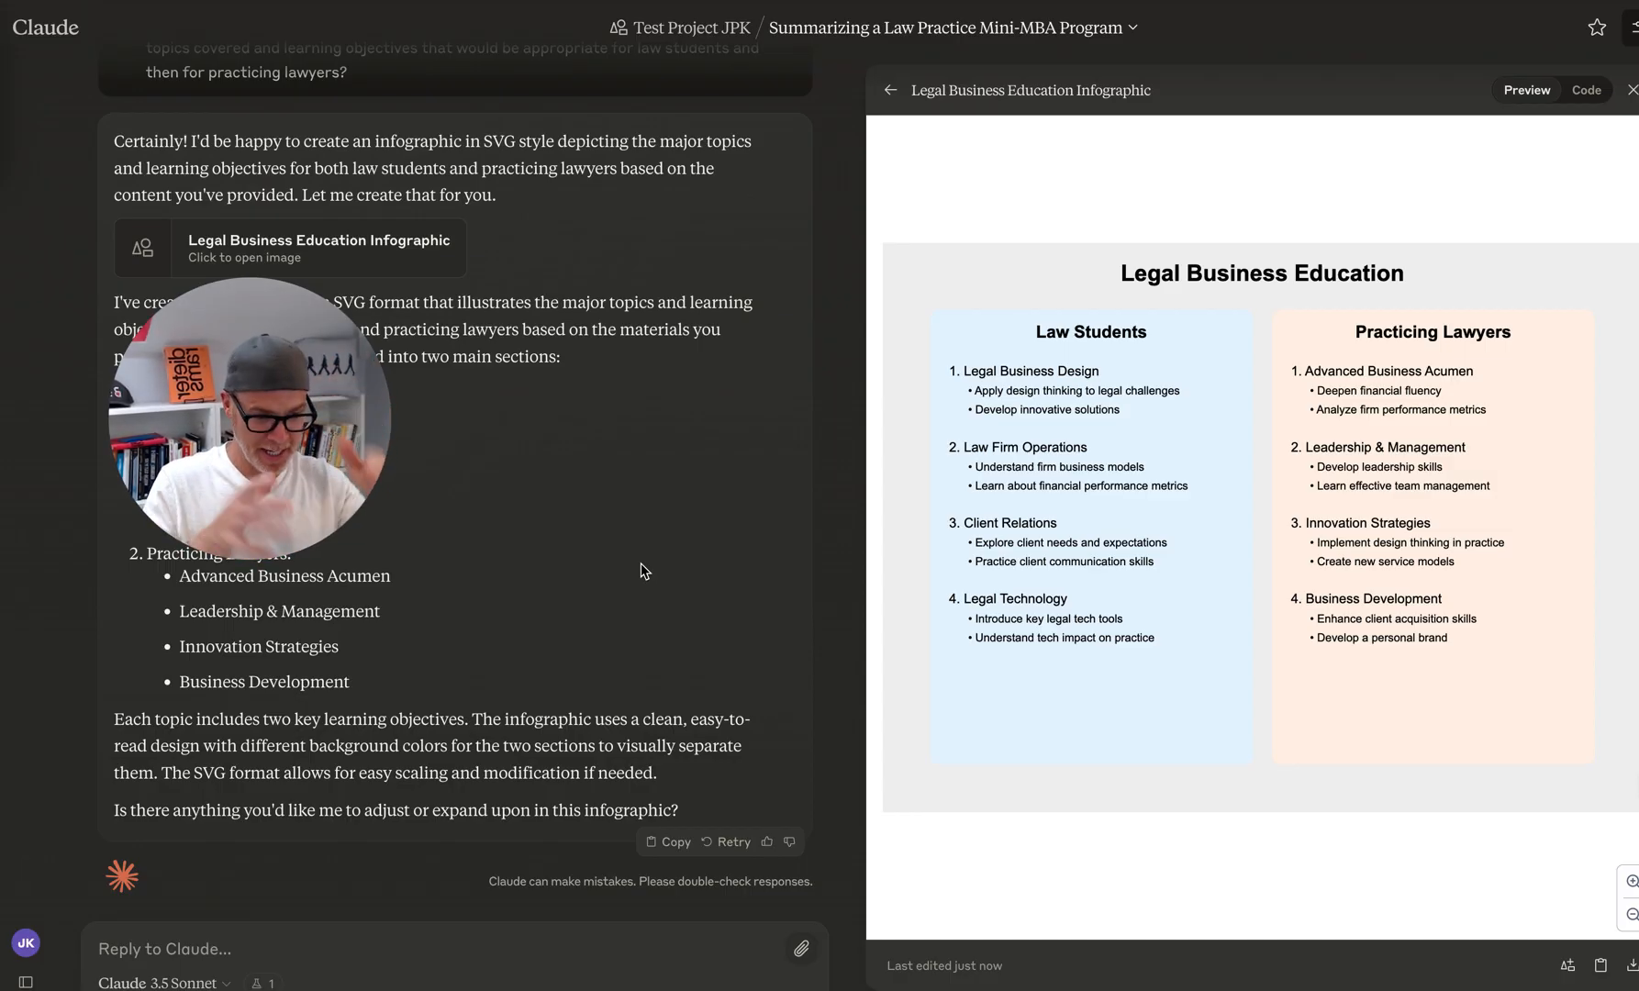
pyautogui.moveTo(1117, 439)
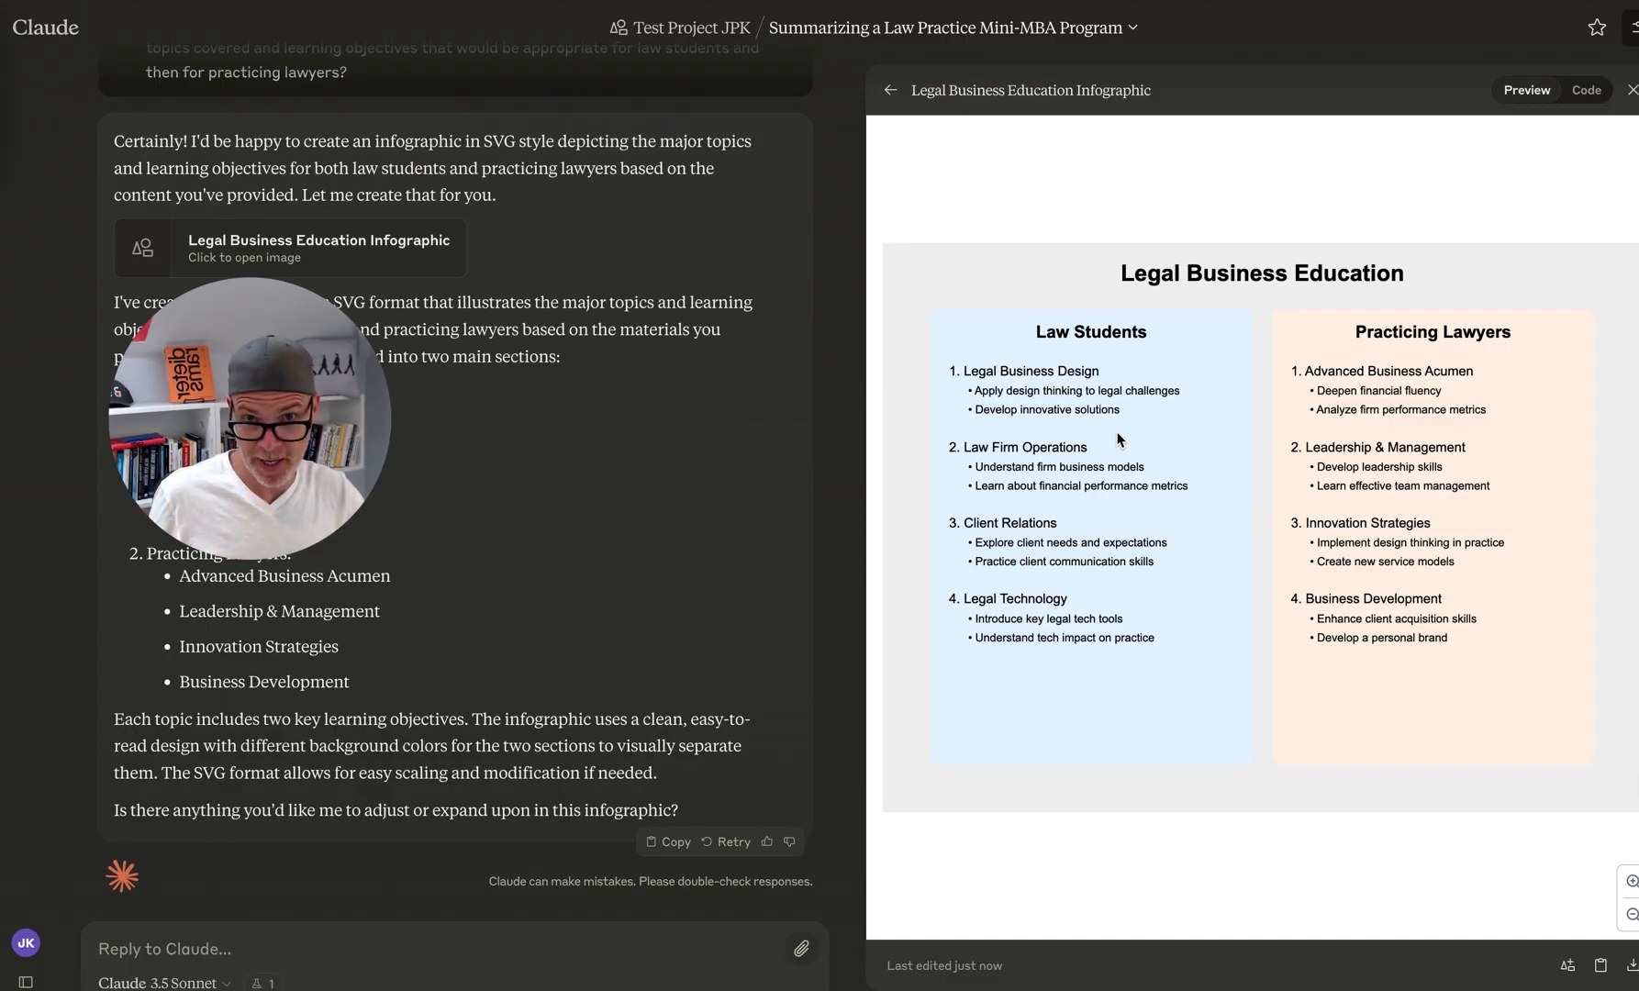
pyautogui.moveTo(1102, 661)
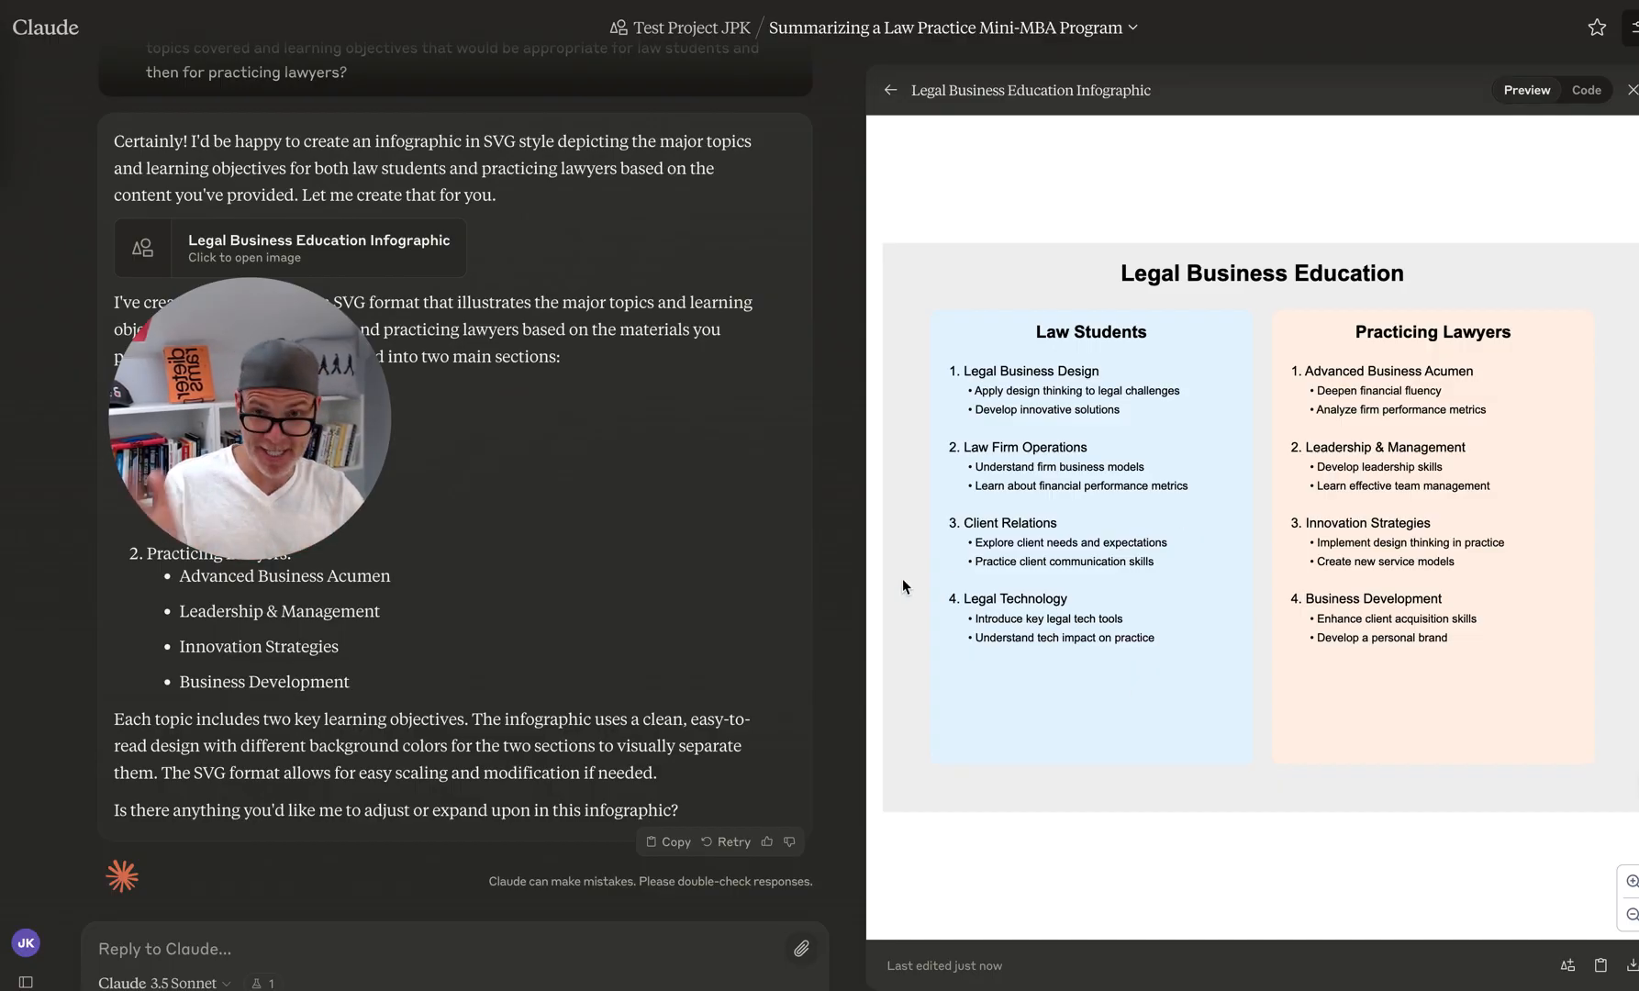
pyautogui.moveTo(1121, 402)
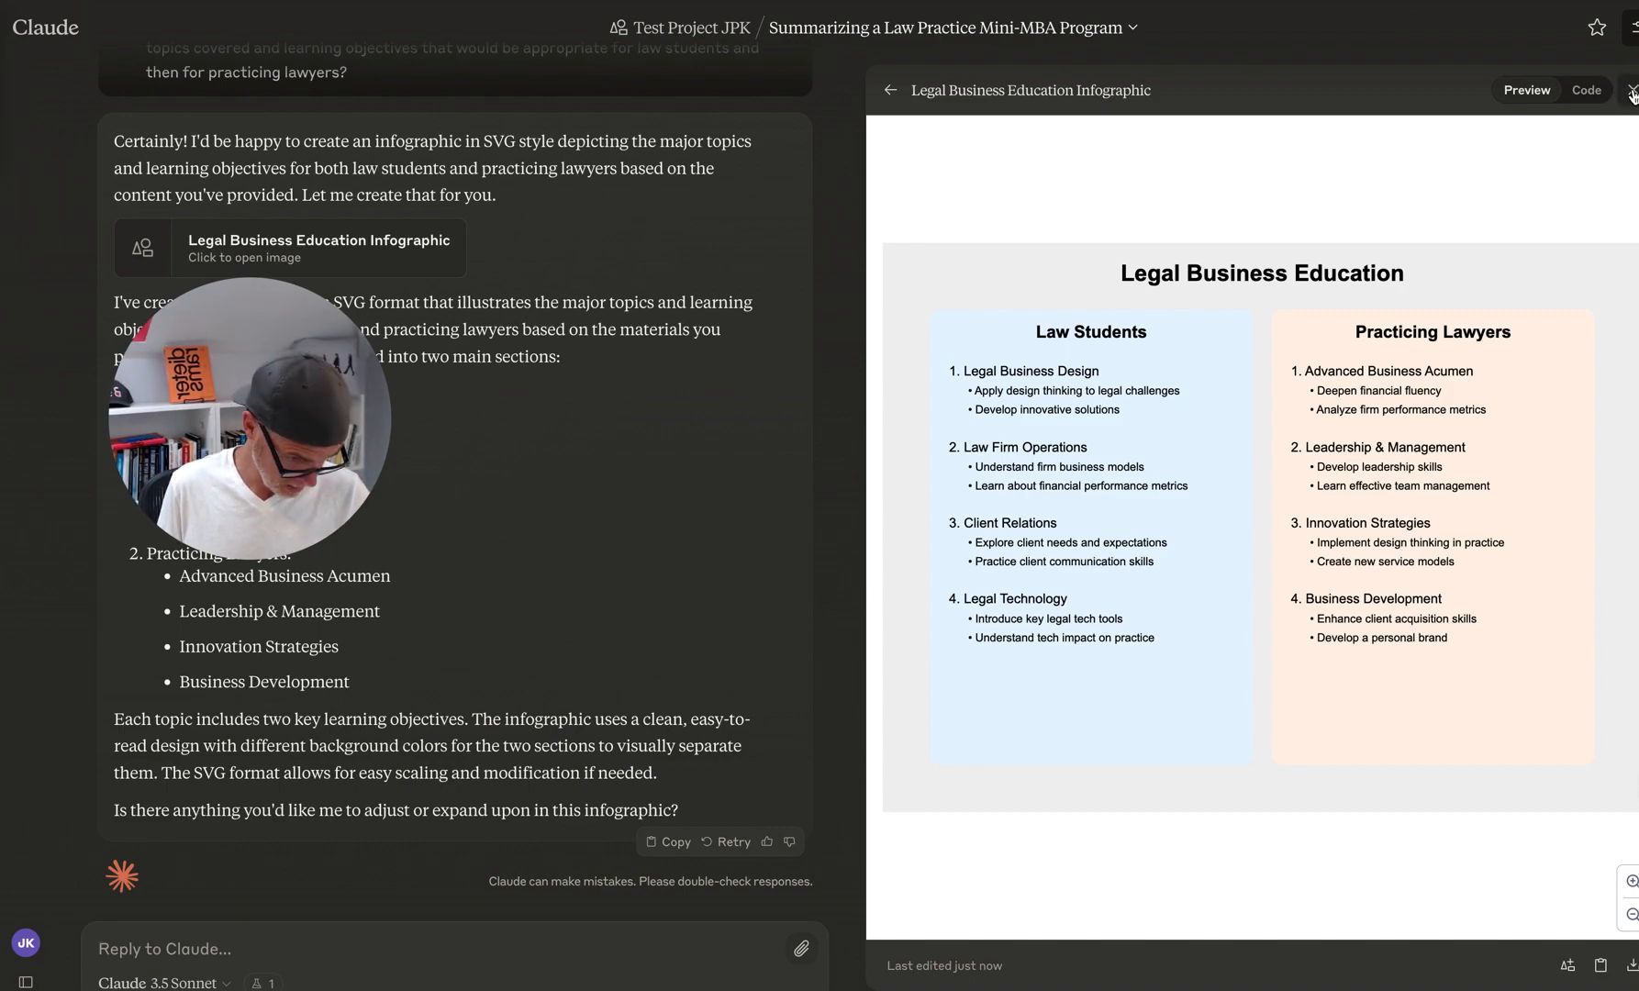
pyautogui.moveTo(1603, 965)
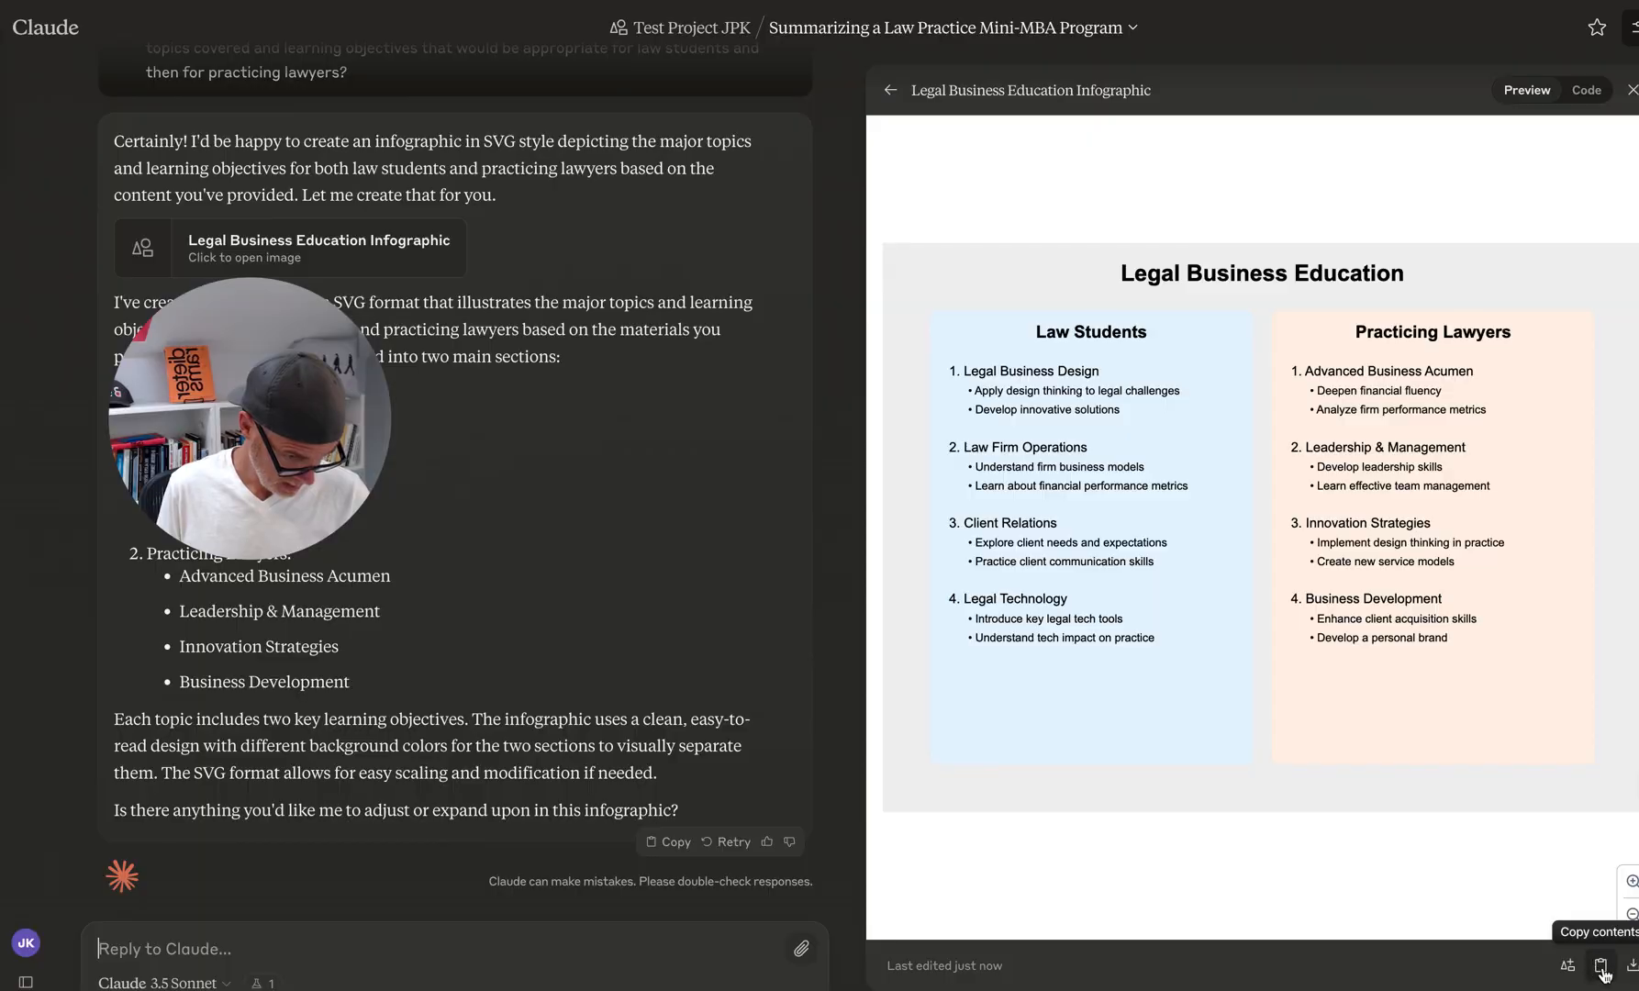
pyautogui.moveTo(1565, 967)
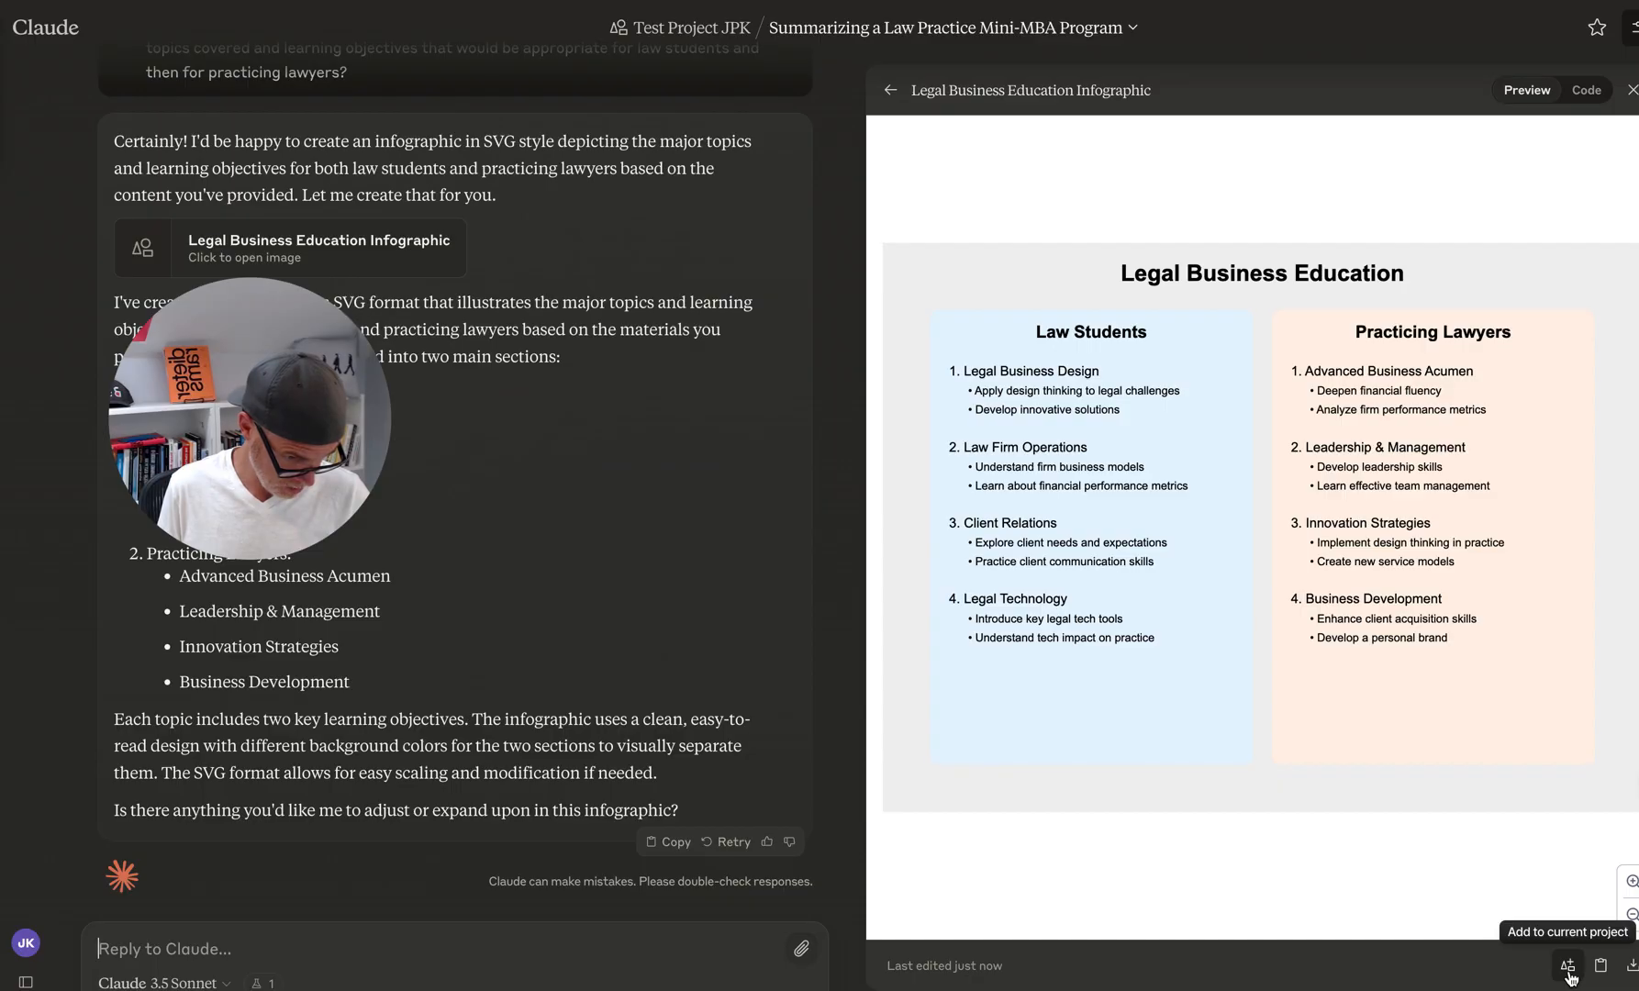
# Step: Add the Legal Business Education Infographic artifact to Test Project JPK
pyautogui.click(1565, 965)
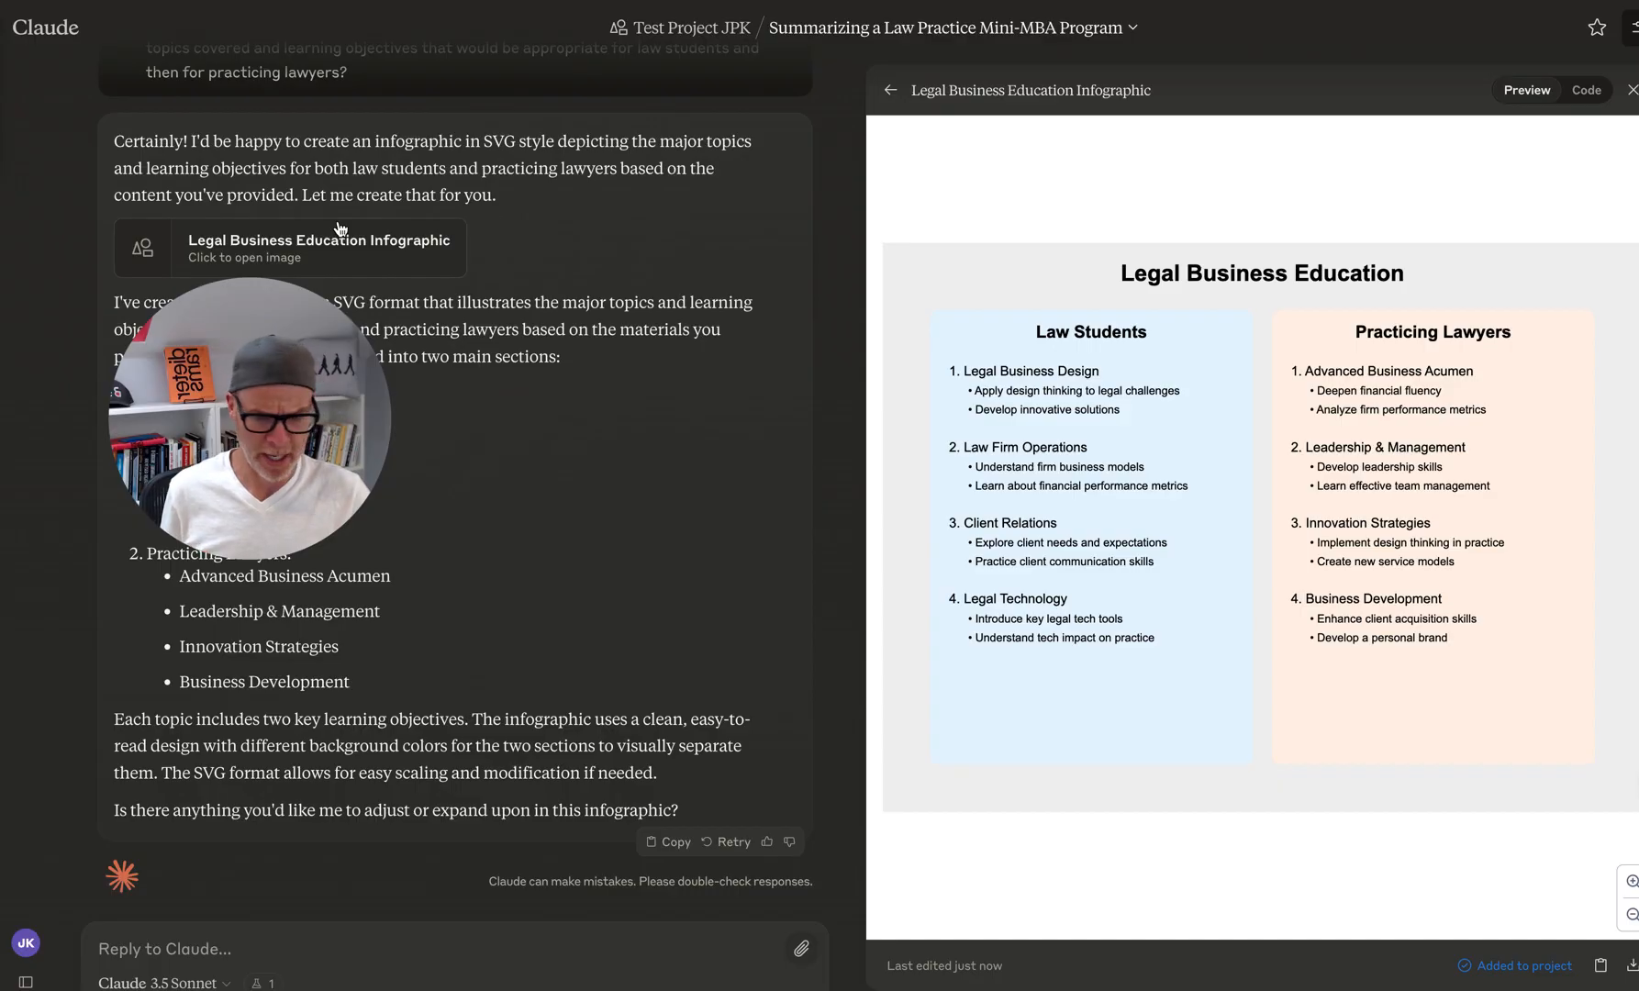
pyautogui.click(16, 28)
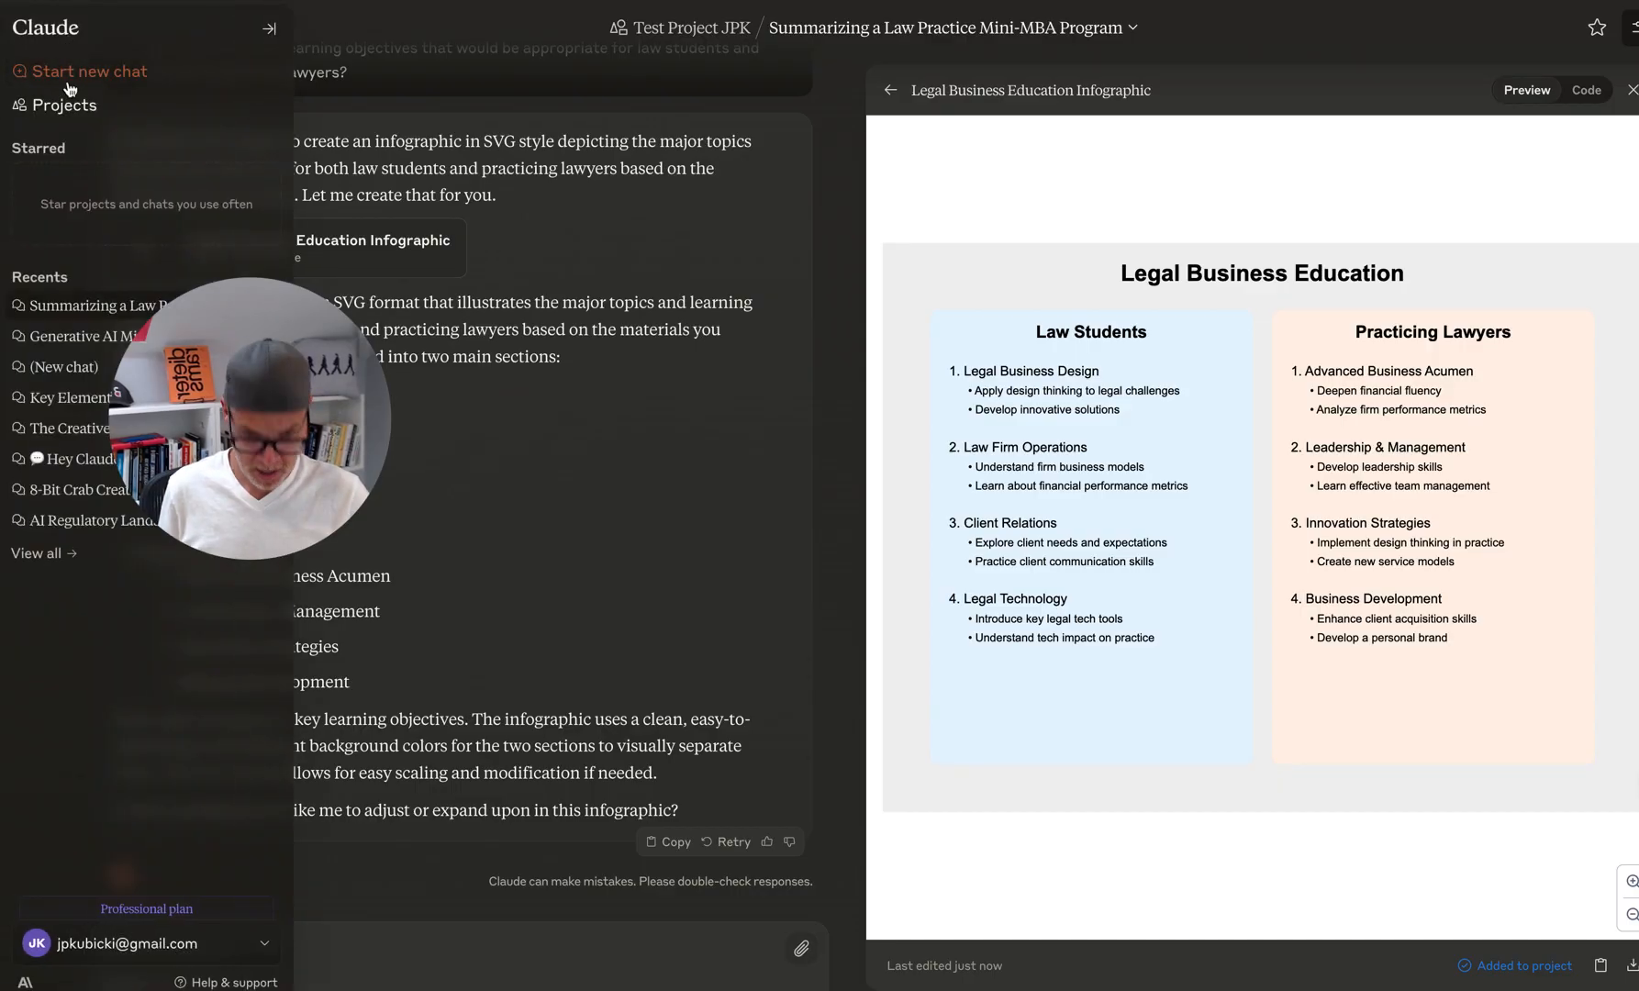
# Step: Return to Test Project JPK to confirm the infographic SVG now sits alongside the six PDFs
pyautogui.click(64, 105)
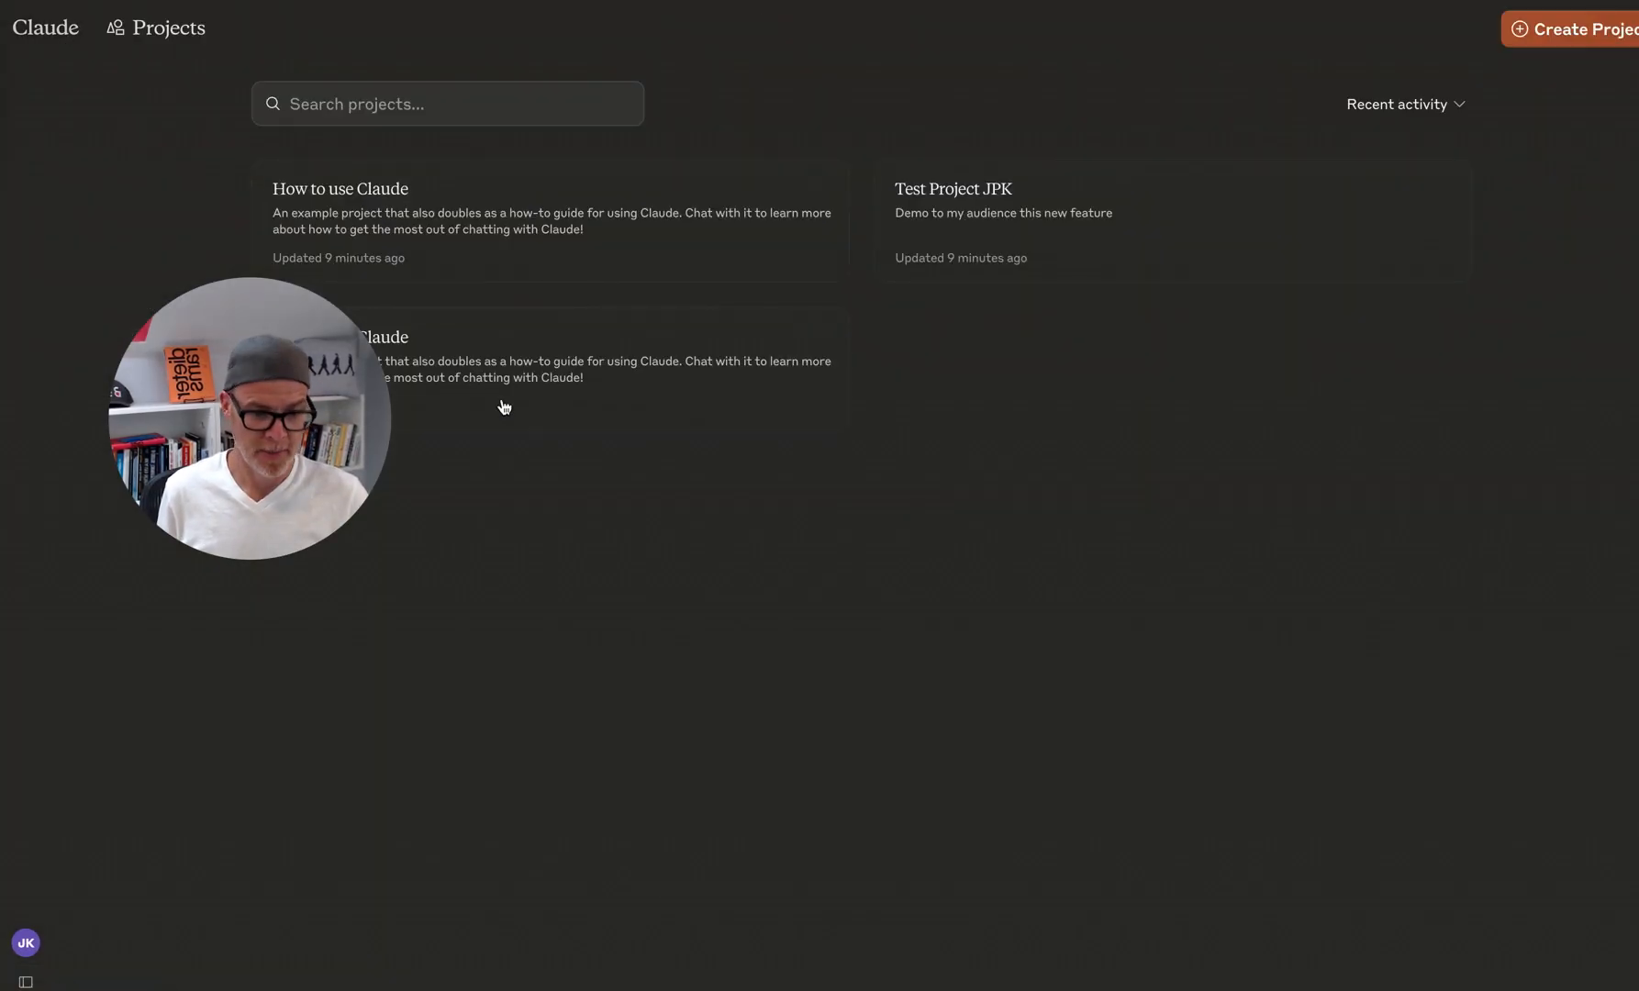
pyautogui.moveTo(630, 576)
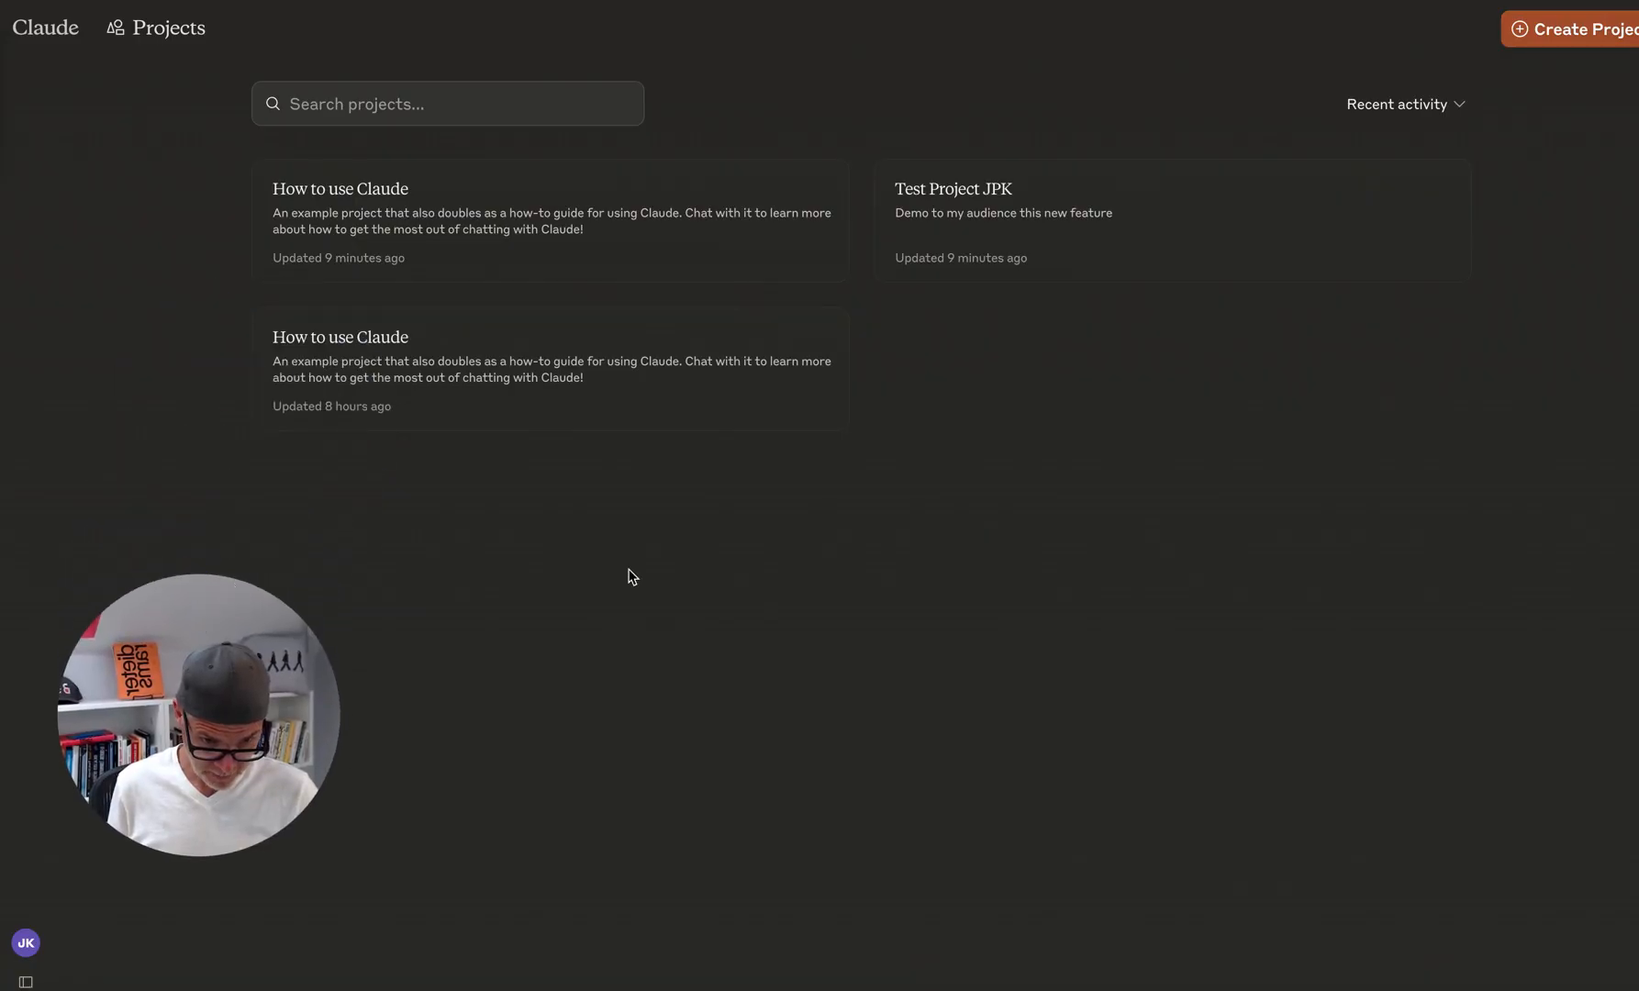
pyautogui.moveTo(1079, 213)
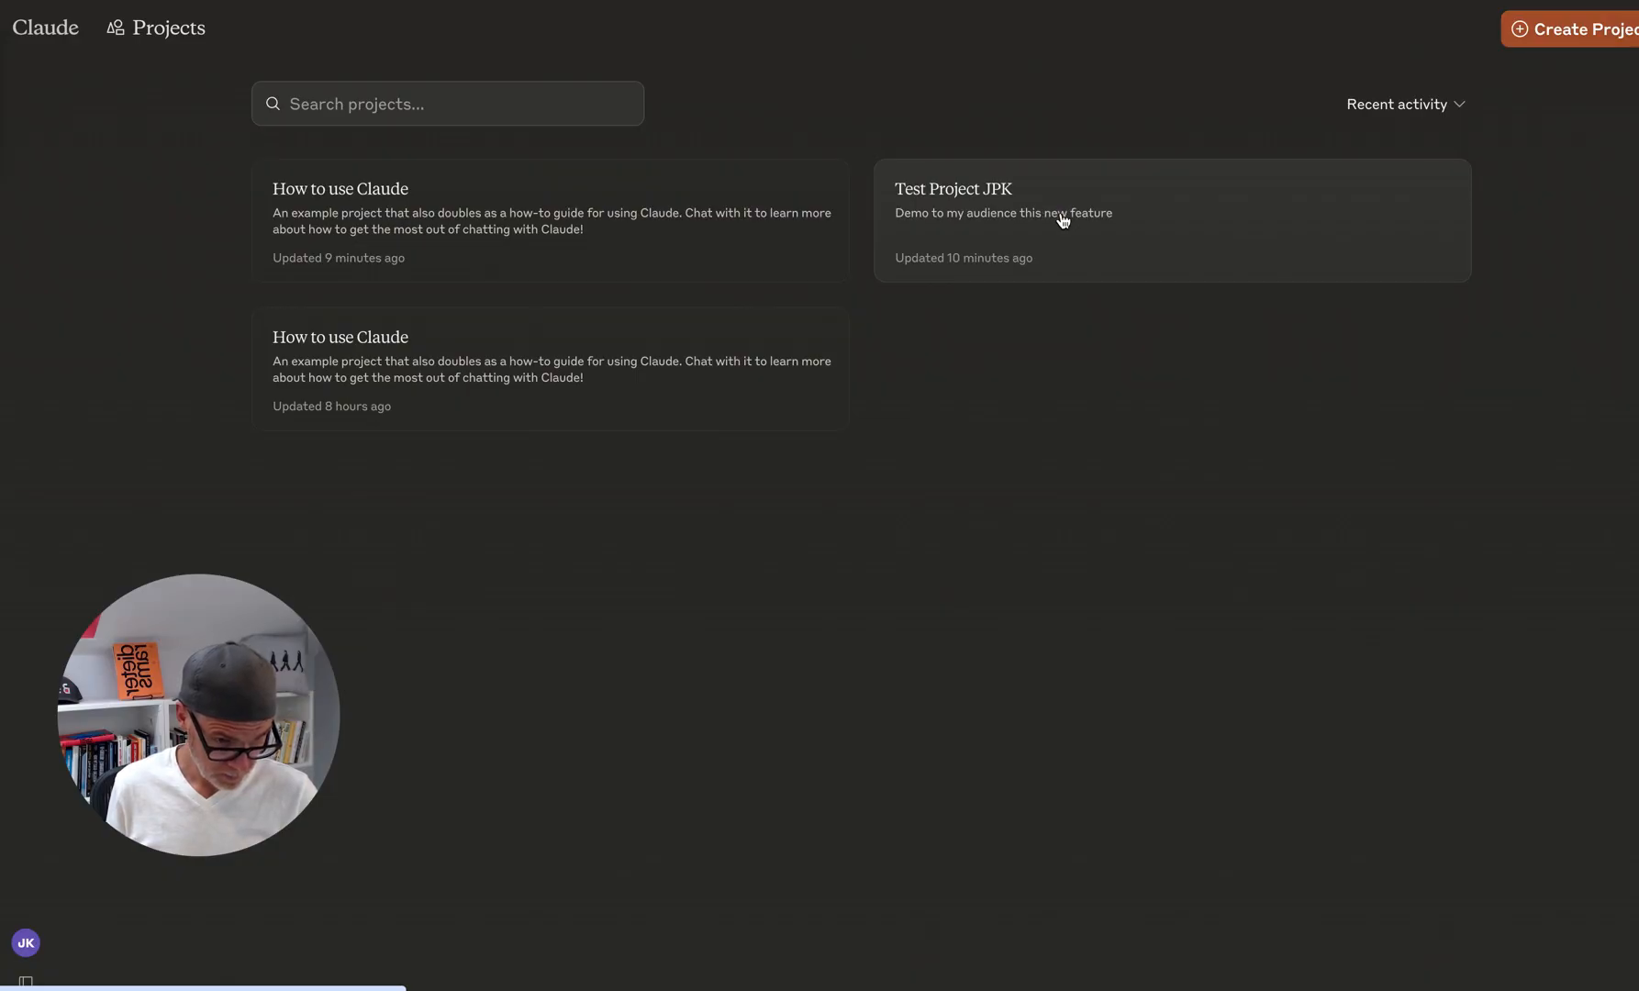
pyautogui.click(1064, 220)
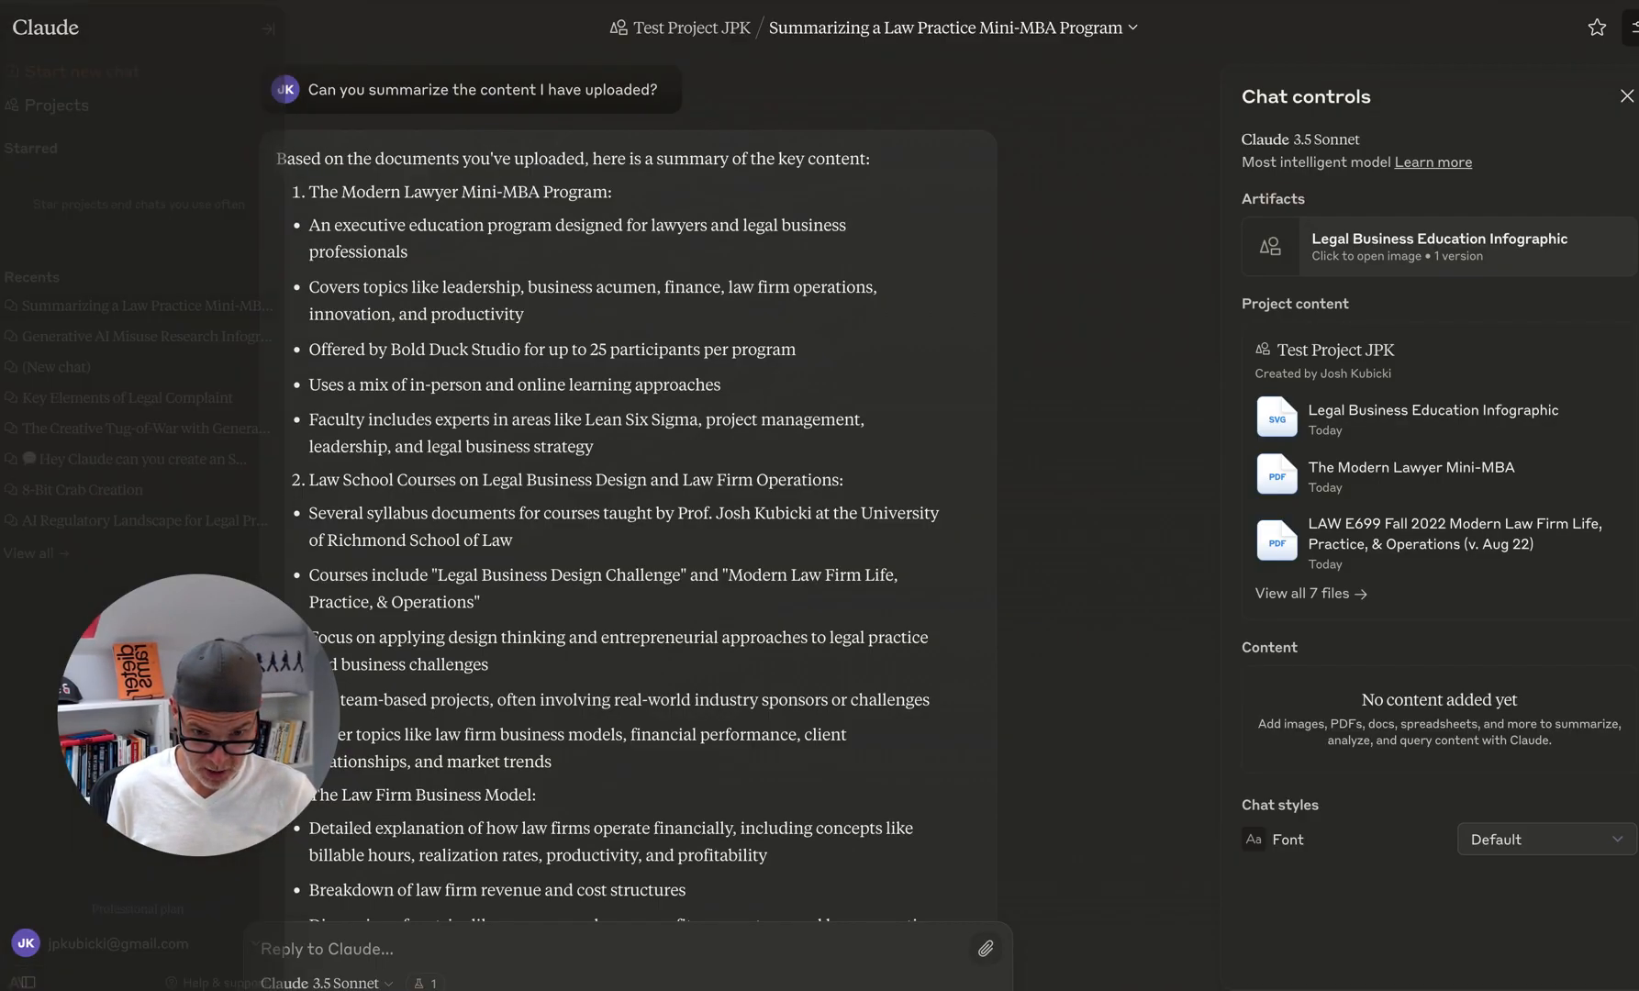
pyautogui.click(688, 27)
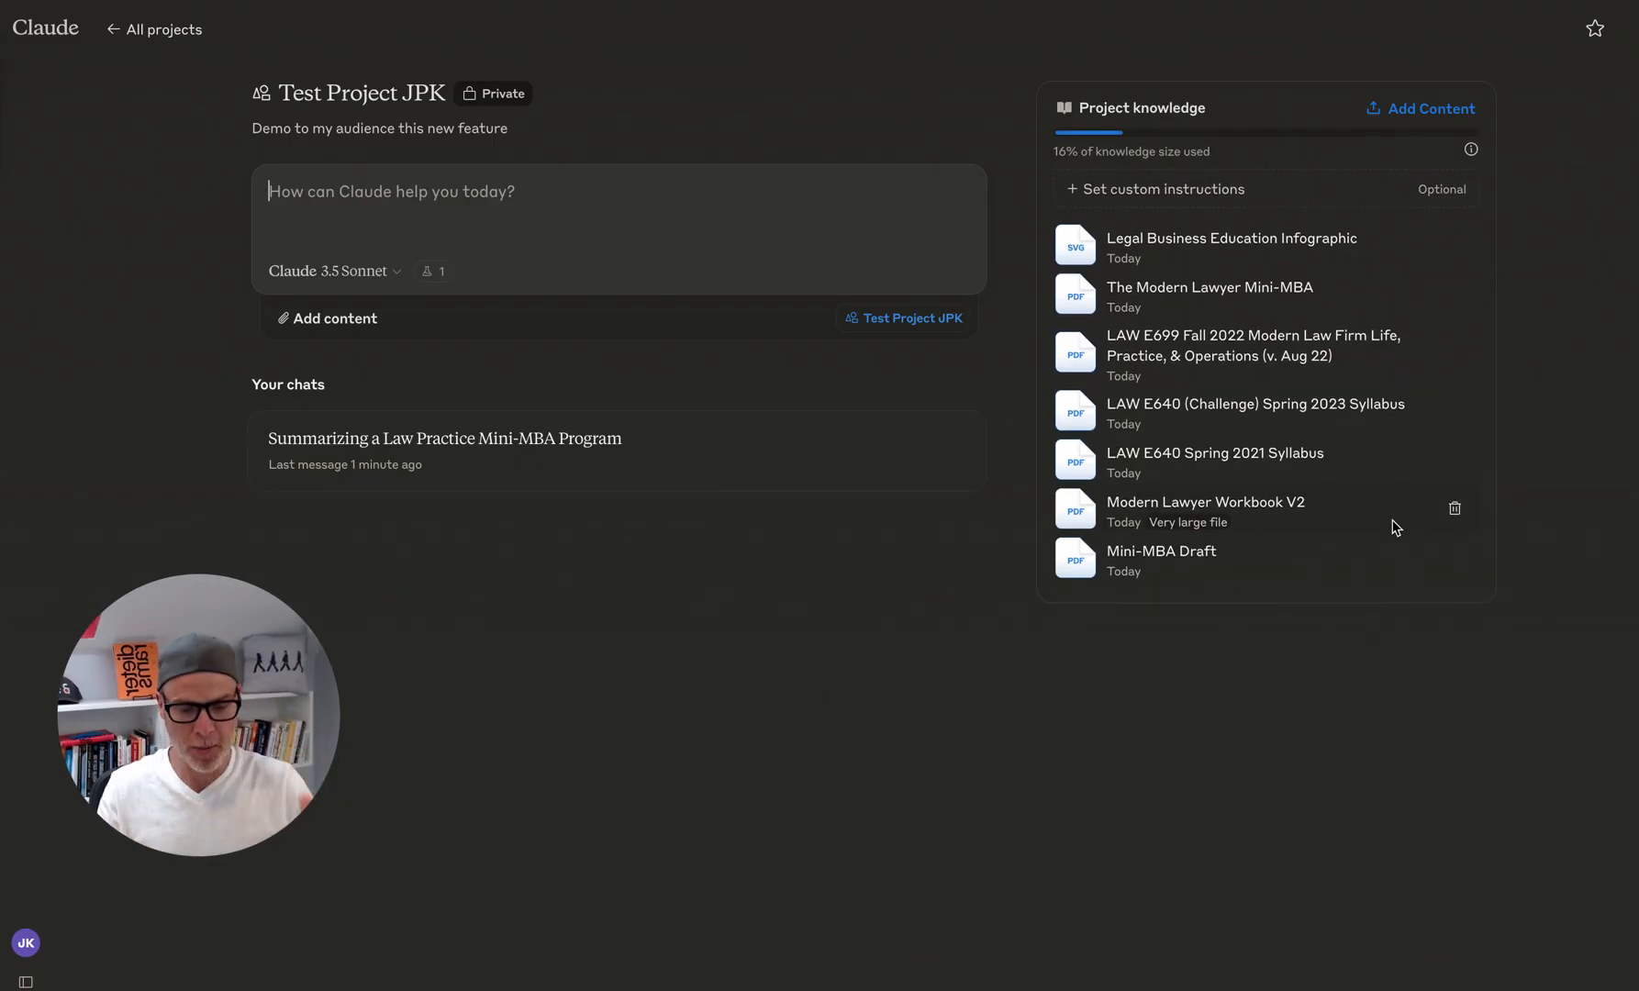
pyautogui.moveTo(222, 213)
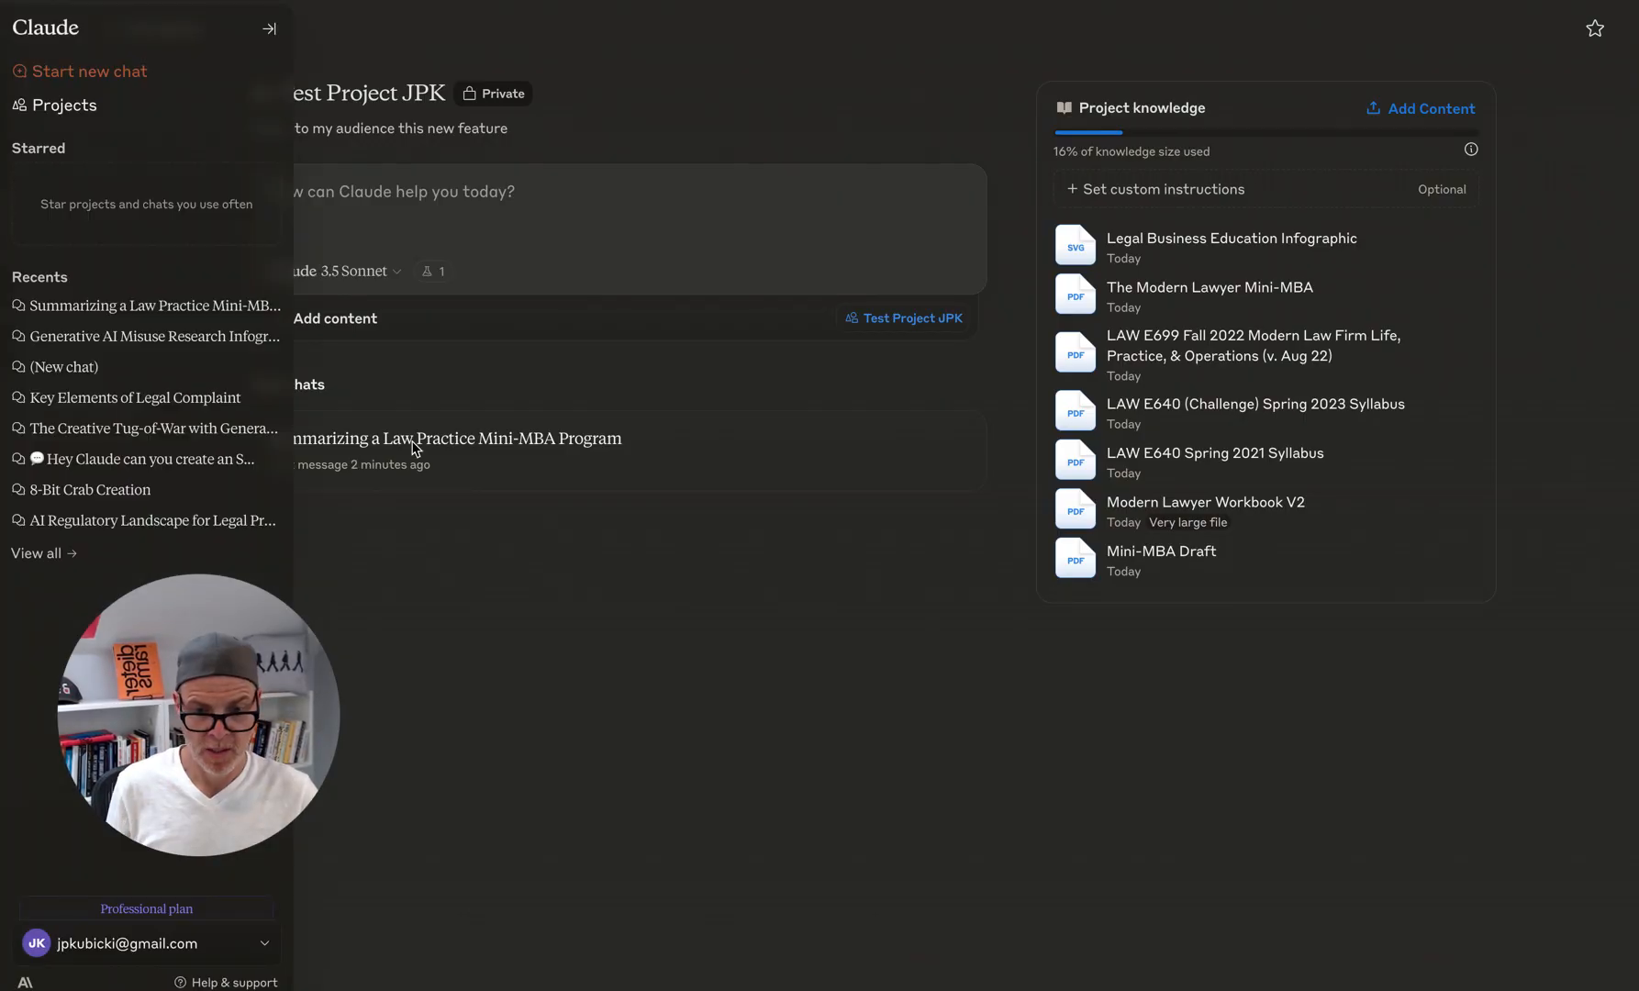
# Step: Dismiss the navigation panel to reveal Test Project JPK's page with its seven knowledge files
pyautogui.click(270, 27)
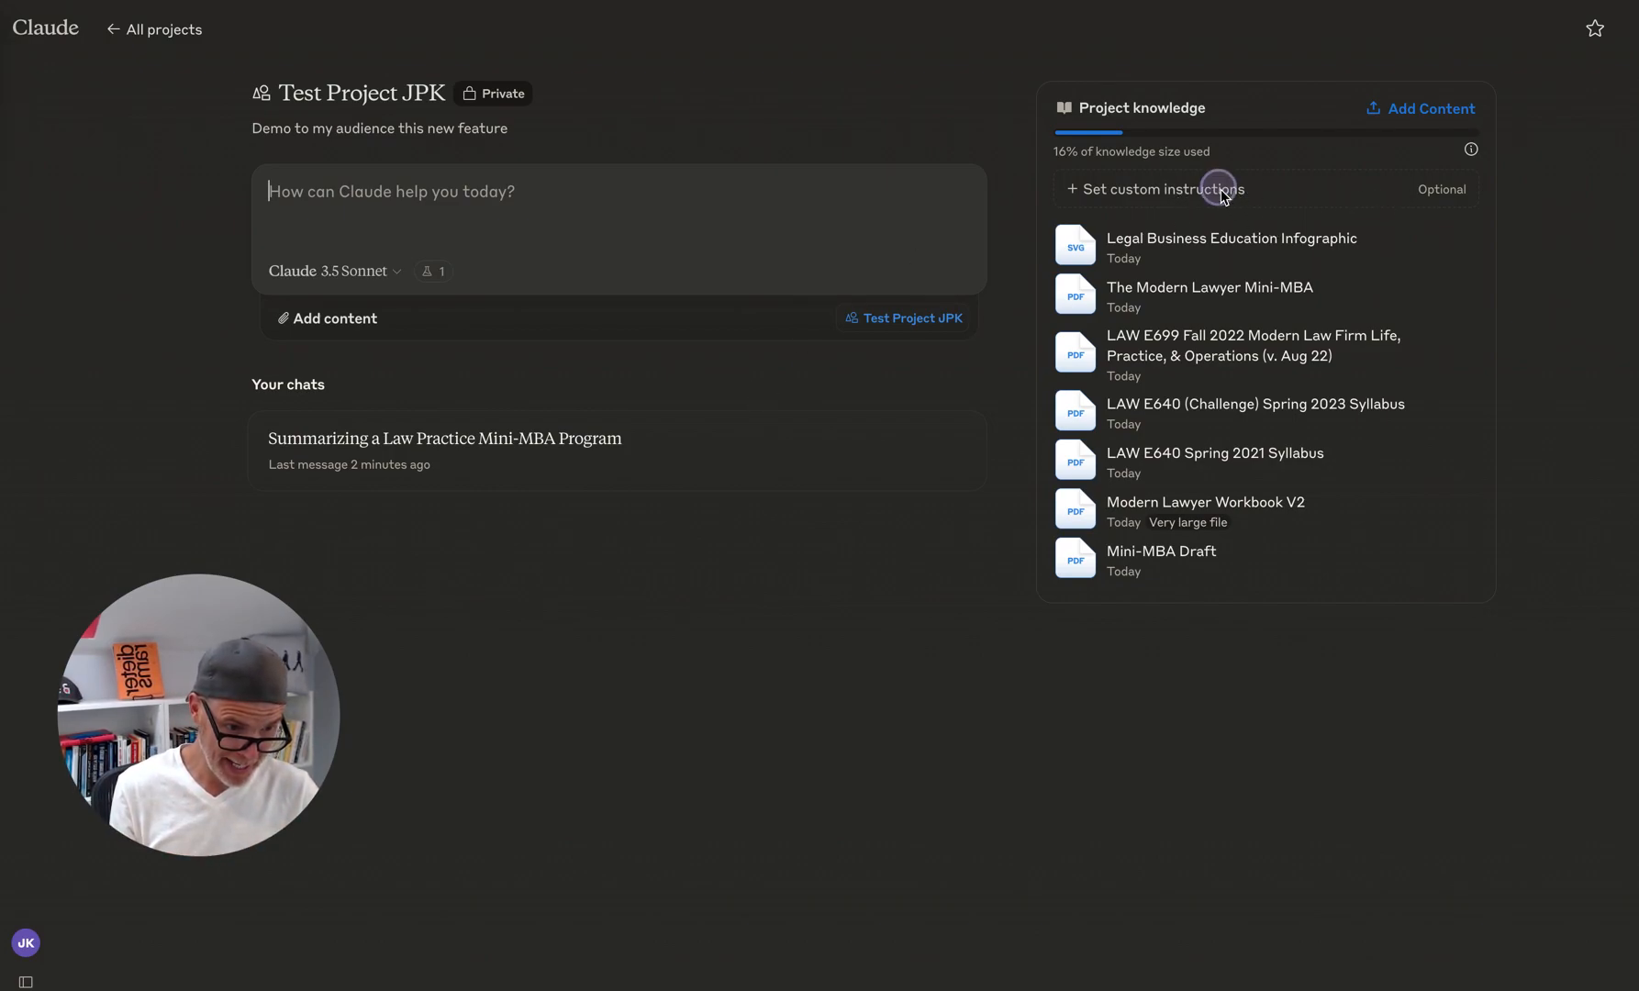
pyautogui.moveTo(1162, 189)
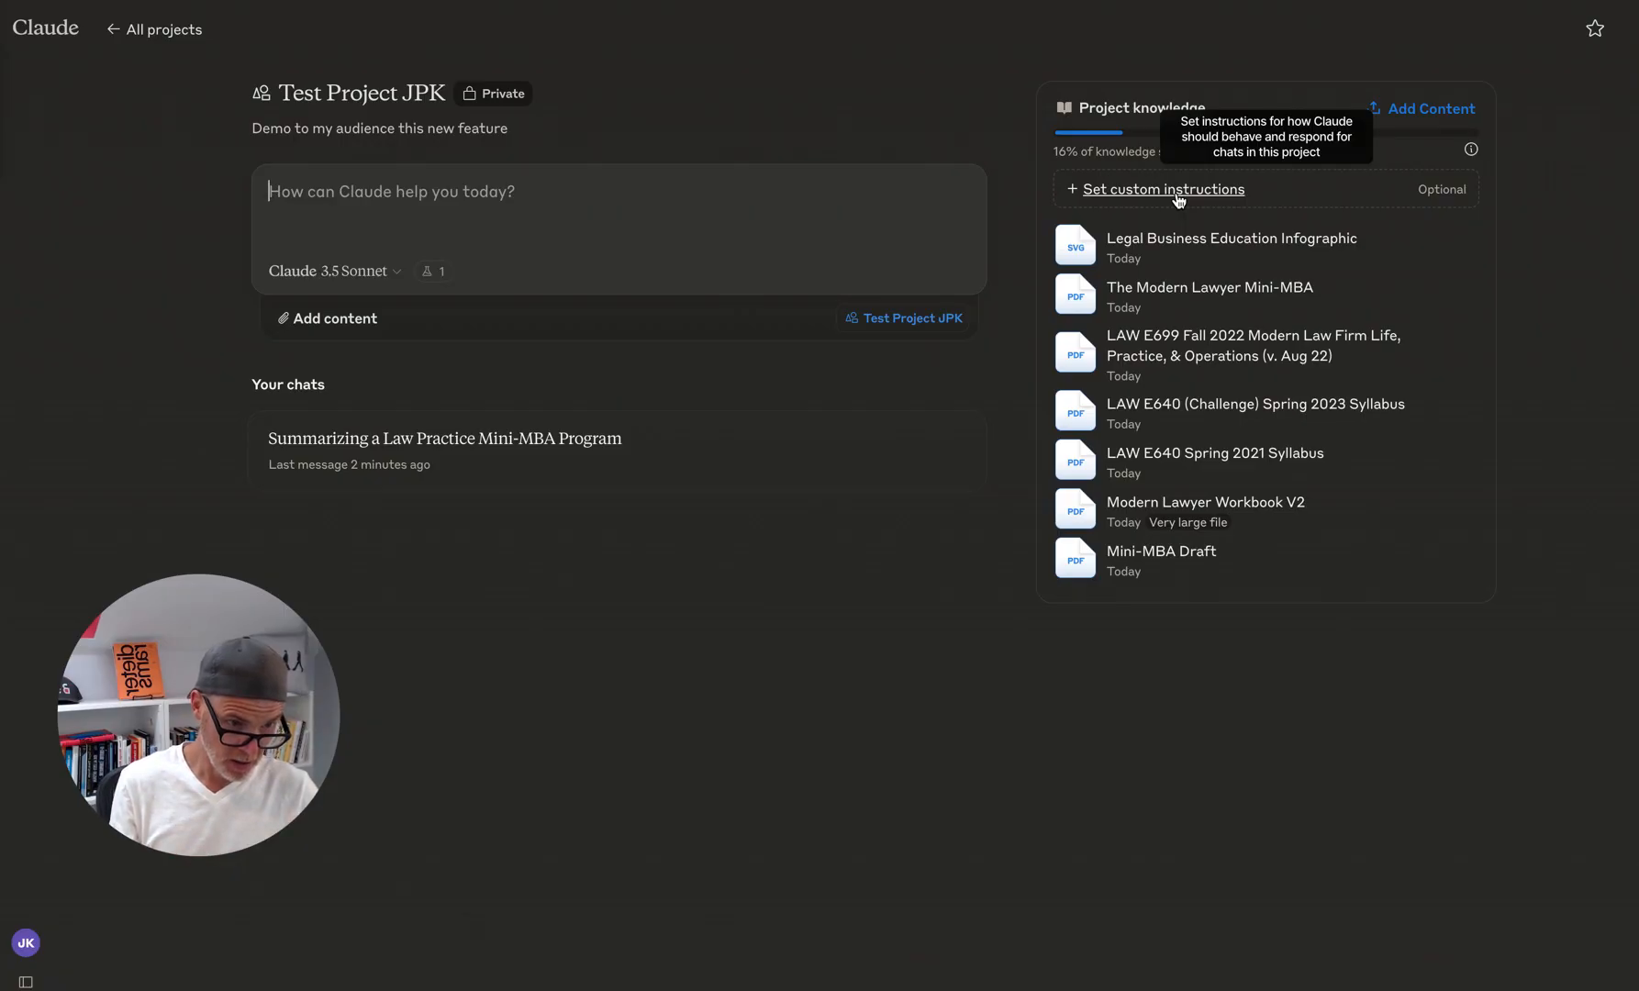
# Step: Bring up the custom-instructions dialog and focus the 'How should Claude respond?' field
pyautogui.click(1161, 189)
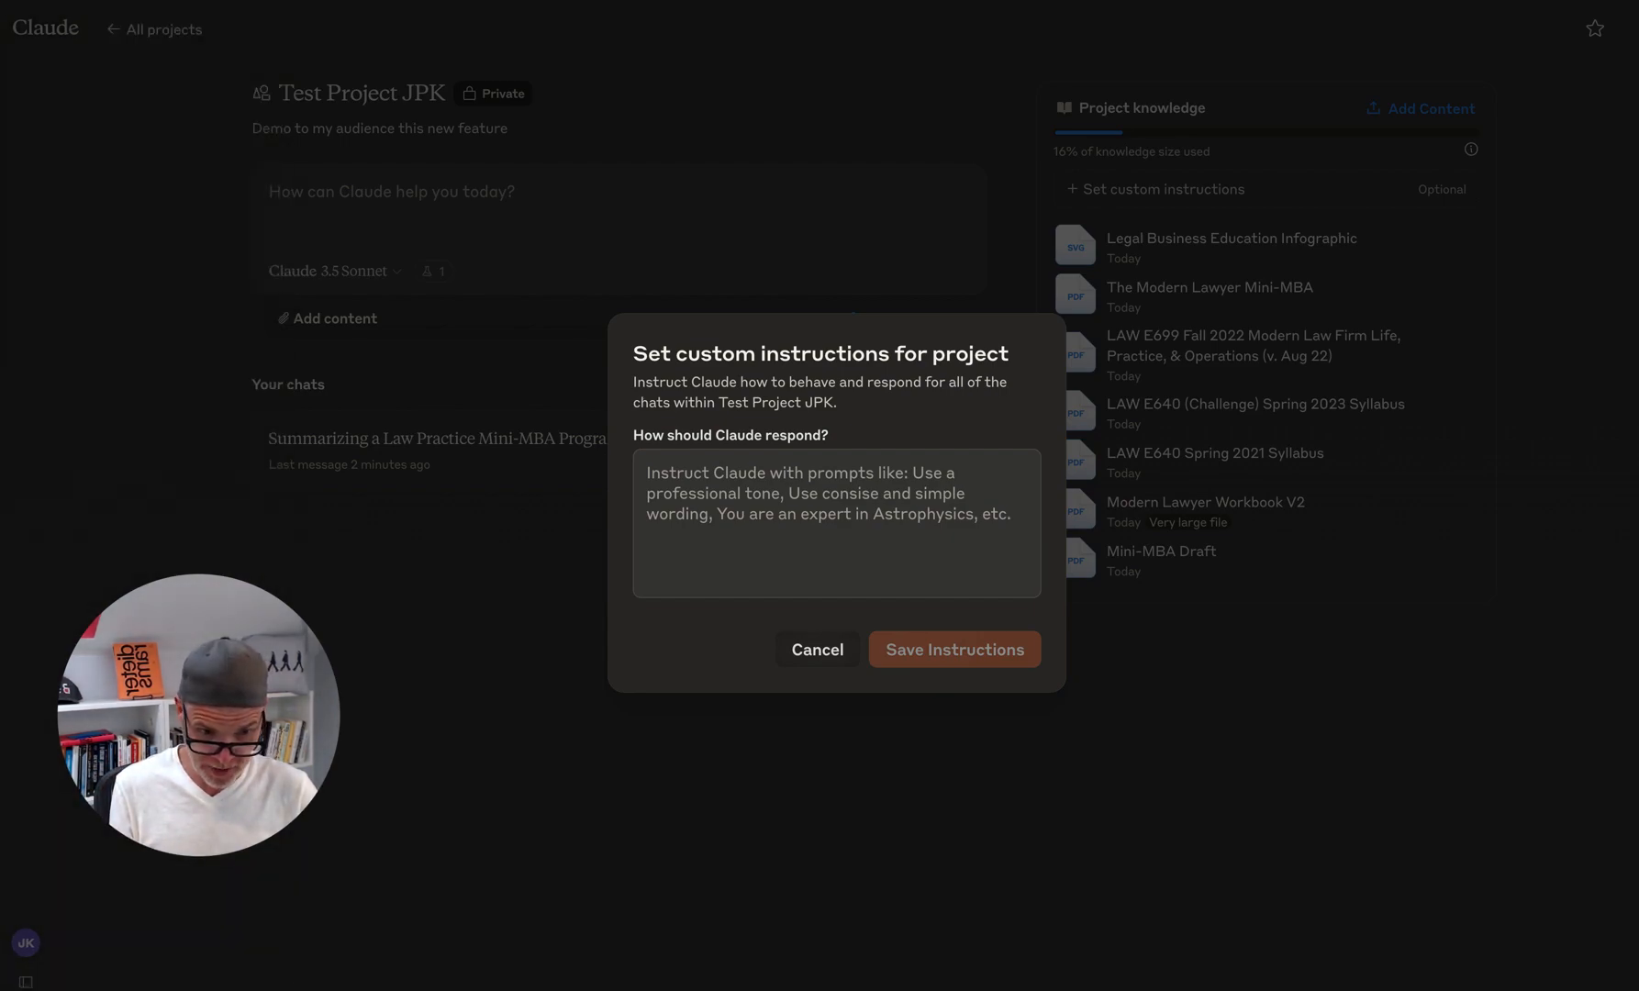
pyautogui.click(953, 650)
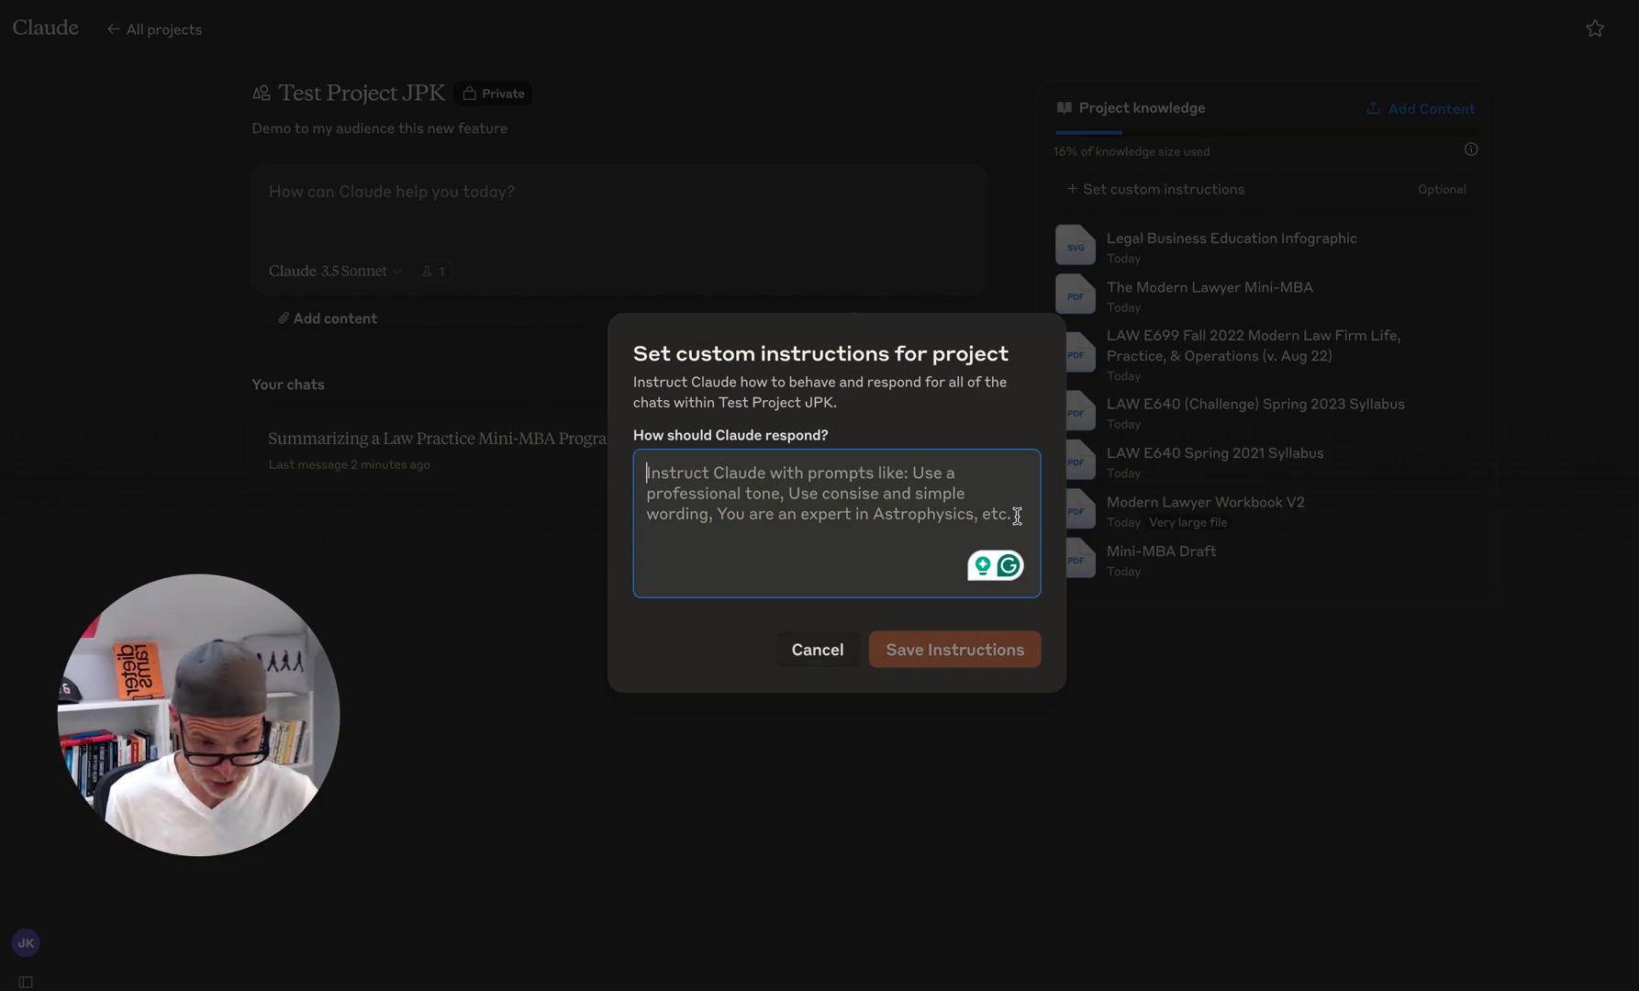
pyautogui.moveTo(971, 725)
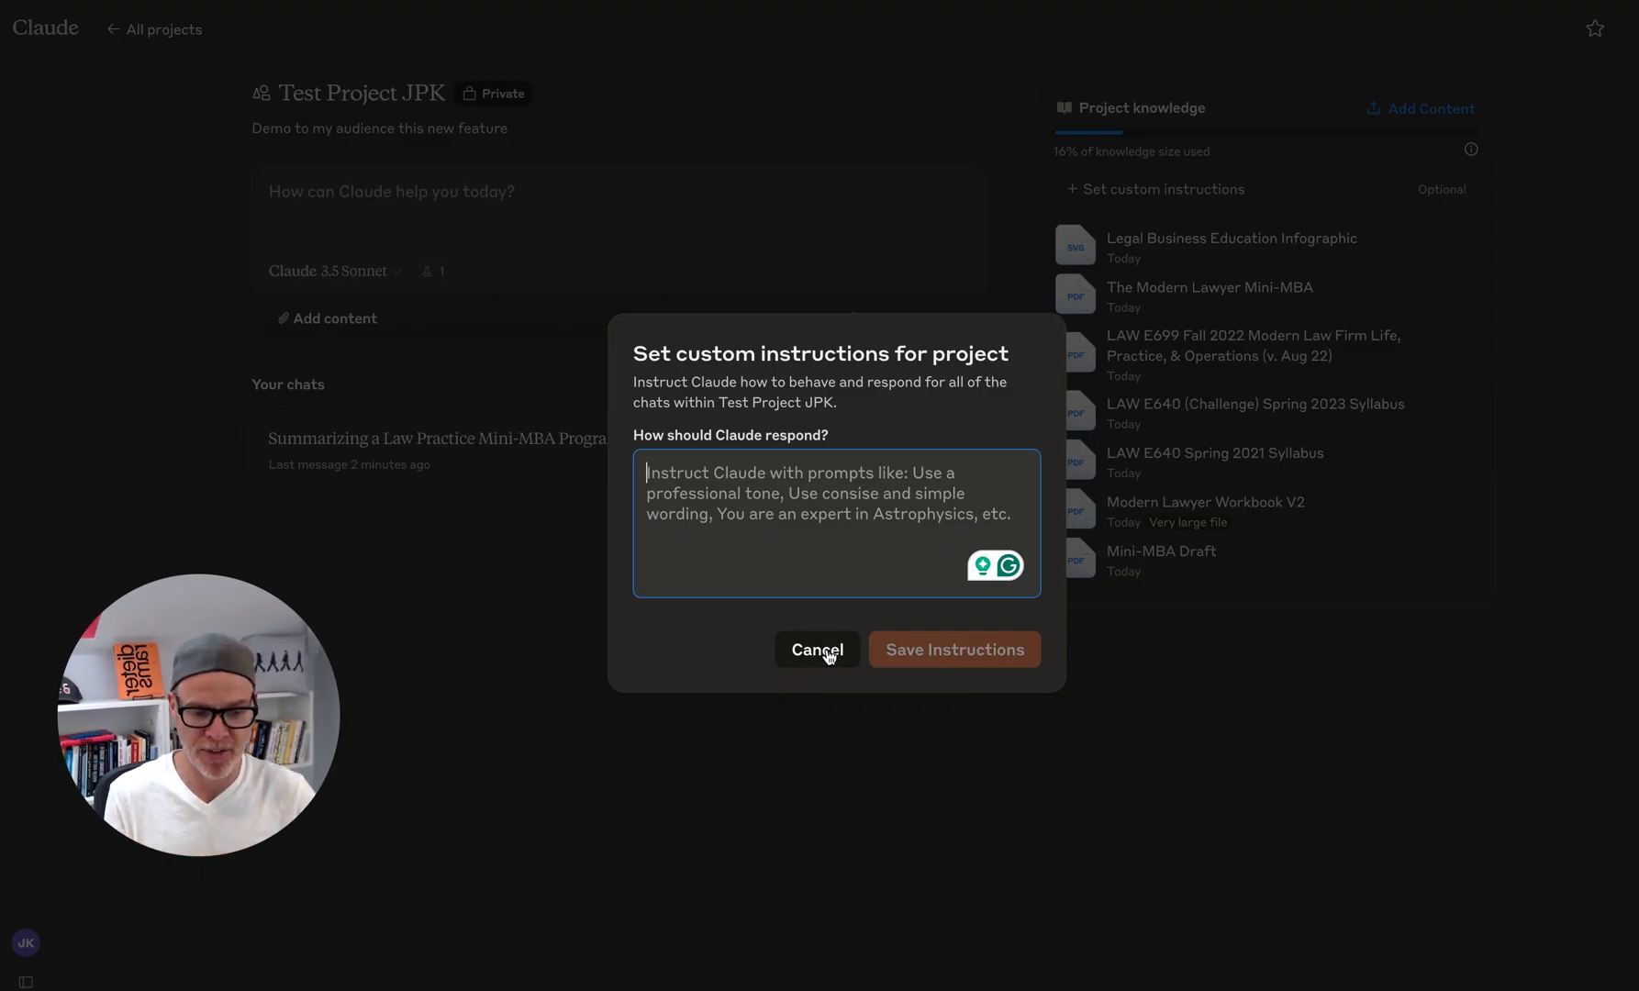
# Step: Switch to the X post and follow its link card to Anthropic's 'Collaborate with Claude on Projects' article
pyautogui.press('alt+tab')
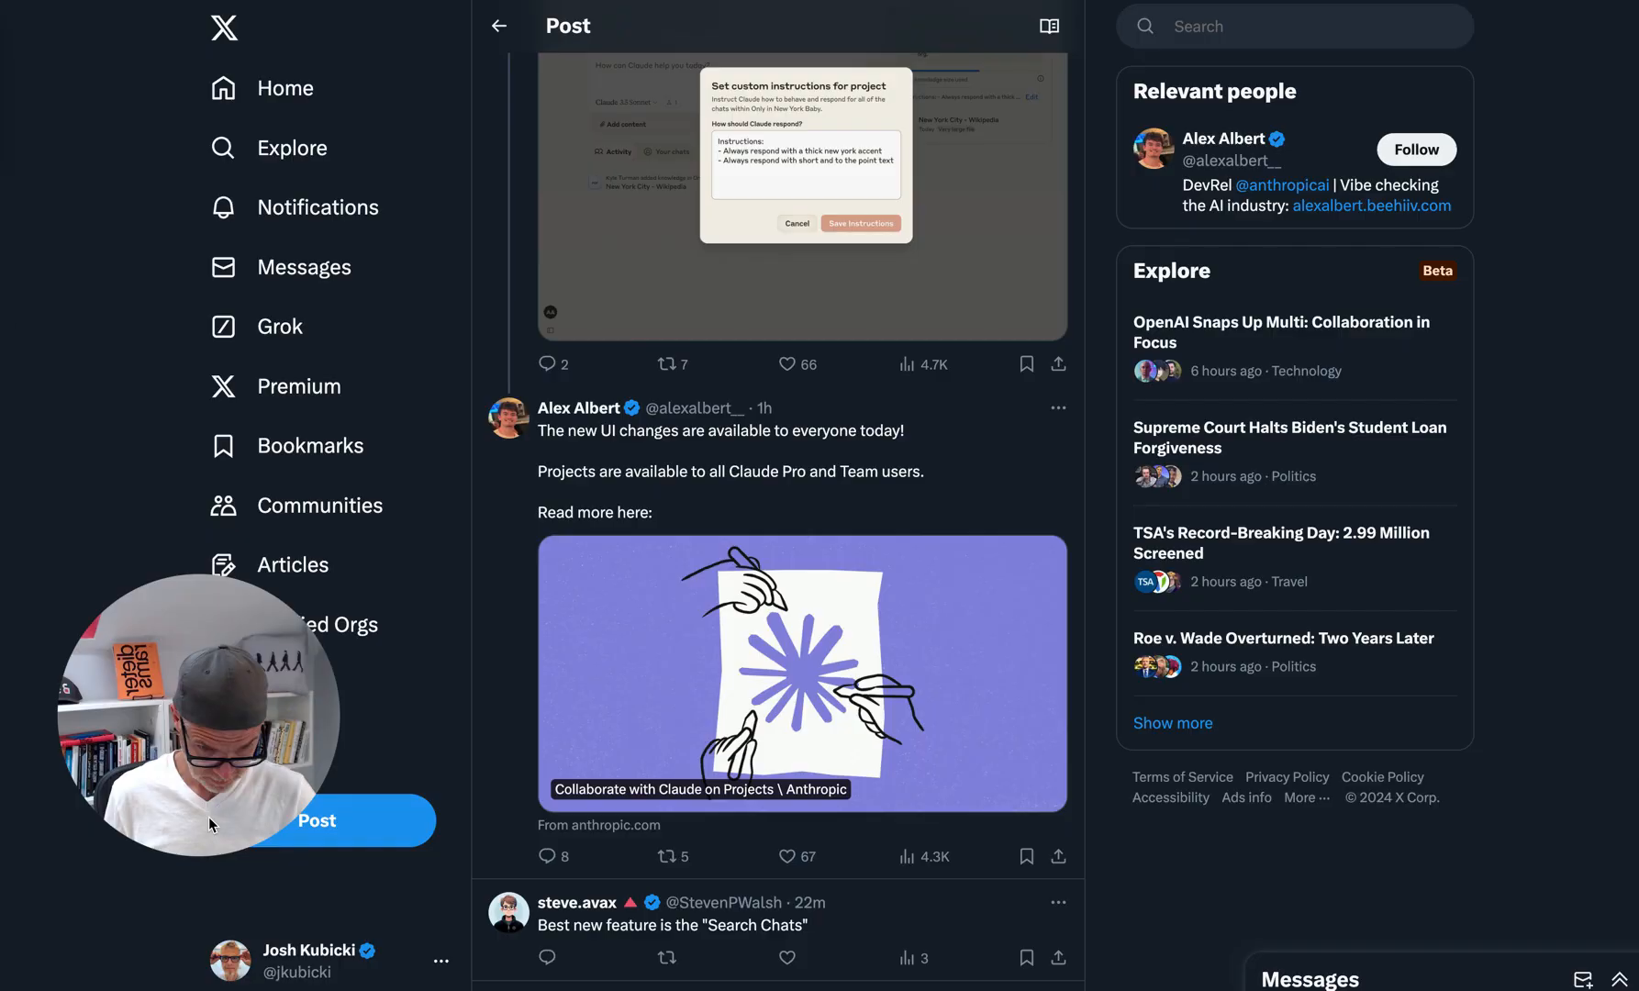
pyautogui.moveTo(840, 567)
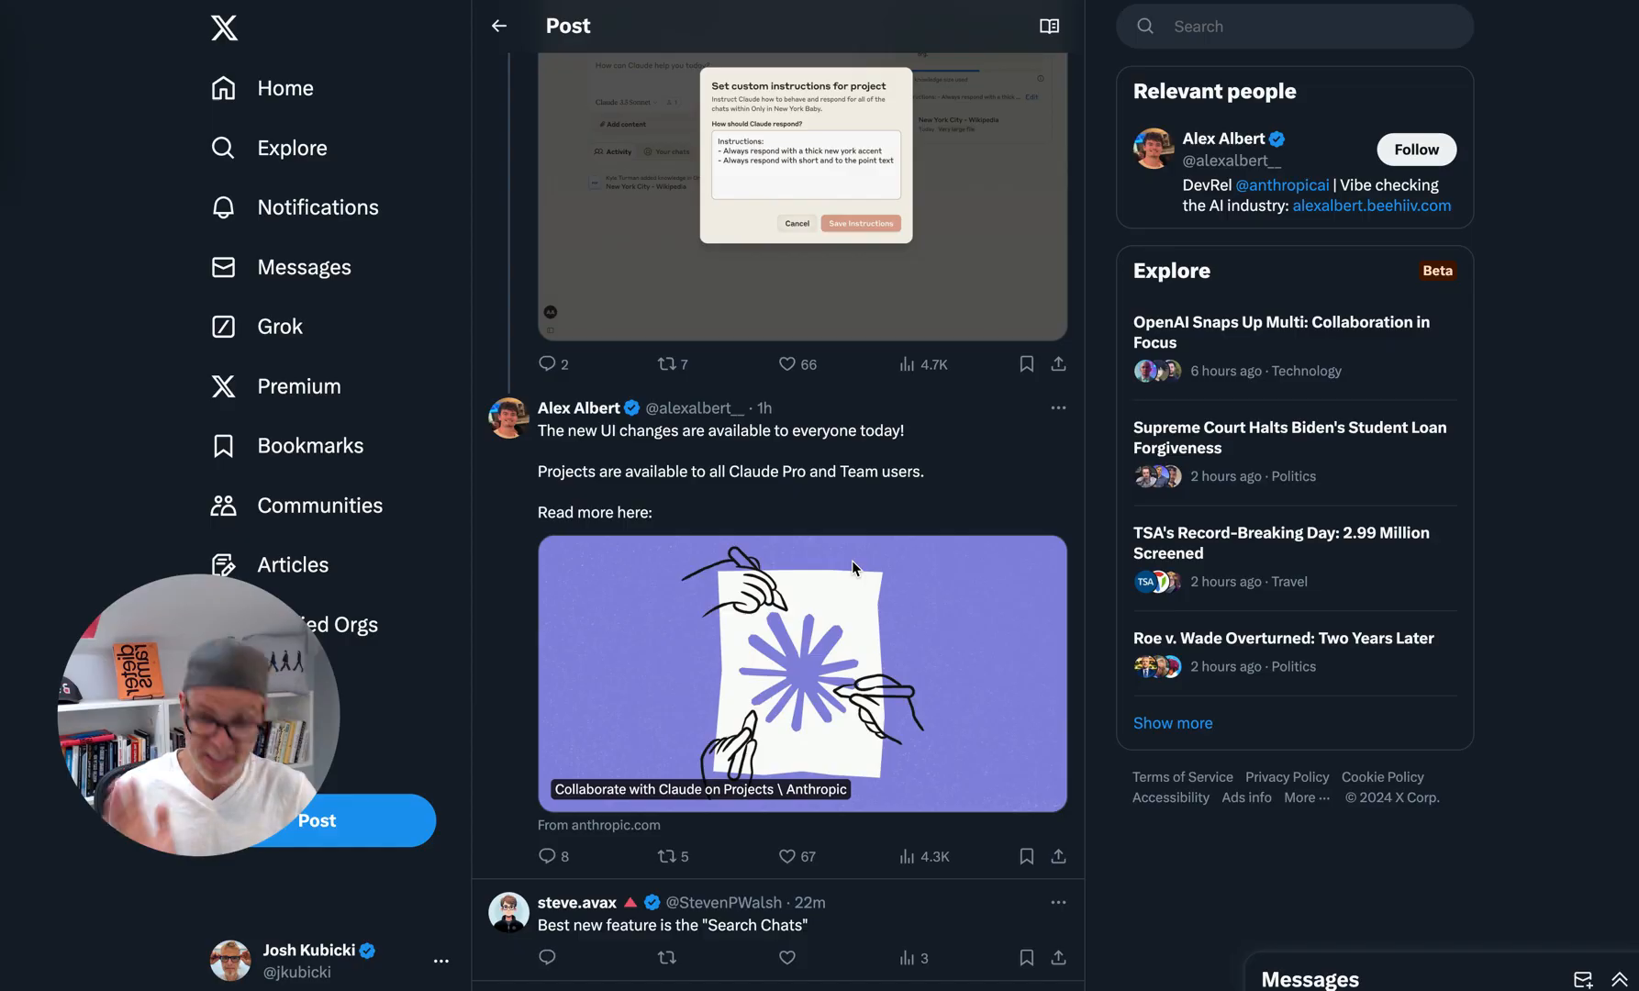
pyautogui.moveTo(877, 622)
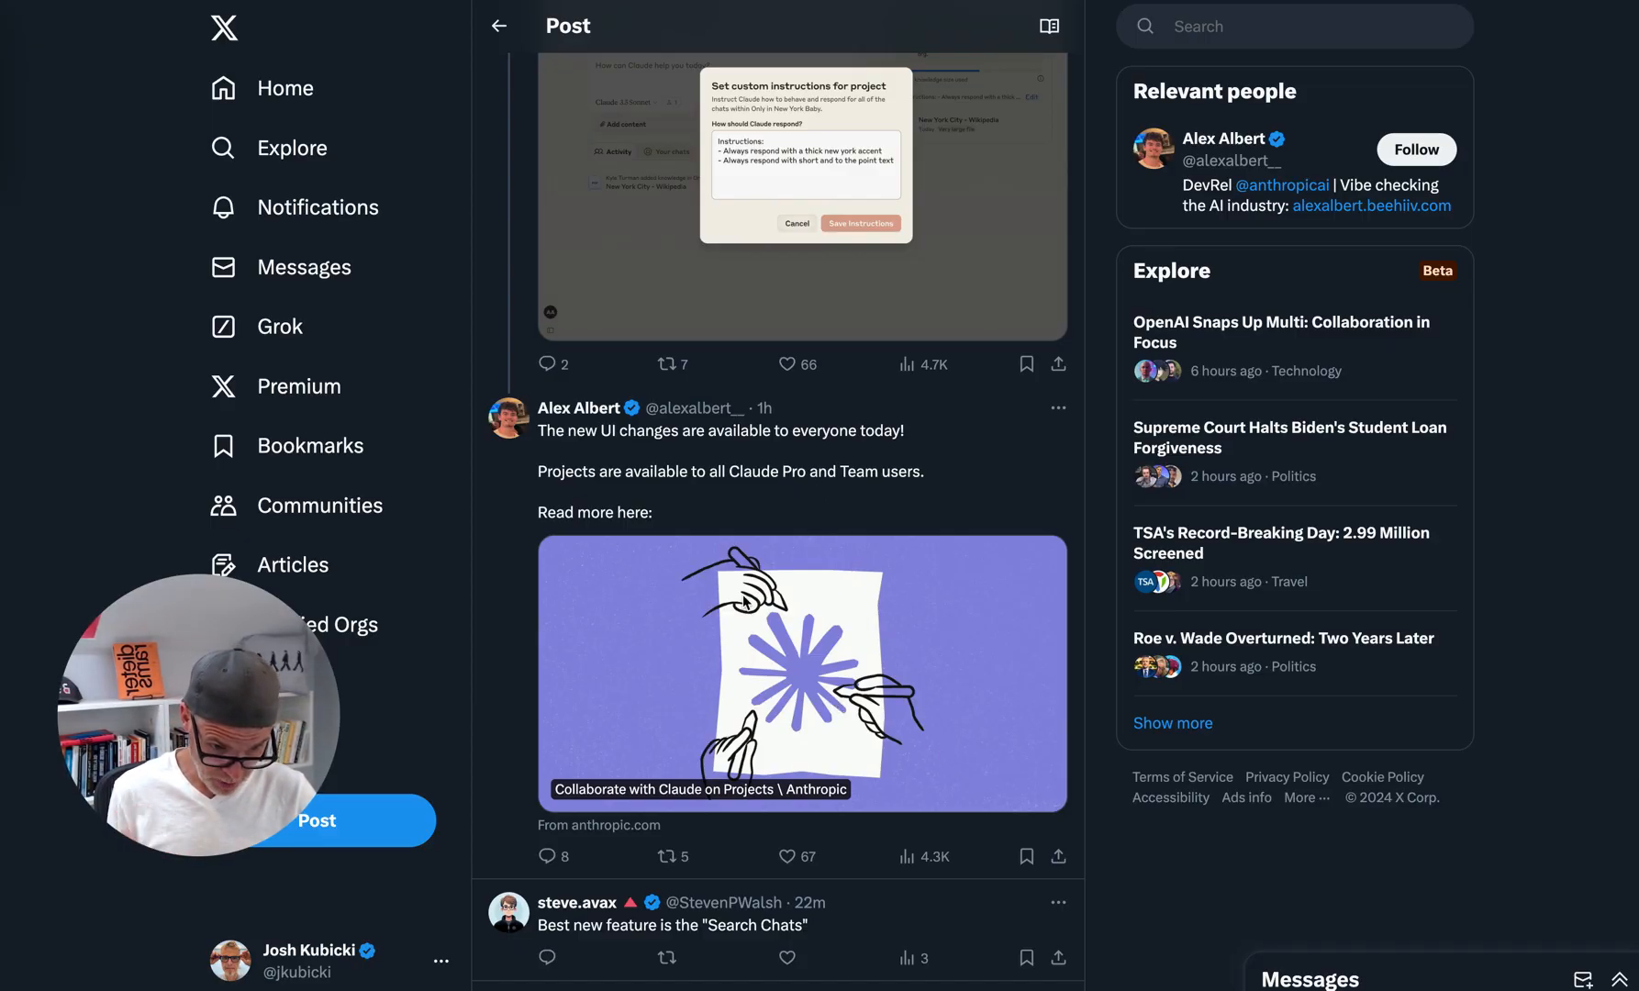
pyautogui.moveTo(897, 670)
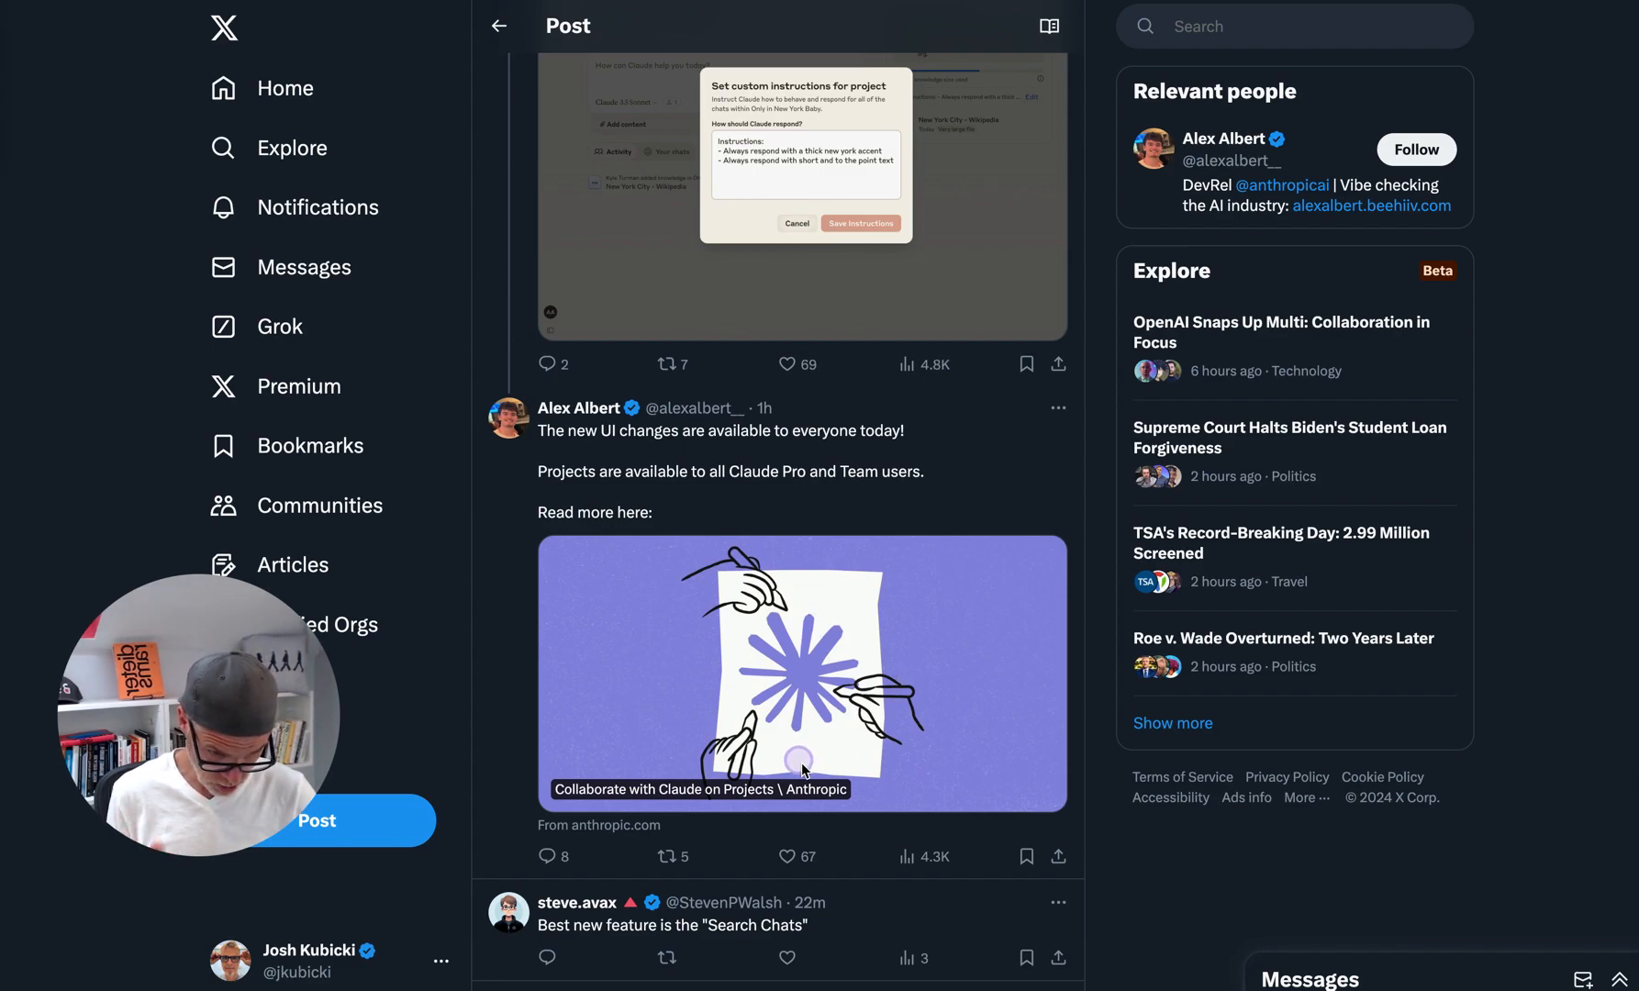
pyautogui.click(802, 671)
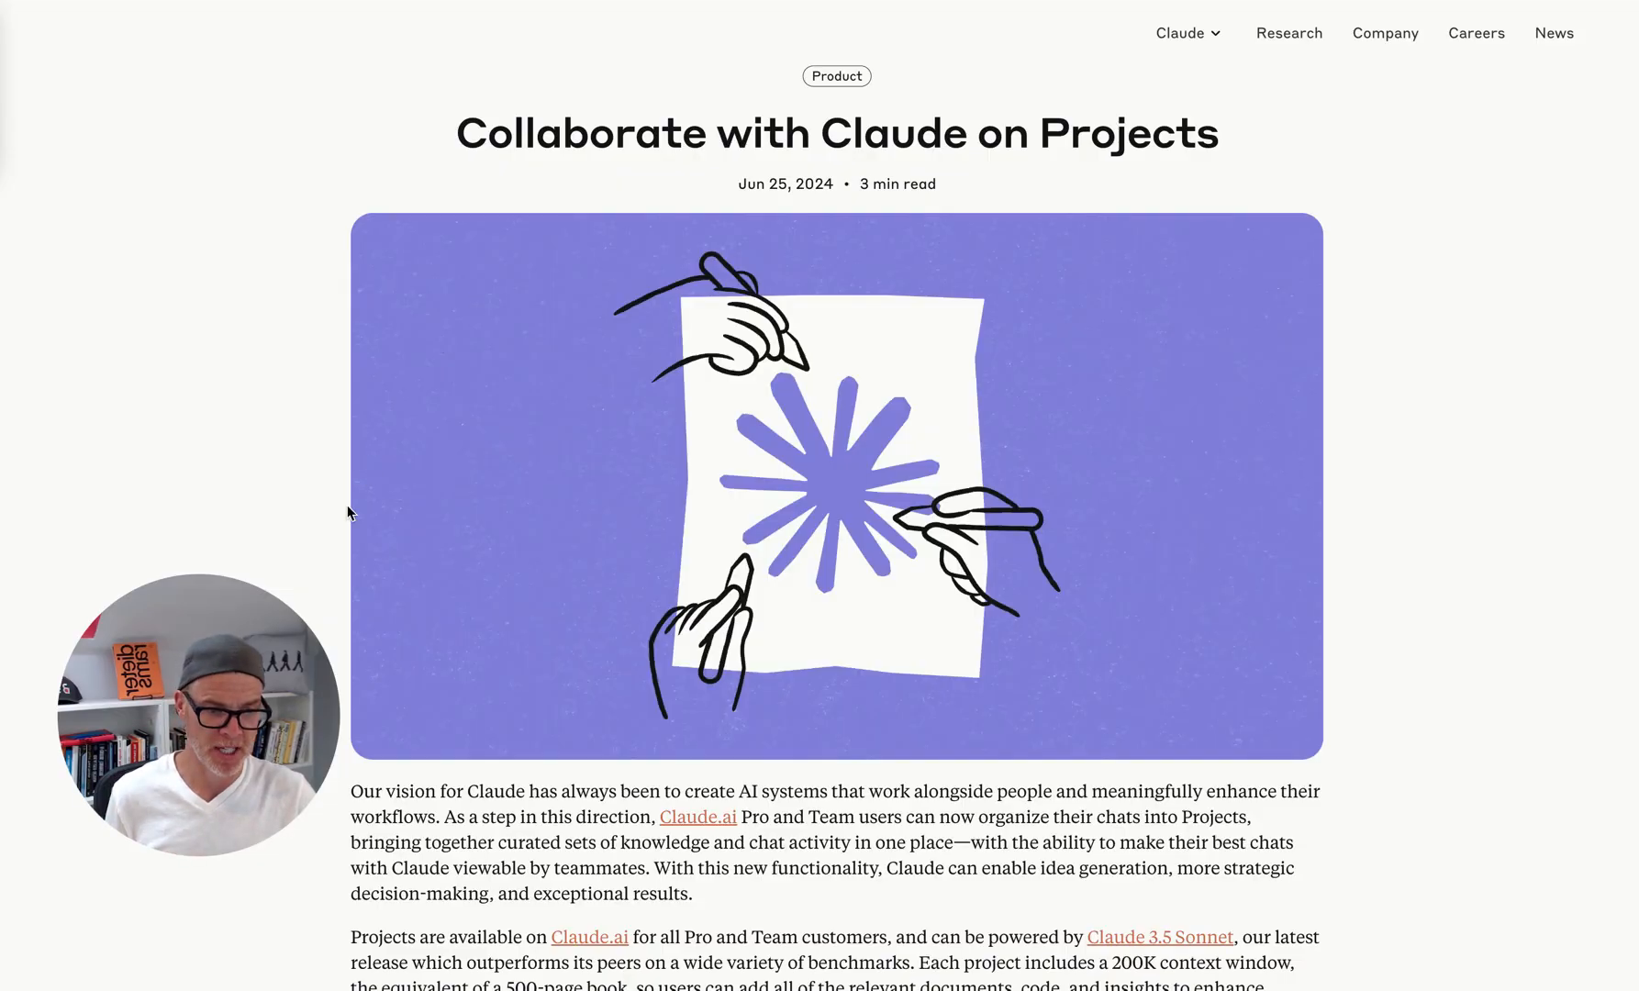